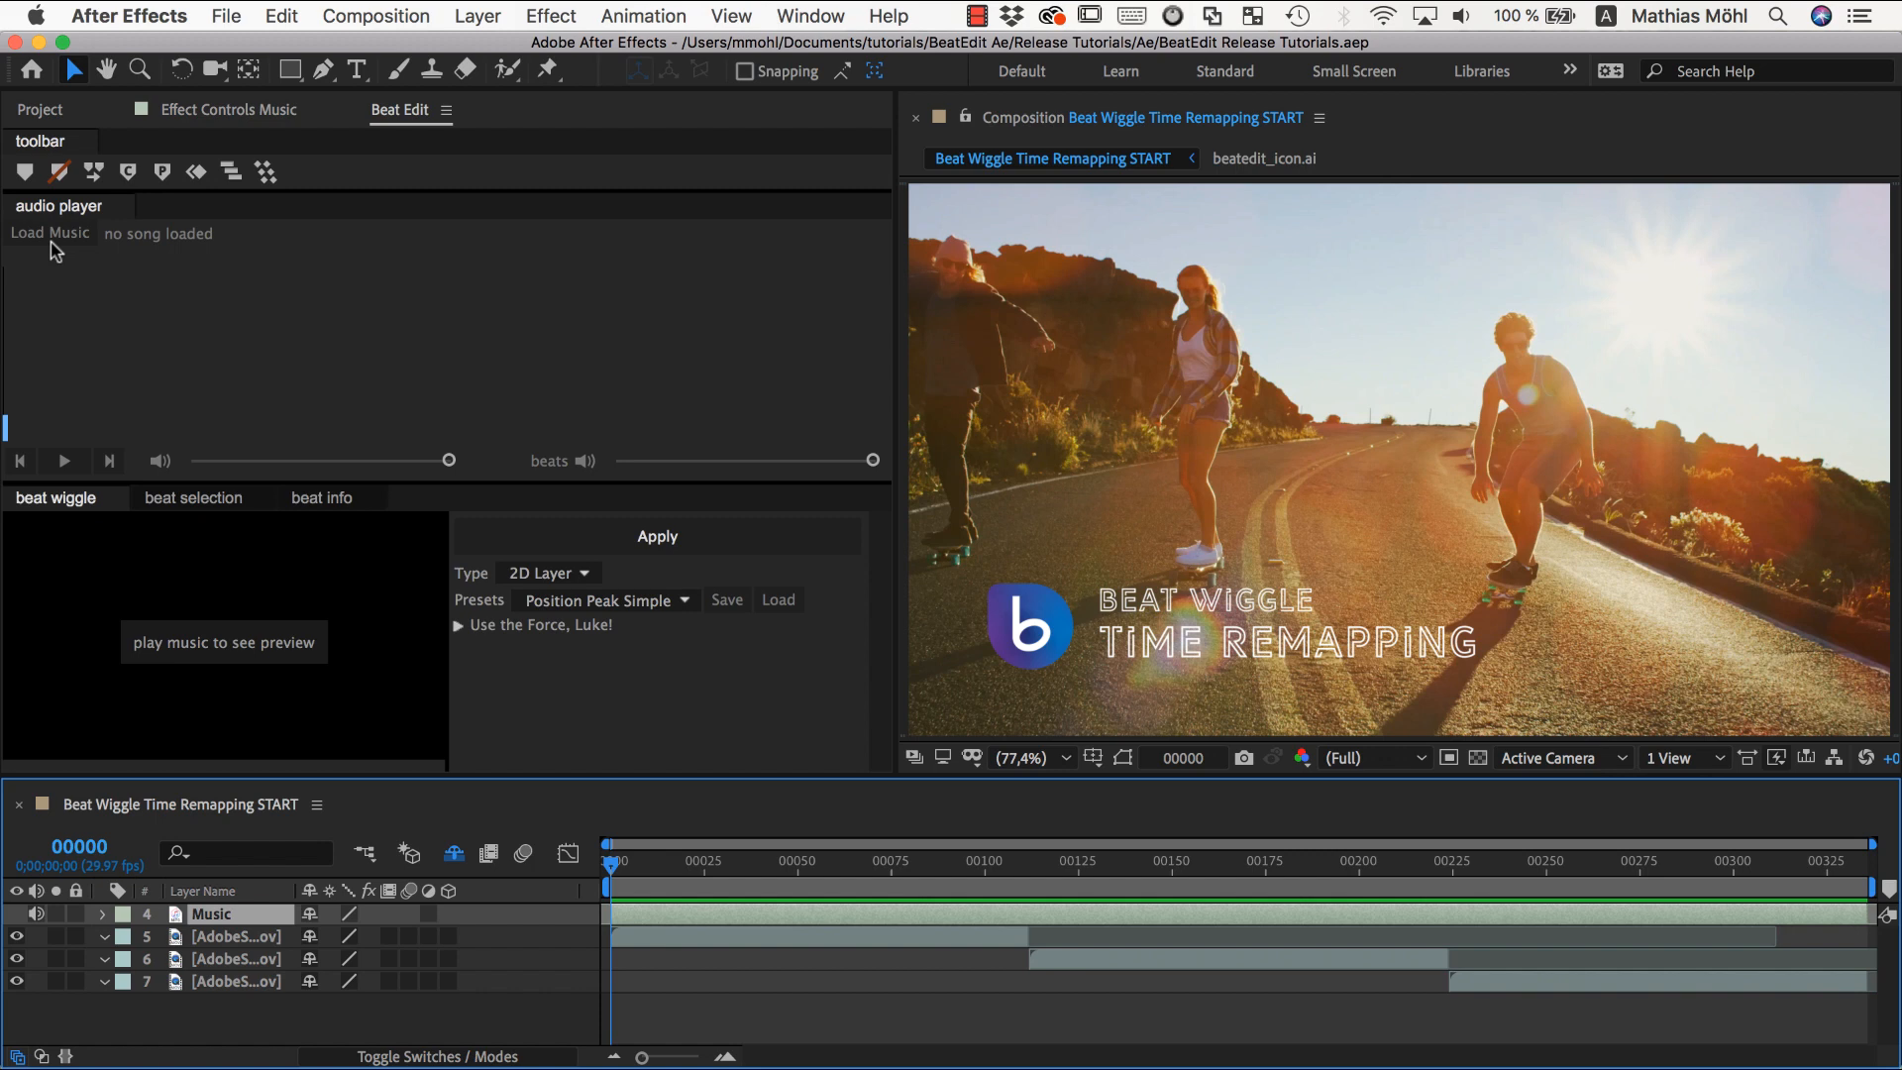
Load the Roller Fever mp3, show its detected beats on the waveform, and preview playback.
left_click(49, 234)
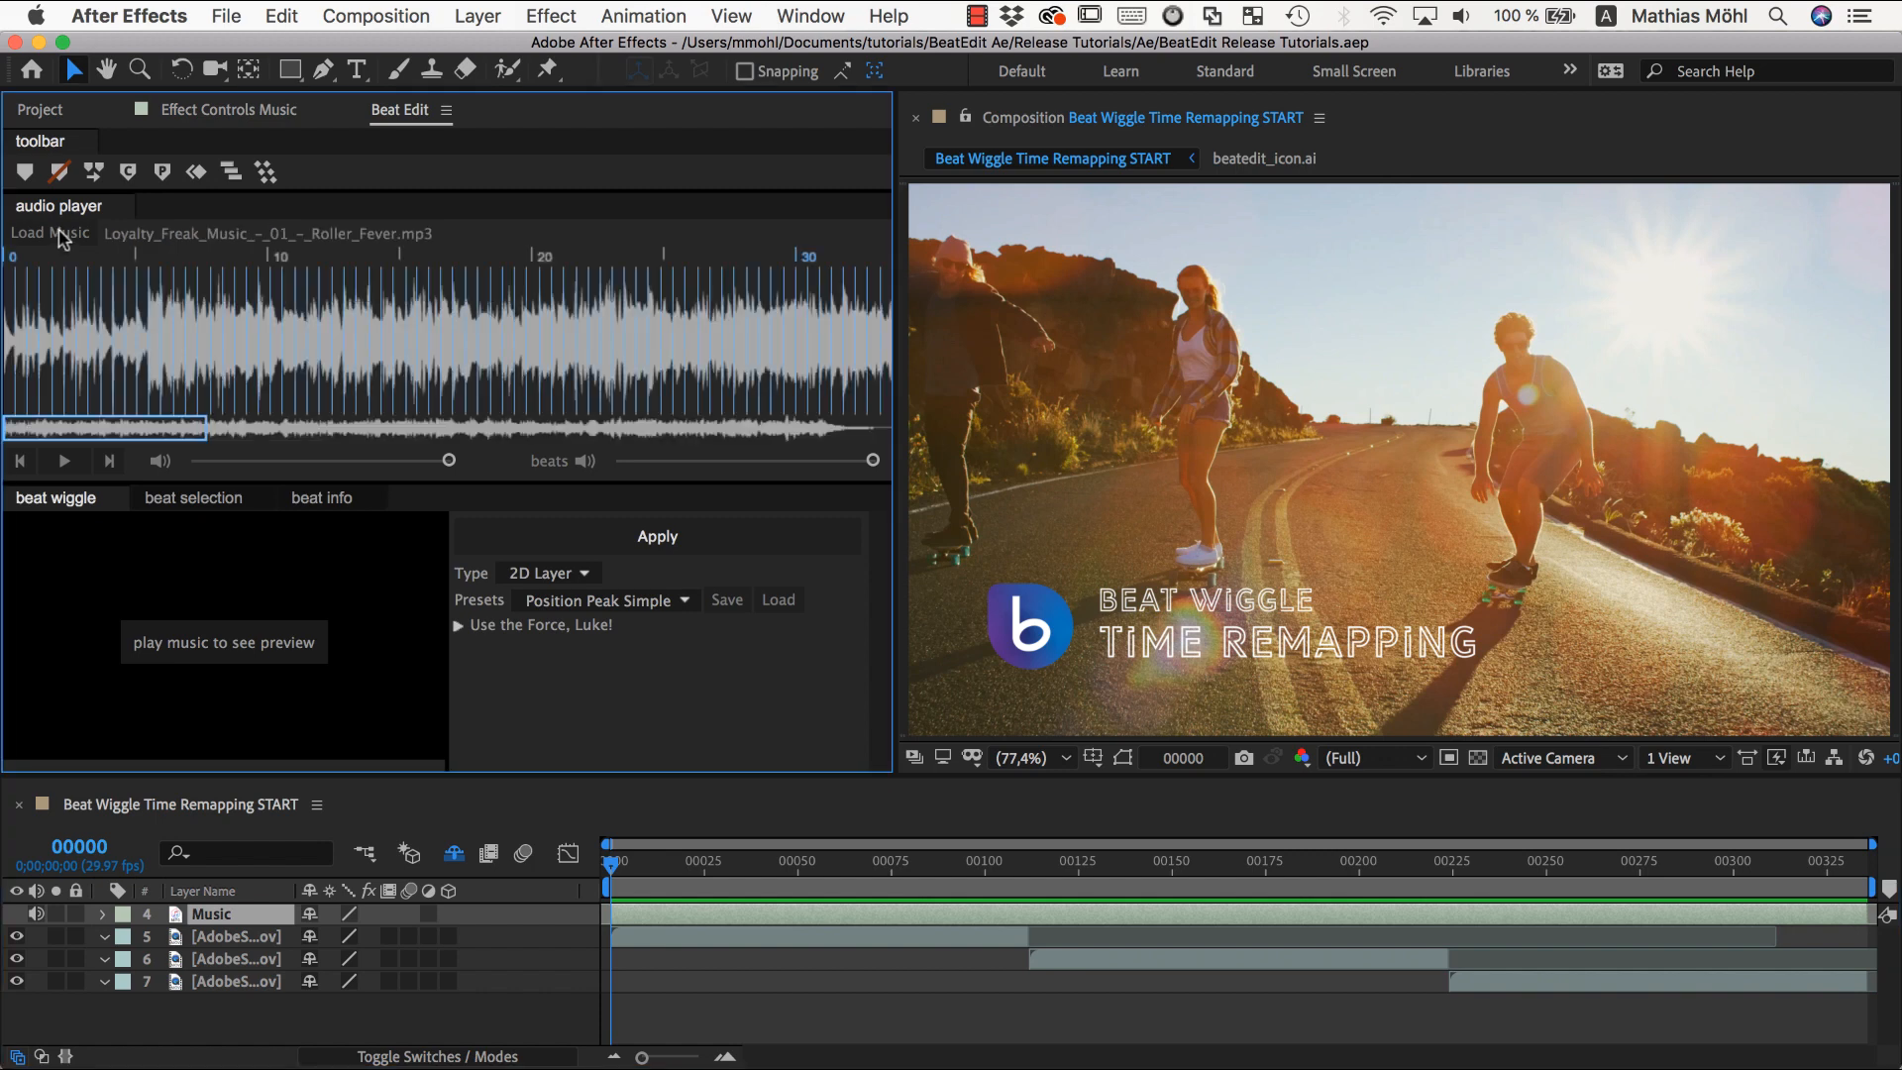
left_click(62, 459)
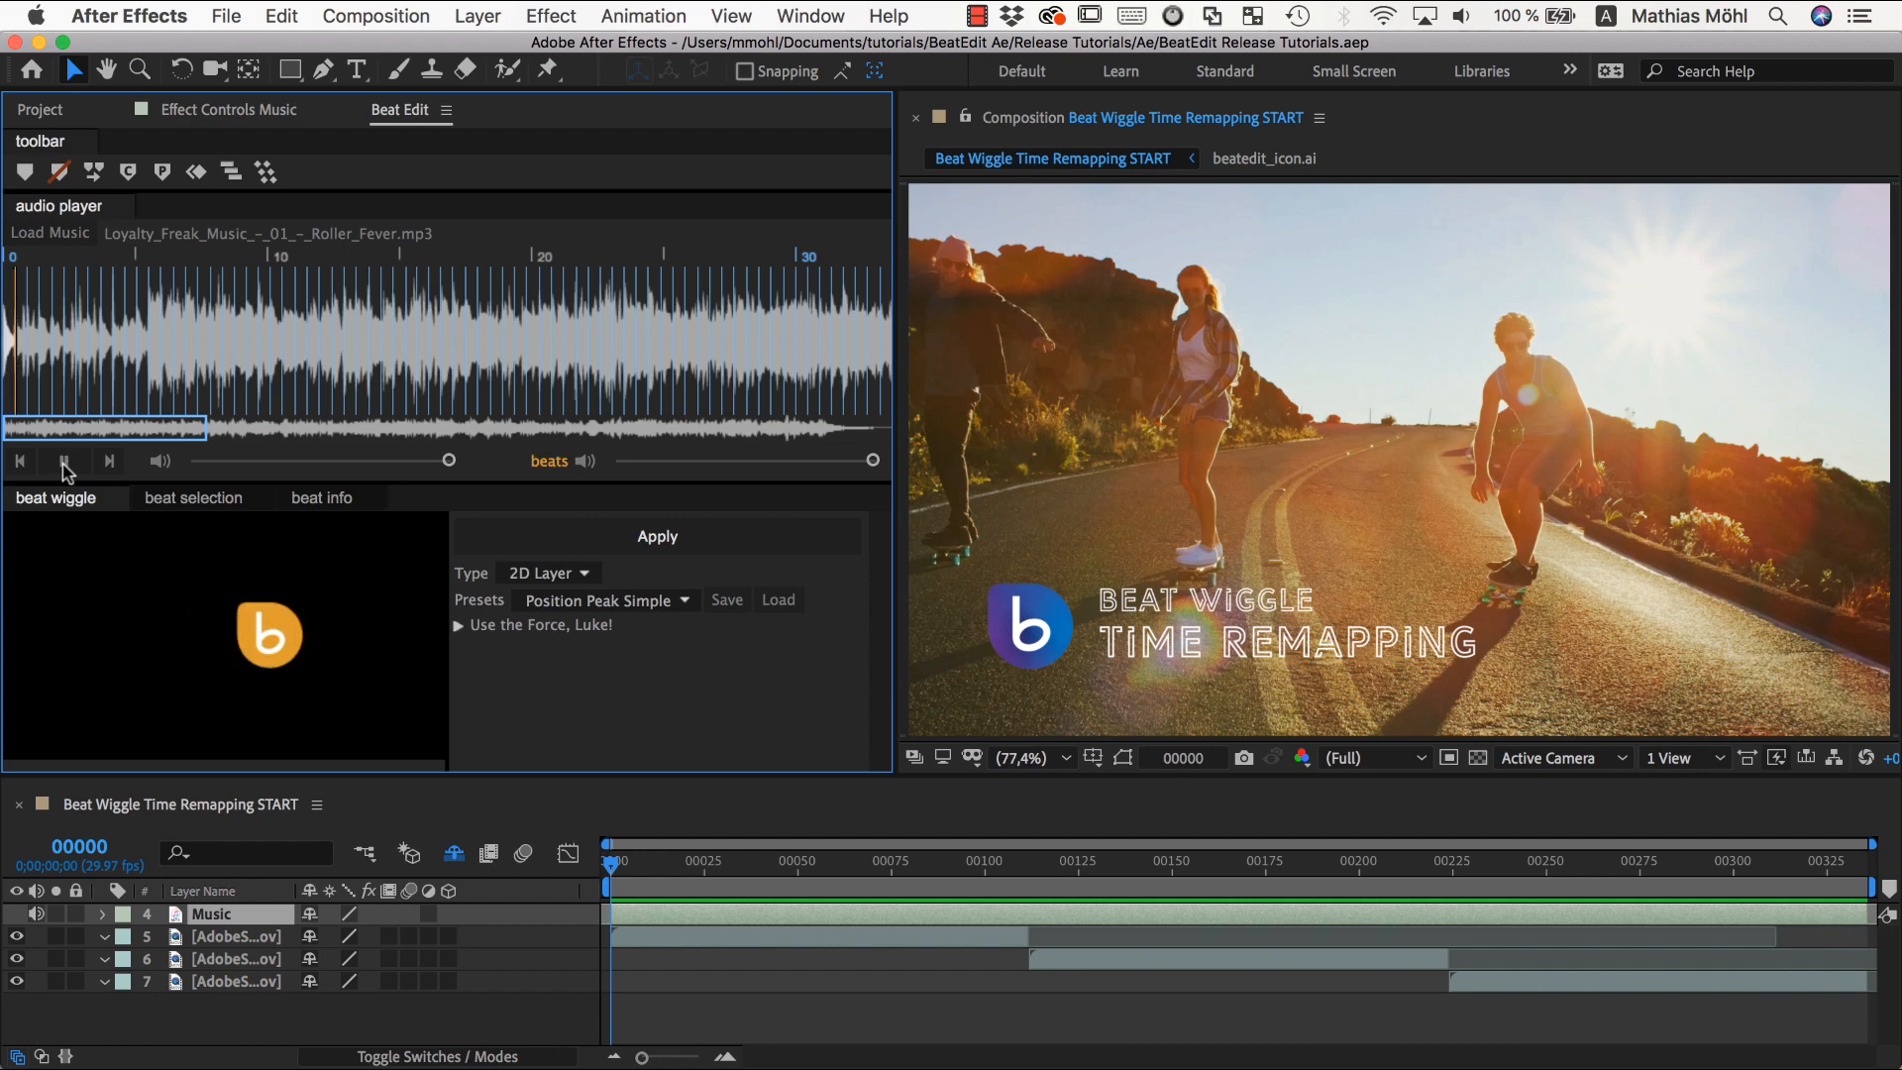
left_click(64, 459)
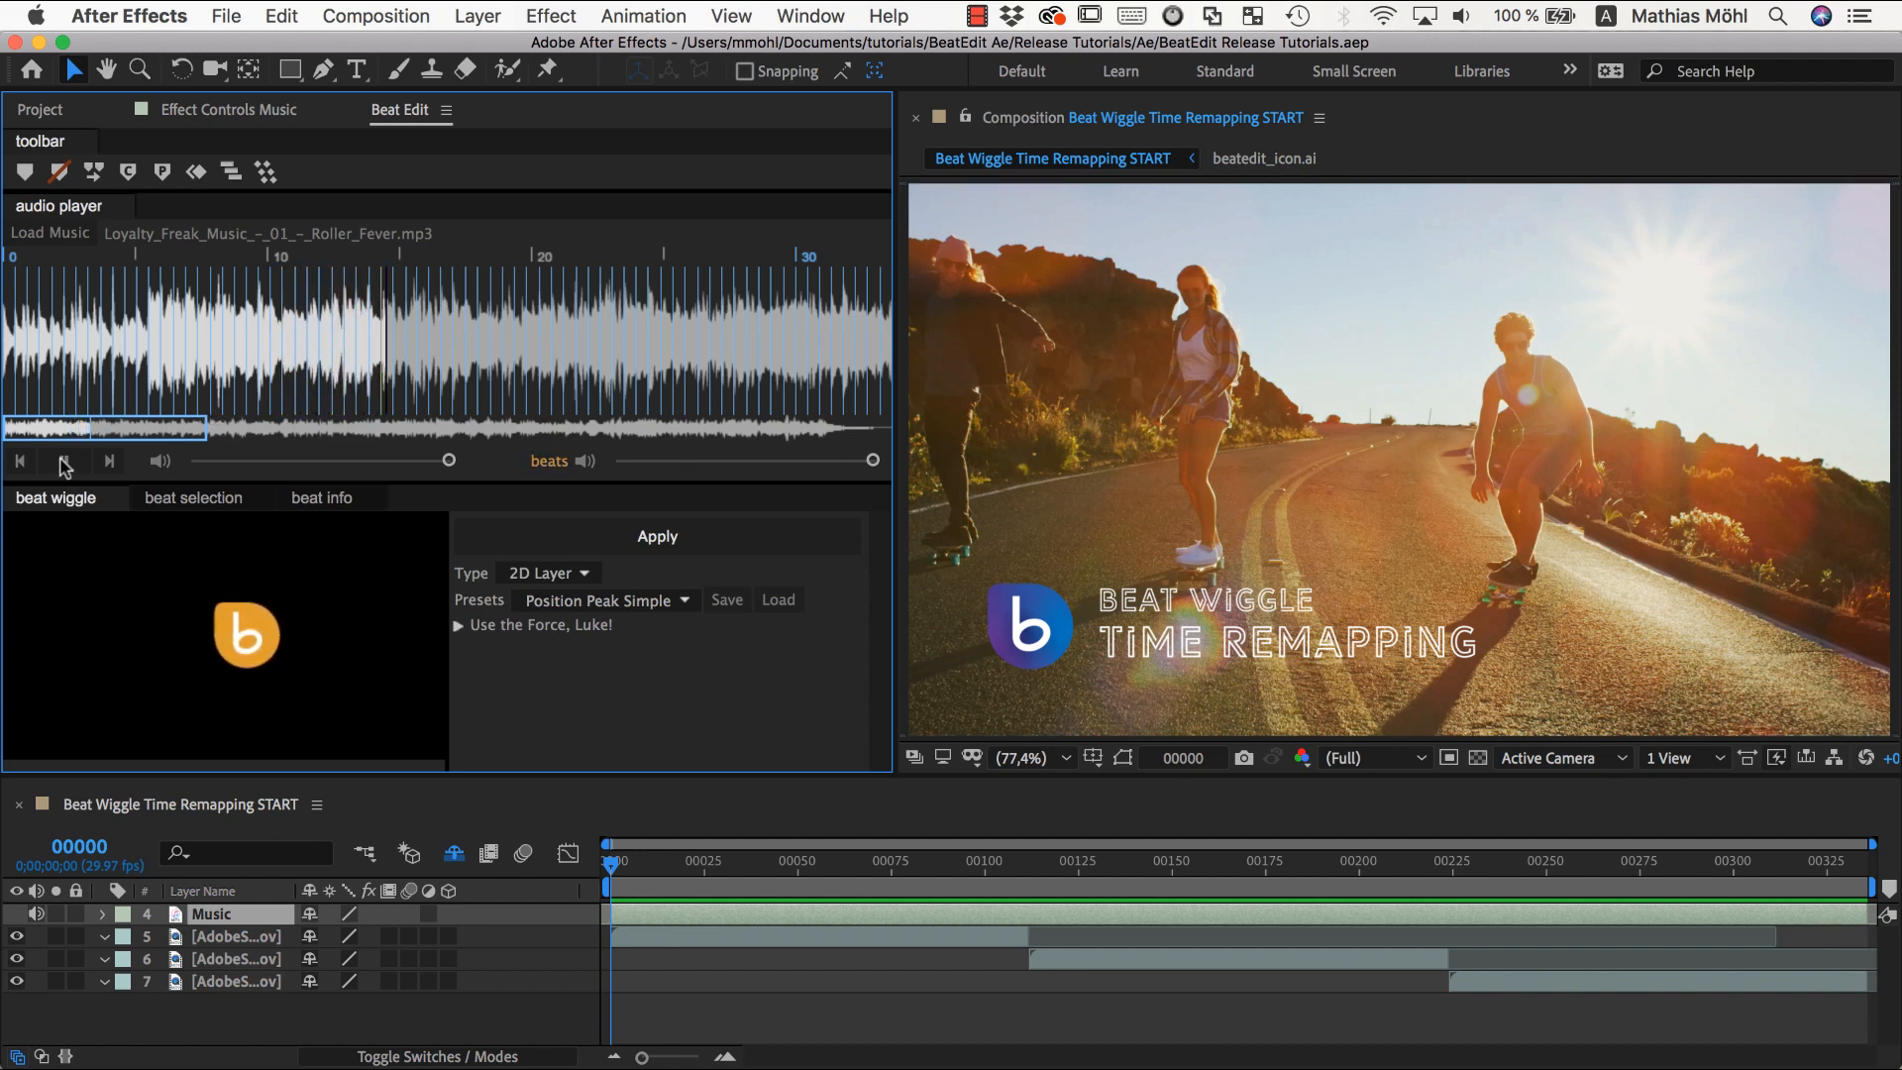
left_click(61, 462)
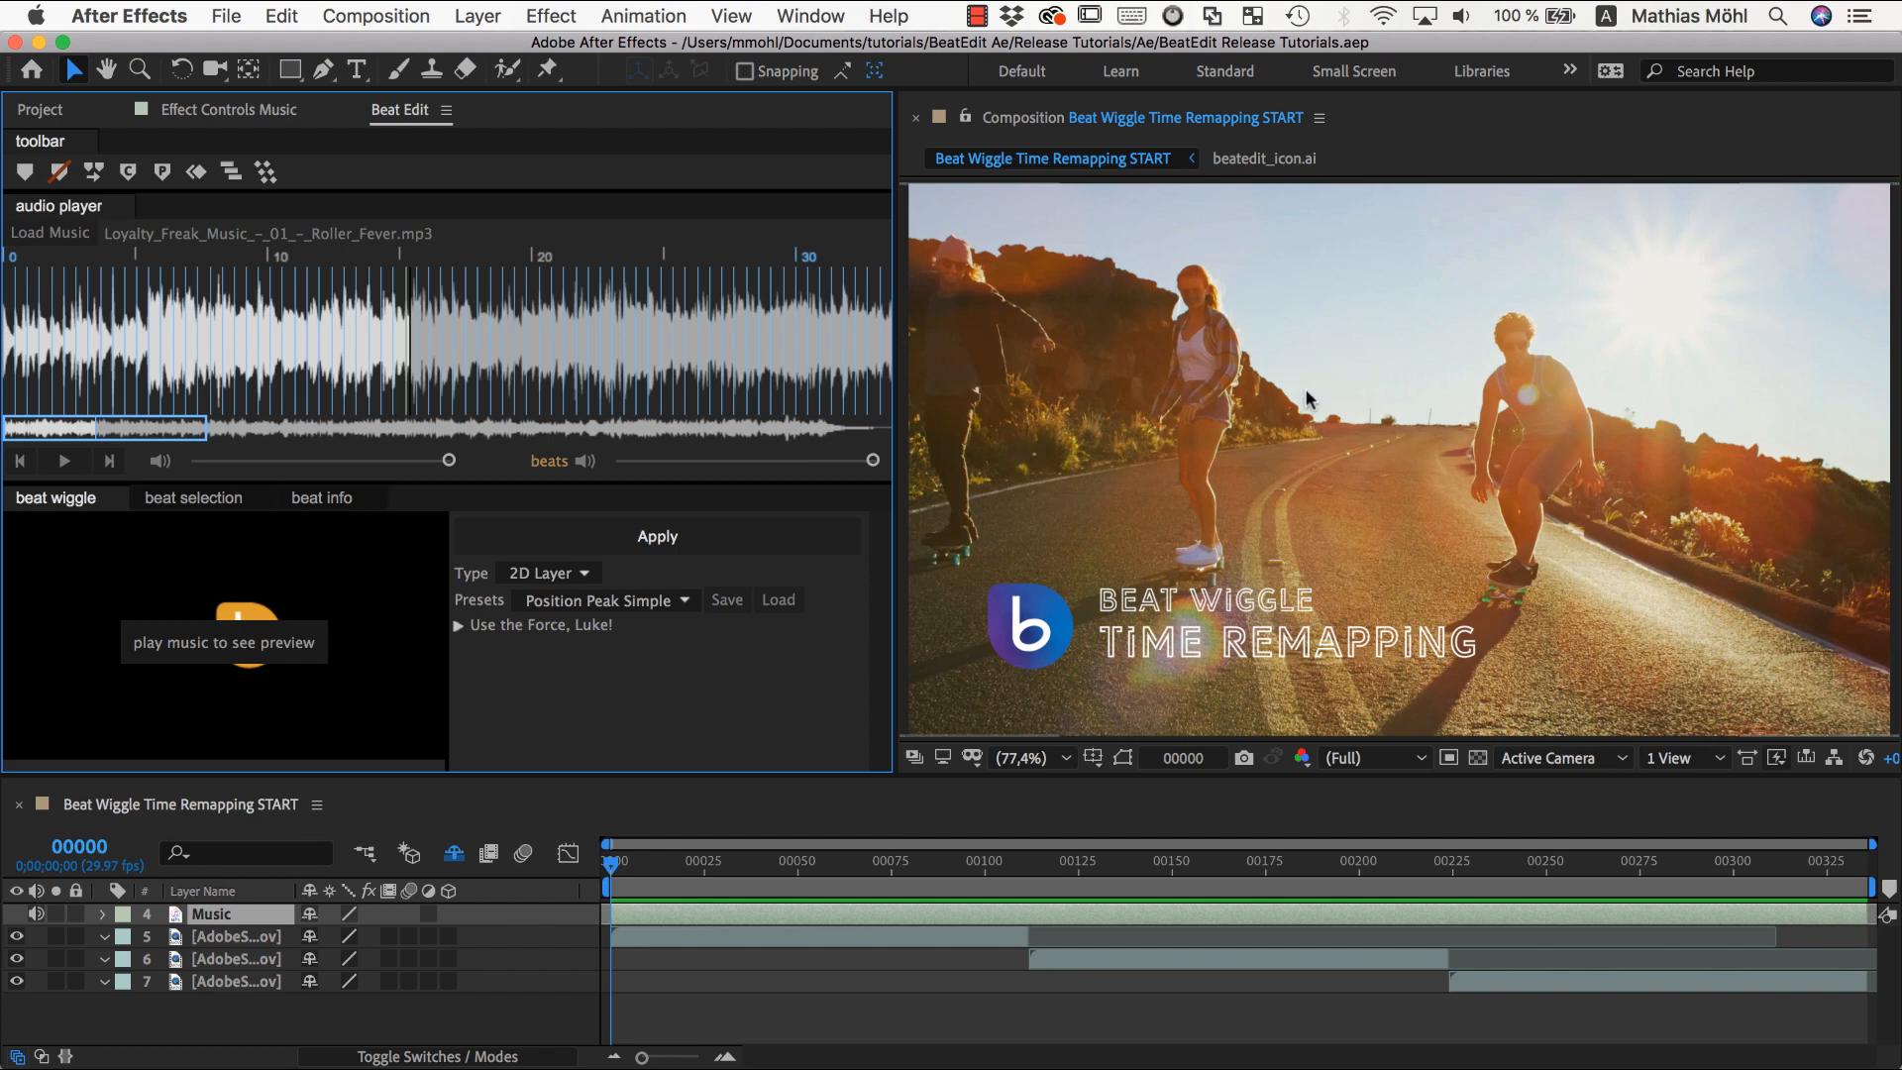
left_click(236, 935)
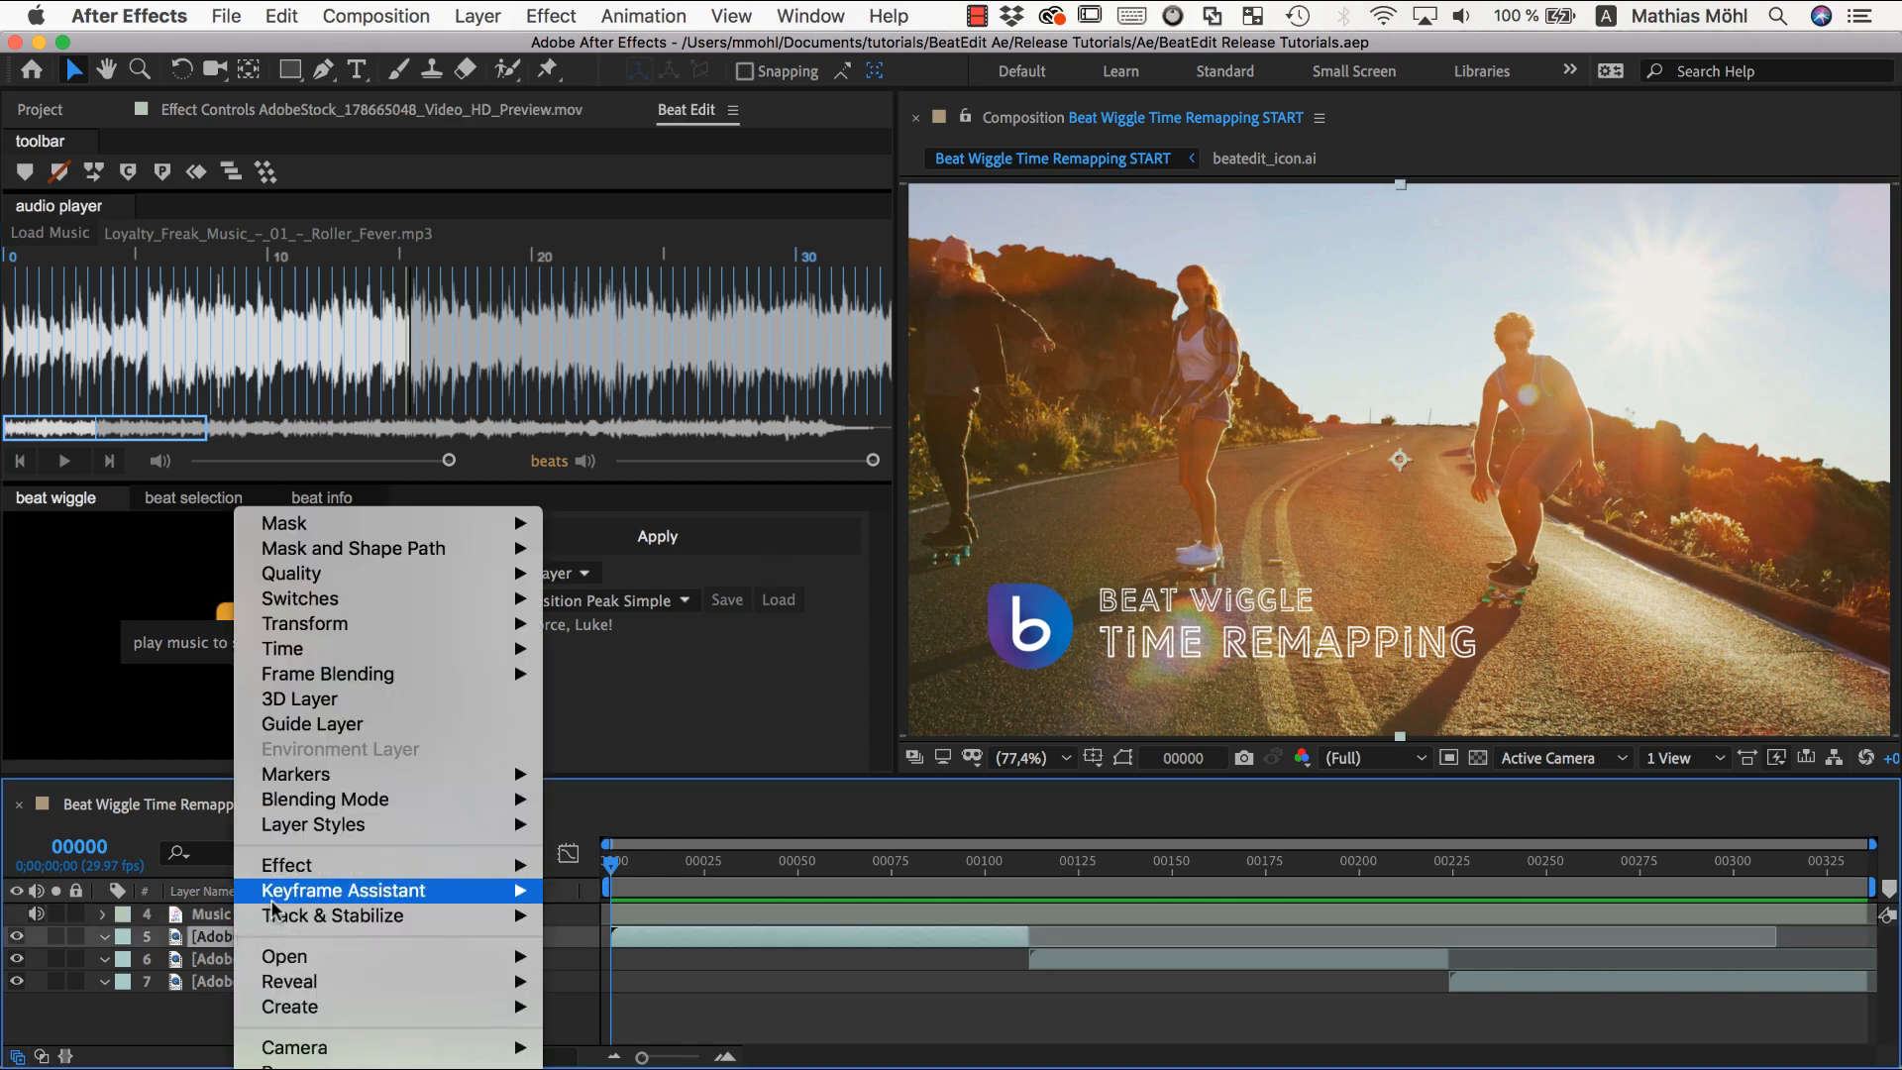
mouse_move(283, 649)
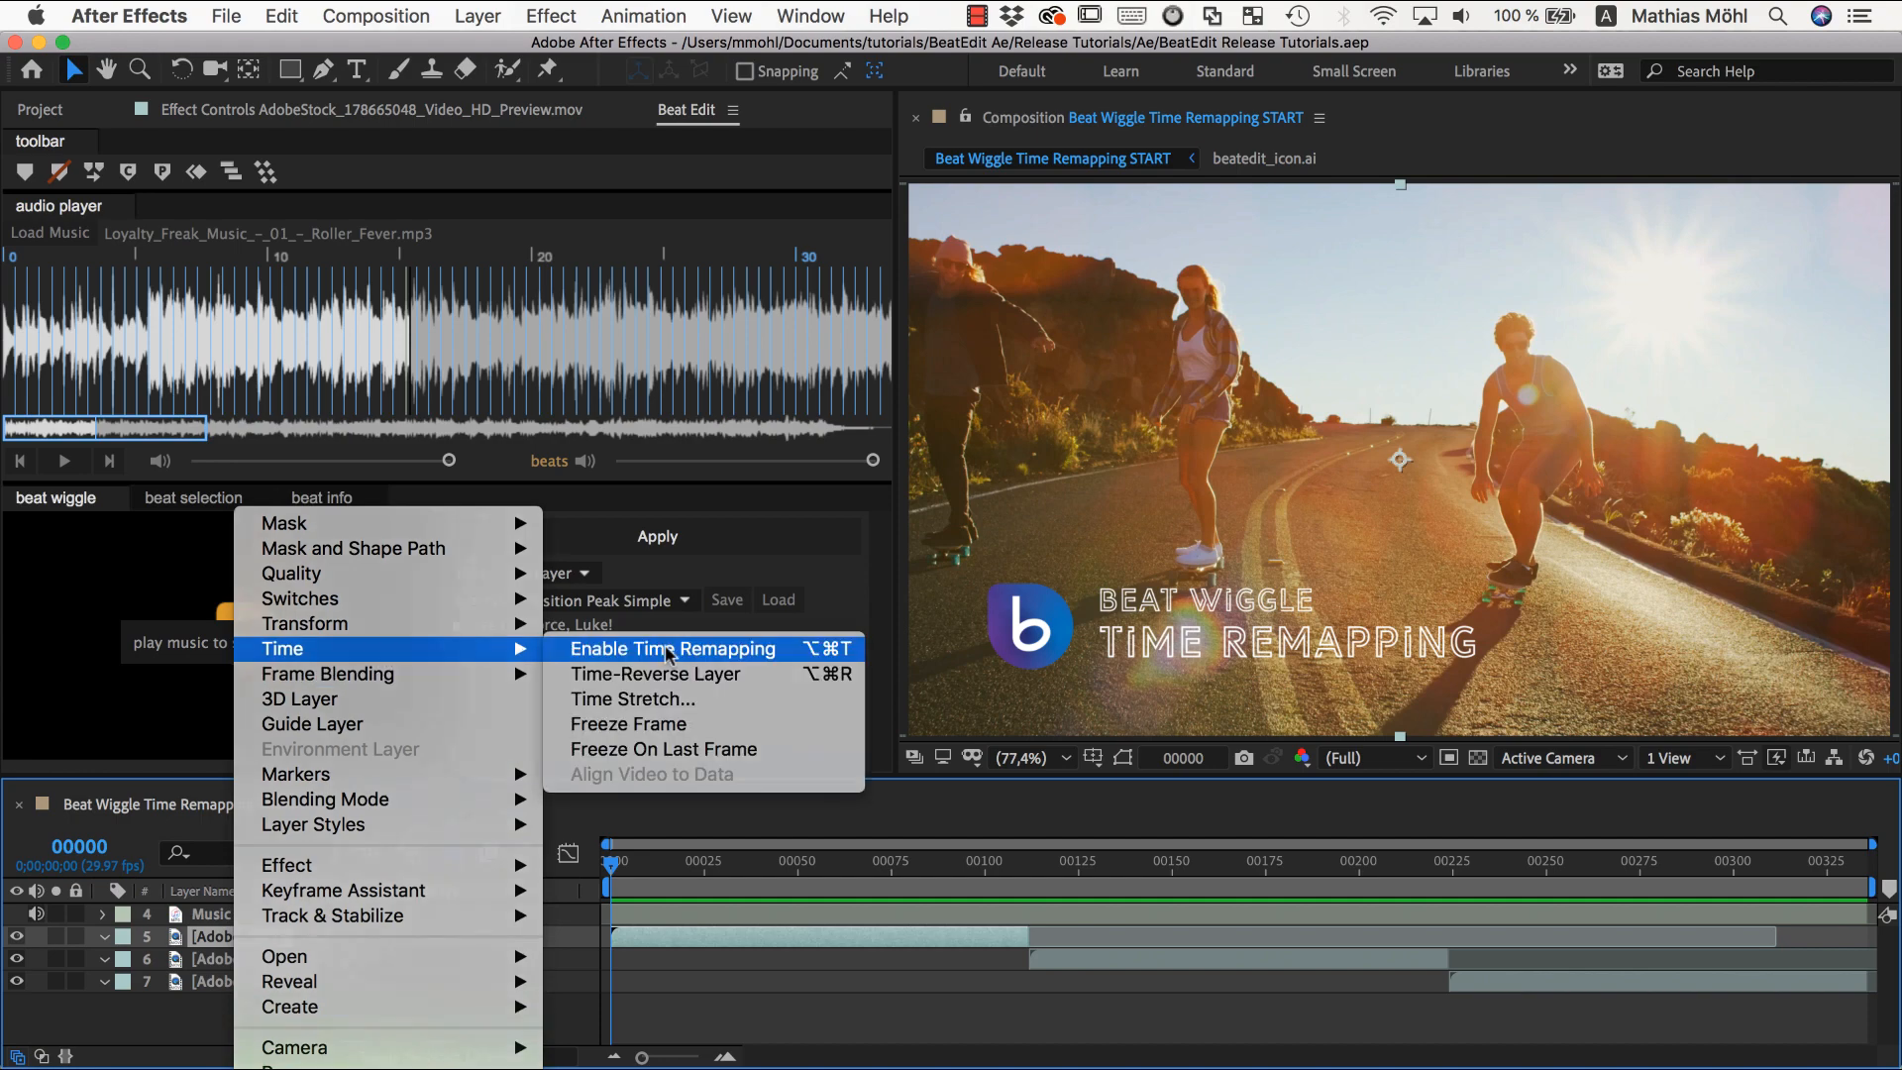
Enable Time Remapping on the layer 5 skateboarding clip via the Time menu.
left_click(671, 648)
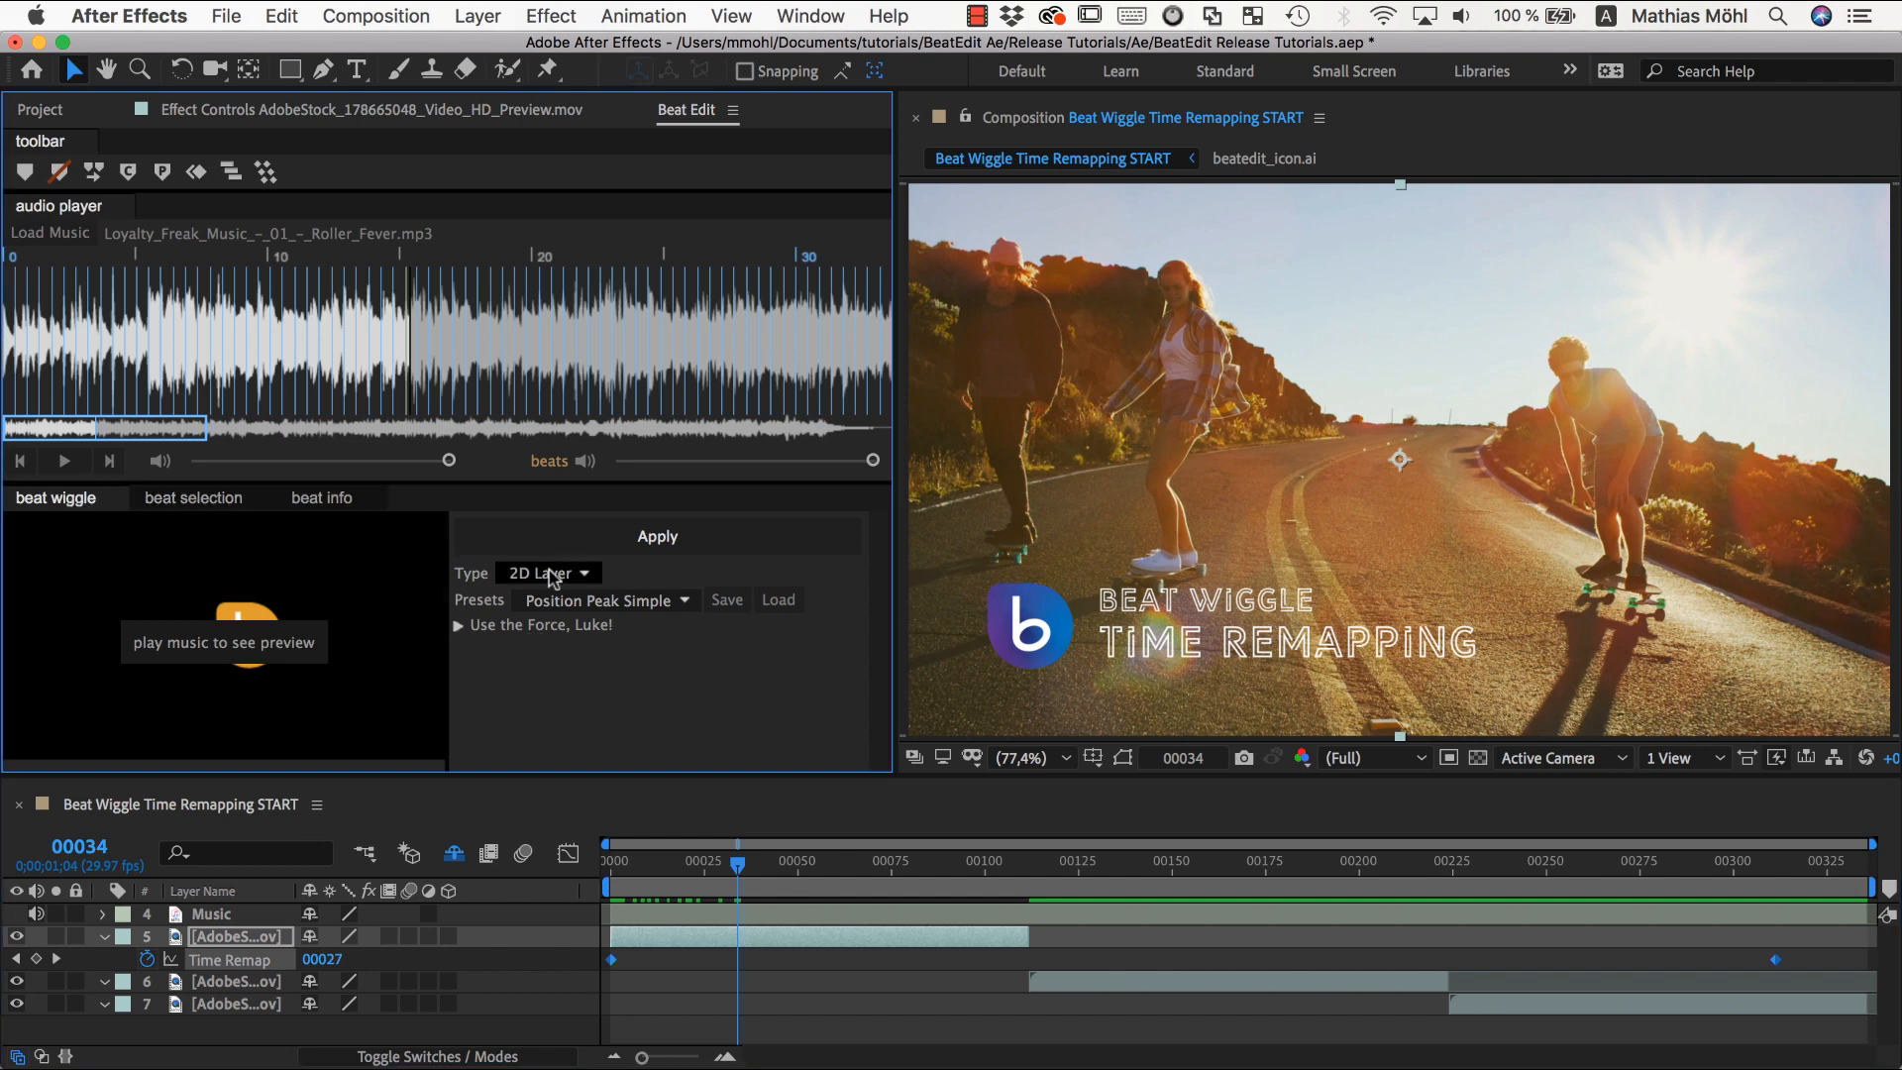
Set the wiggle Type to Slider and choose the Time Remap Forward preset.
left_click(547, 573)
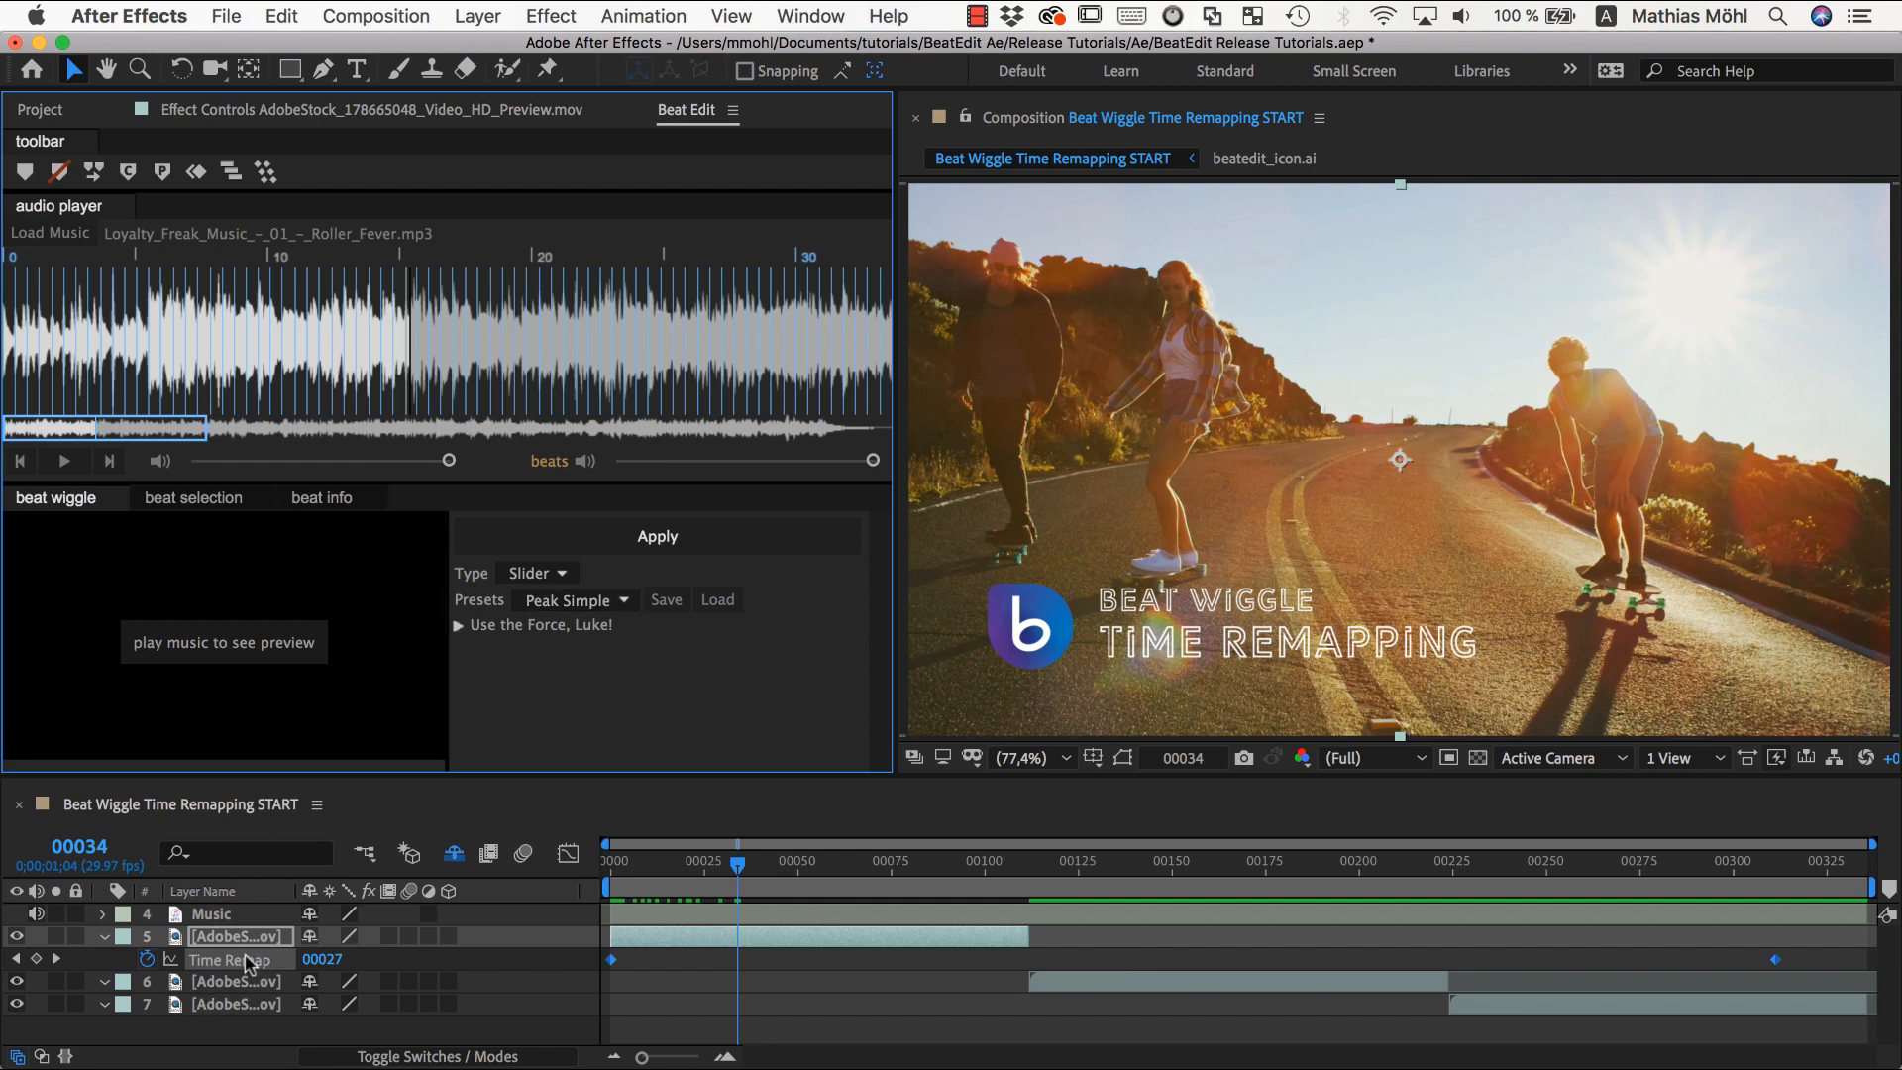
left_click(575, 599)
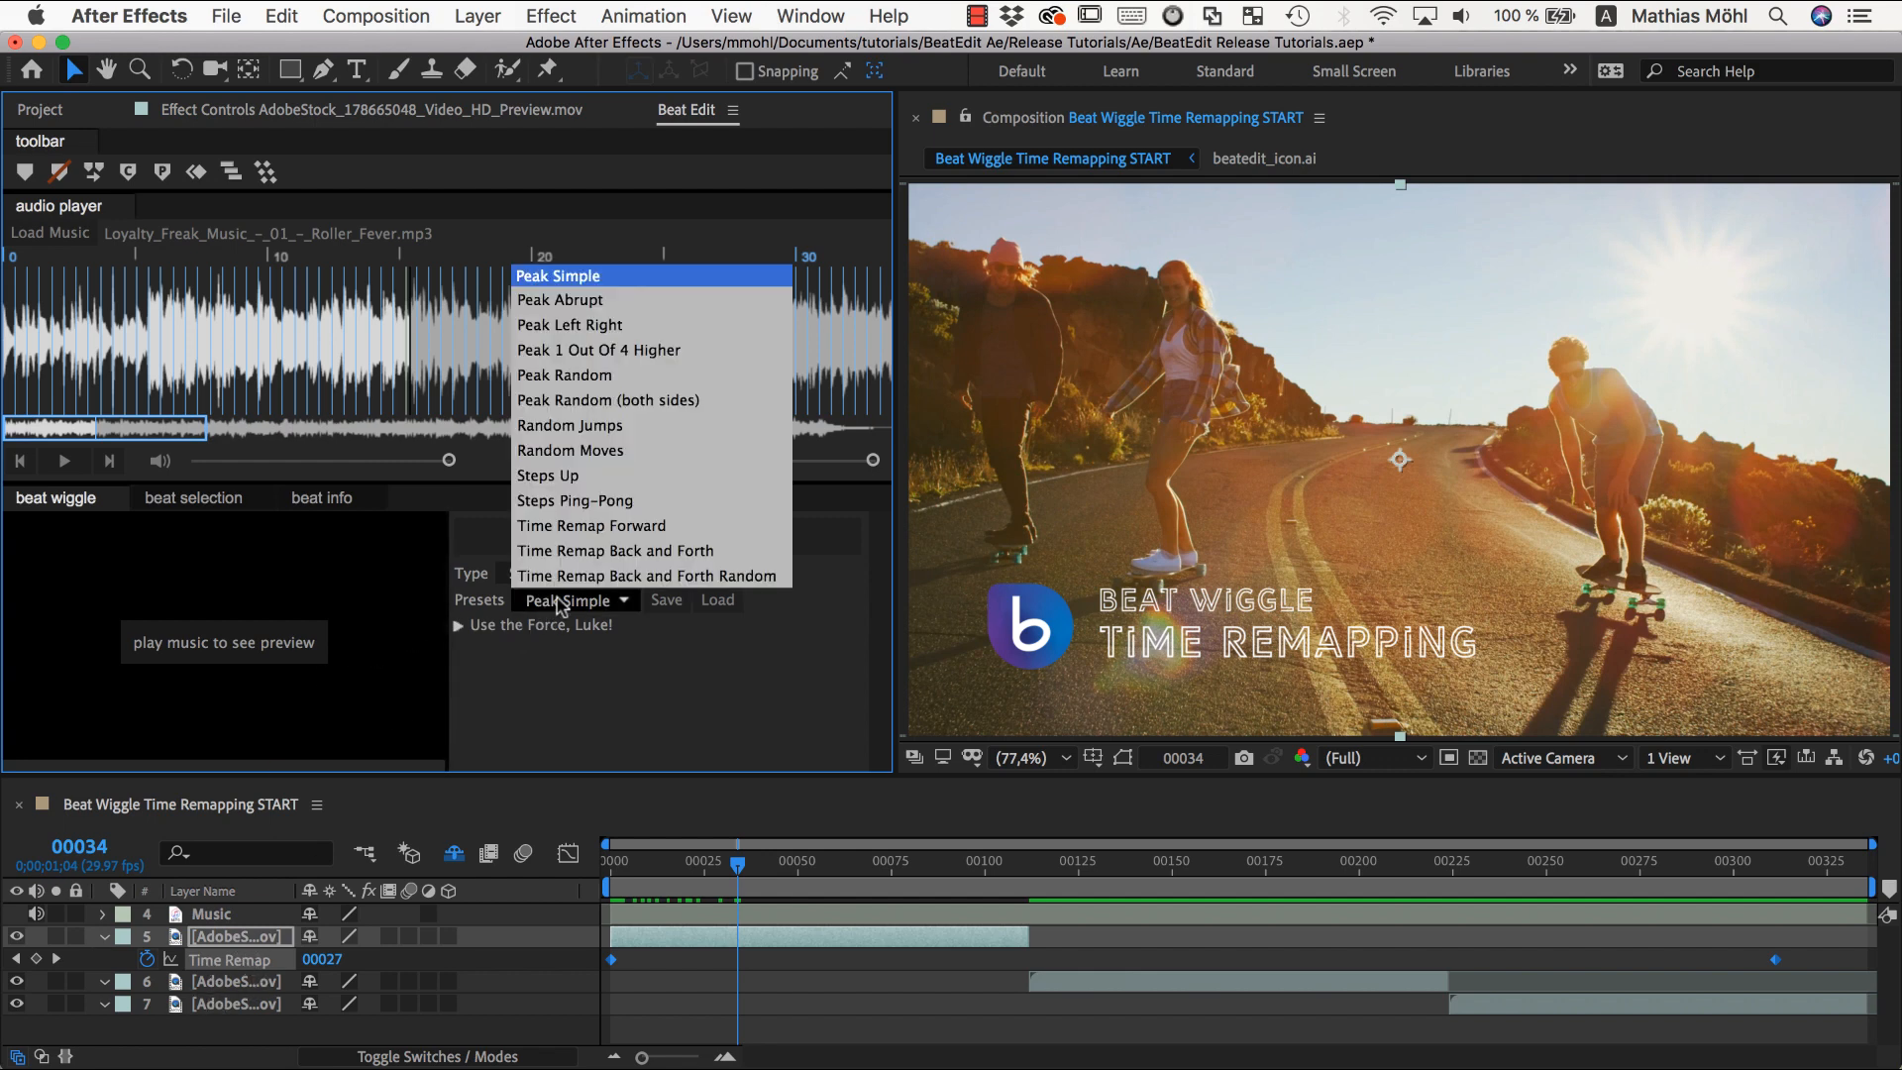
mouse_move(602, 576)
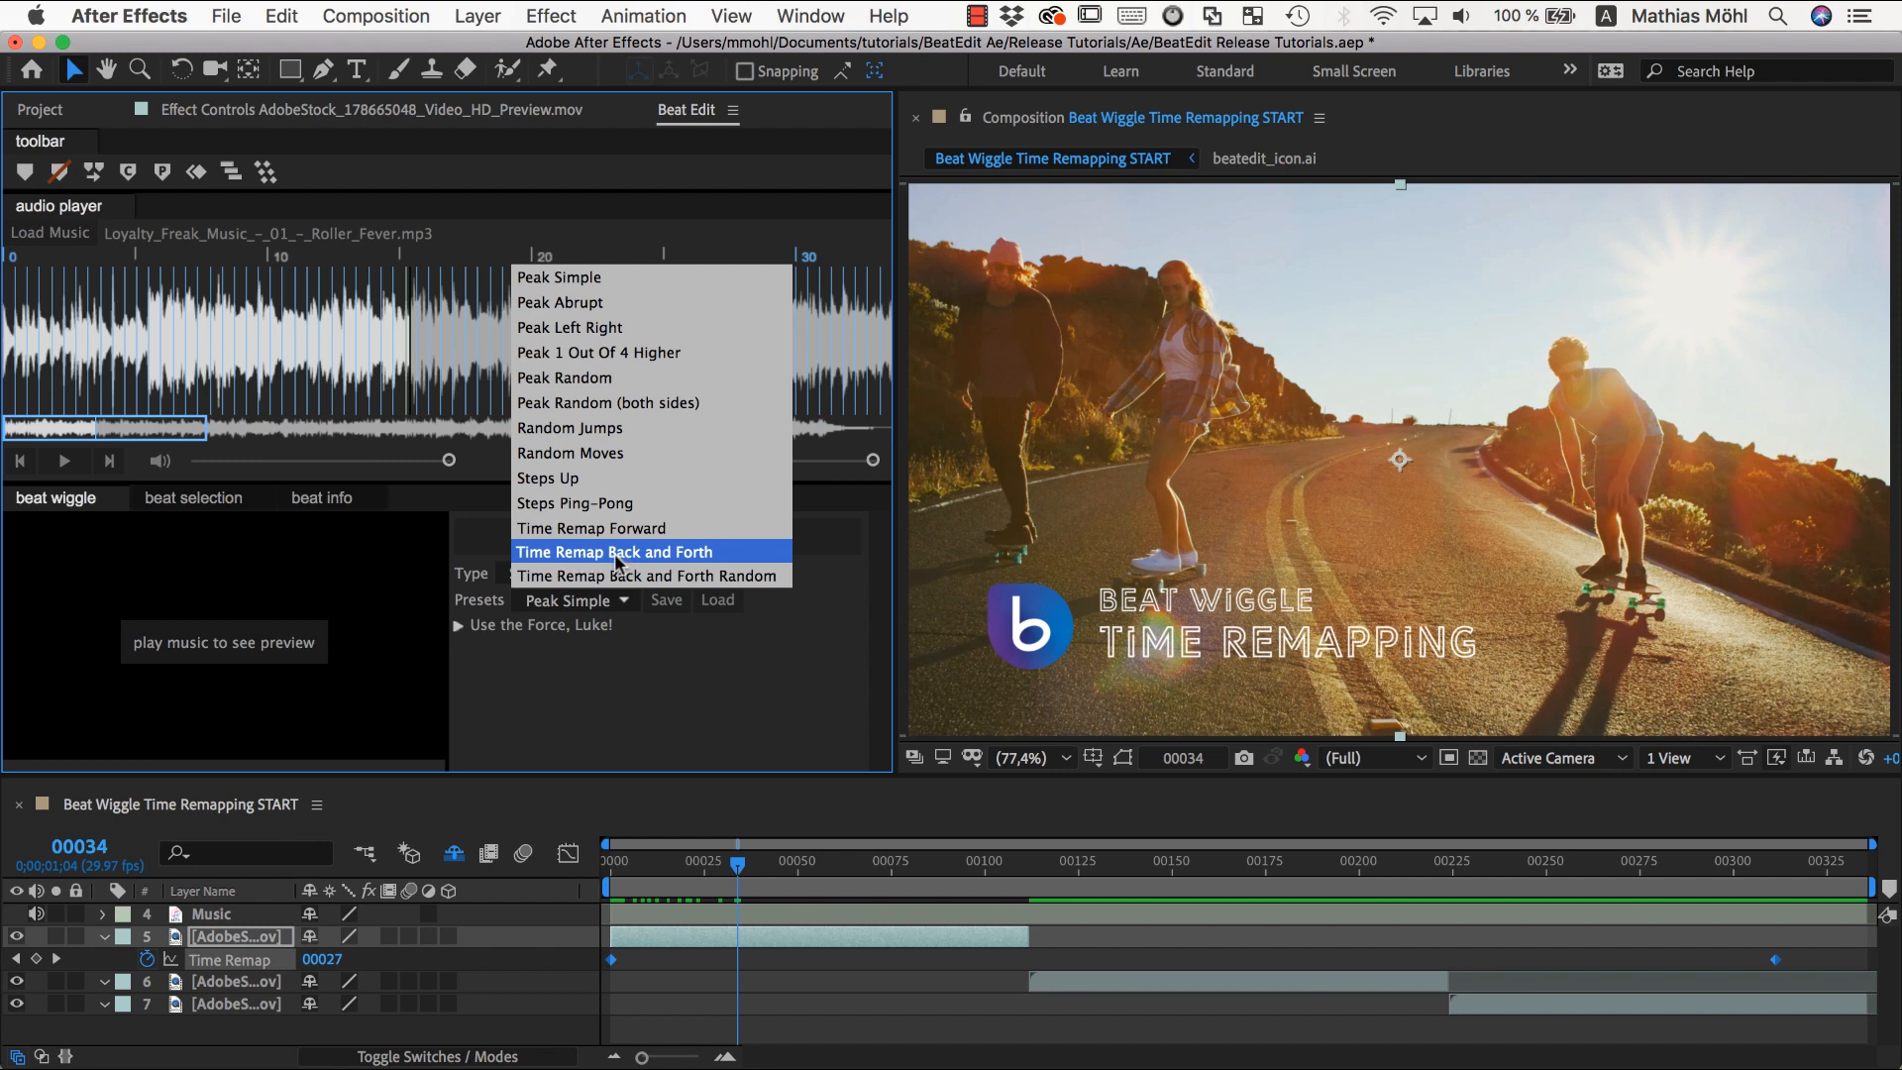
mouse_move(676, 560)
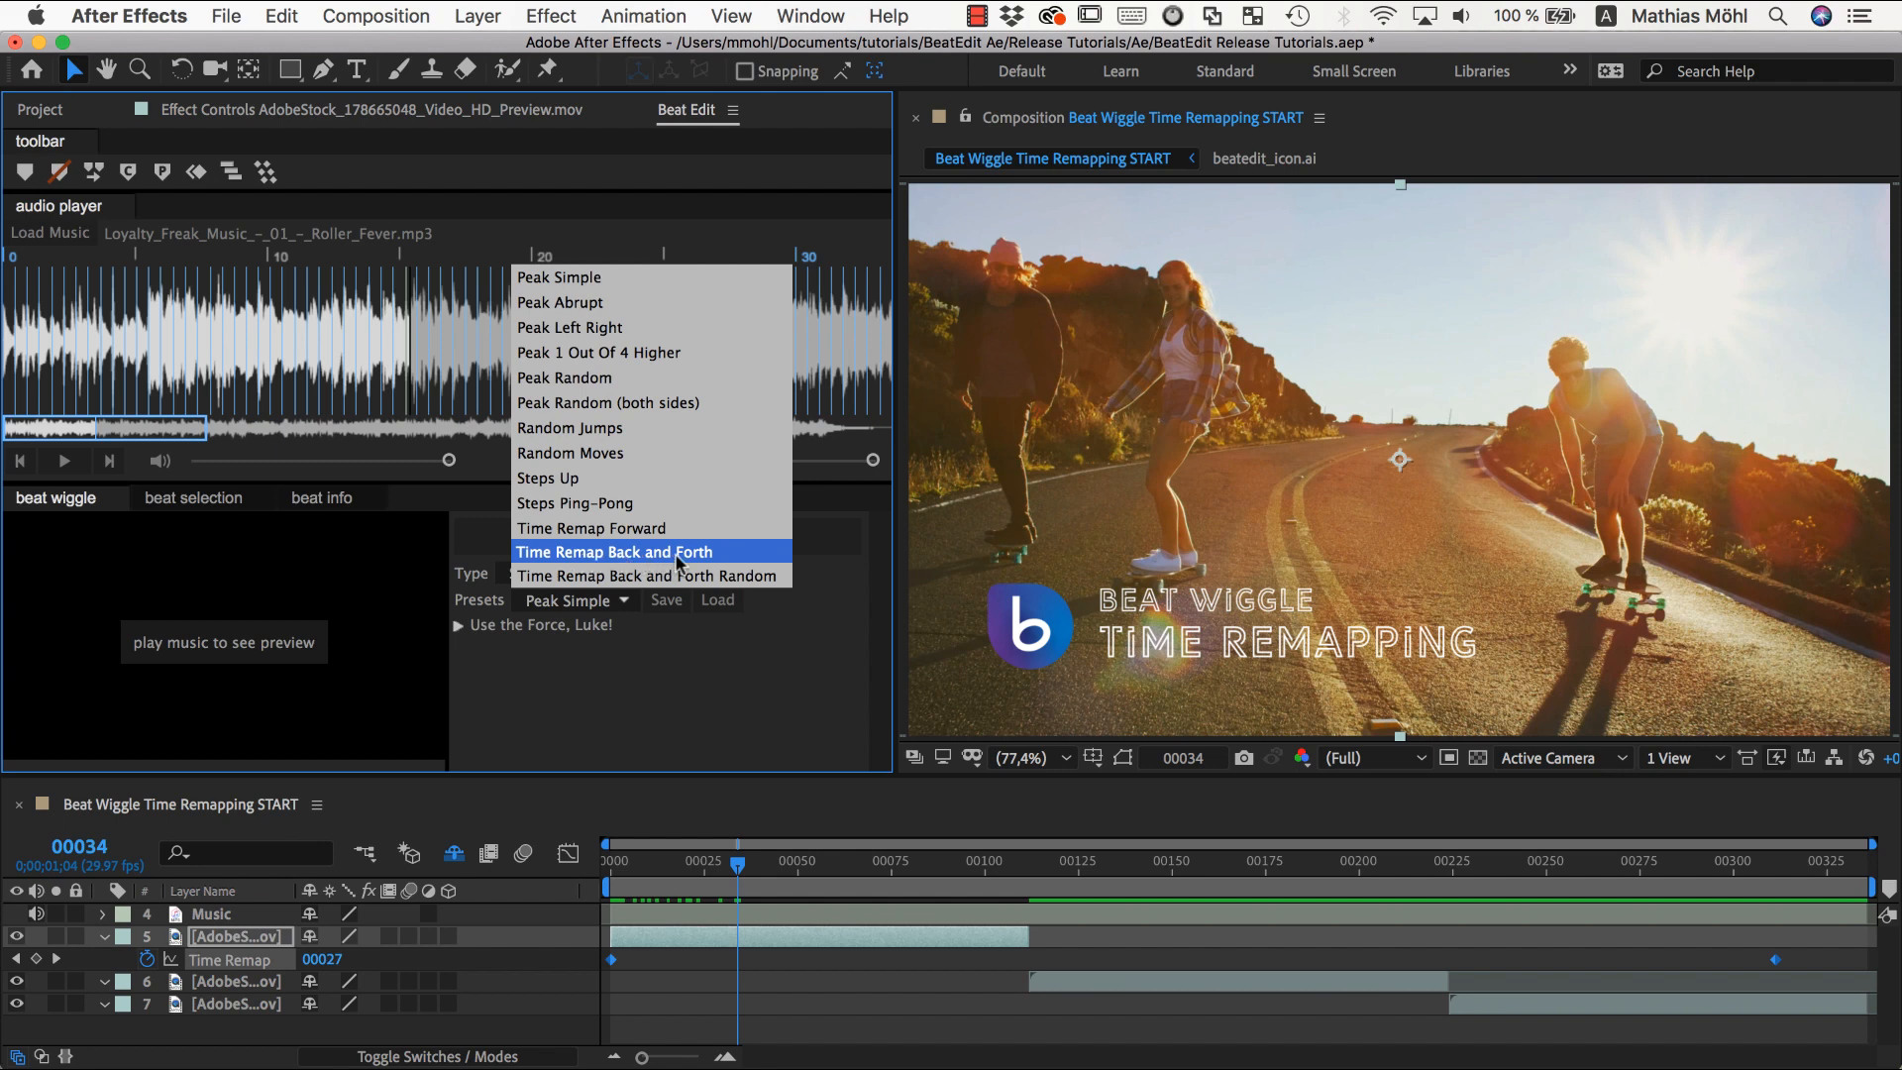
mouse_move(650, 577)
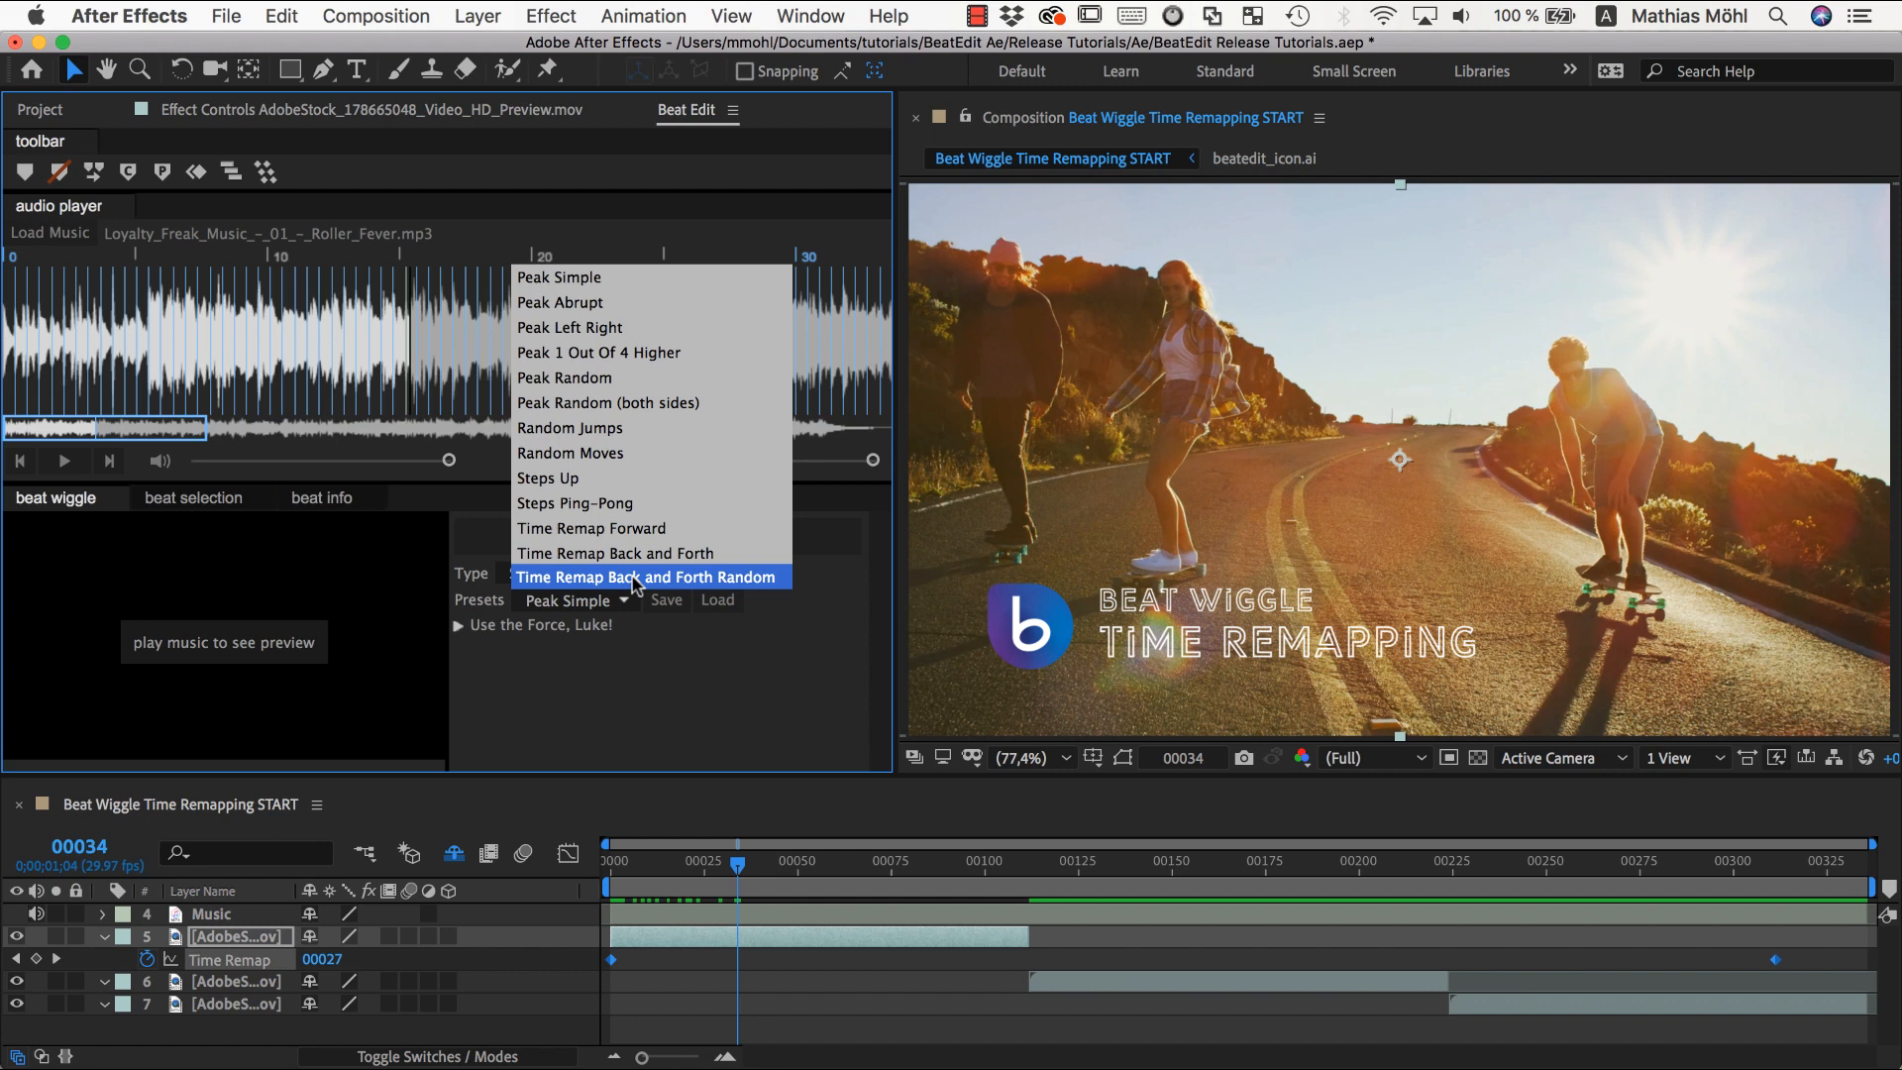
mouse_move(634, 583)
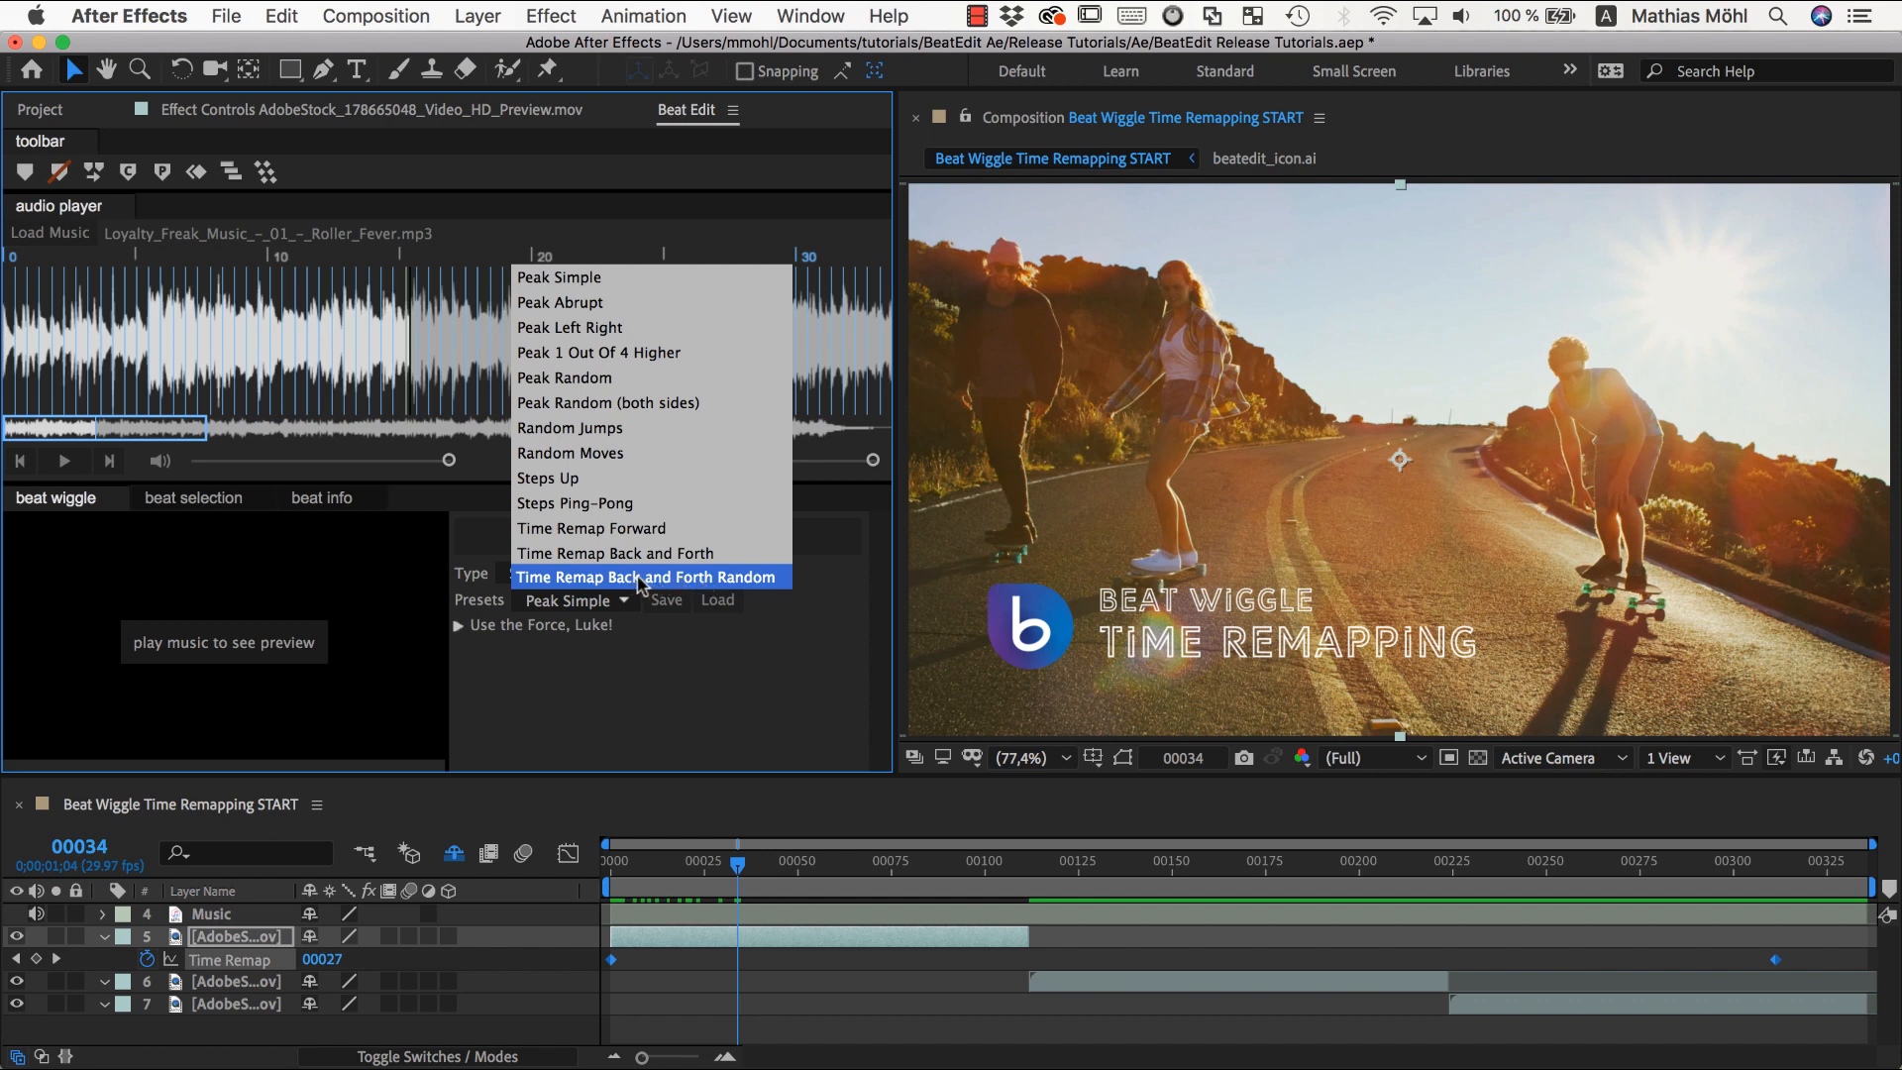
mouse_move(666, 586)
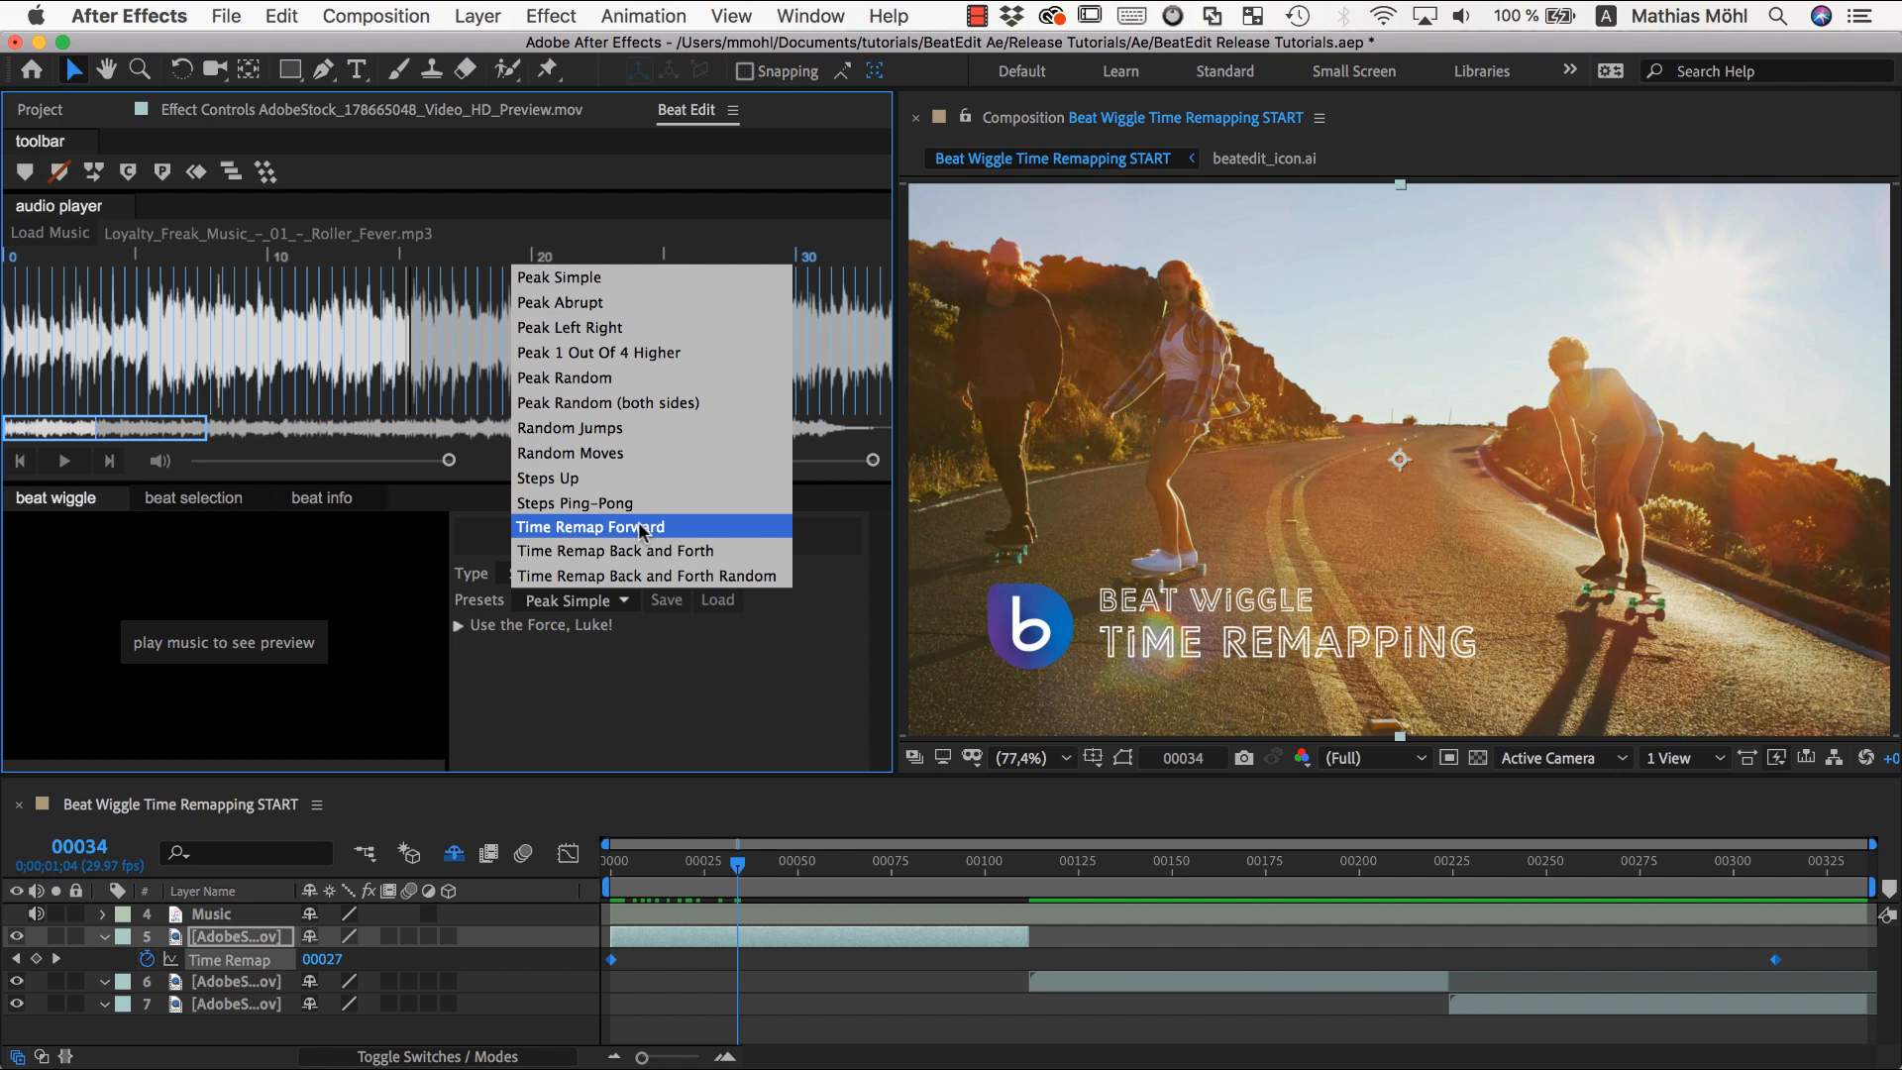
mouse_move(635, 537)
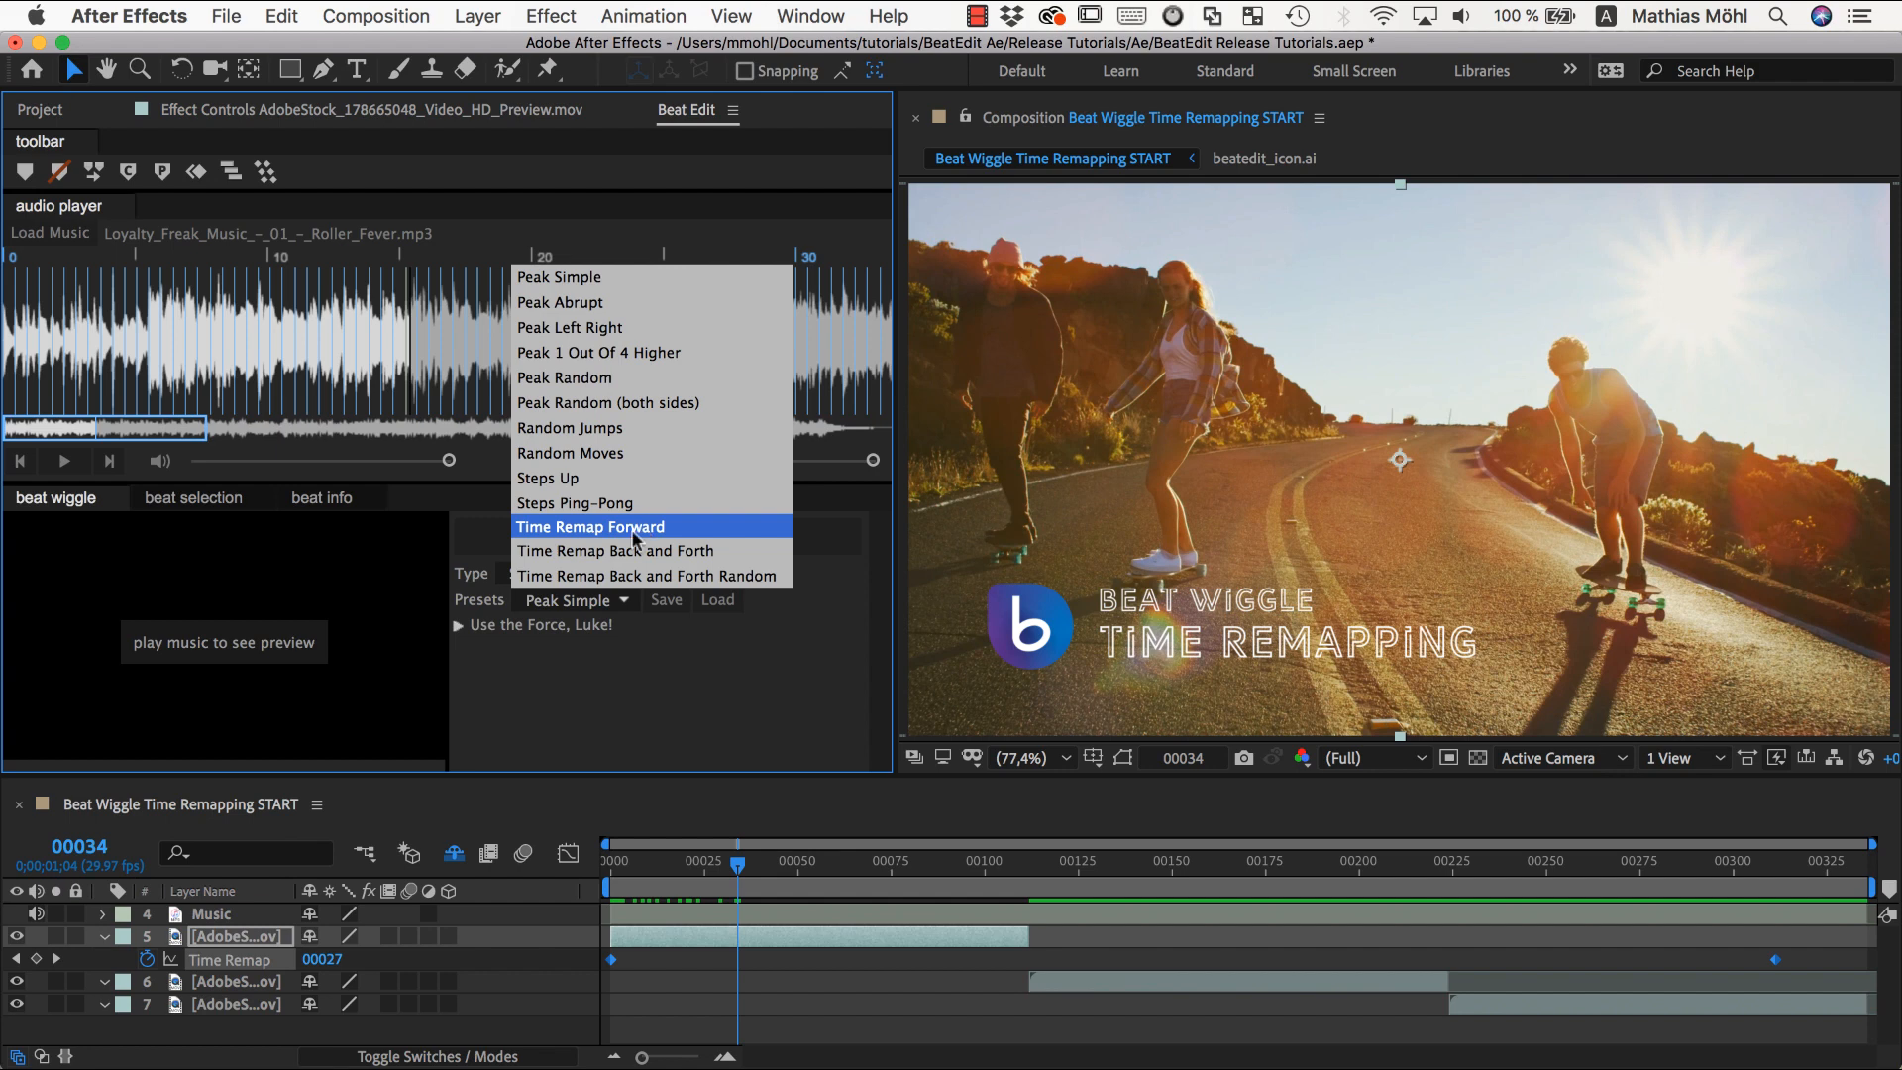
left_click(591, 527)
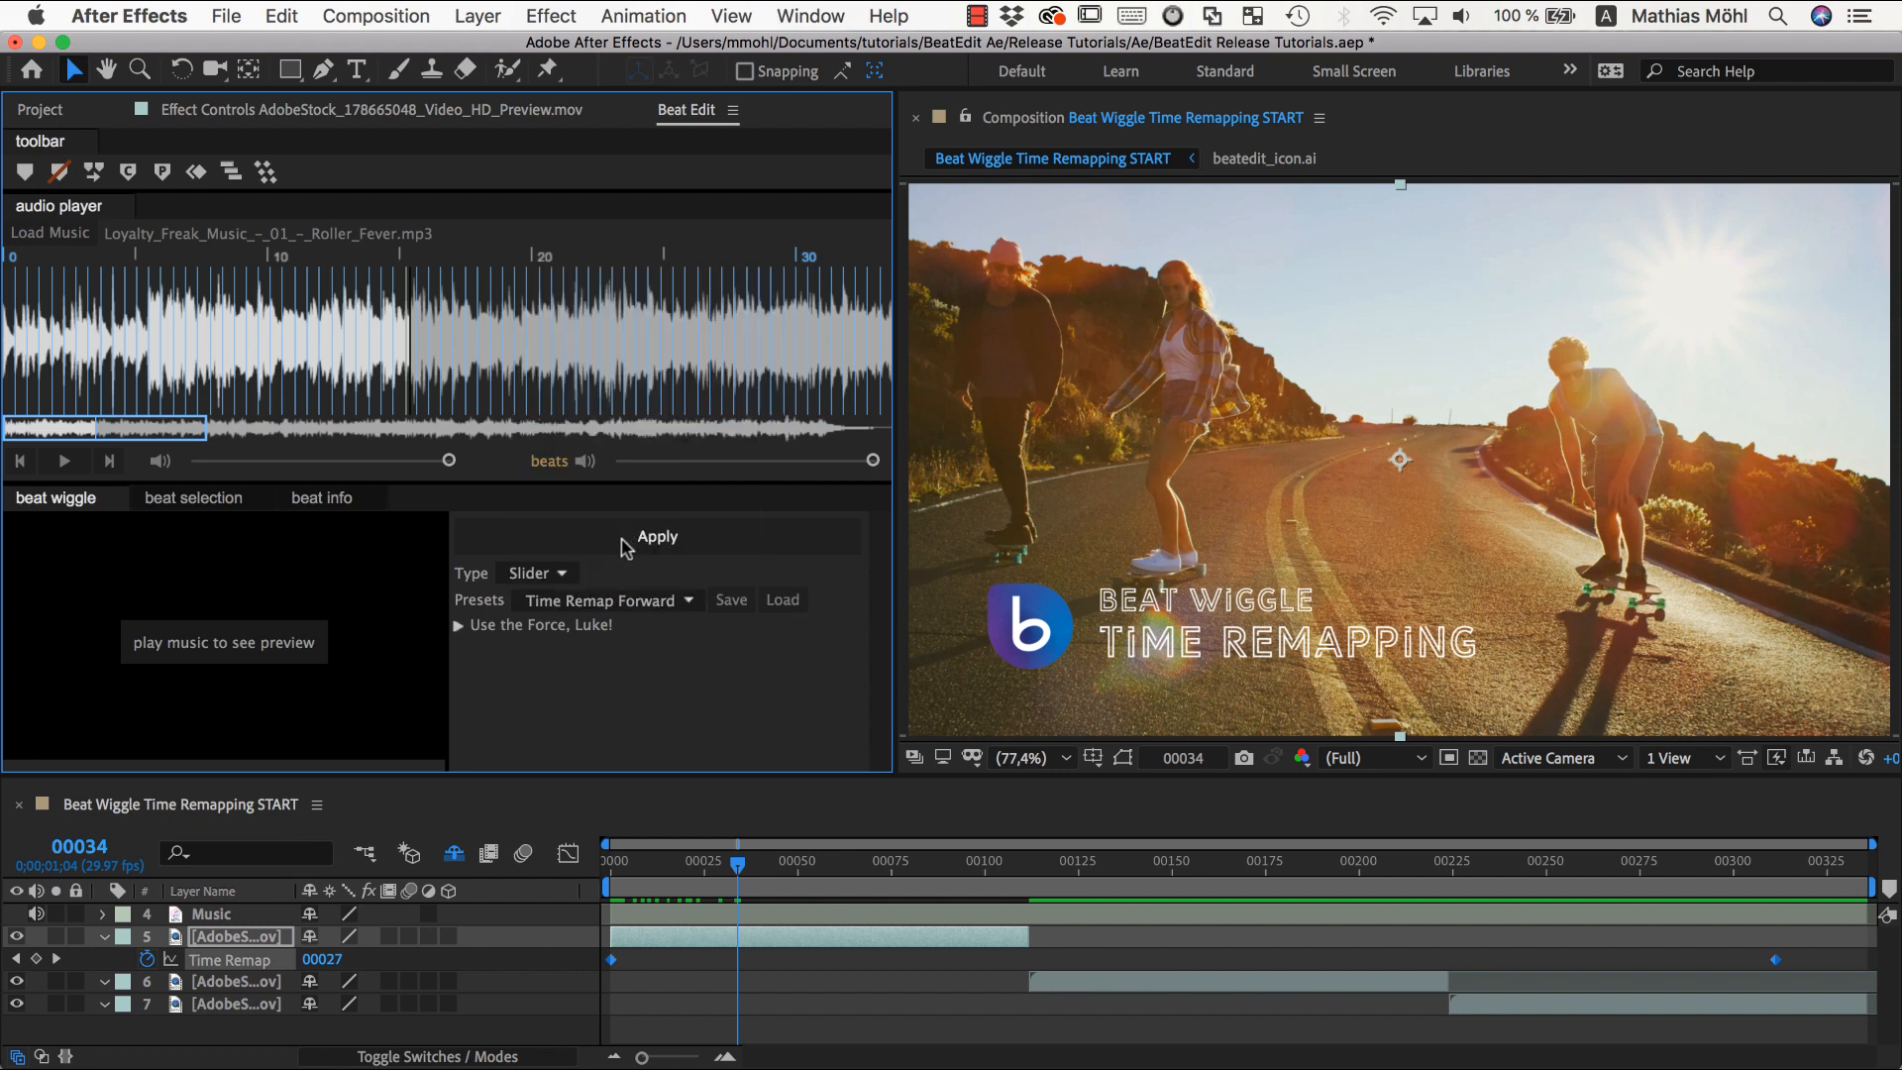
mouse_move(667, 951)
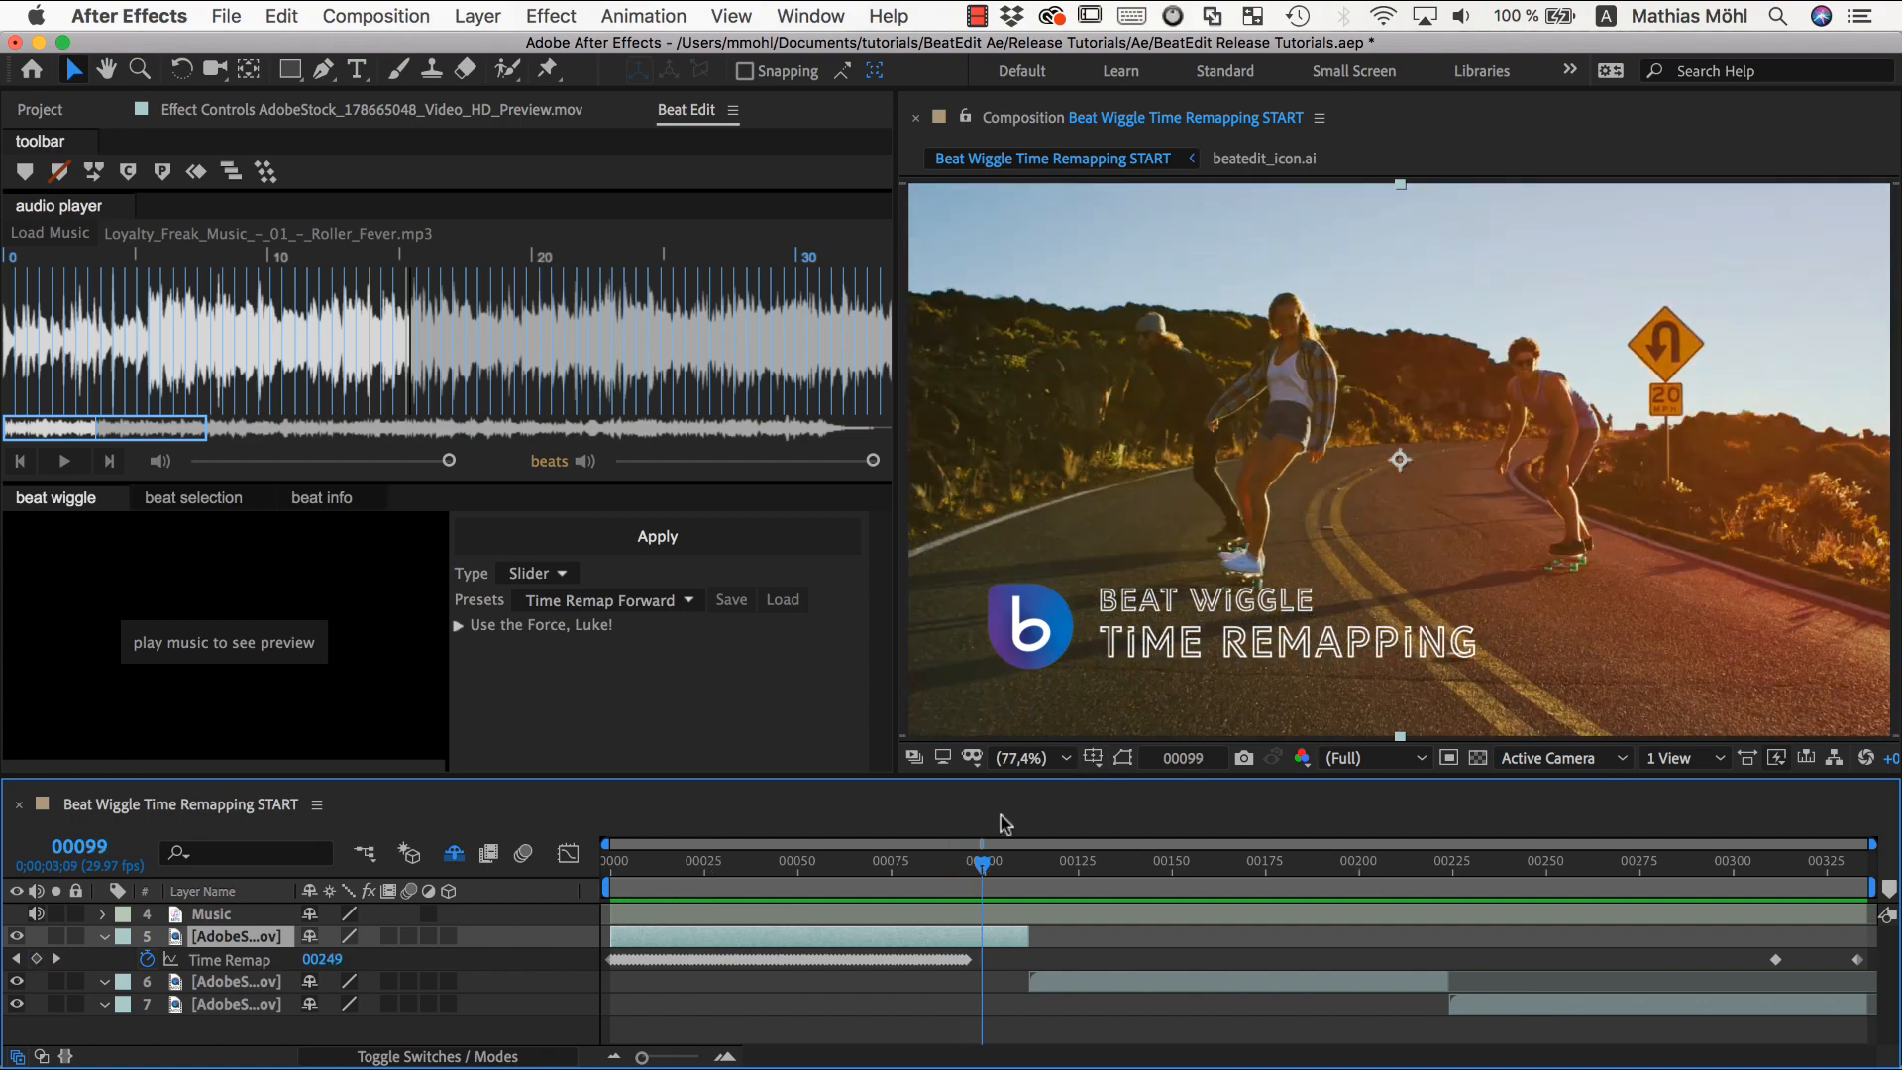
mouse_move(885, 875)
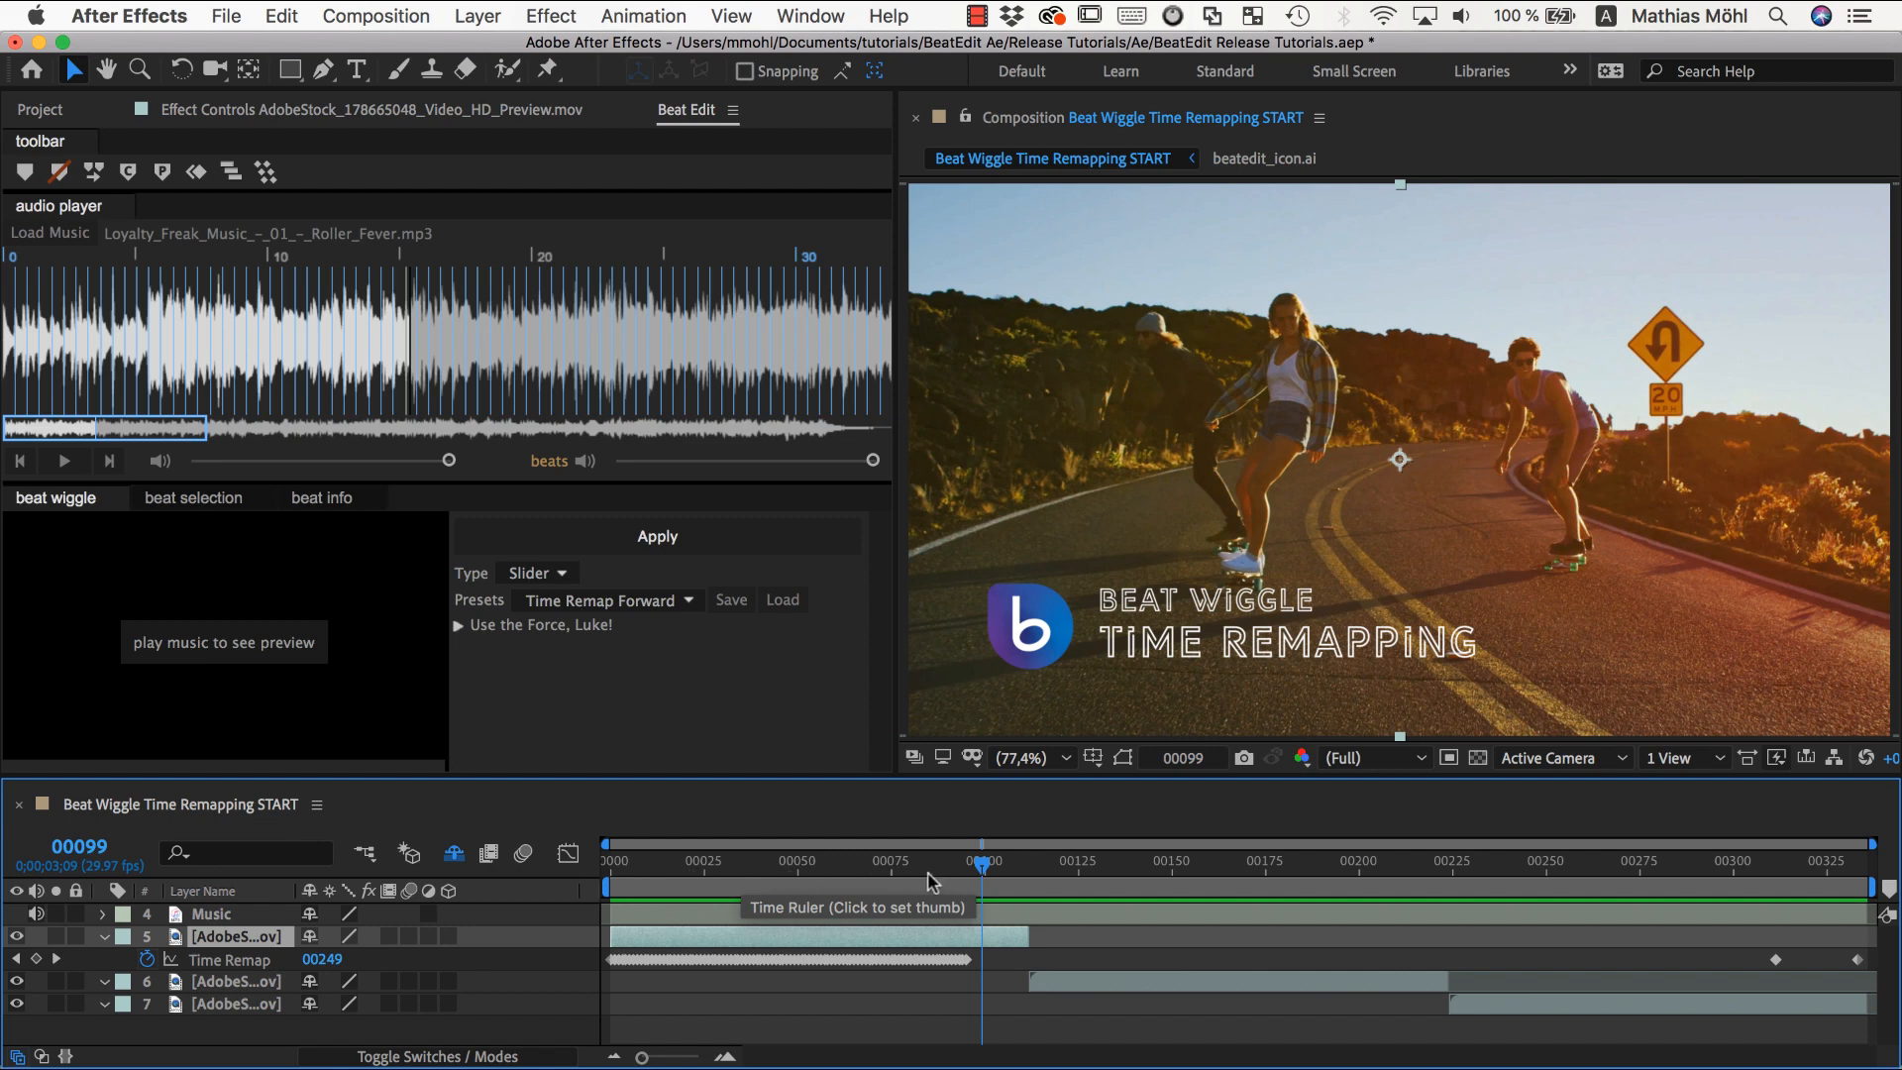
mouse_move(955, 892)
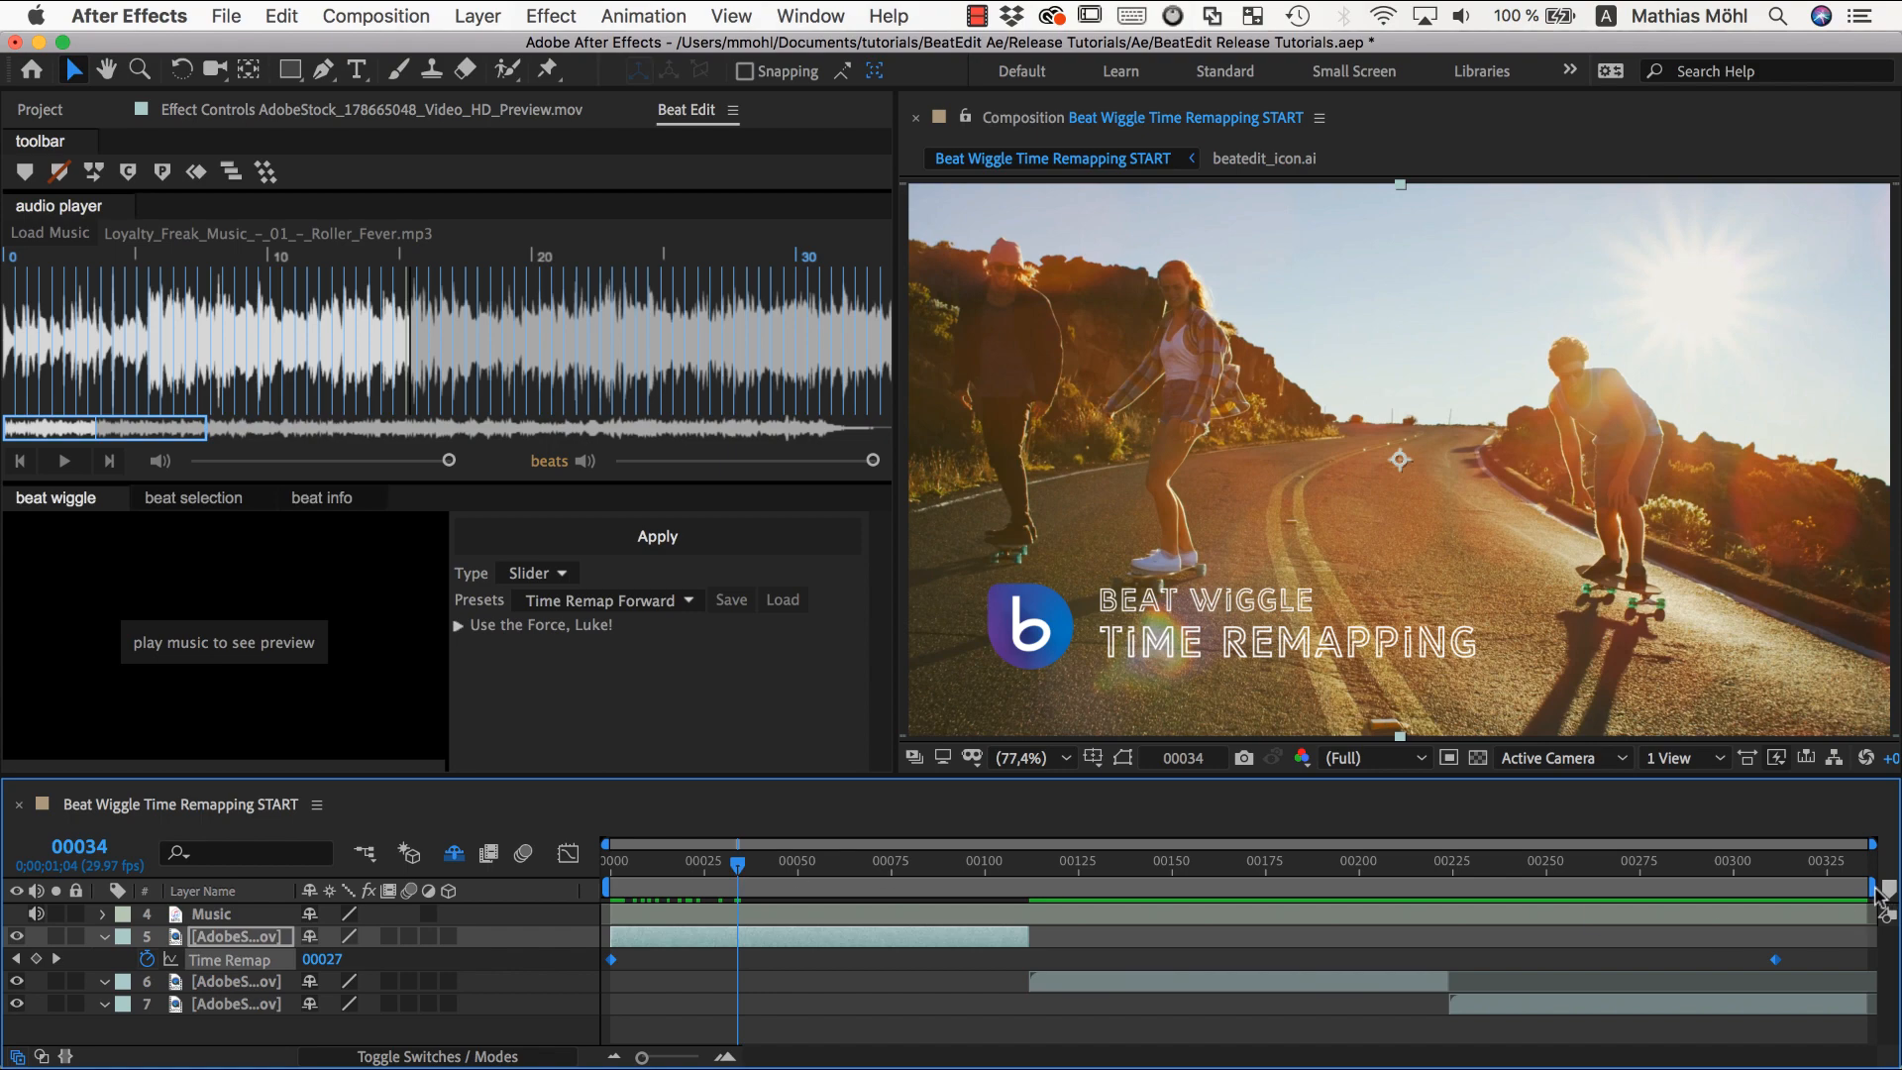
mouse_move(1872, 962)
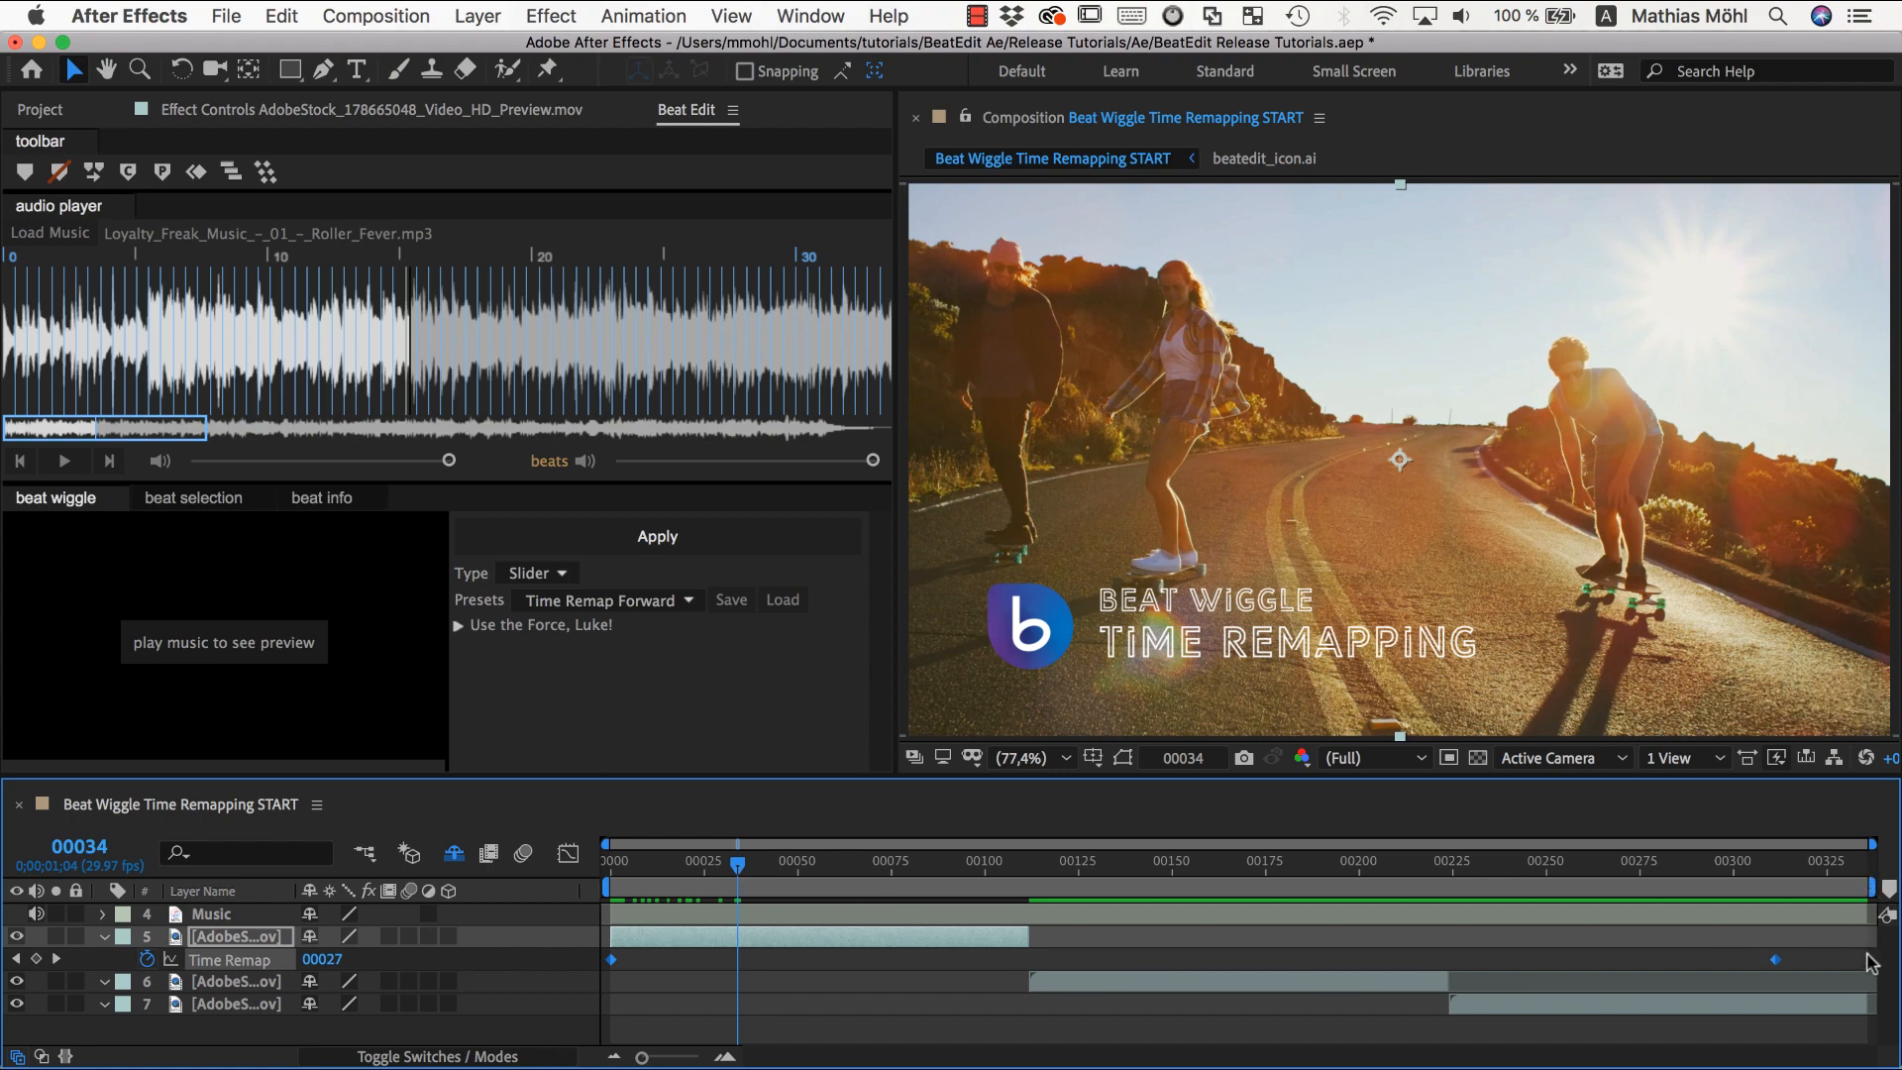
mouse_move(250, 14)
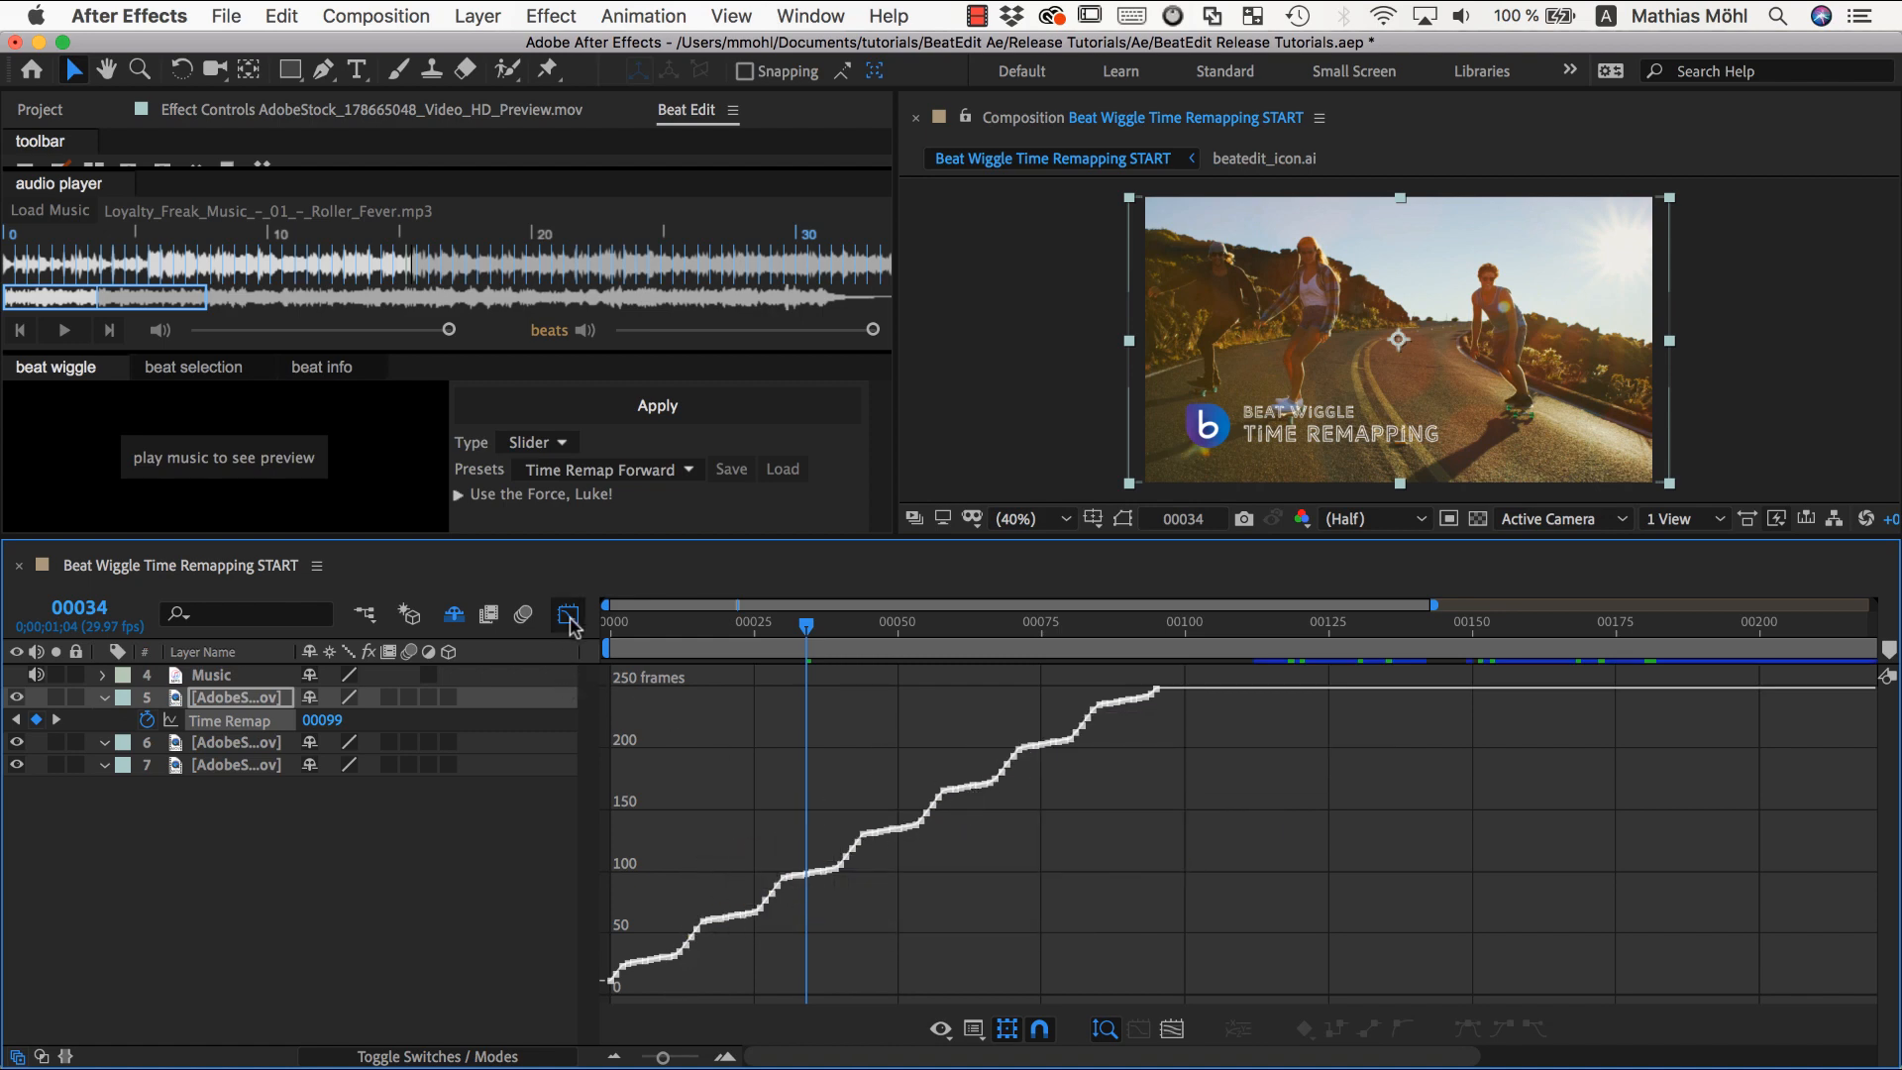
left_click(568, 614)
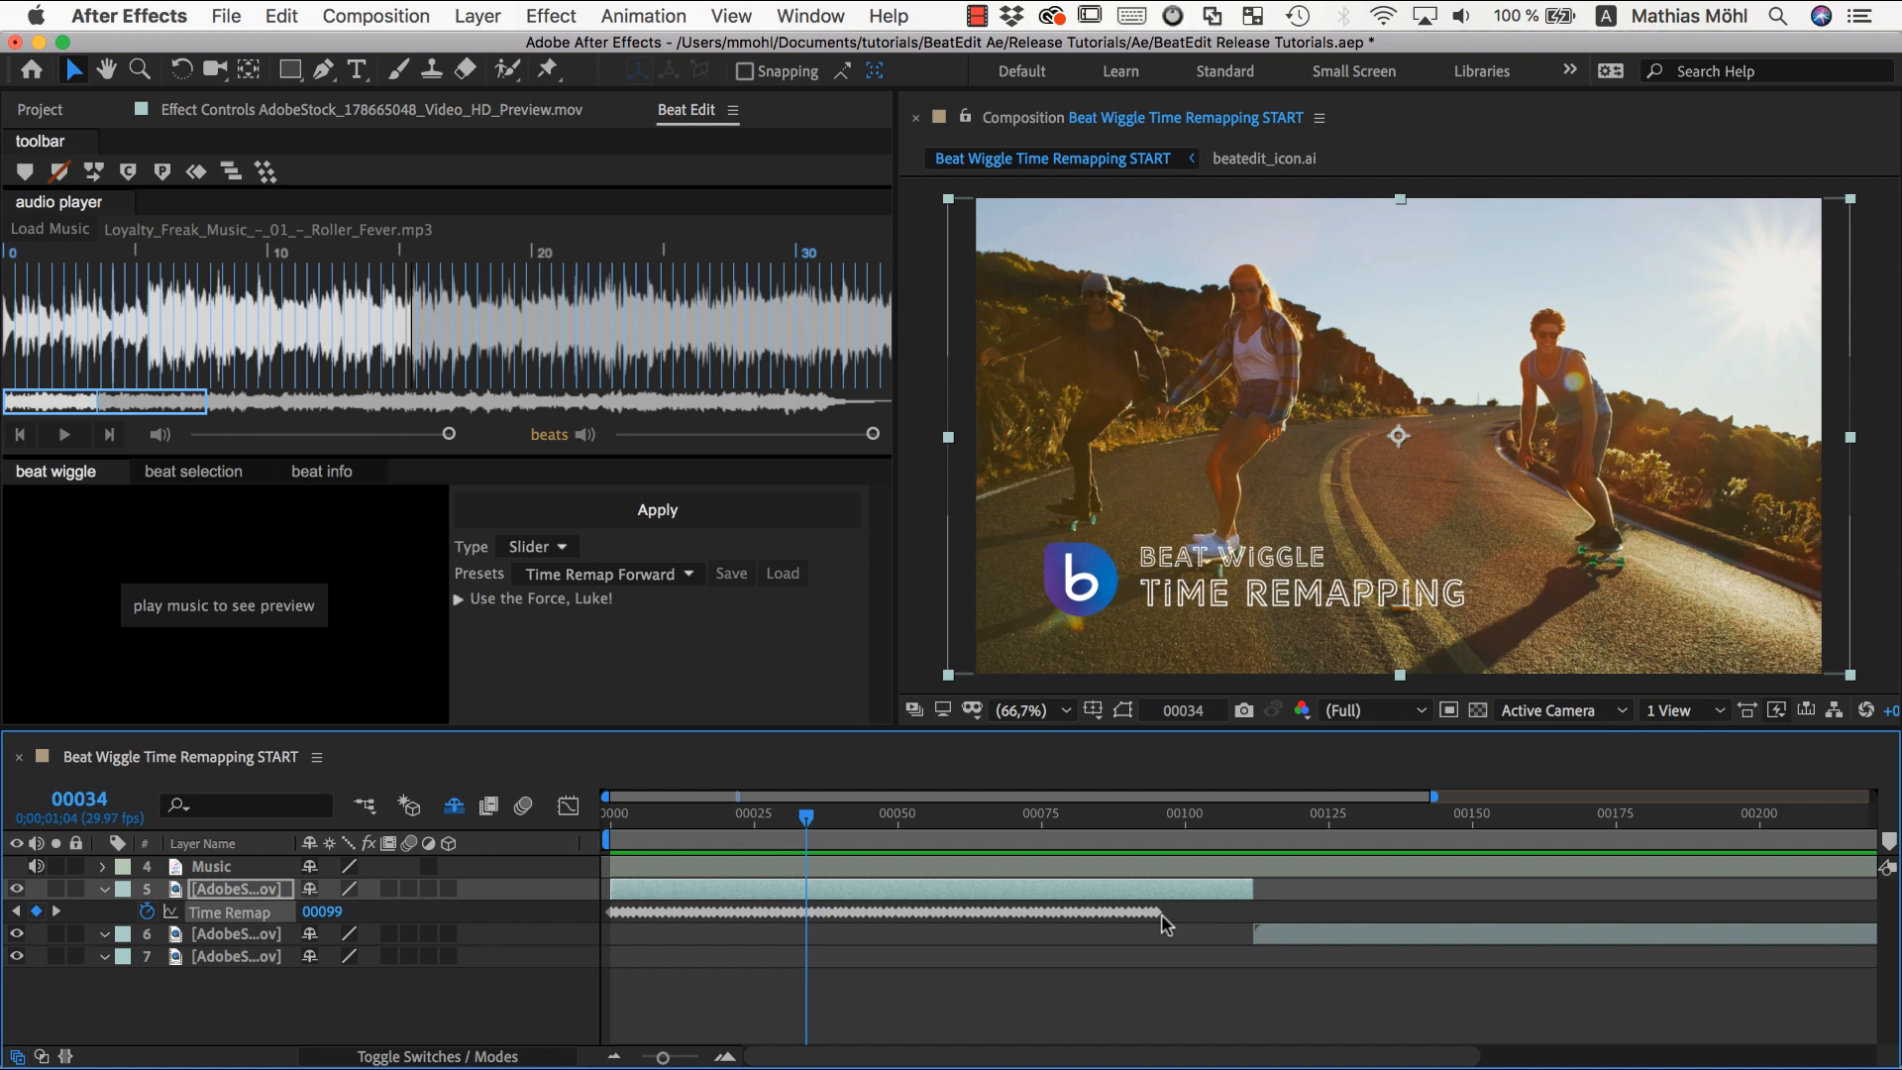
mouse_move(1159, 915)
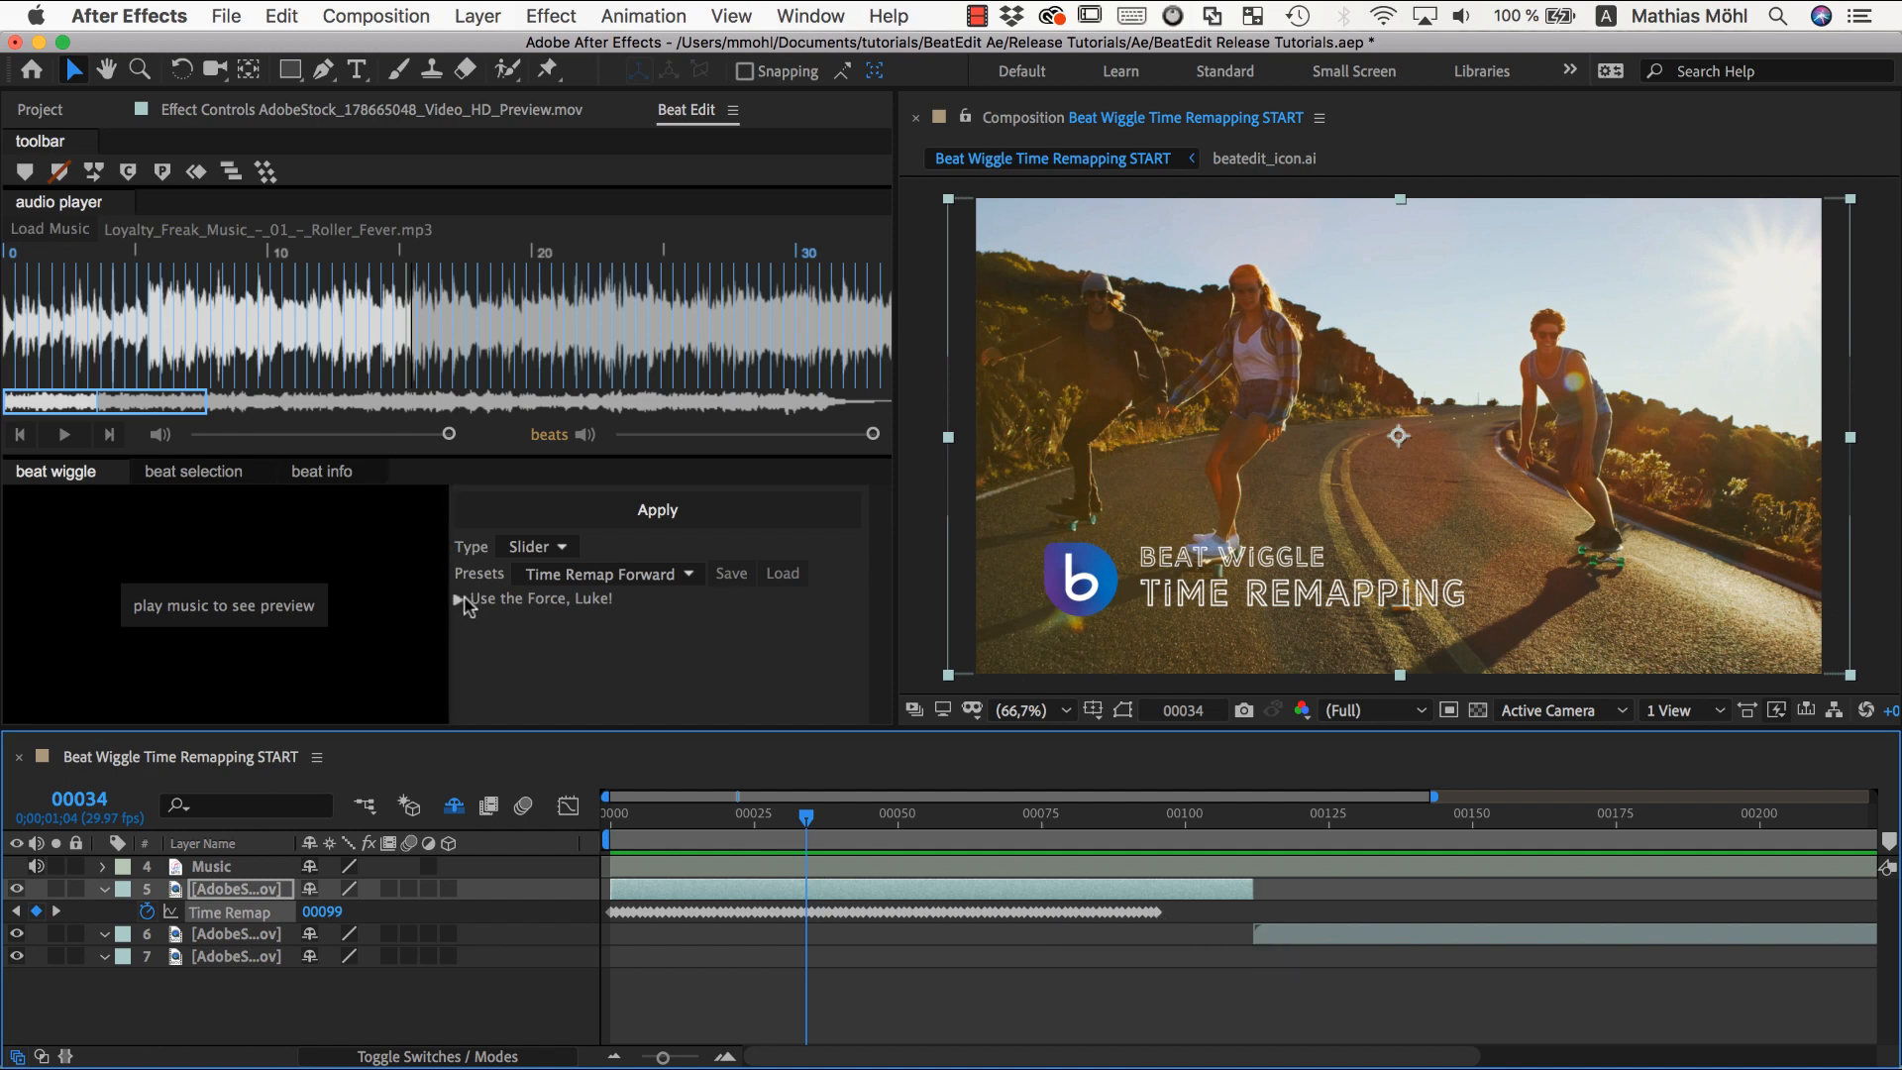
Expand 'Use the Force, Luke!', set Amount to 0.6, and select the clip's Time Remap keyframes.
left_click(457, 598)
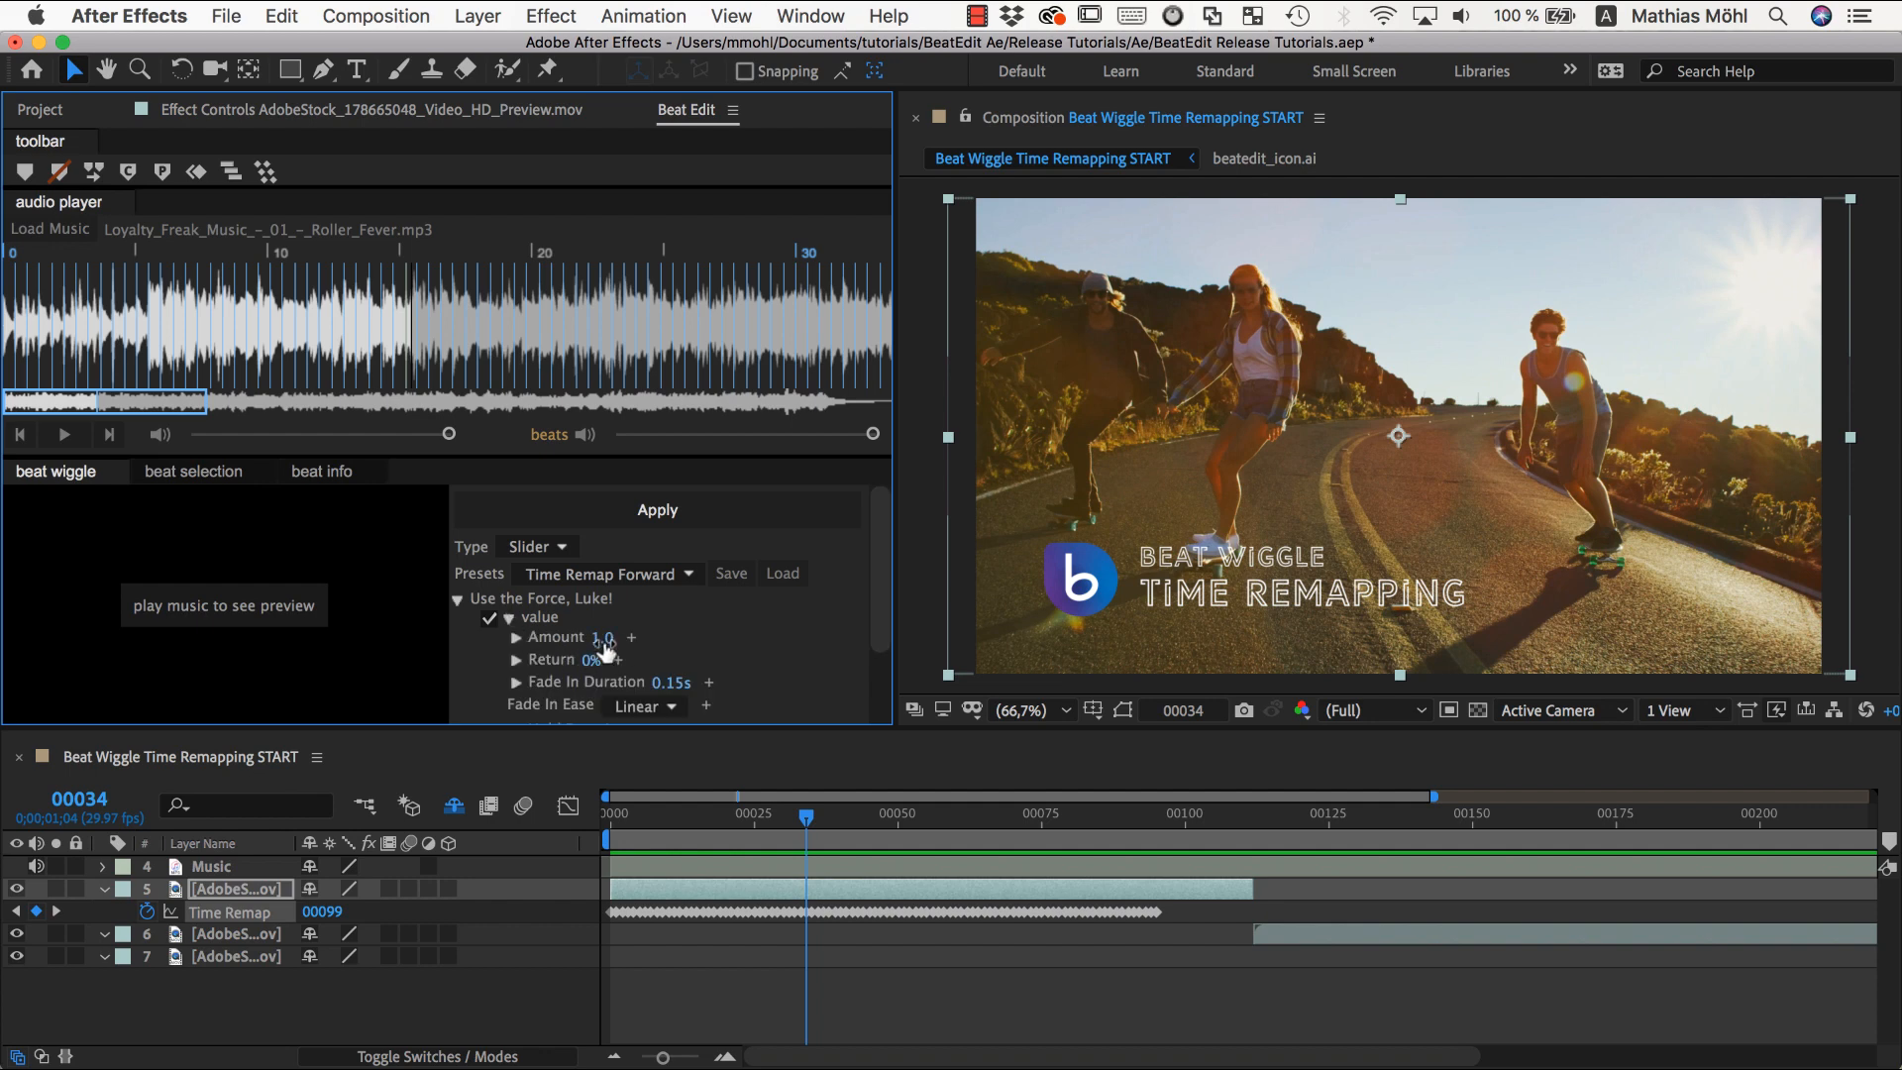
left_click_drag(606, 636, 655, 636)
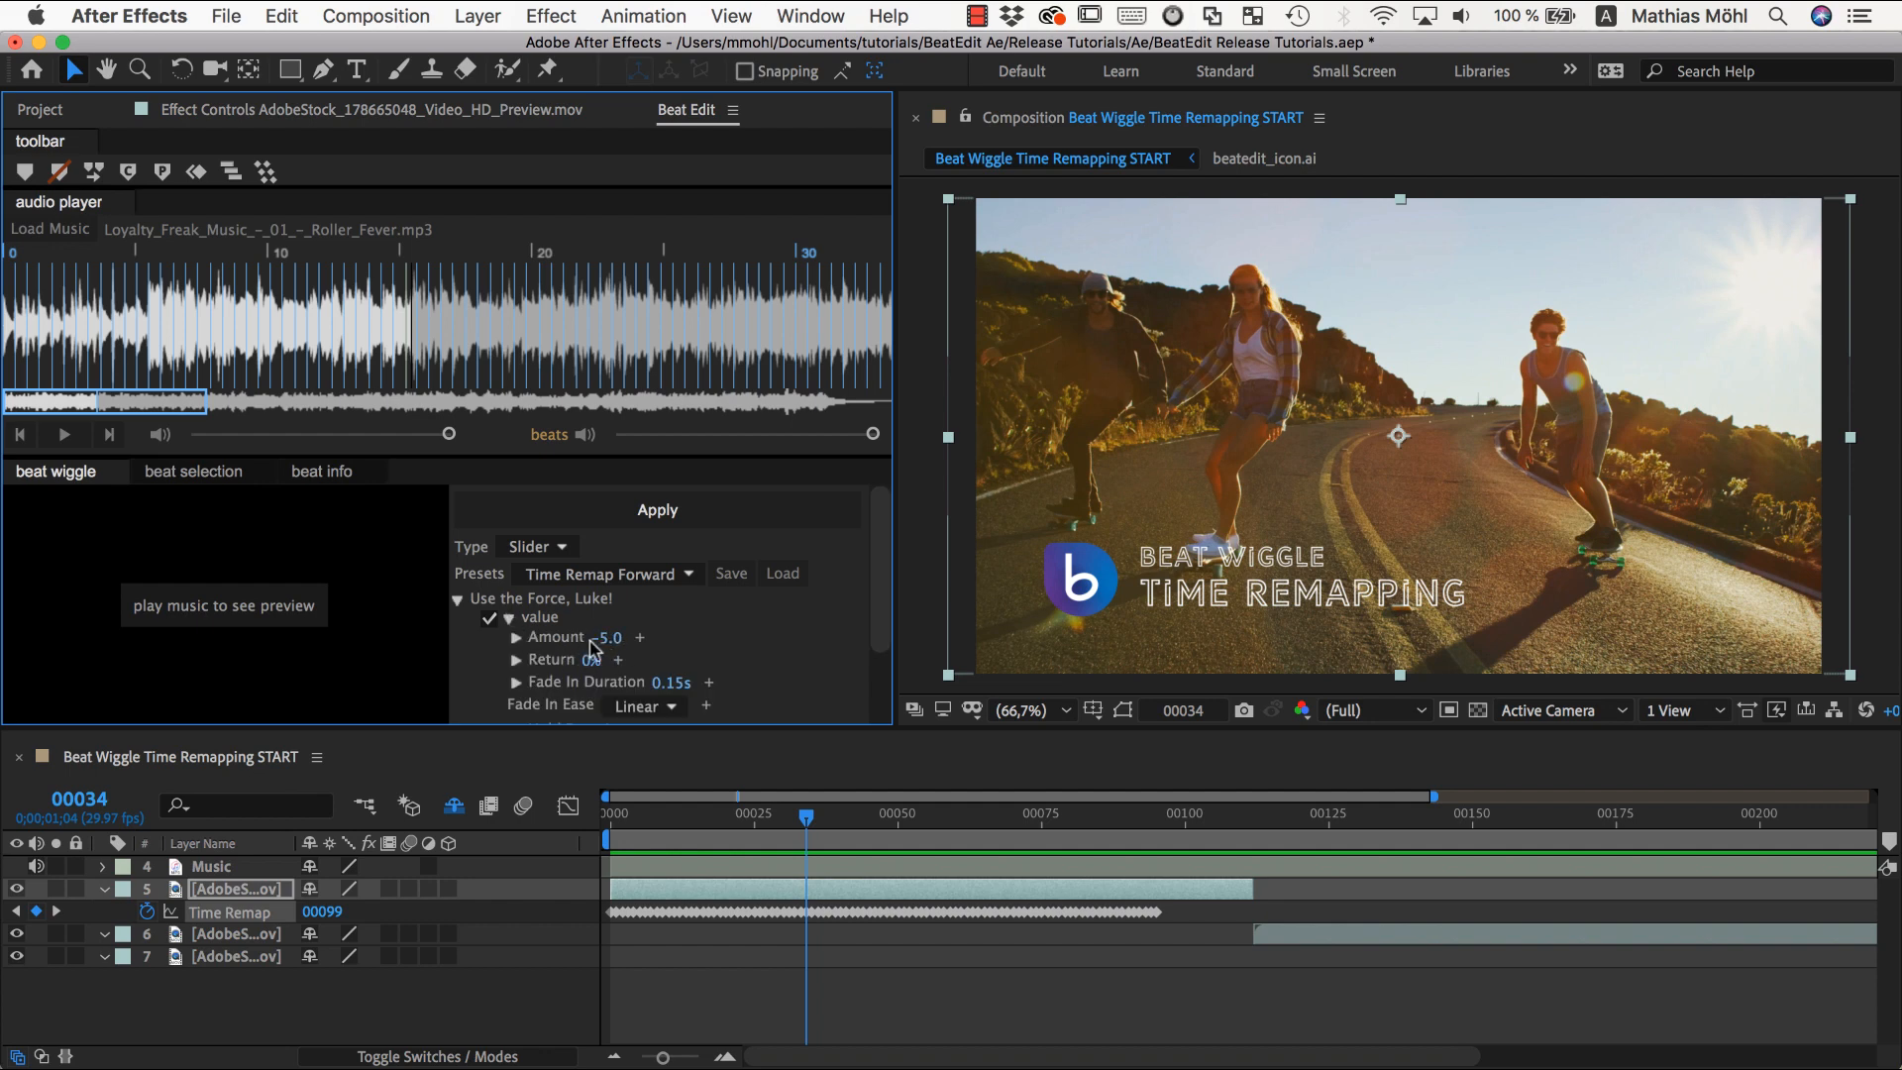
double_click(608, 640)
type("0.6")
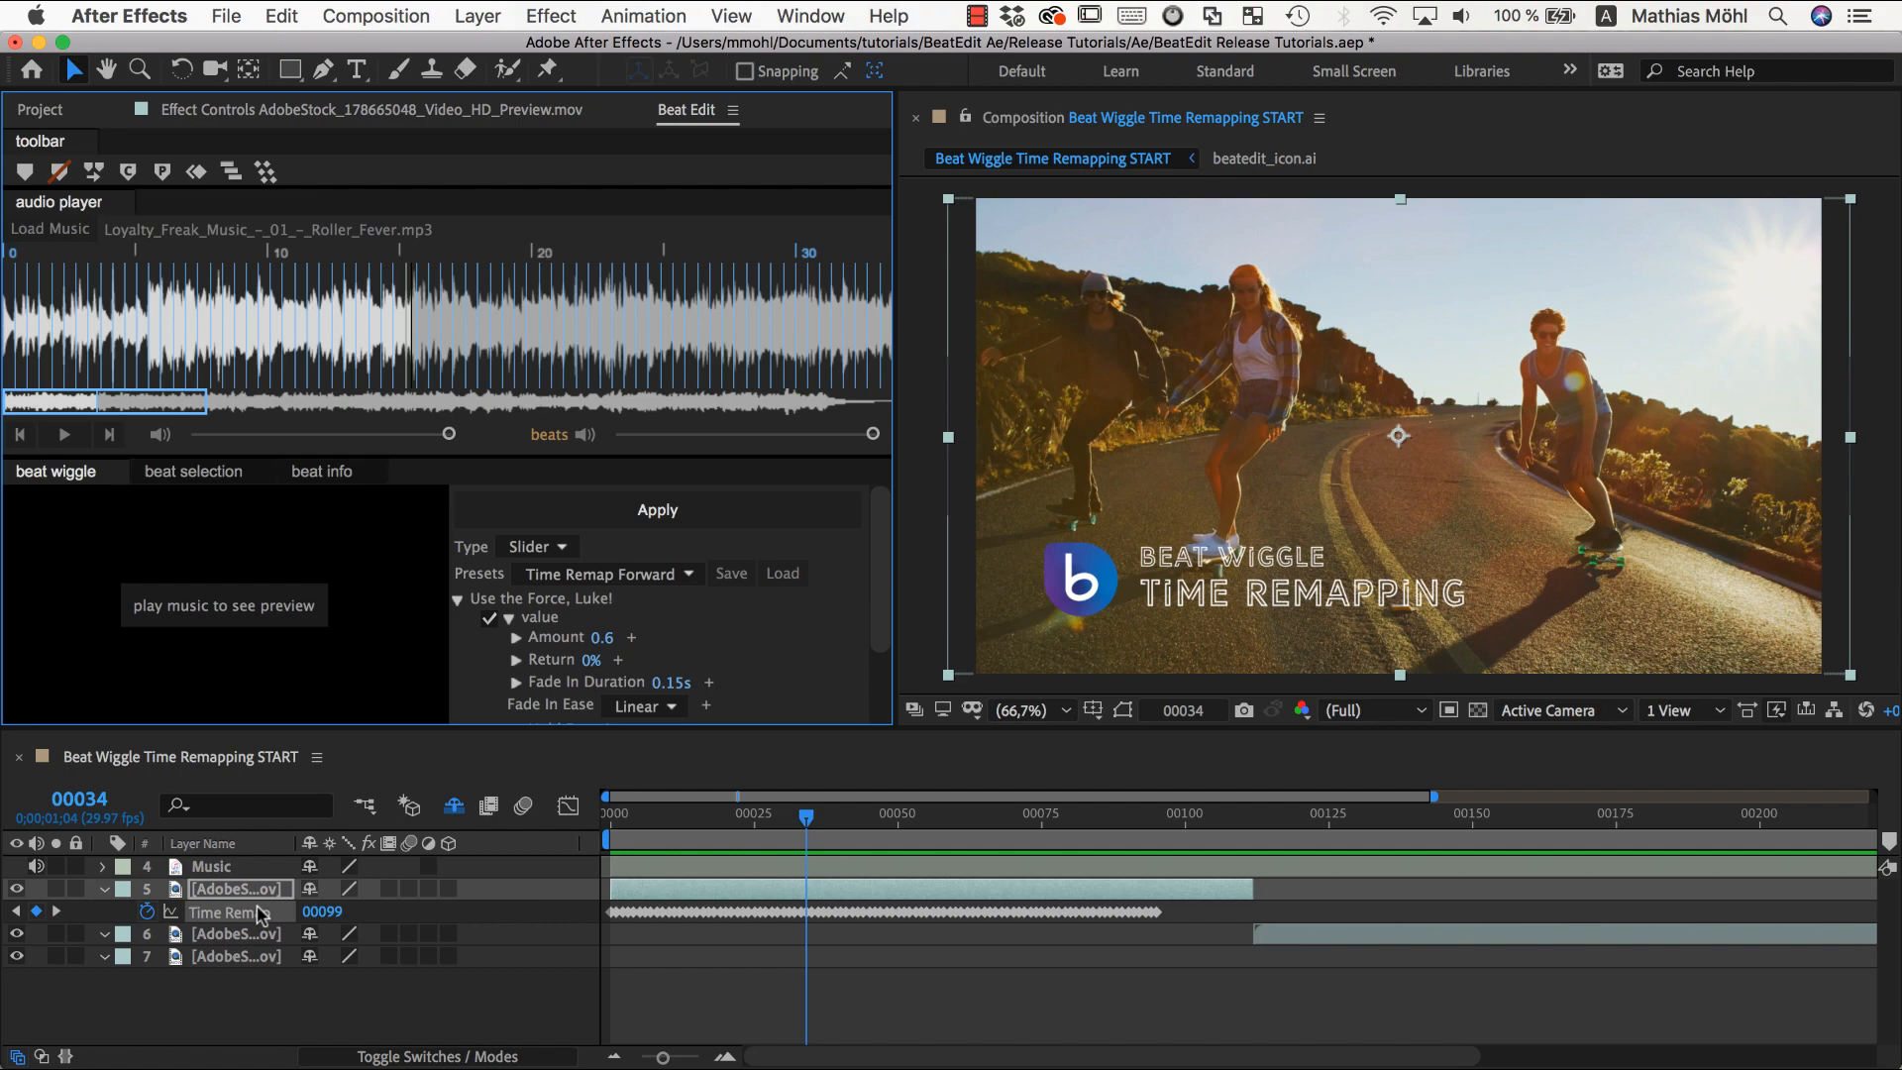
left_click(230, 912)
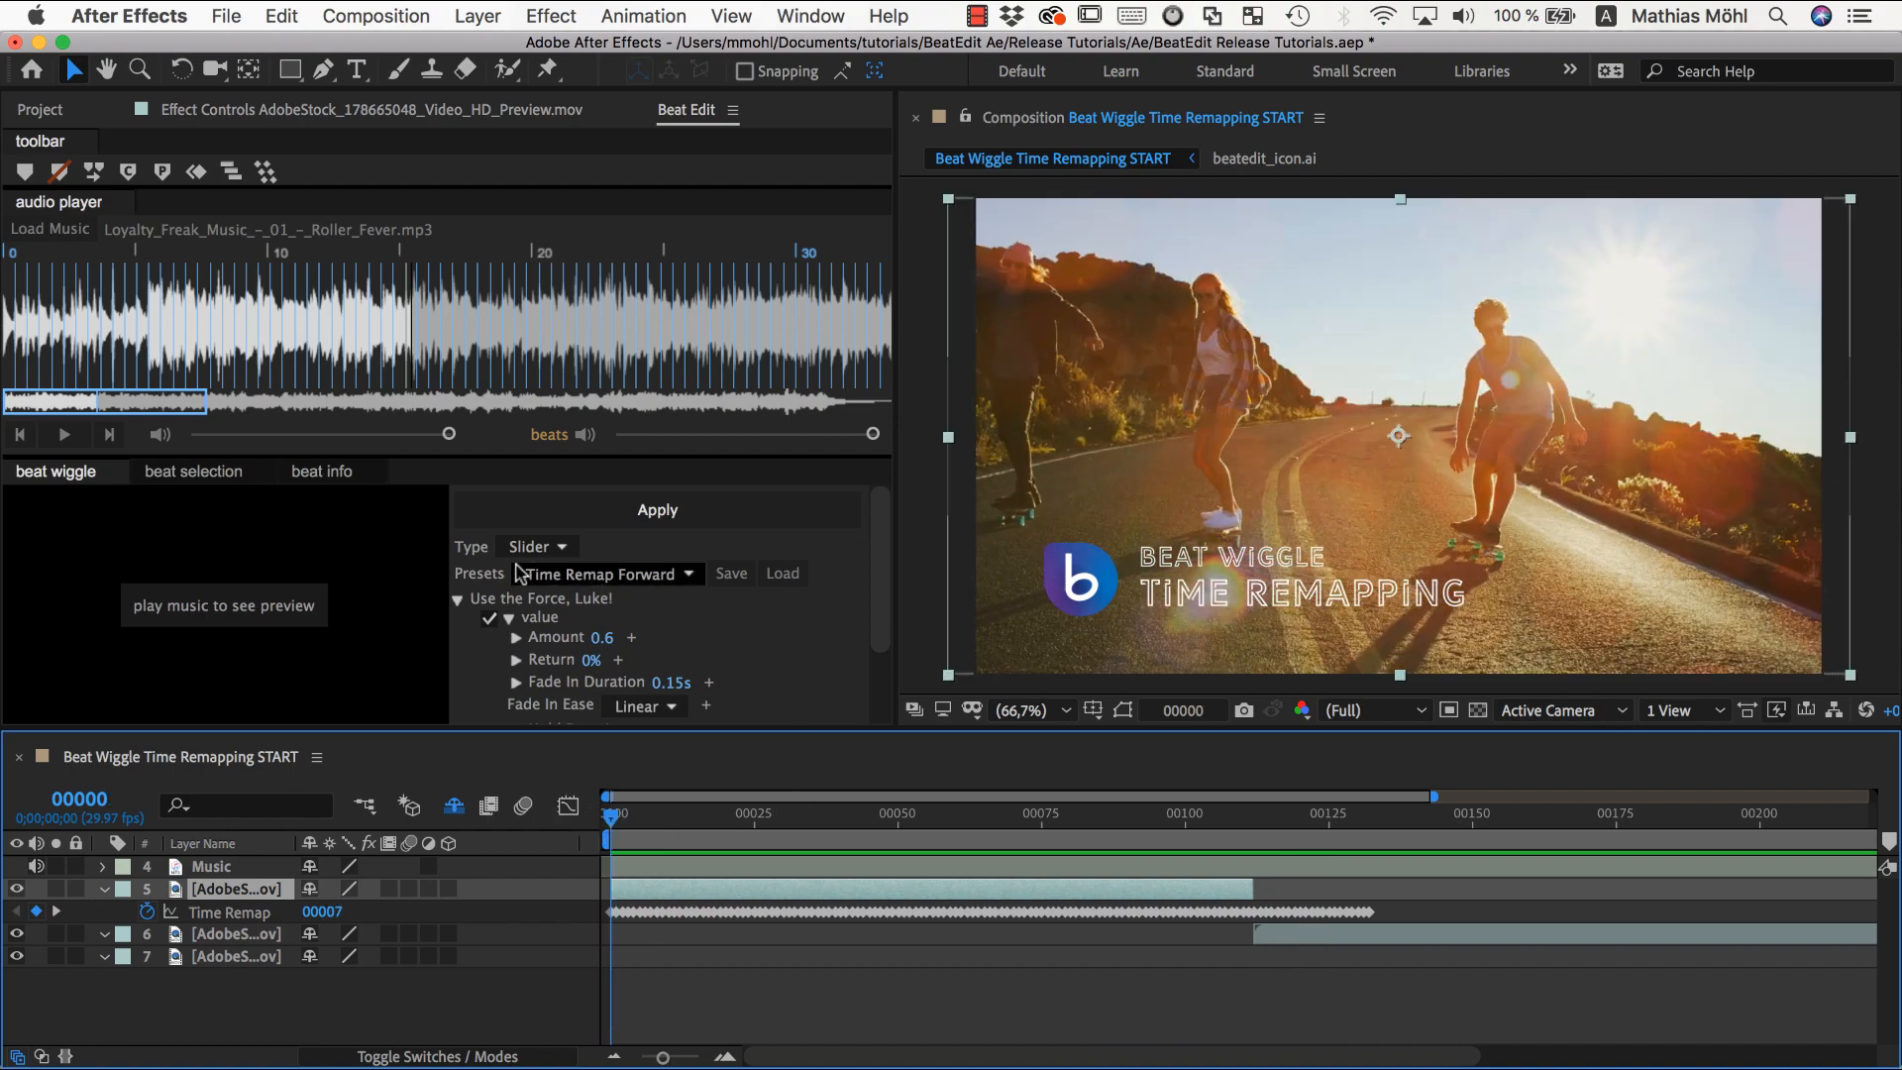
mouse_move(725, 818)
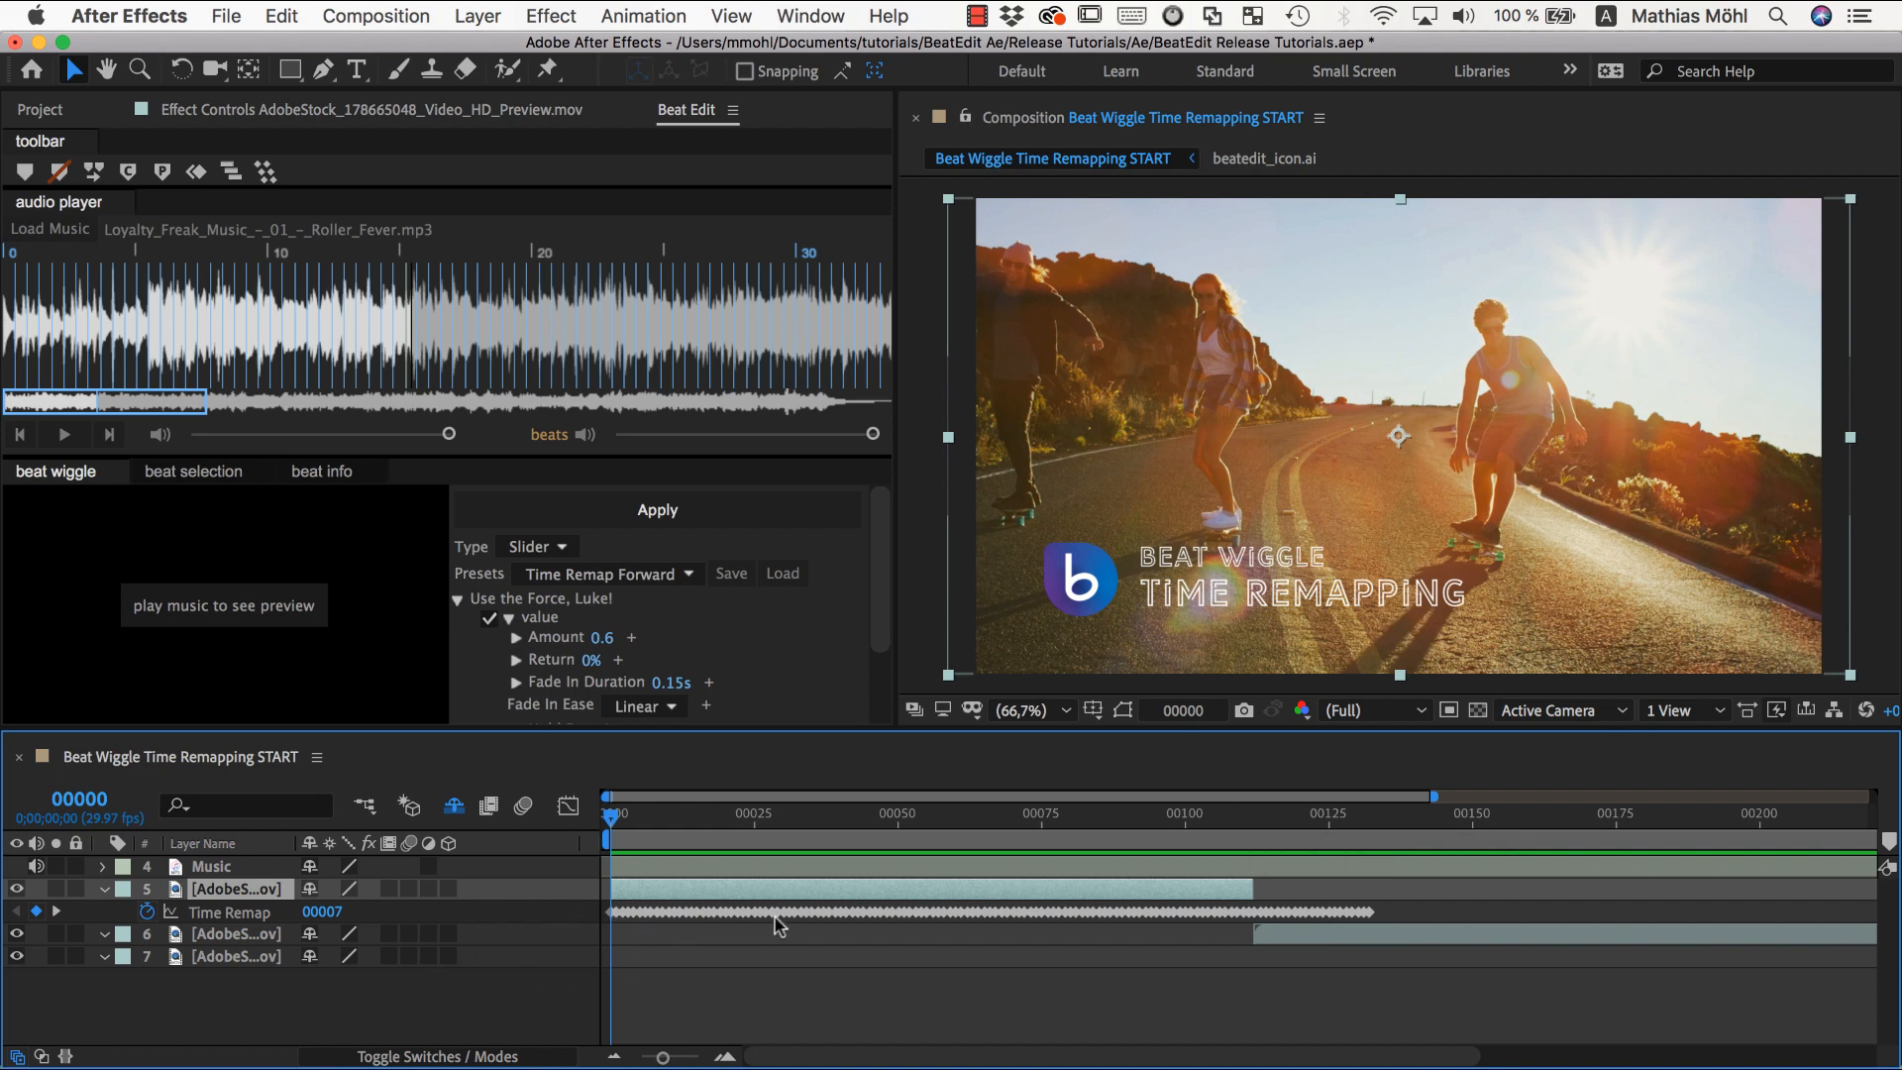
mouse_move(776, 921)
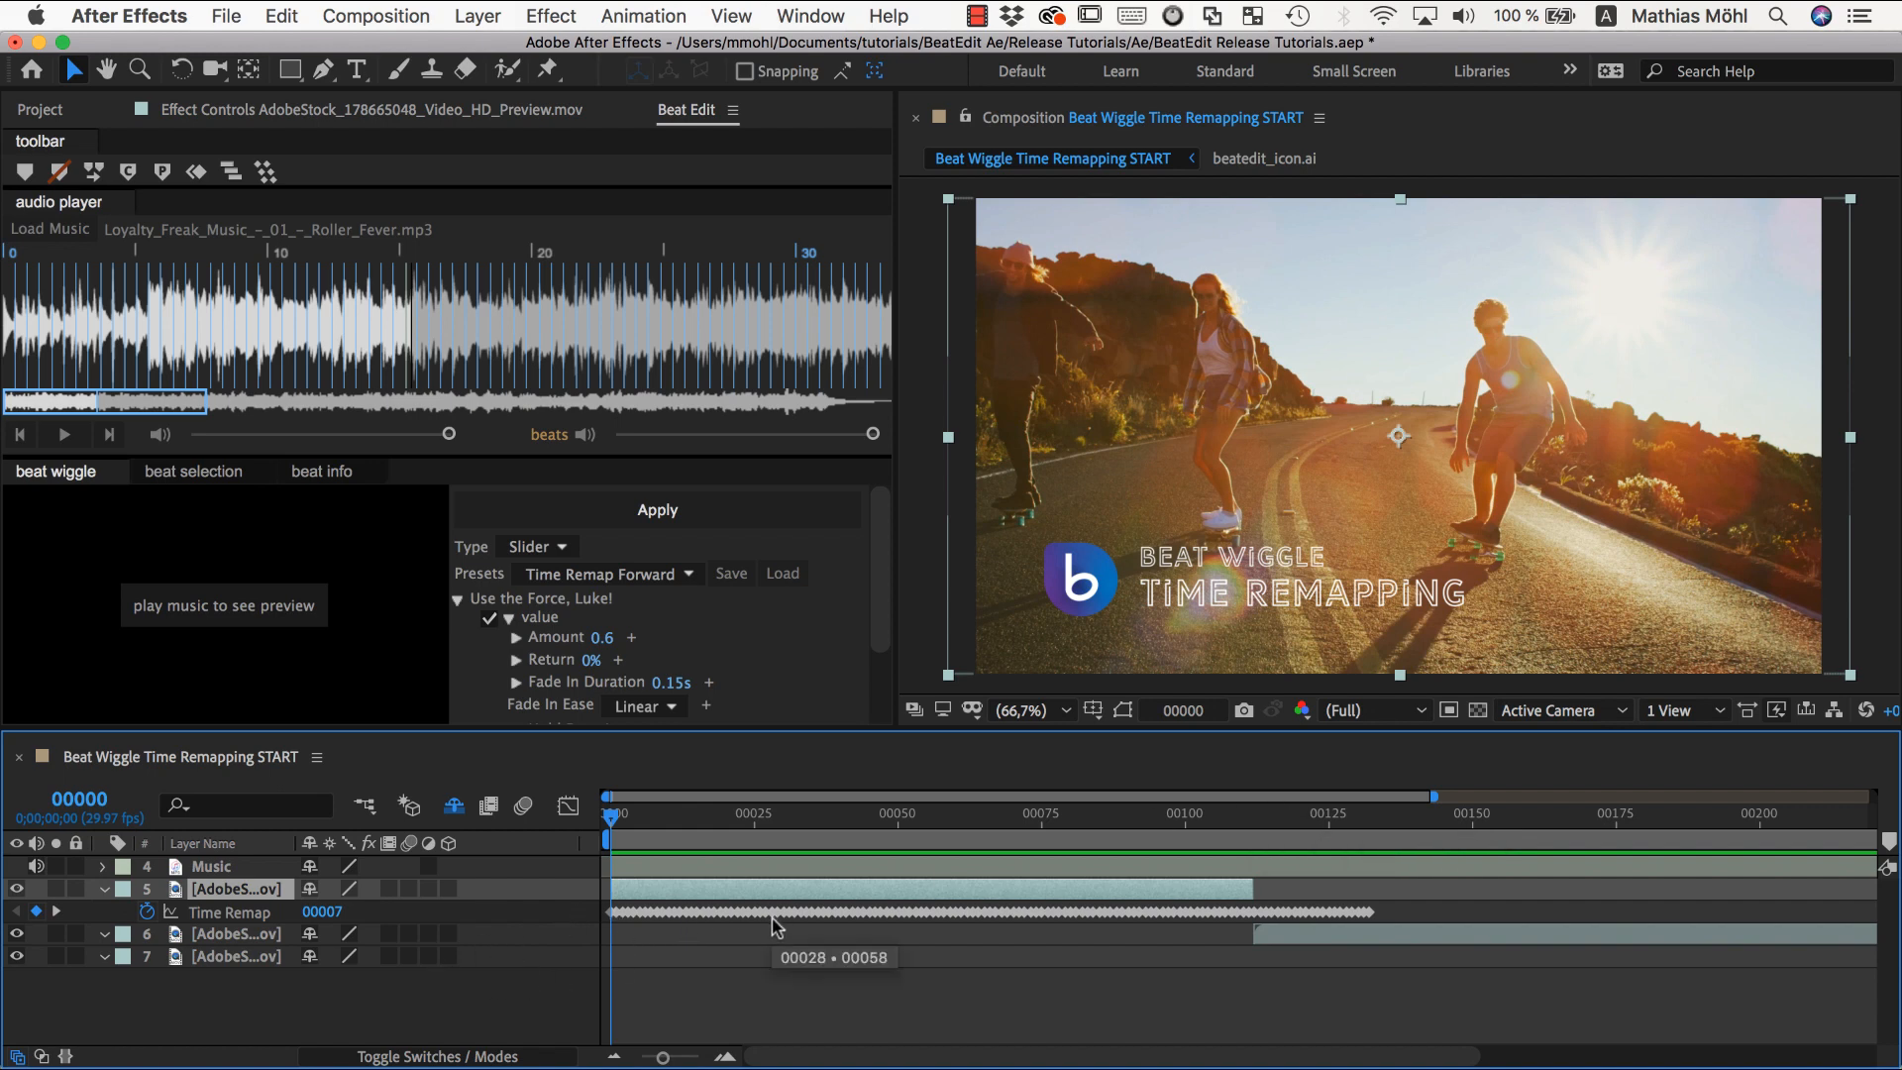
mouse_move(673, 887)
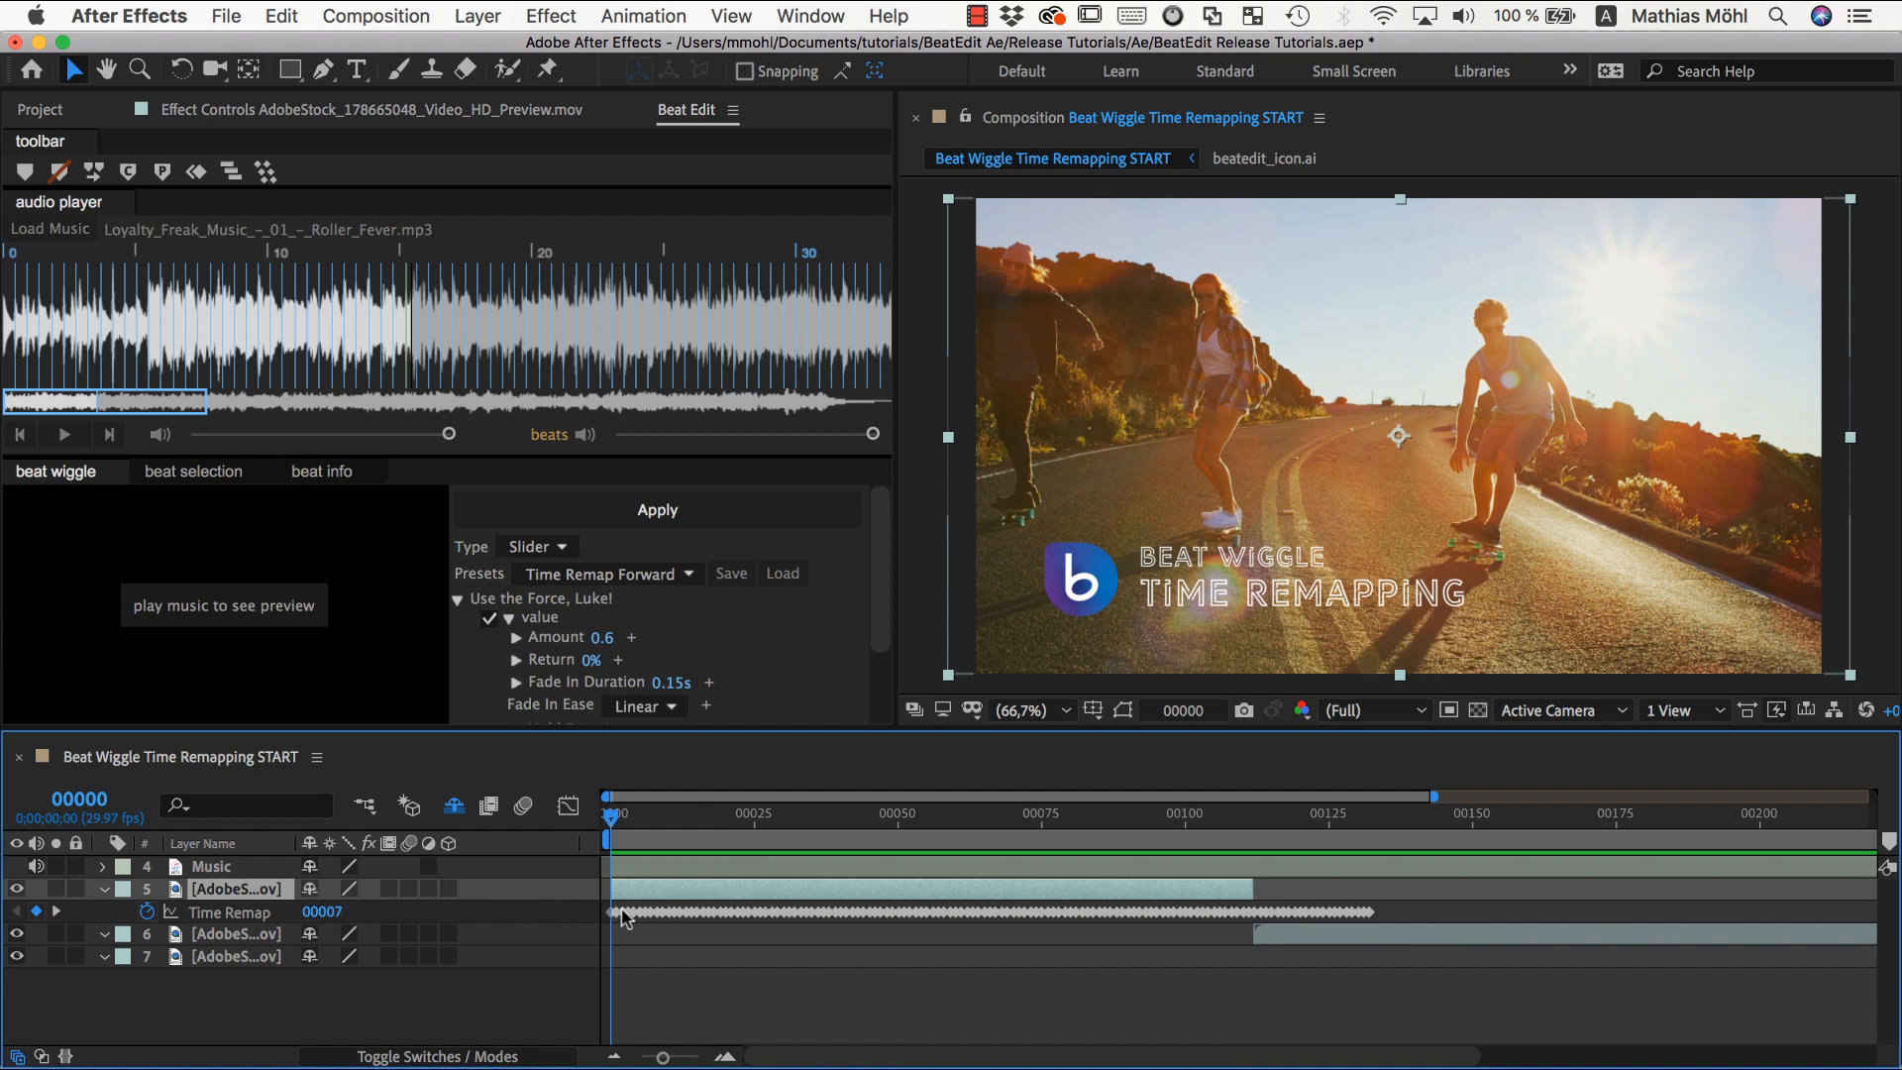
left_click(230, 911)
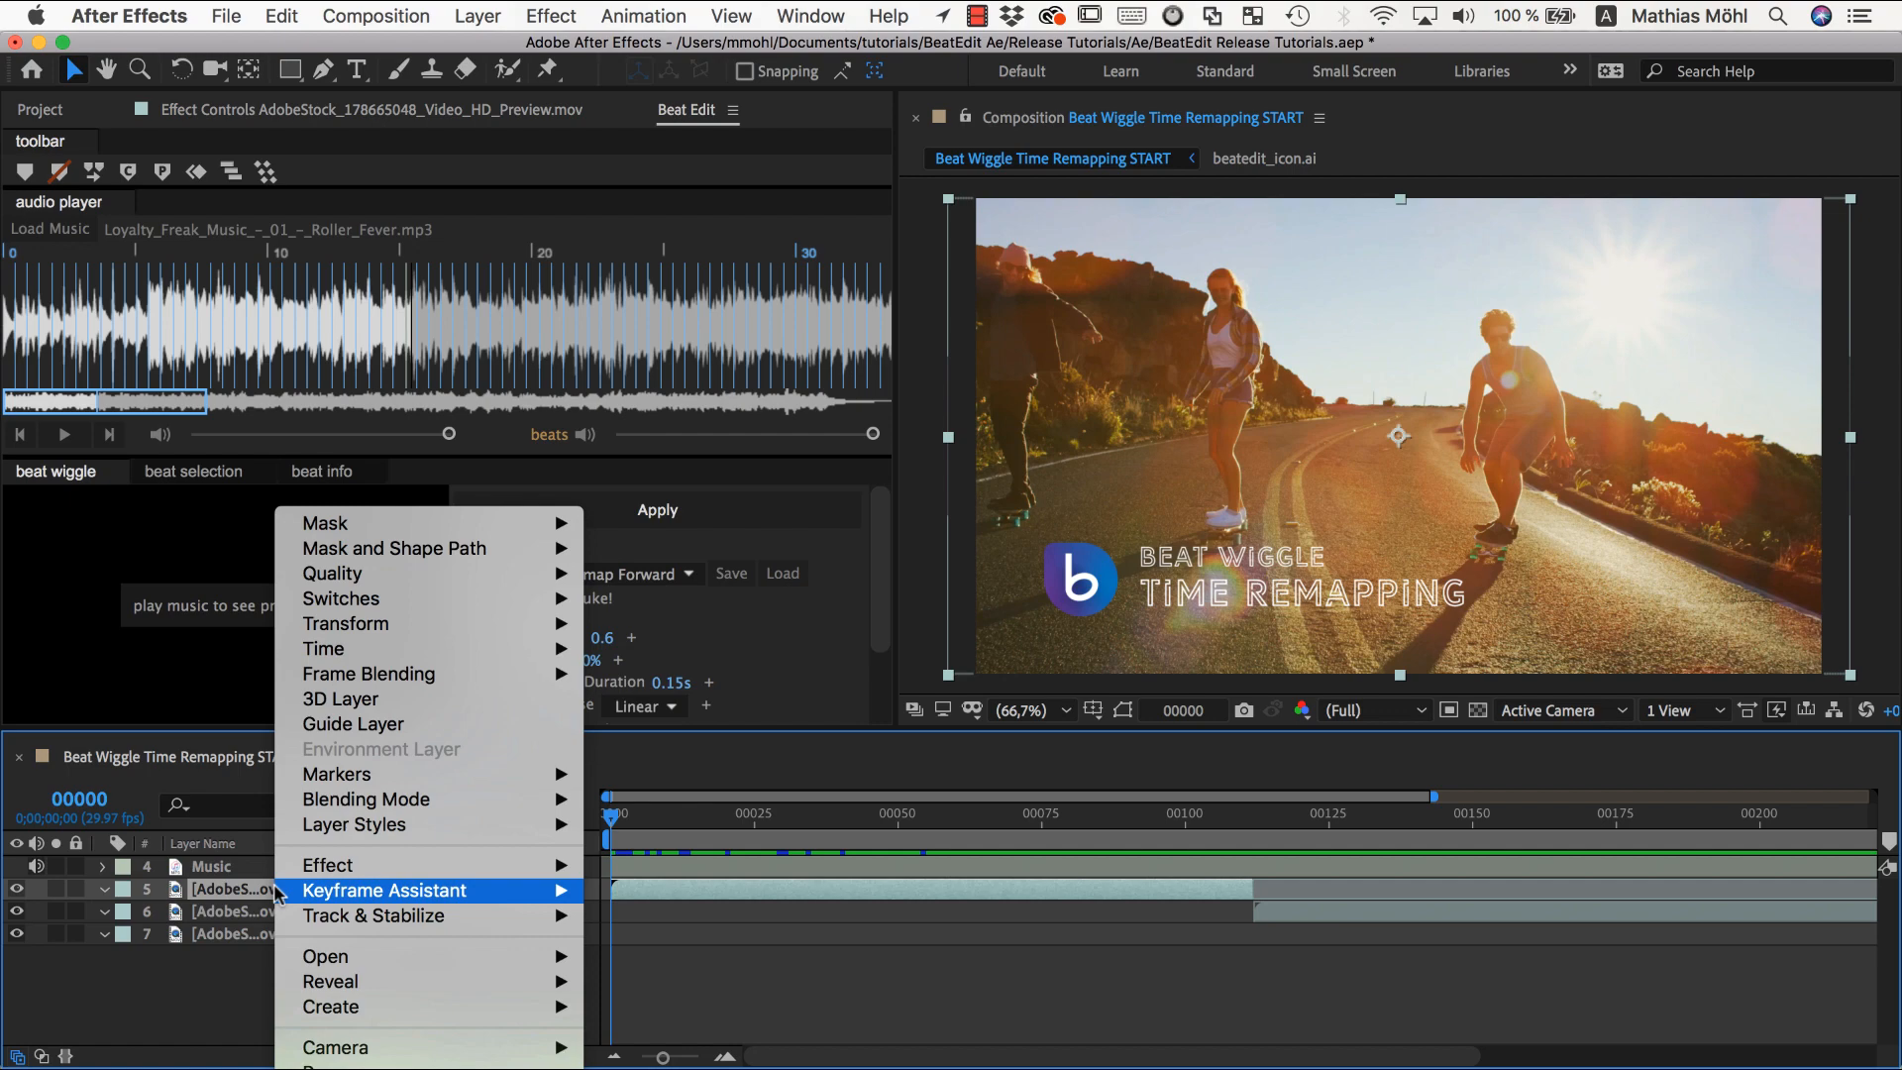
mouse_move(323, 650)
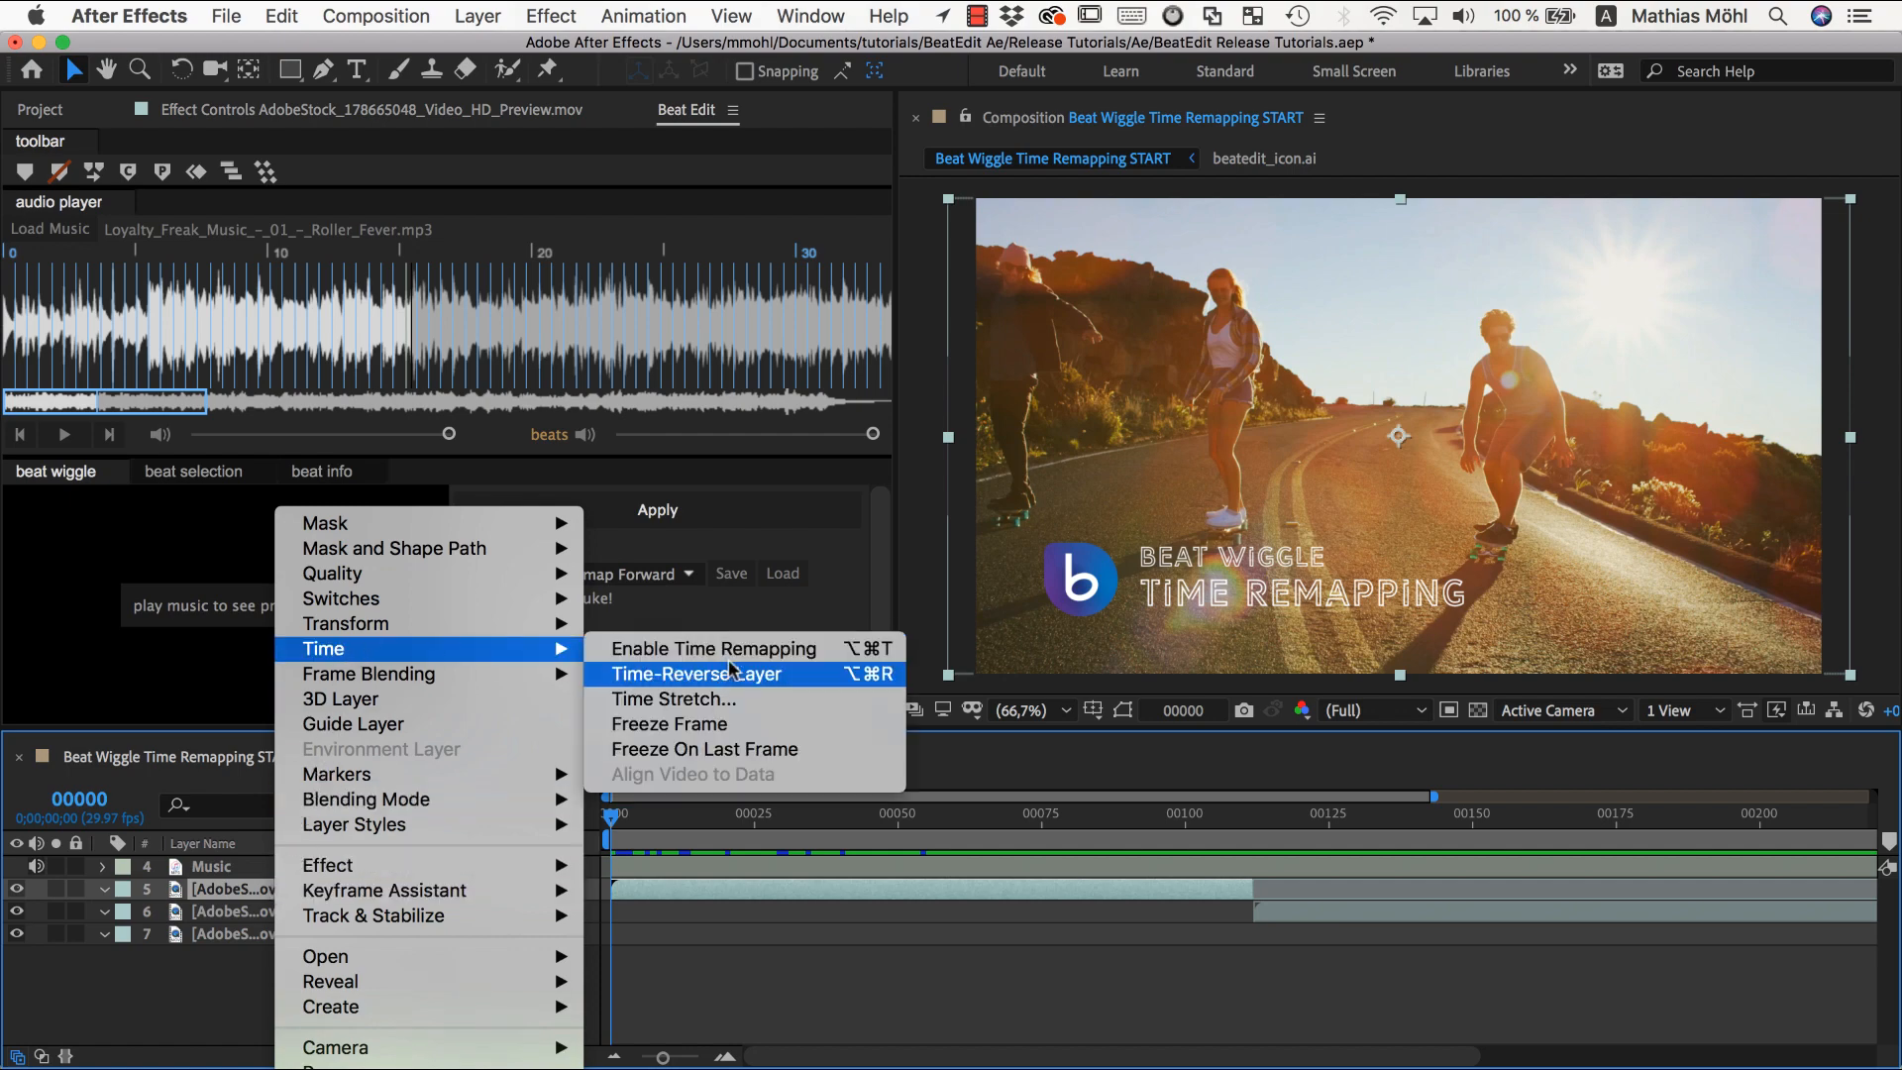
Re-enable time remapping on layer 5 and select its fresh Time Remap property.
left_click(714, 648)
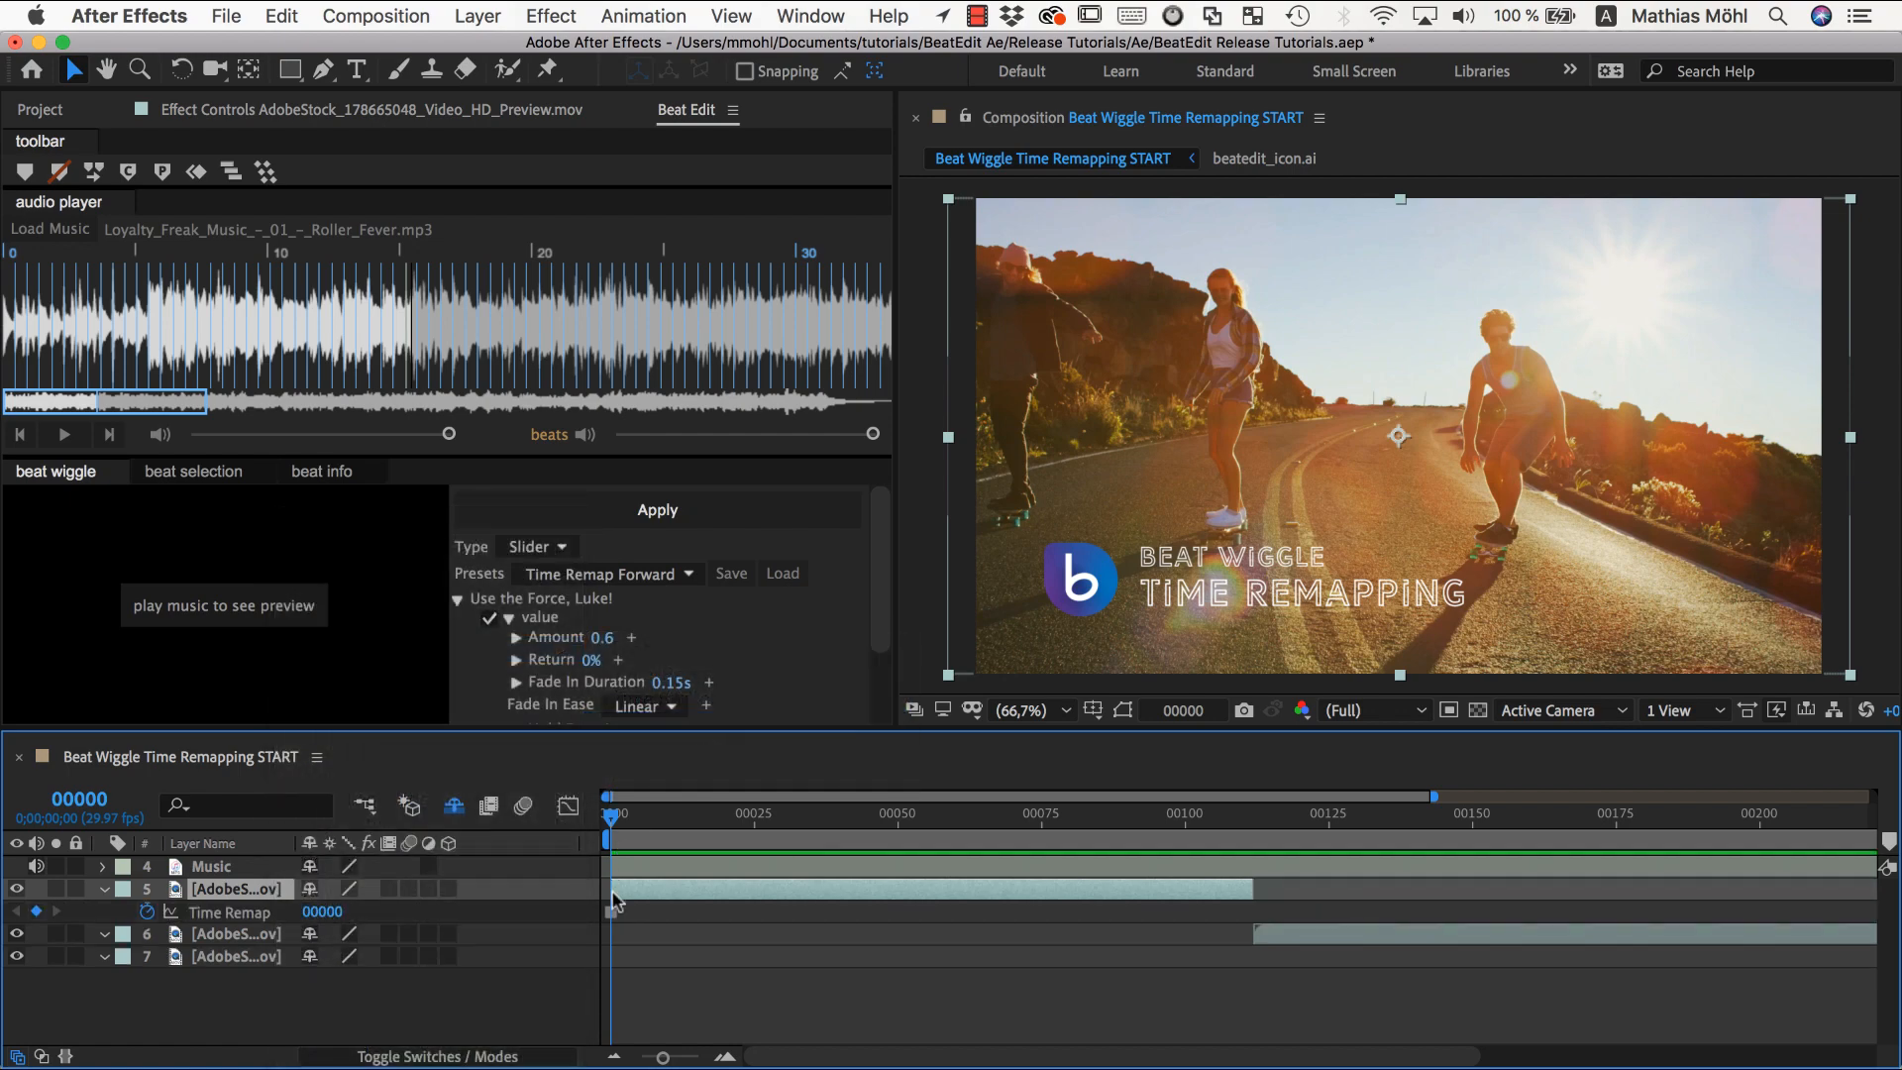
left_click(1016, 812)
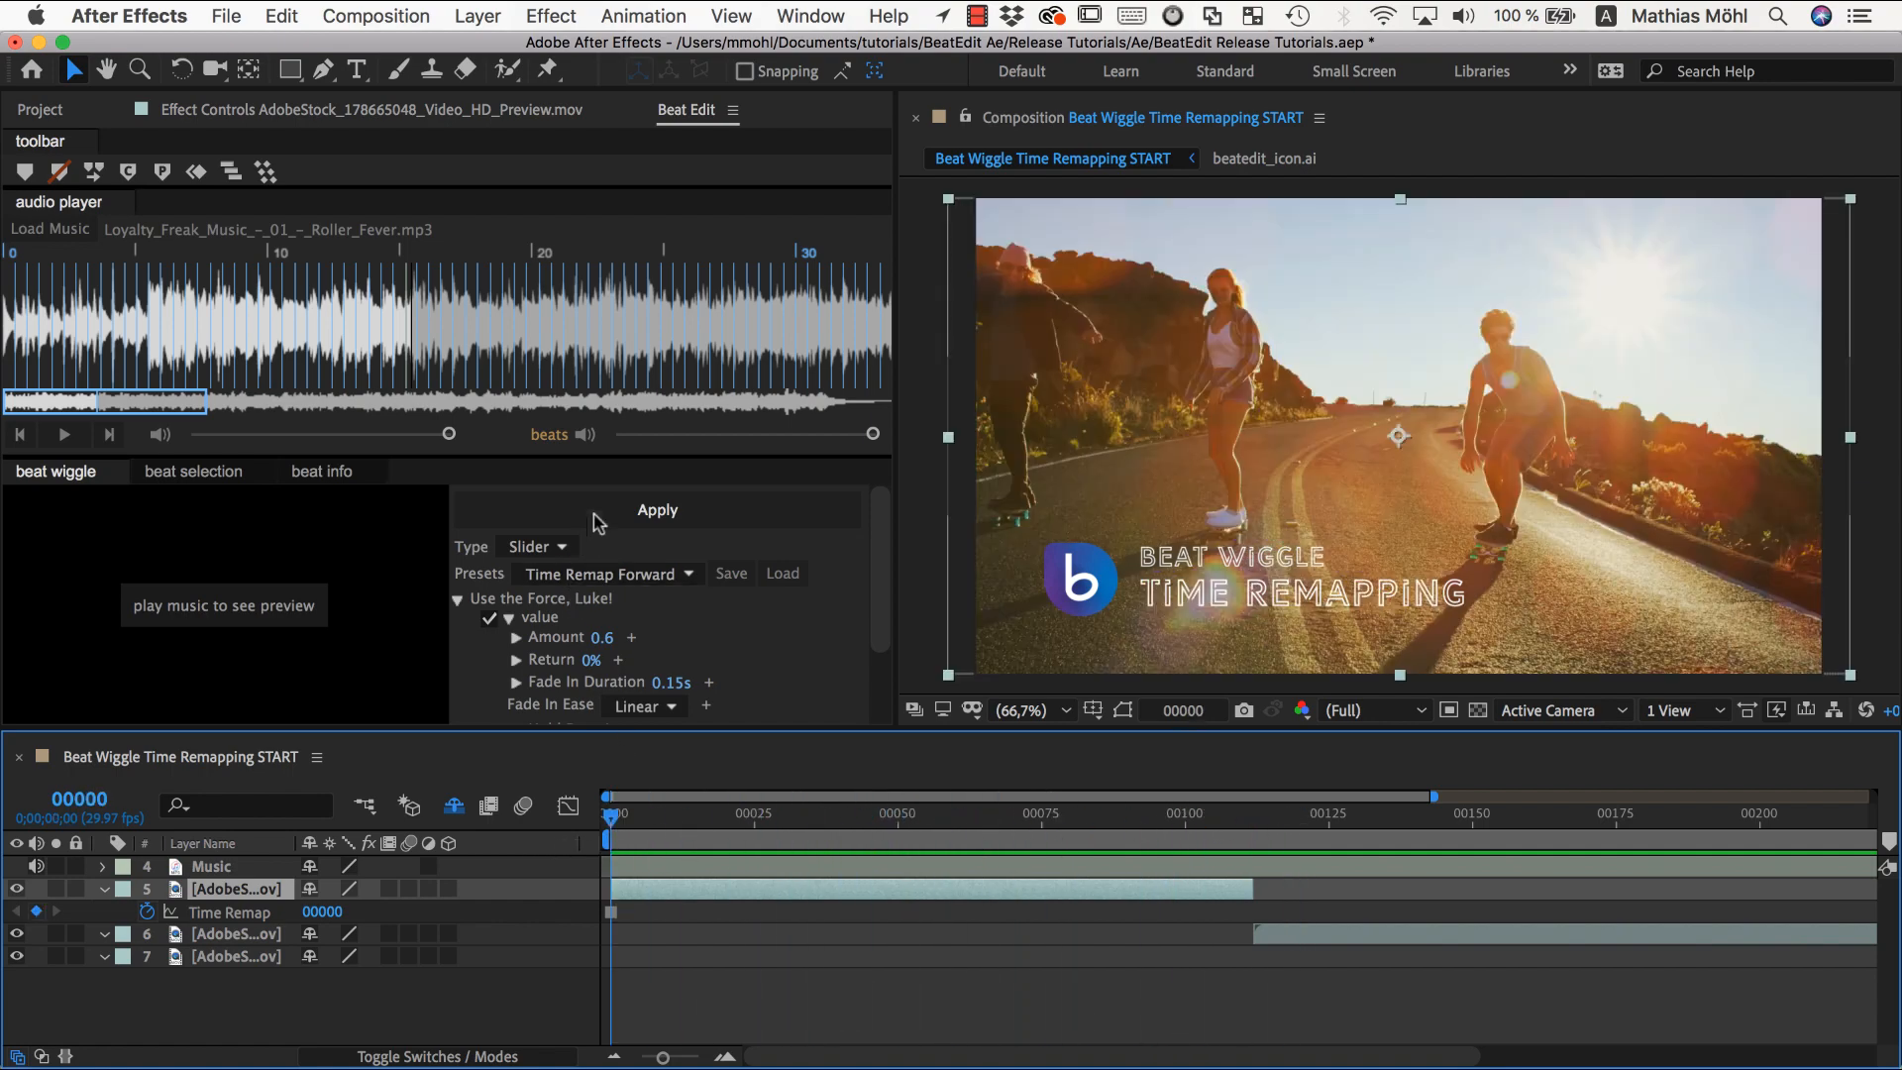
Apply the Time Remap Forward wiggle at Amount 0.6, confirming the new-slider prompt.
left_click(658, 509)
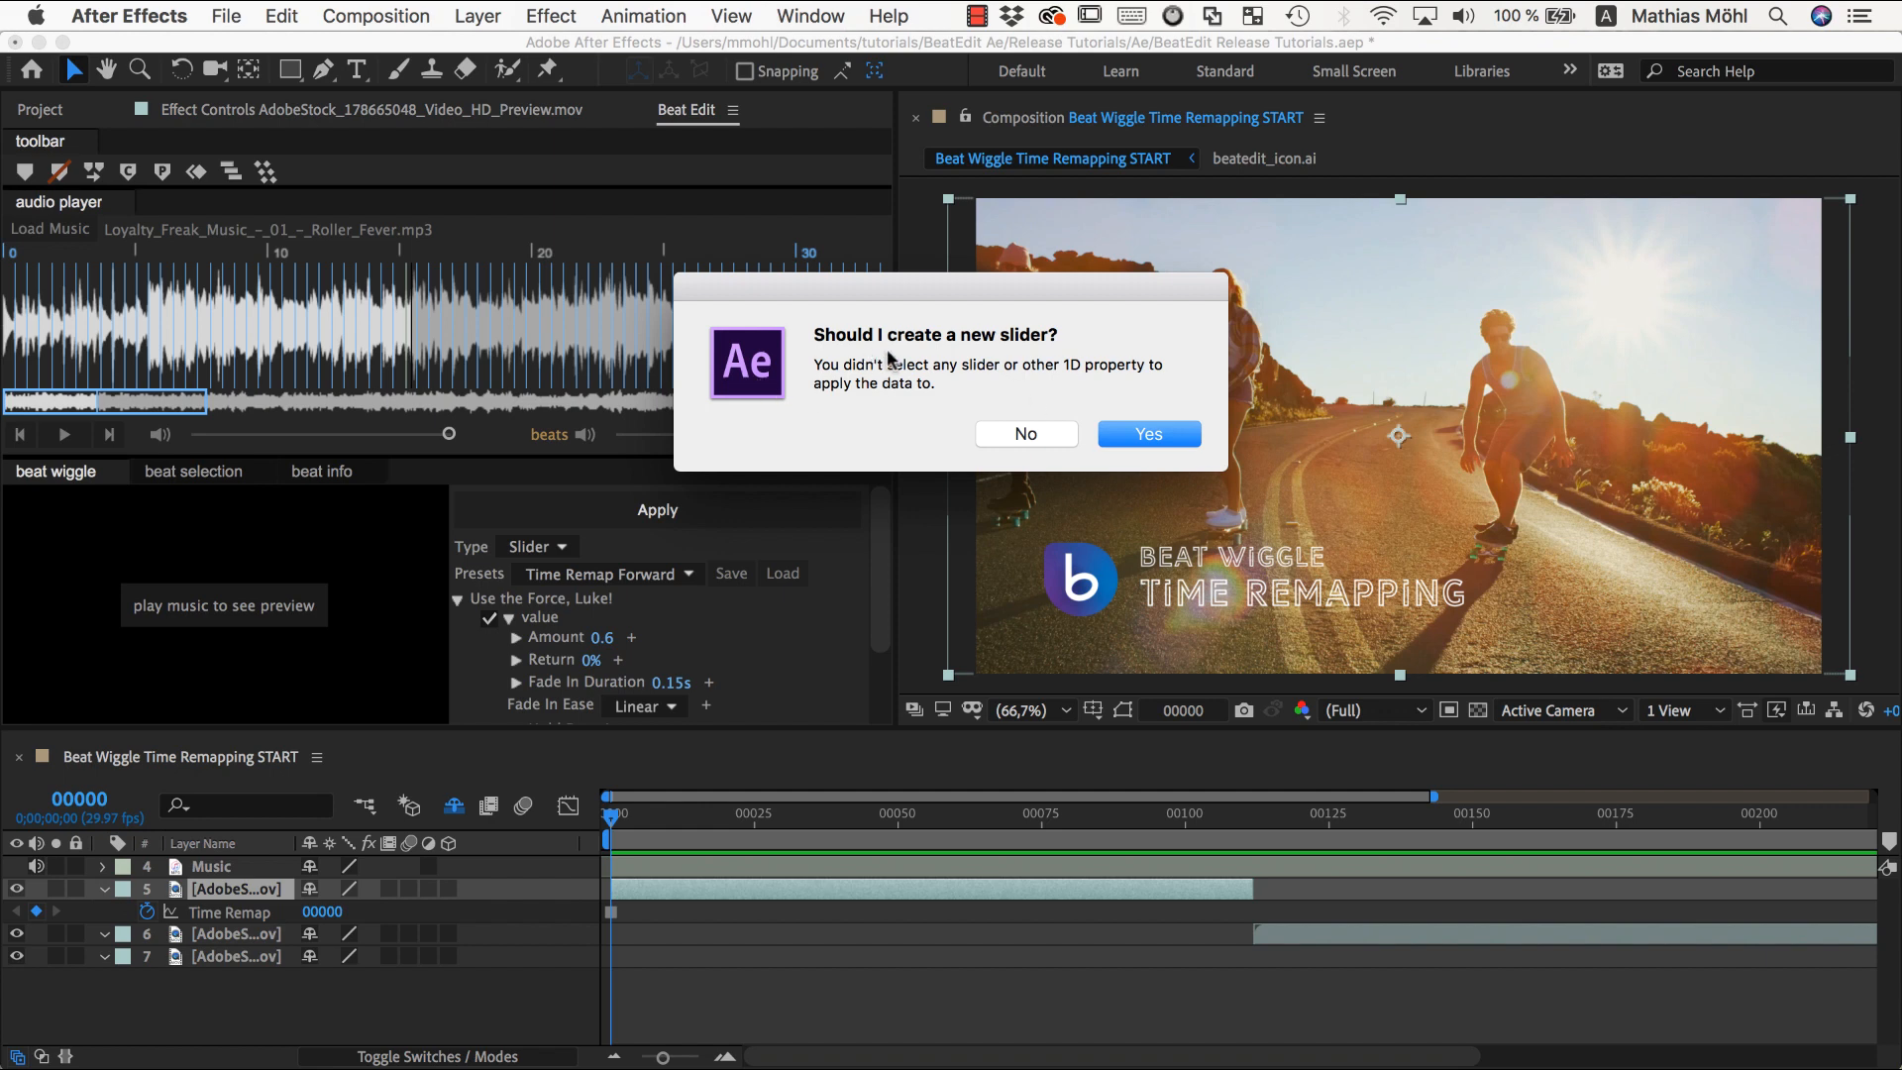
left_click(1024, 434)
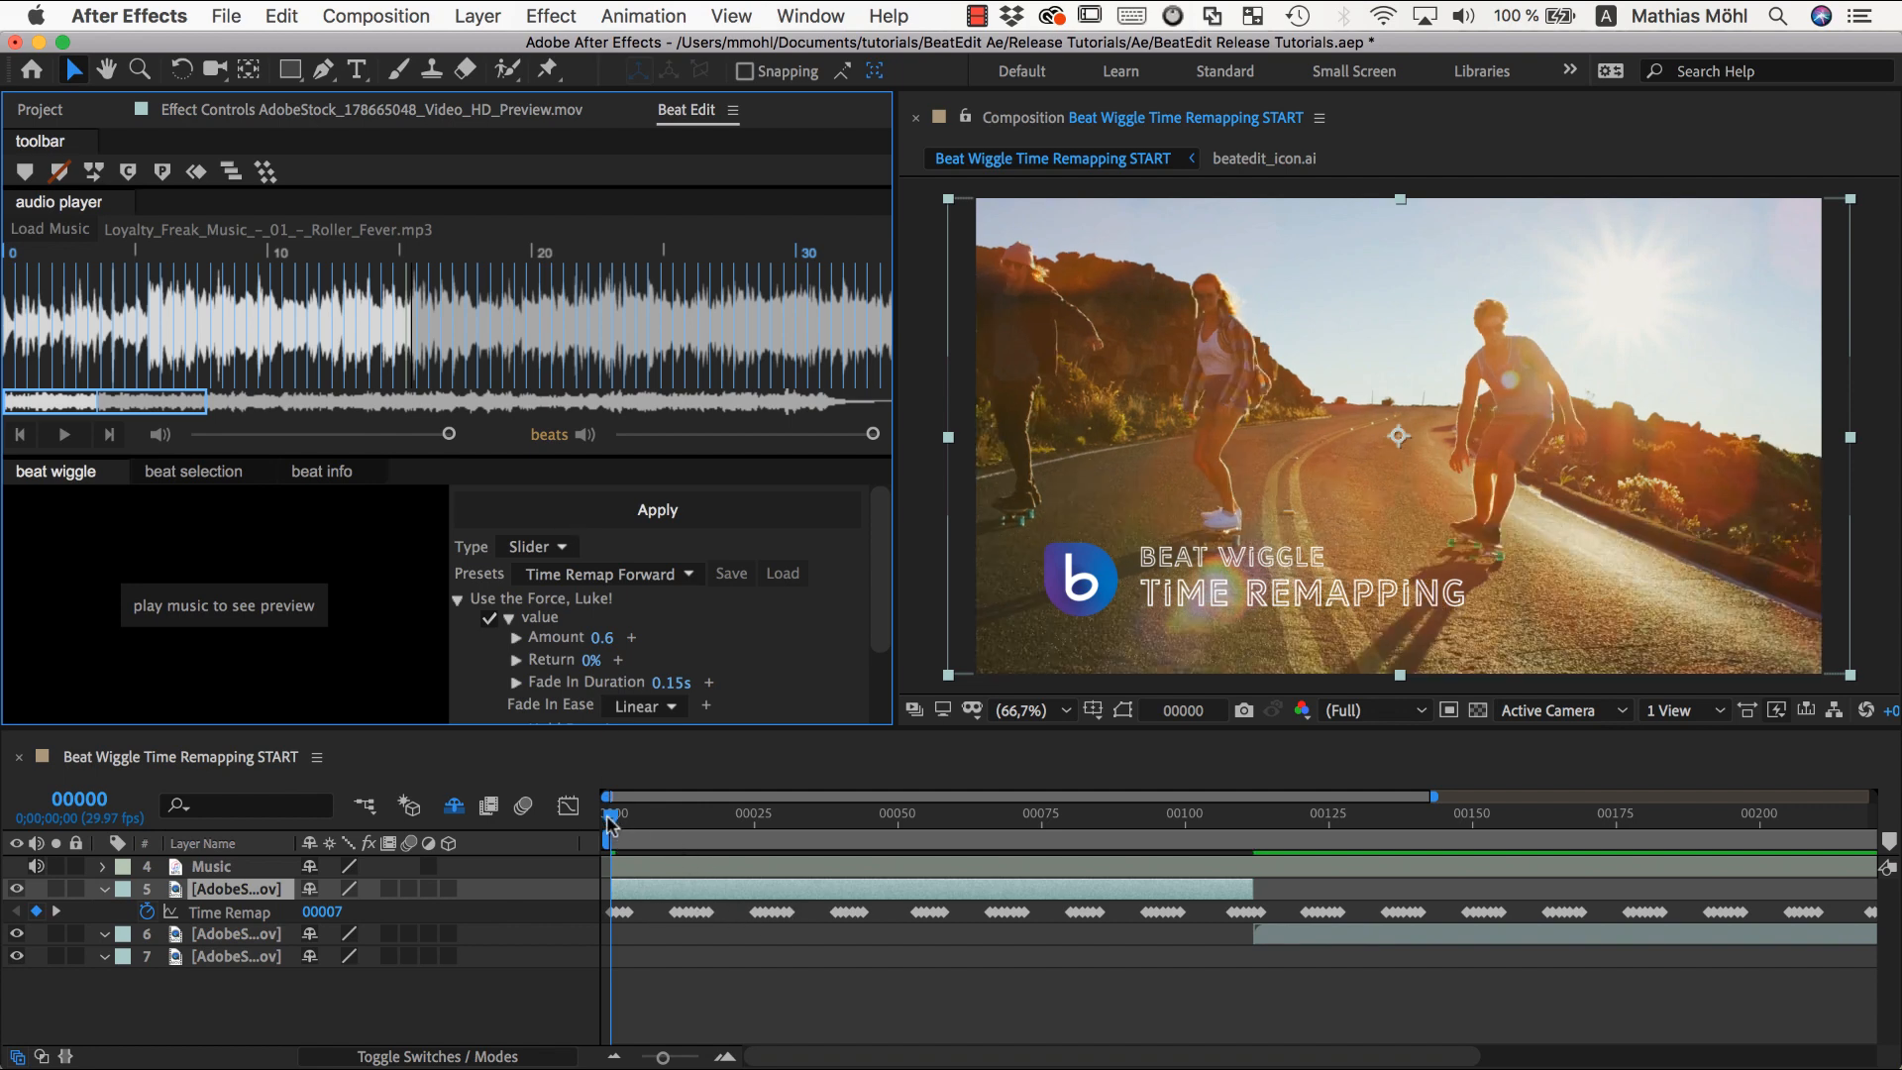
mouse_move(606, 824)
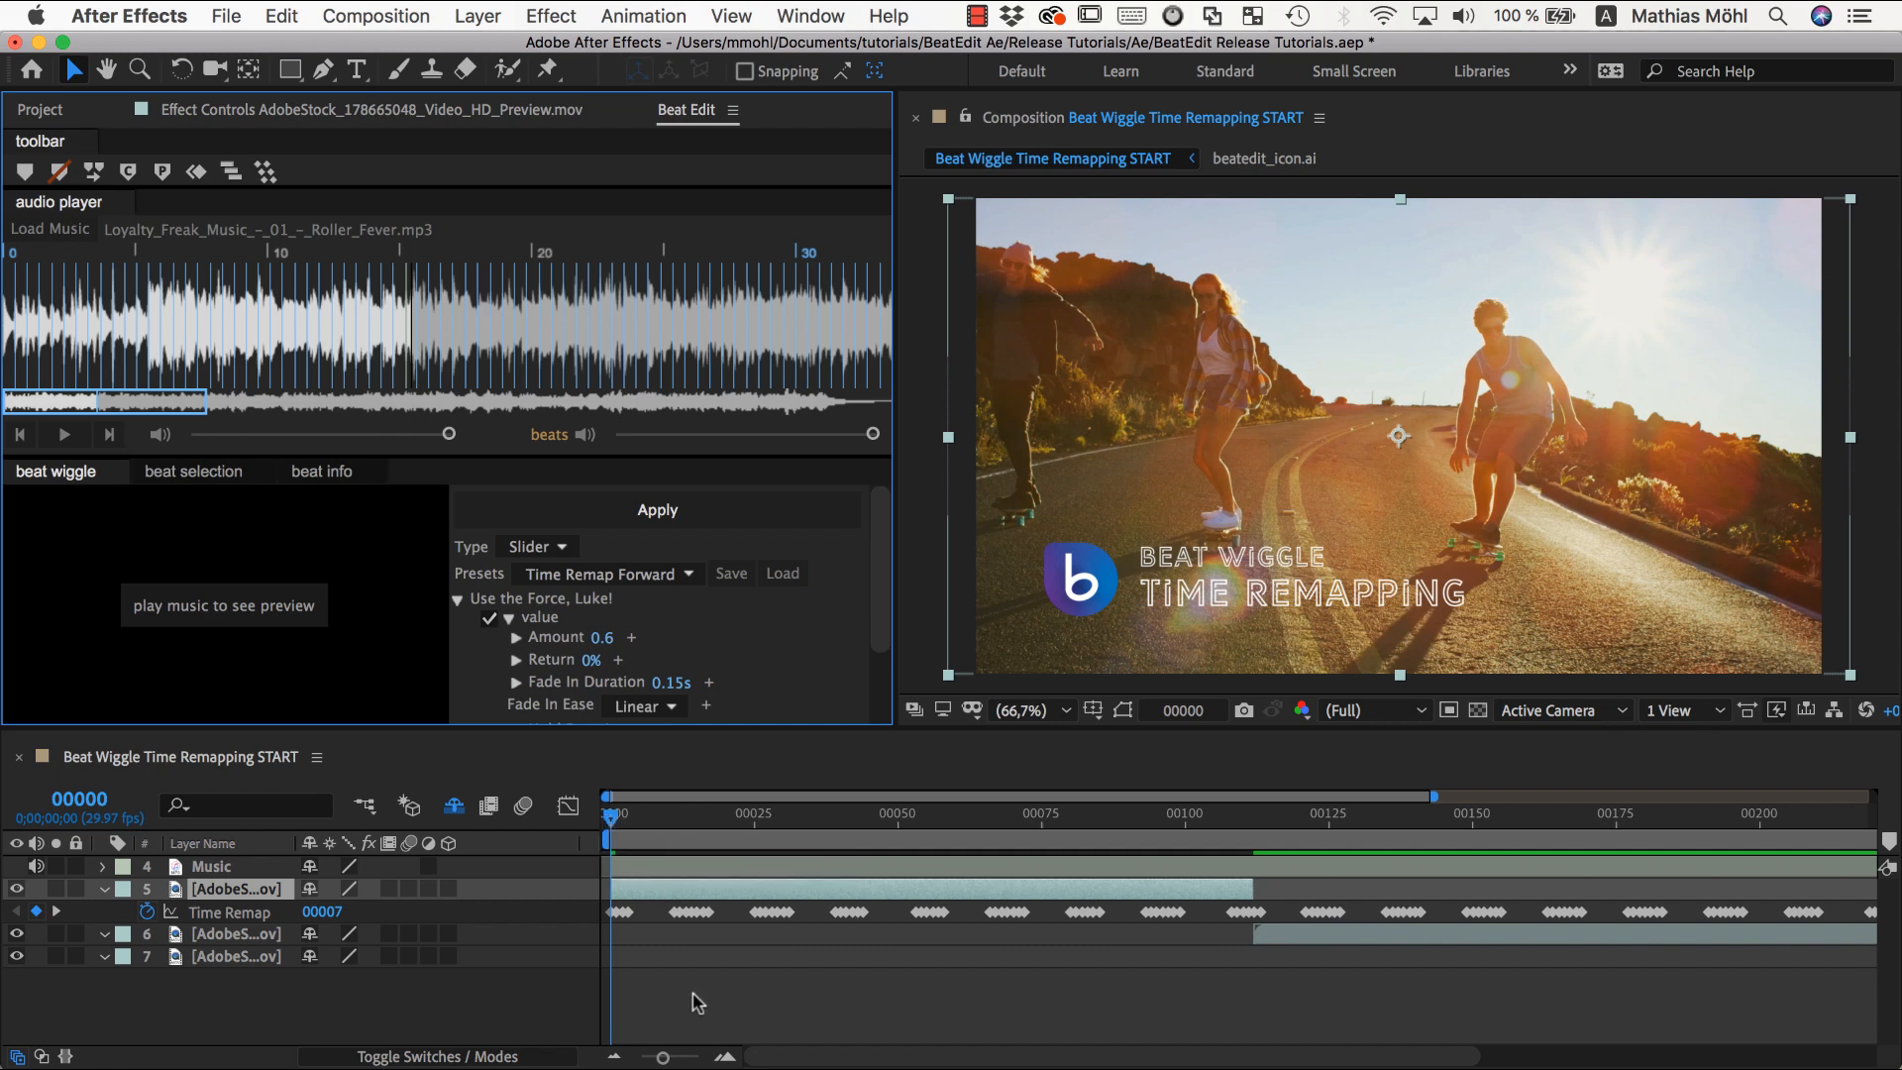
mouse_move(903, 927)
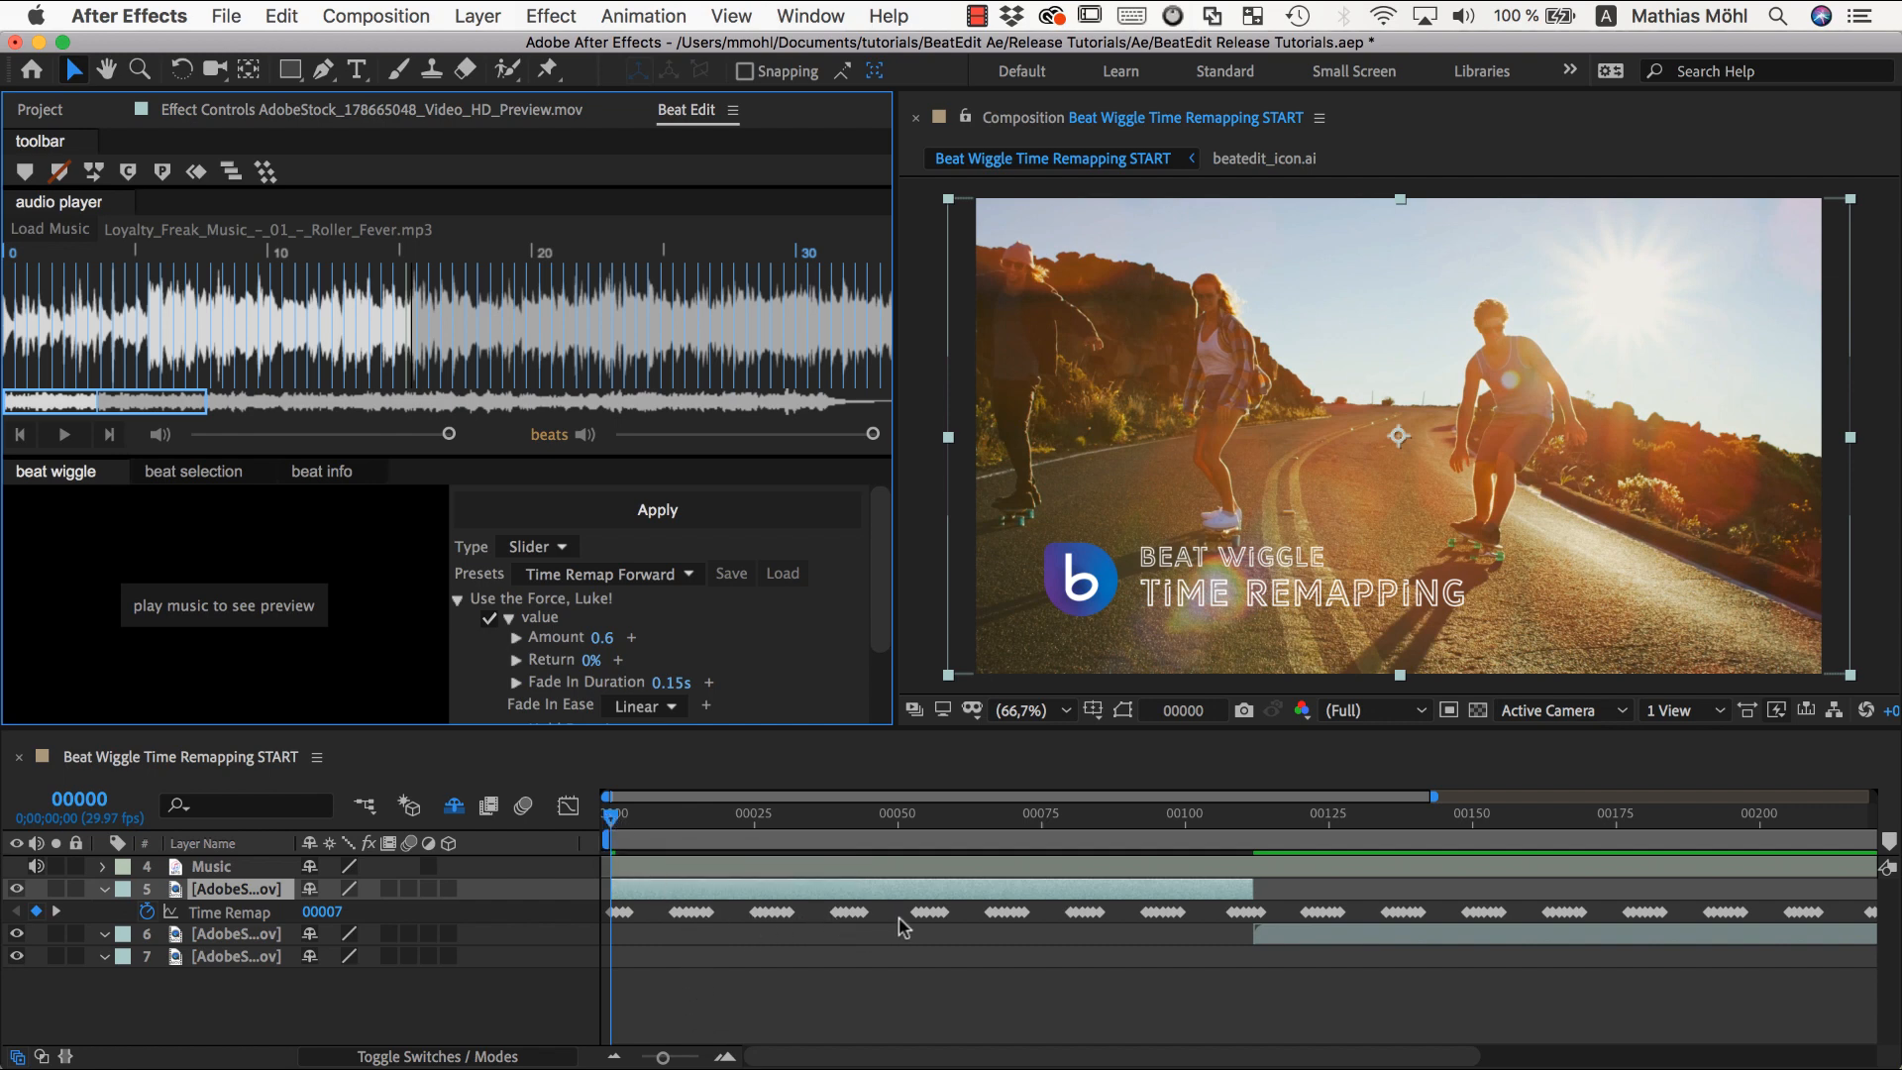
mouse_move(668, 921)
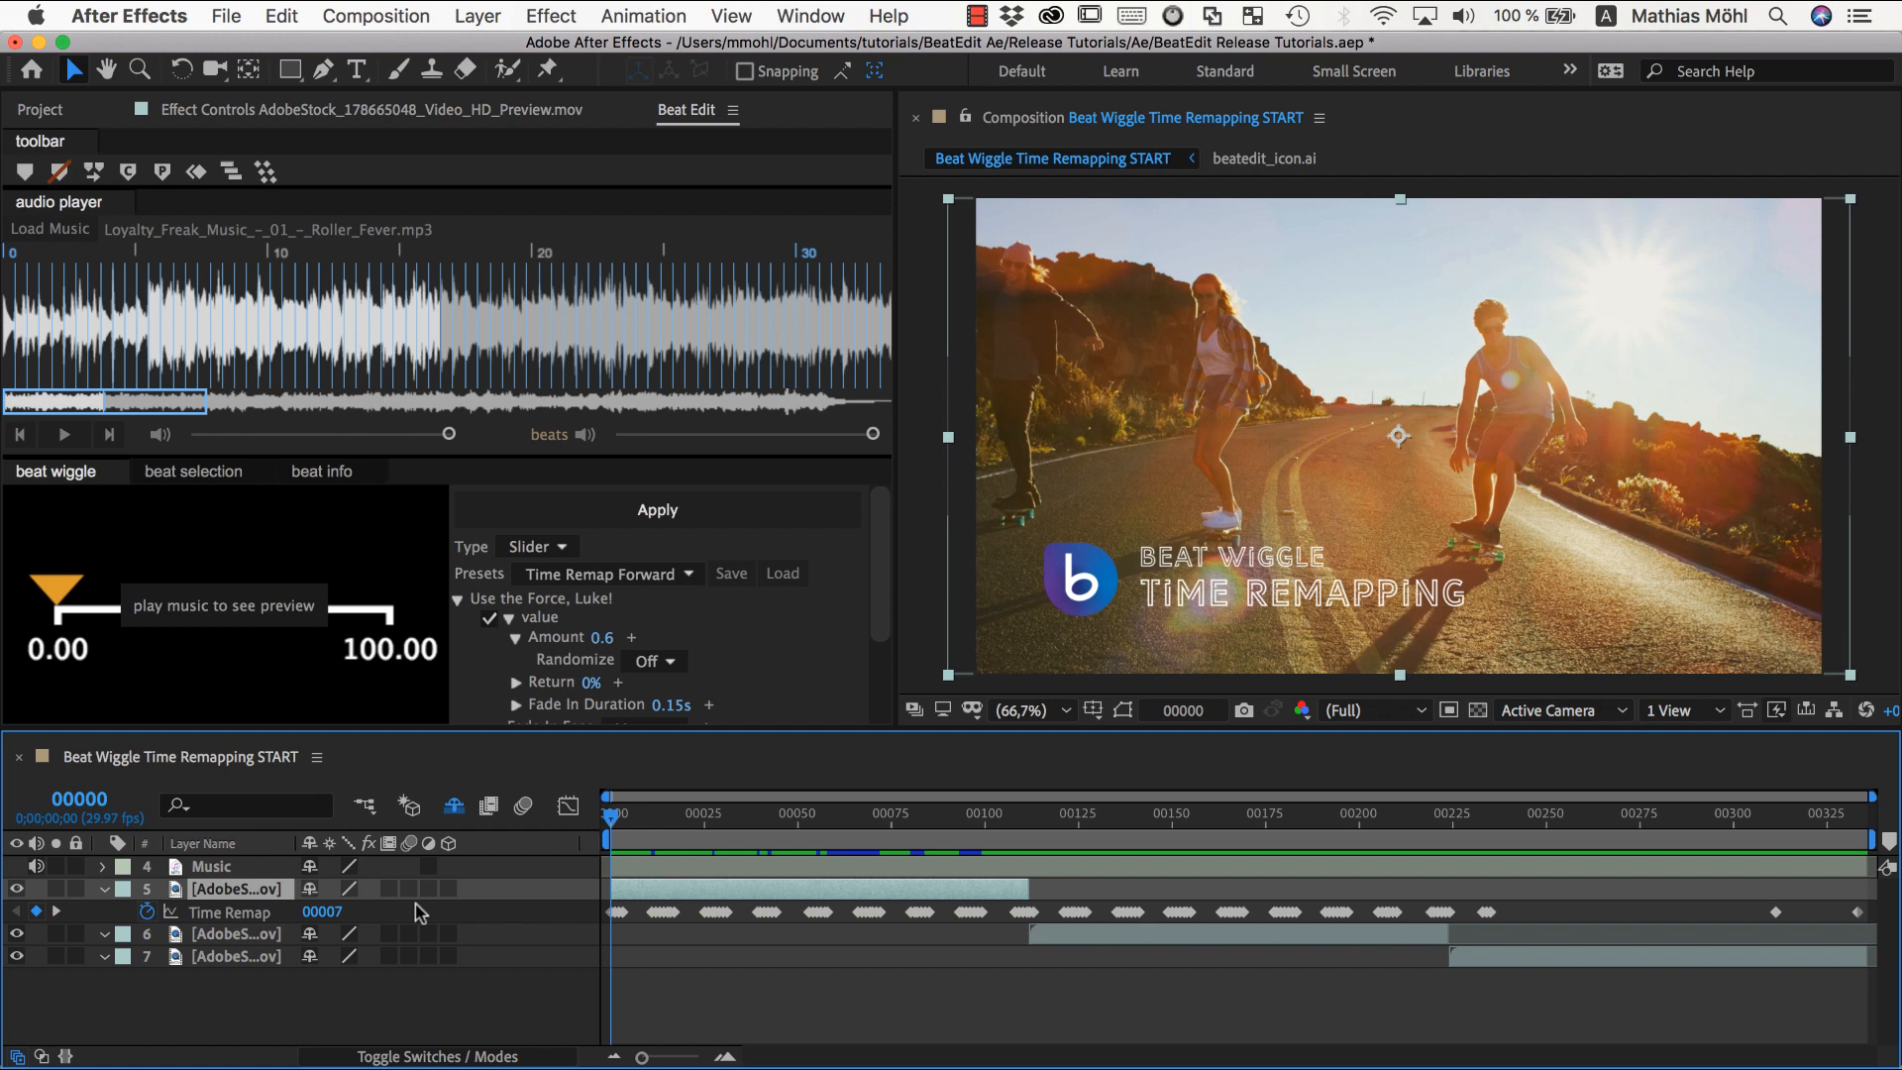
mouse_move(592, 517)
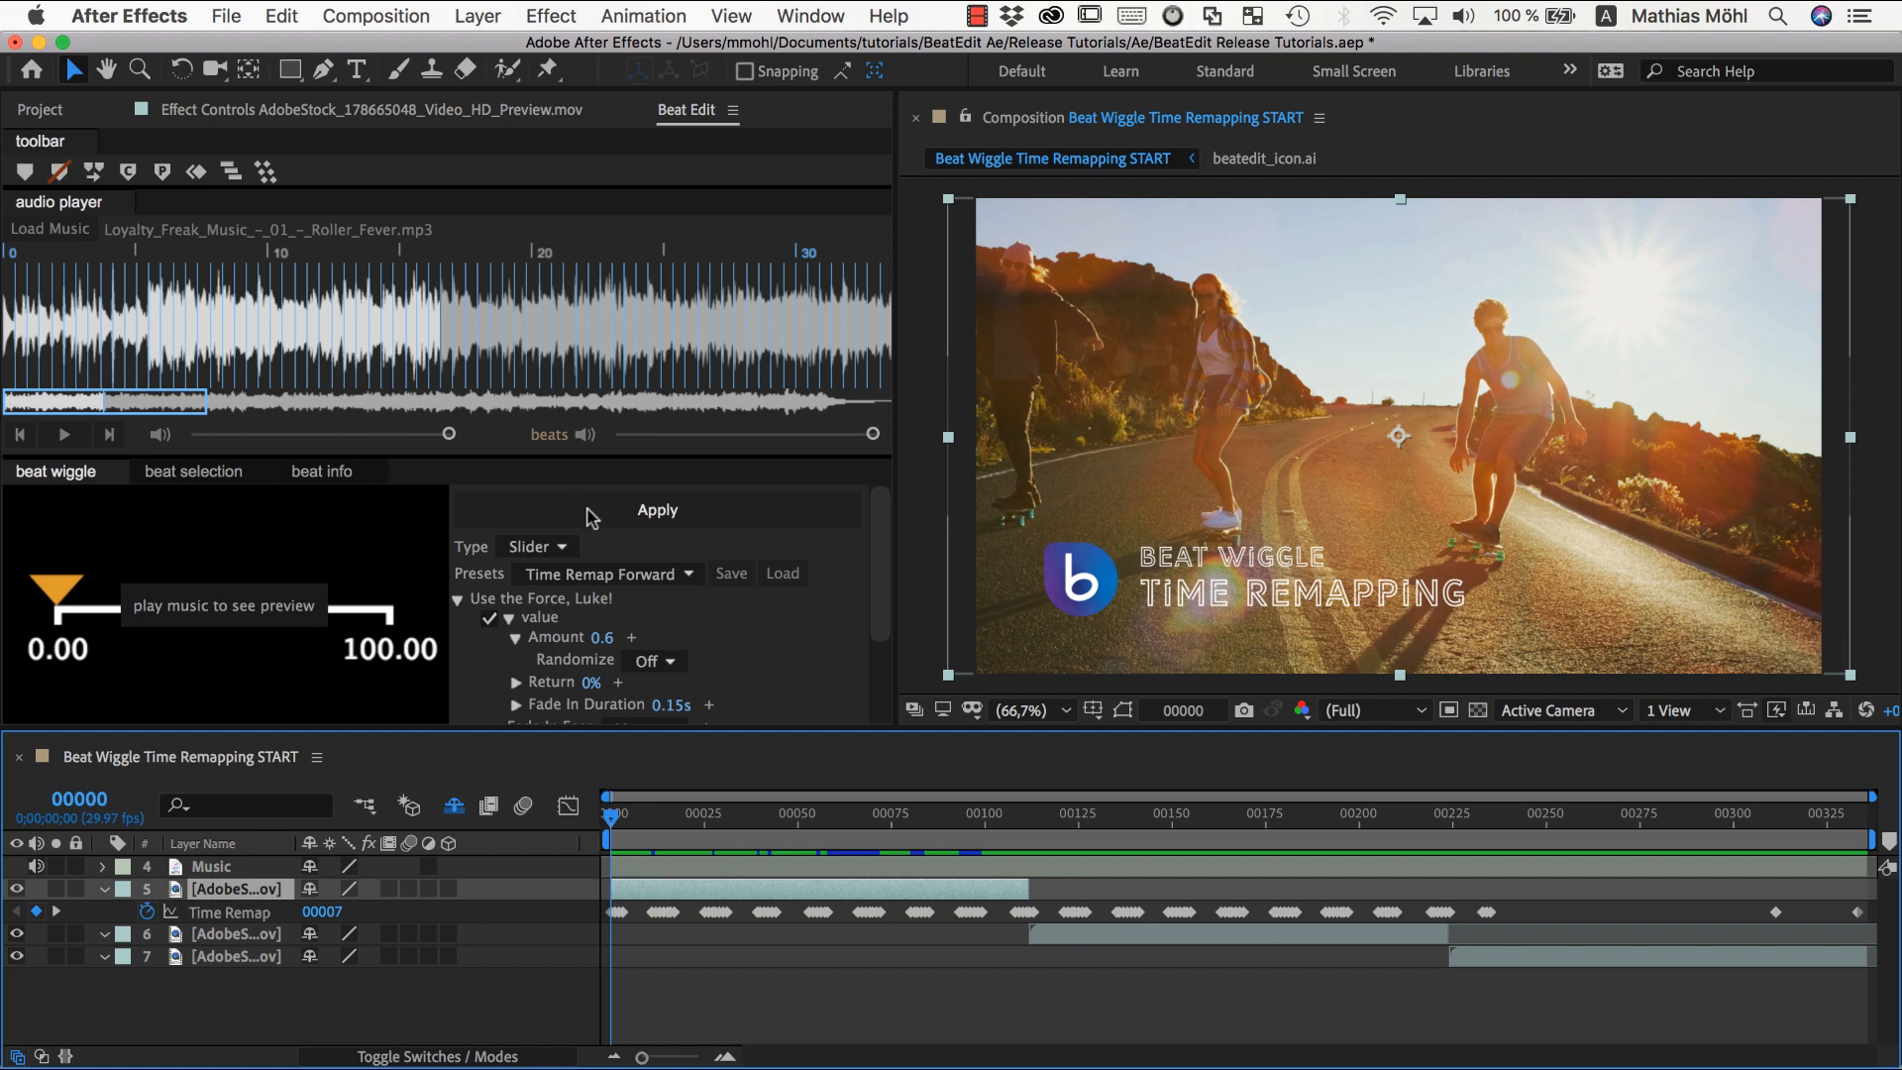
mouse_move(727, 824)
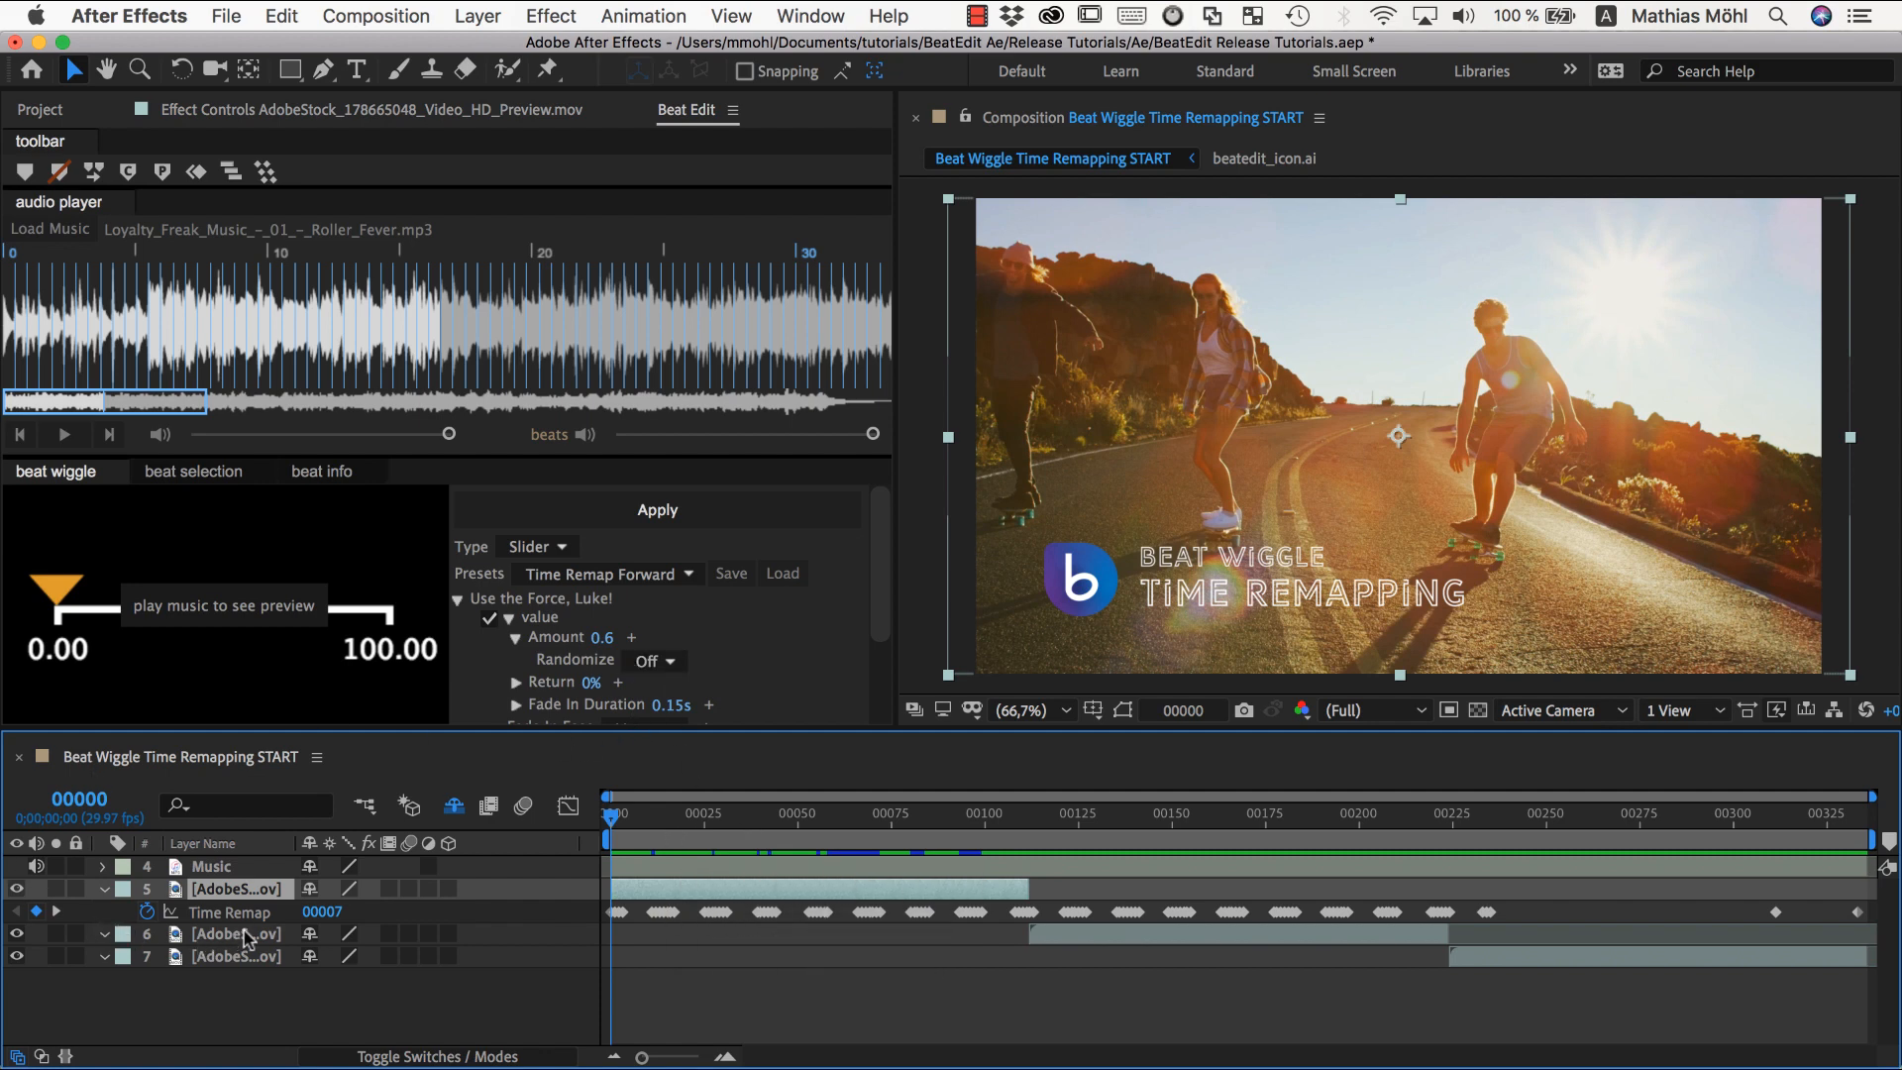
mouse_move(664, 939)
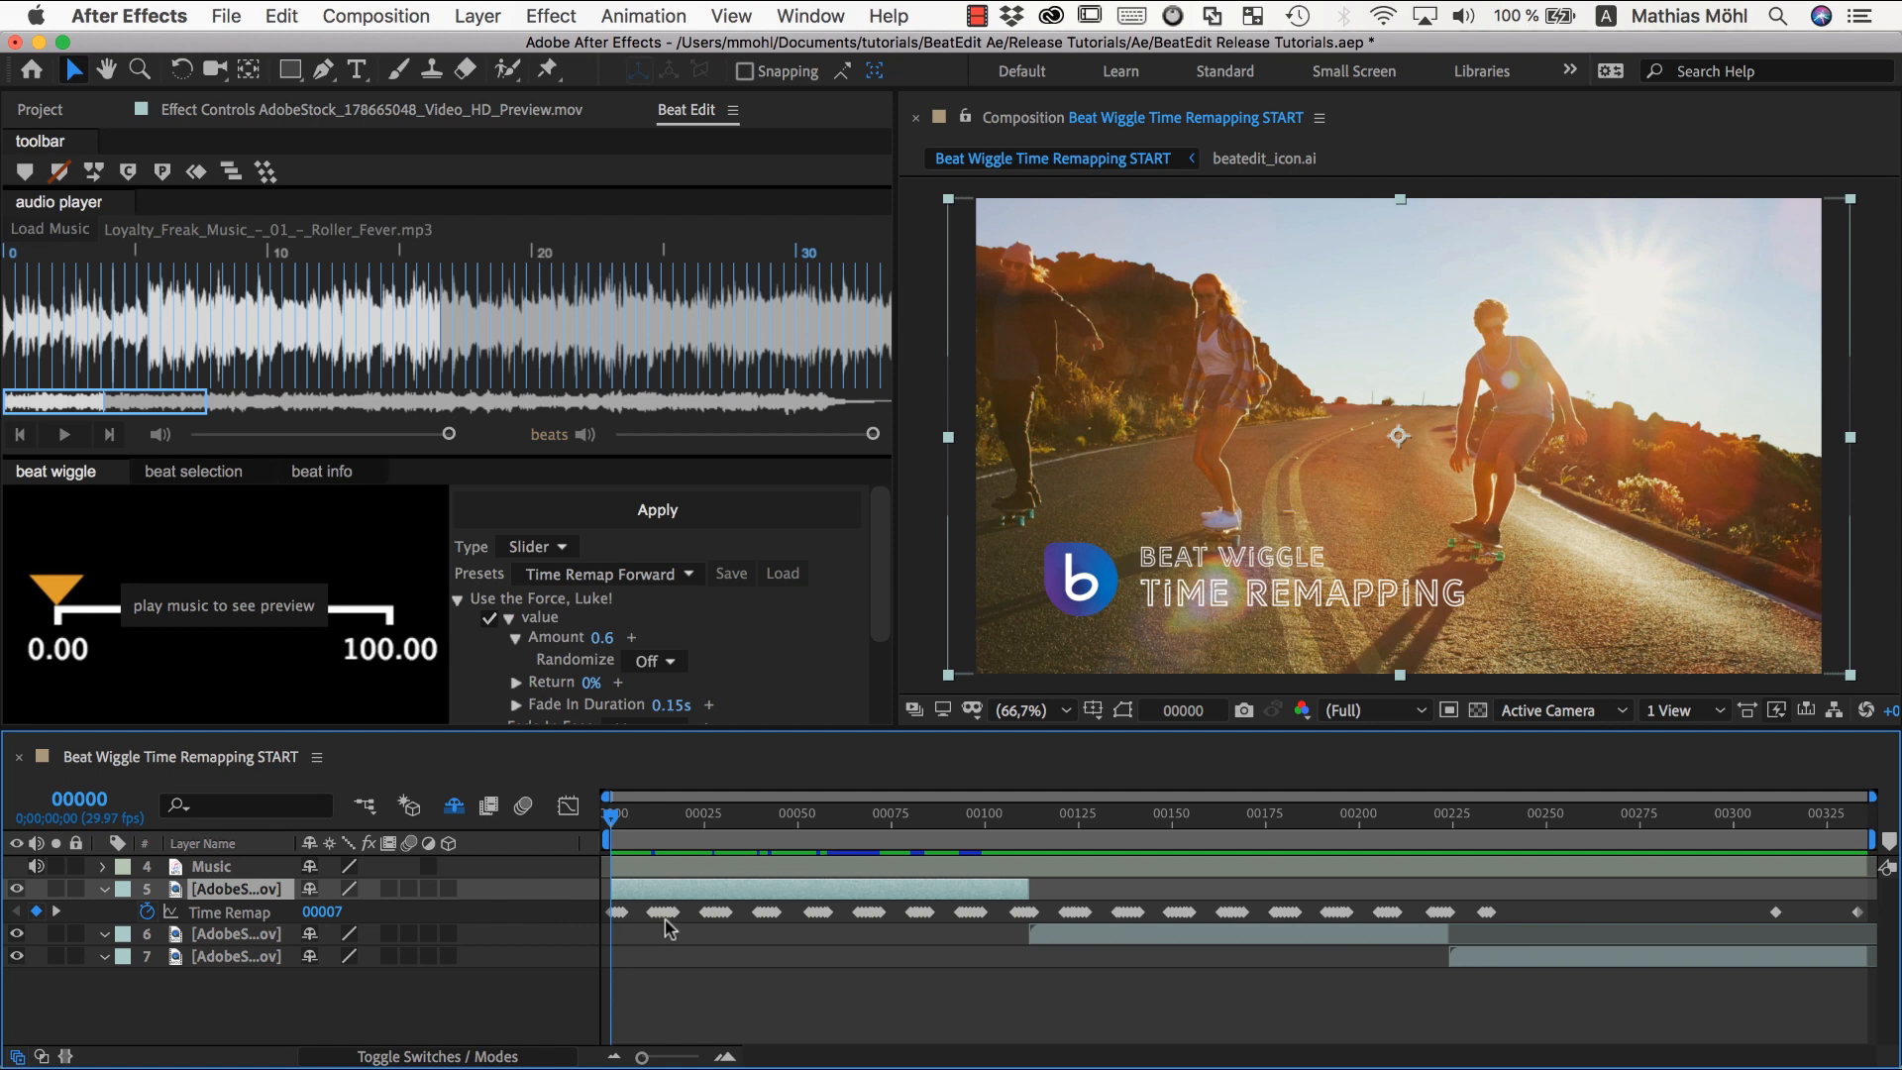
mouse_move(644, 830)
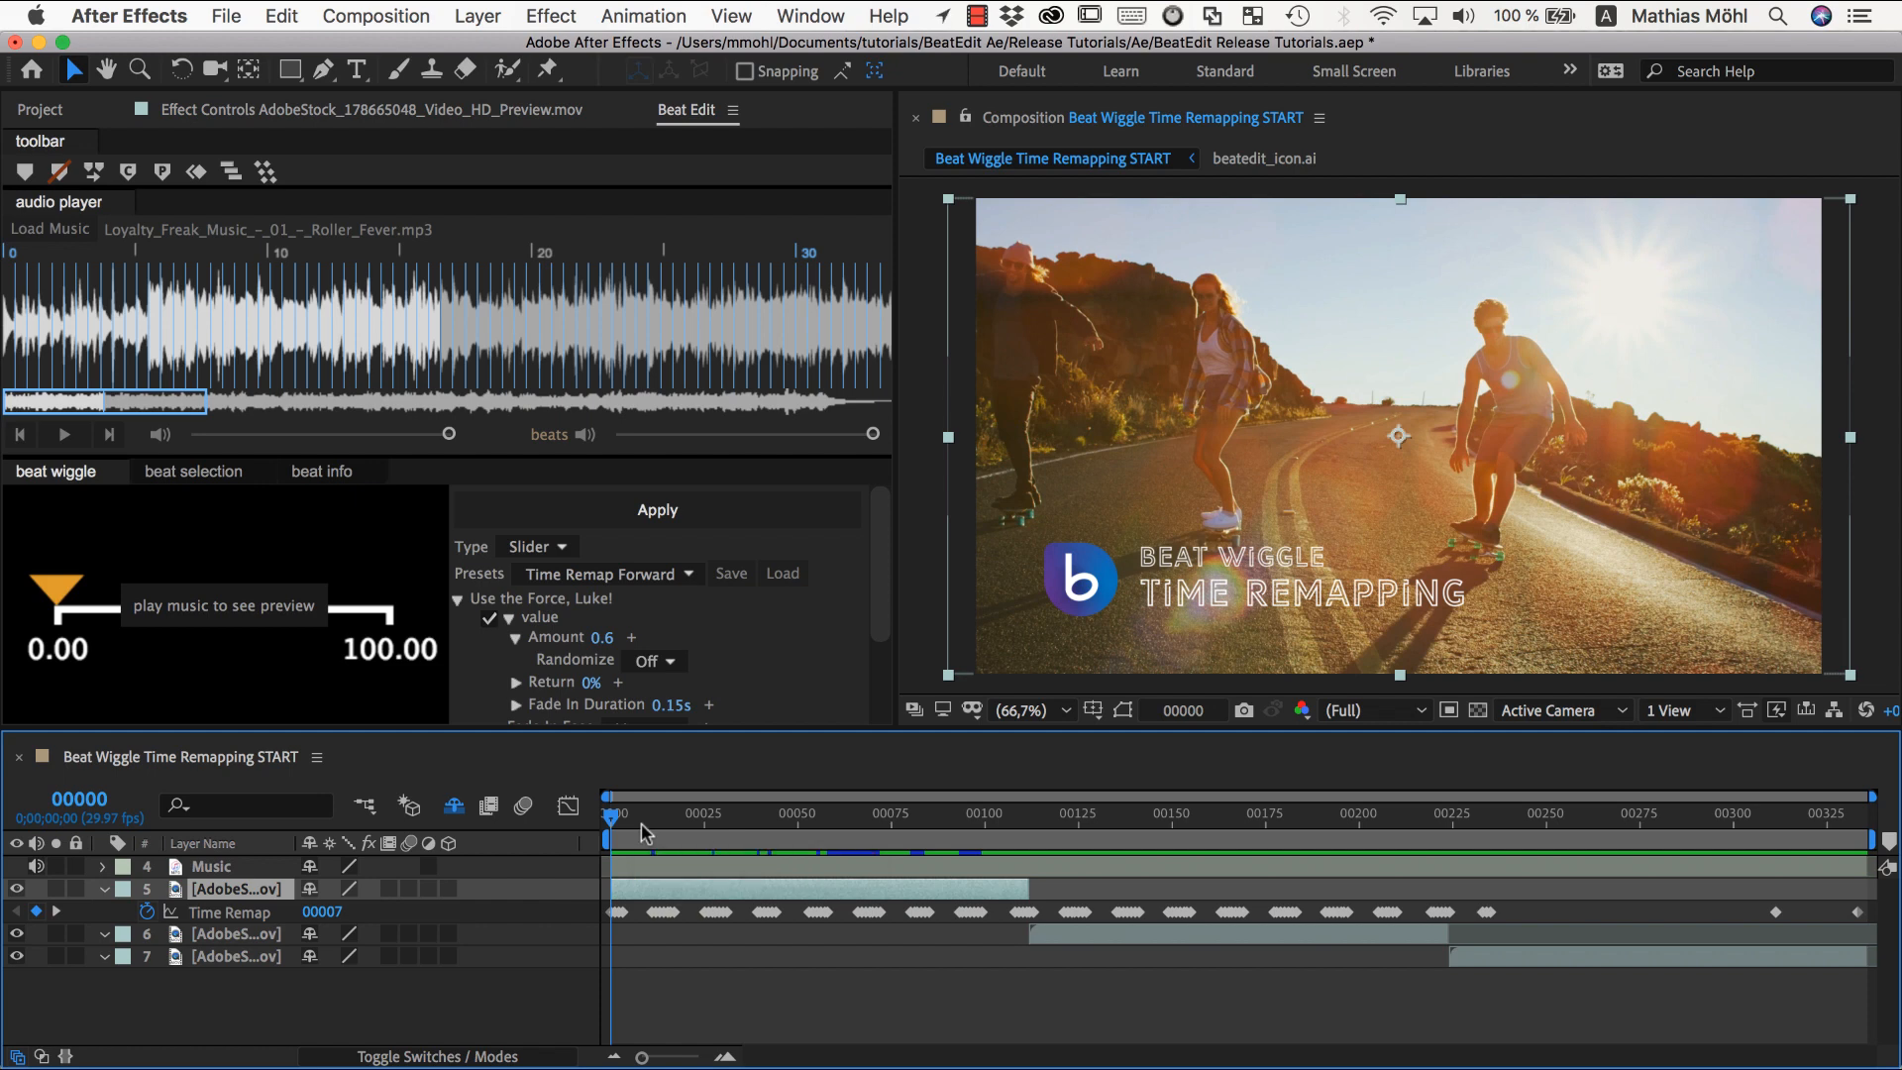
mouse_move(198, 929)
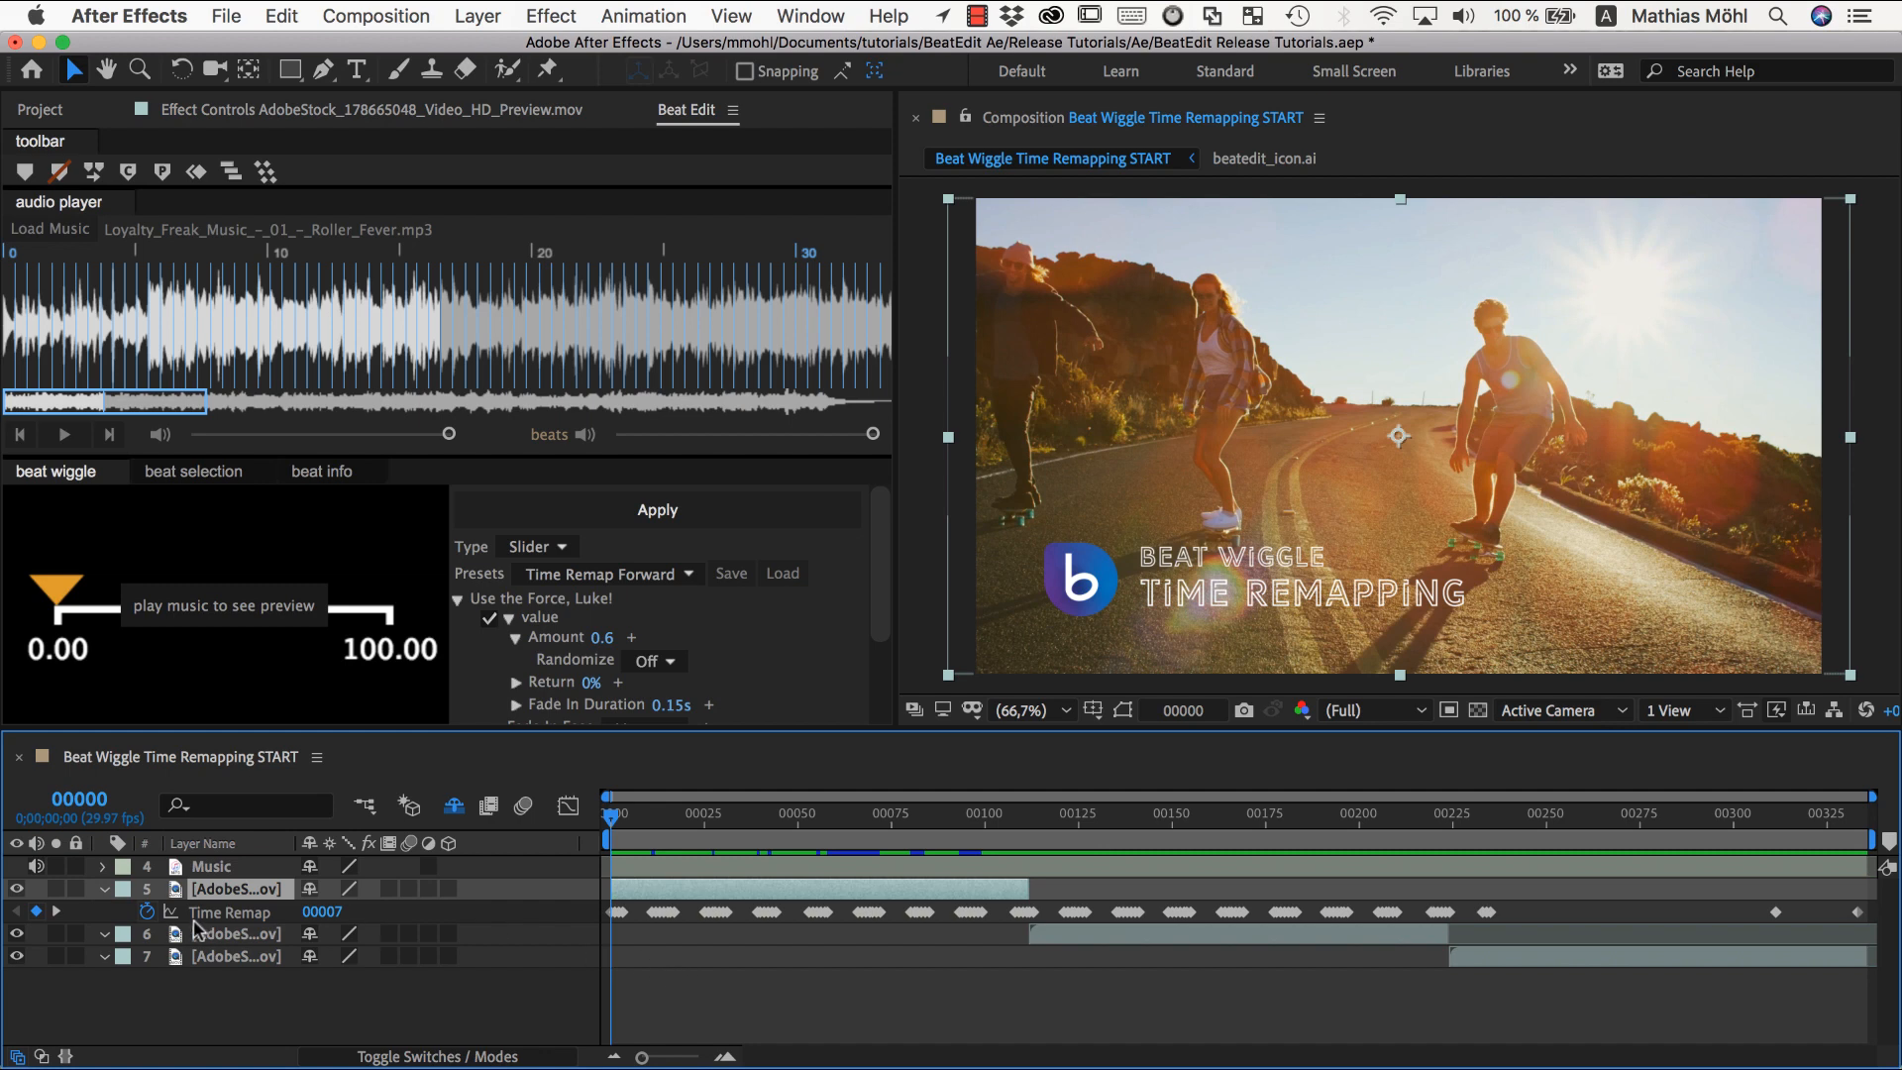
mouse_move(723, 917)
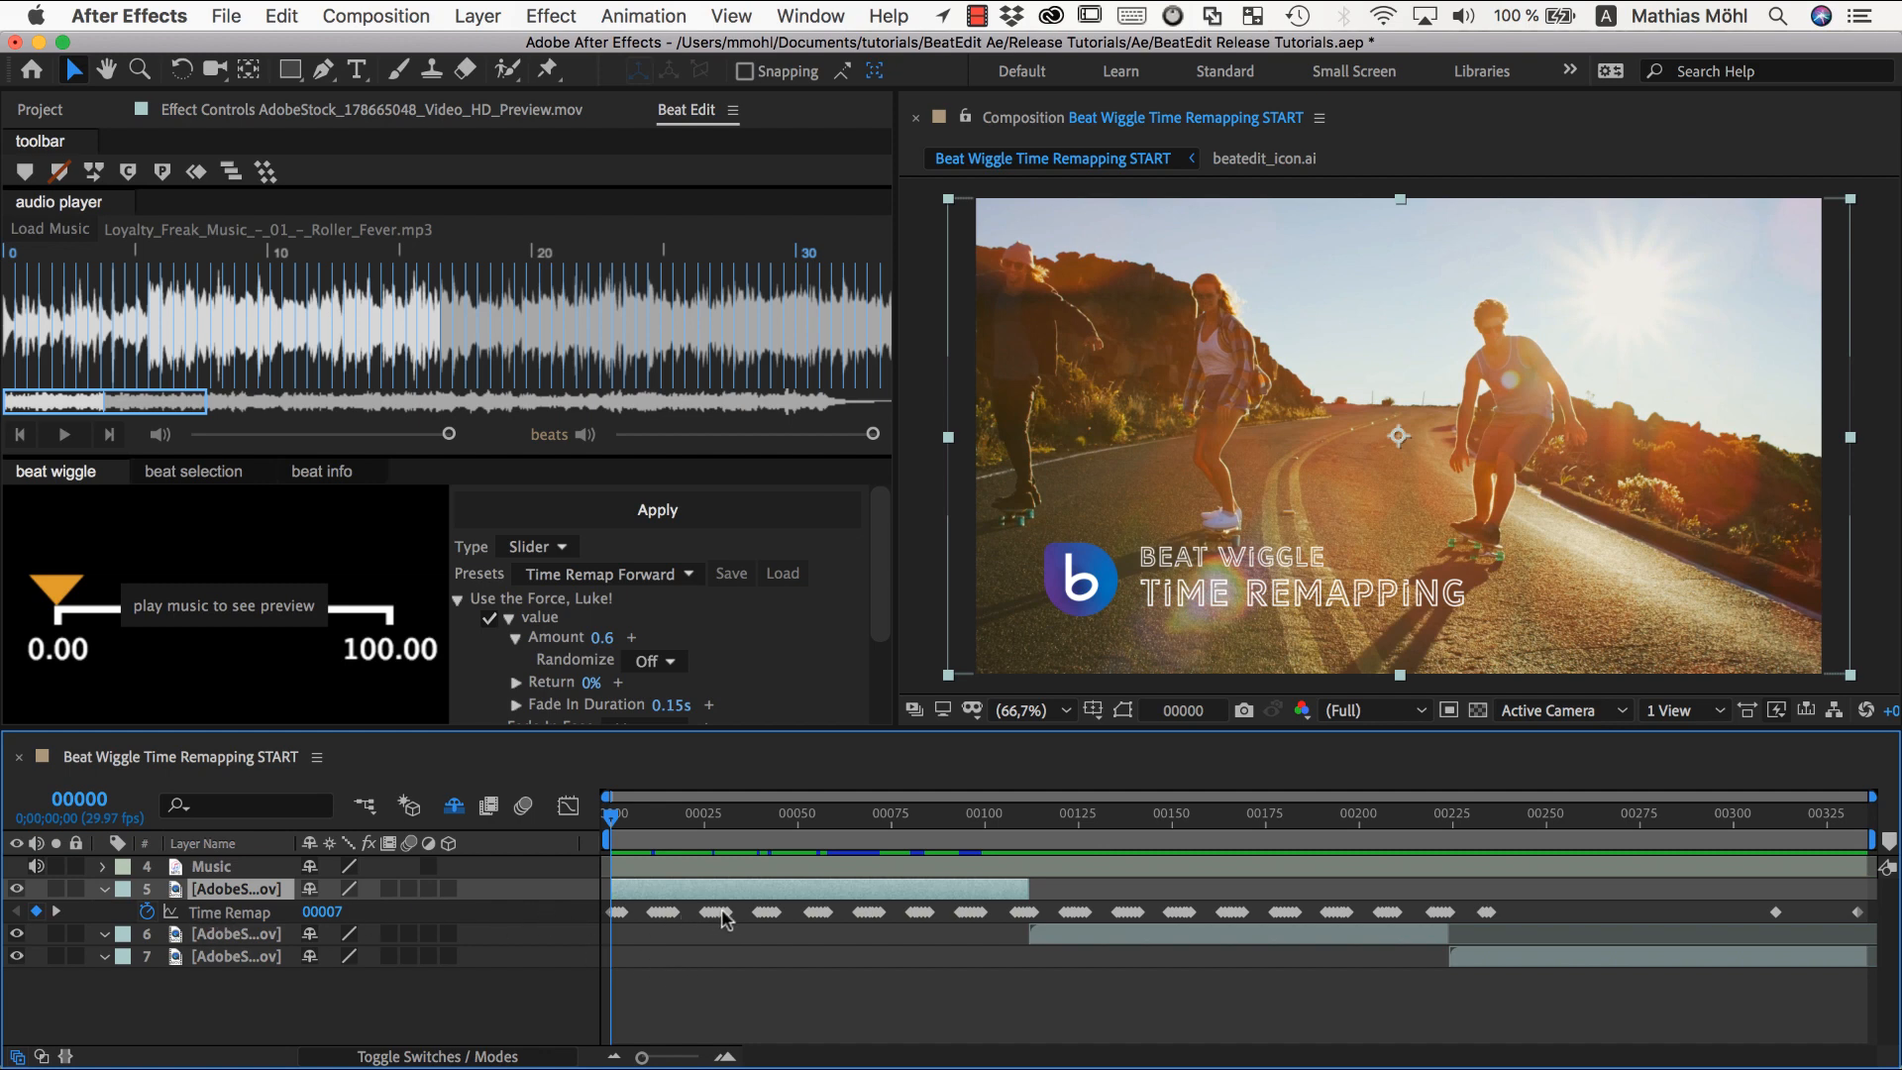
mouse_move(600, 662)
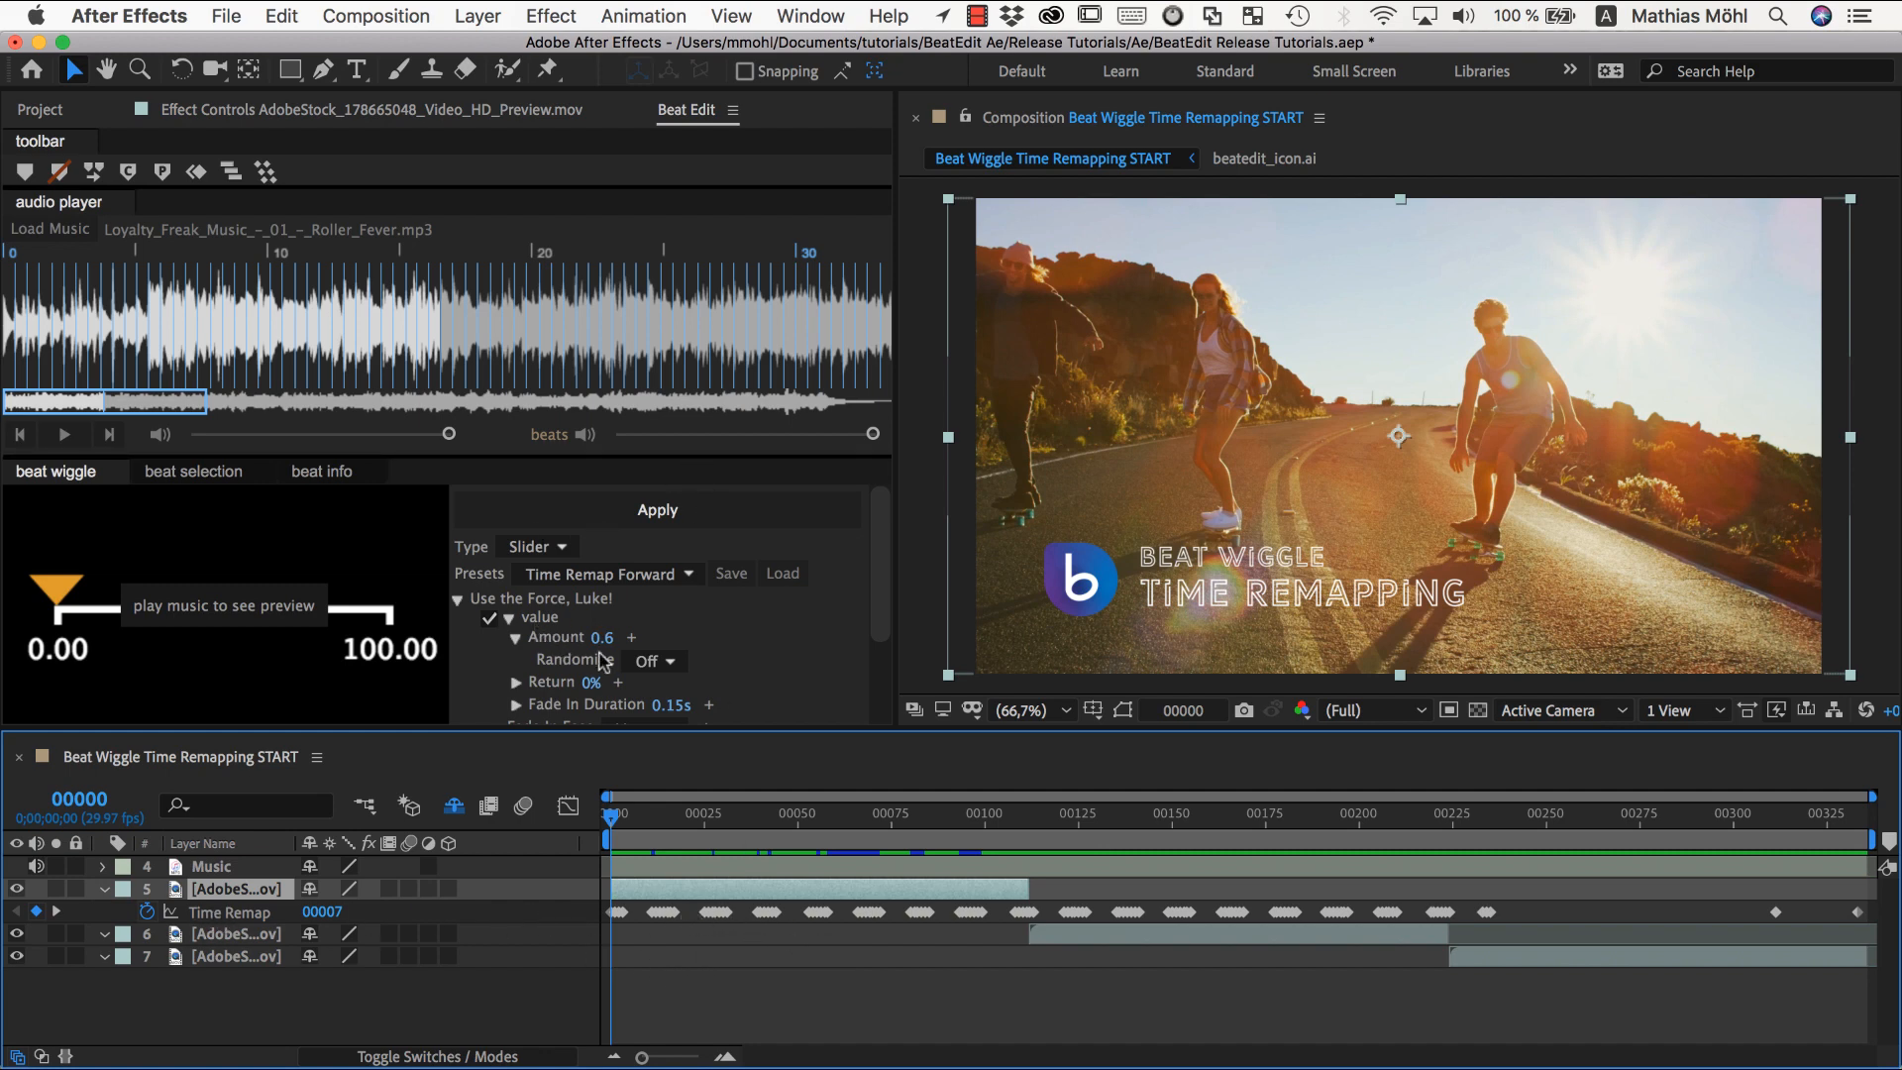
mouse_move(256, 315)
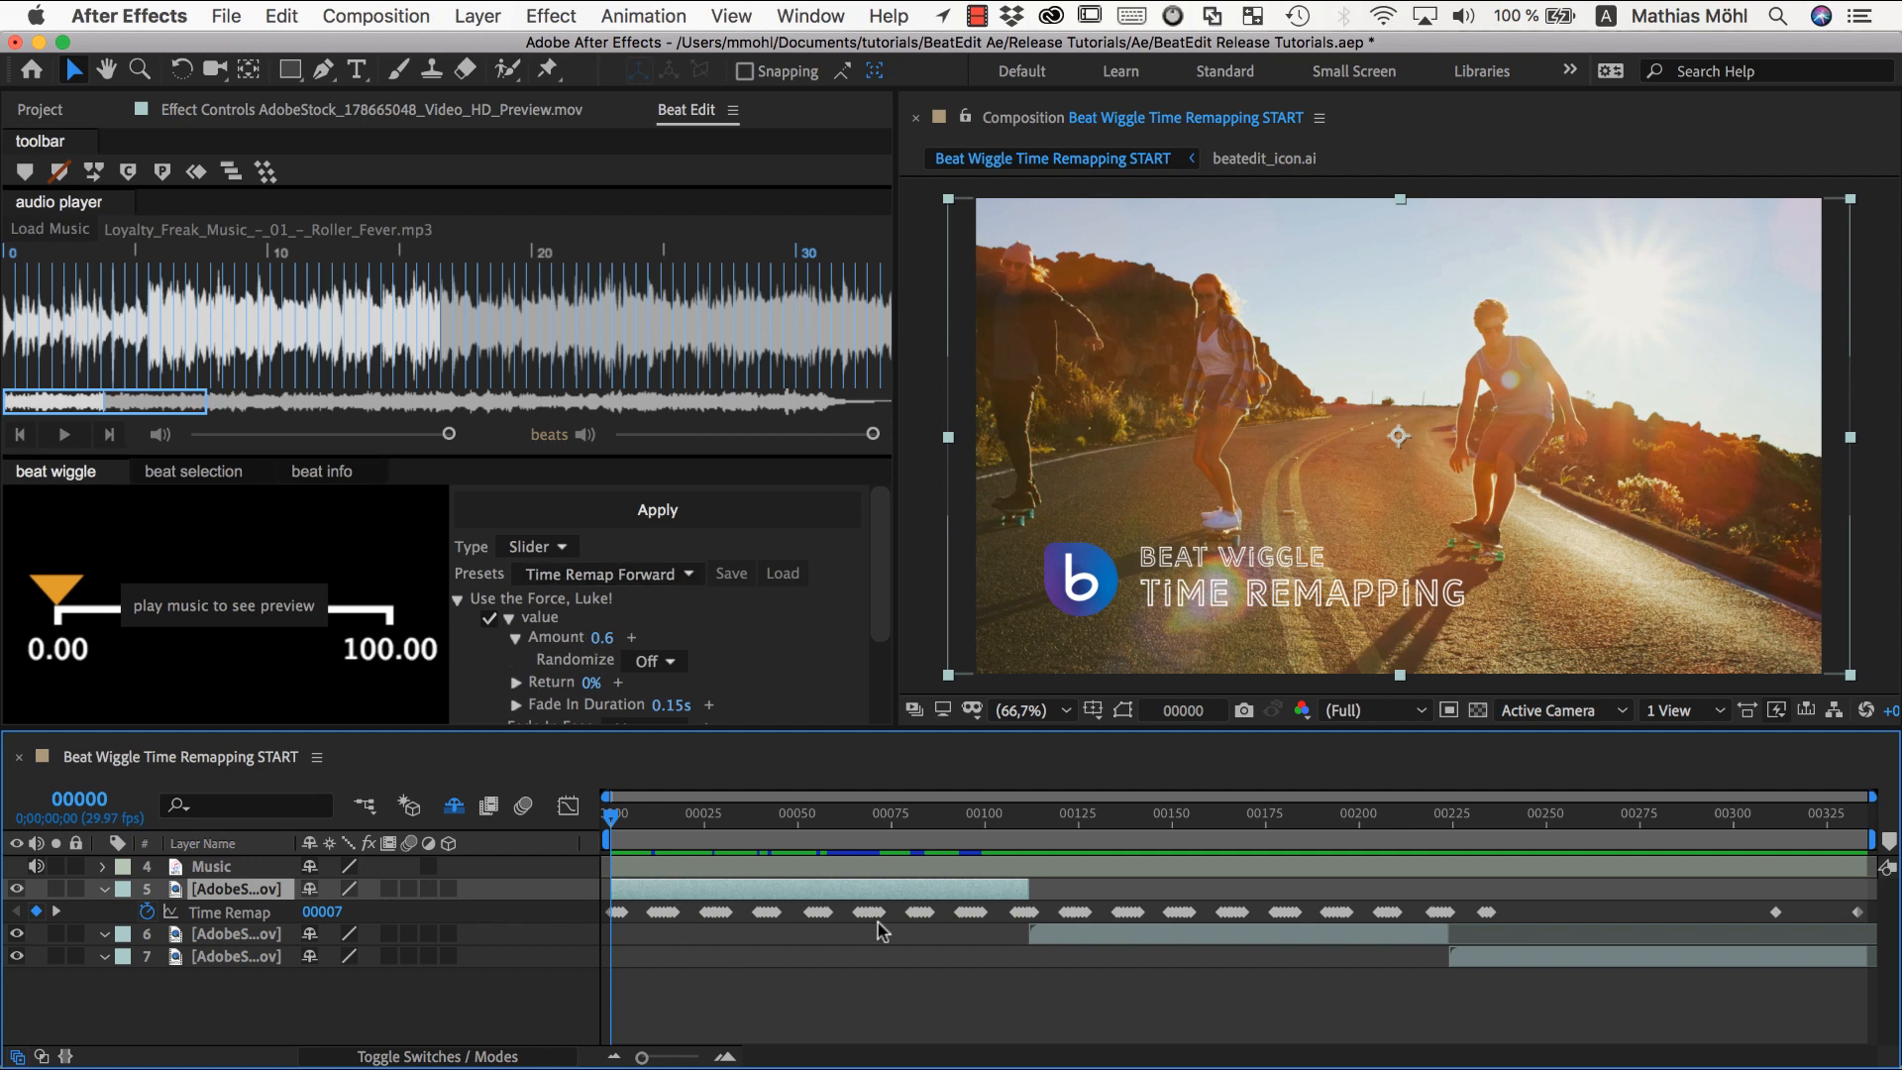
mouse_move(868, 919)
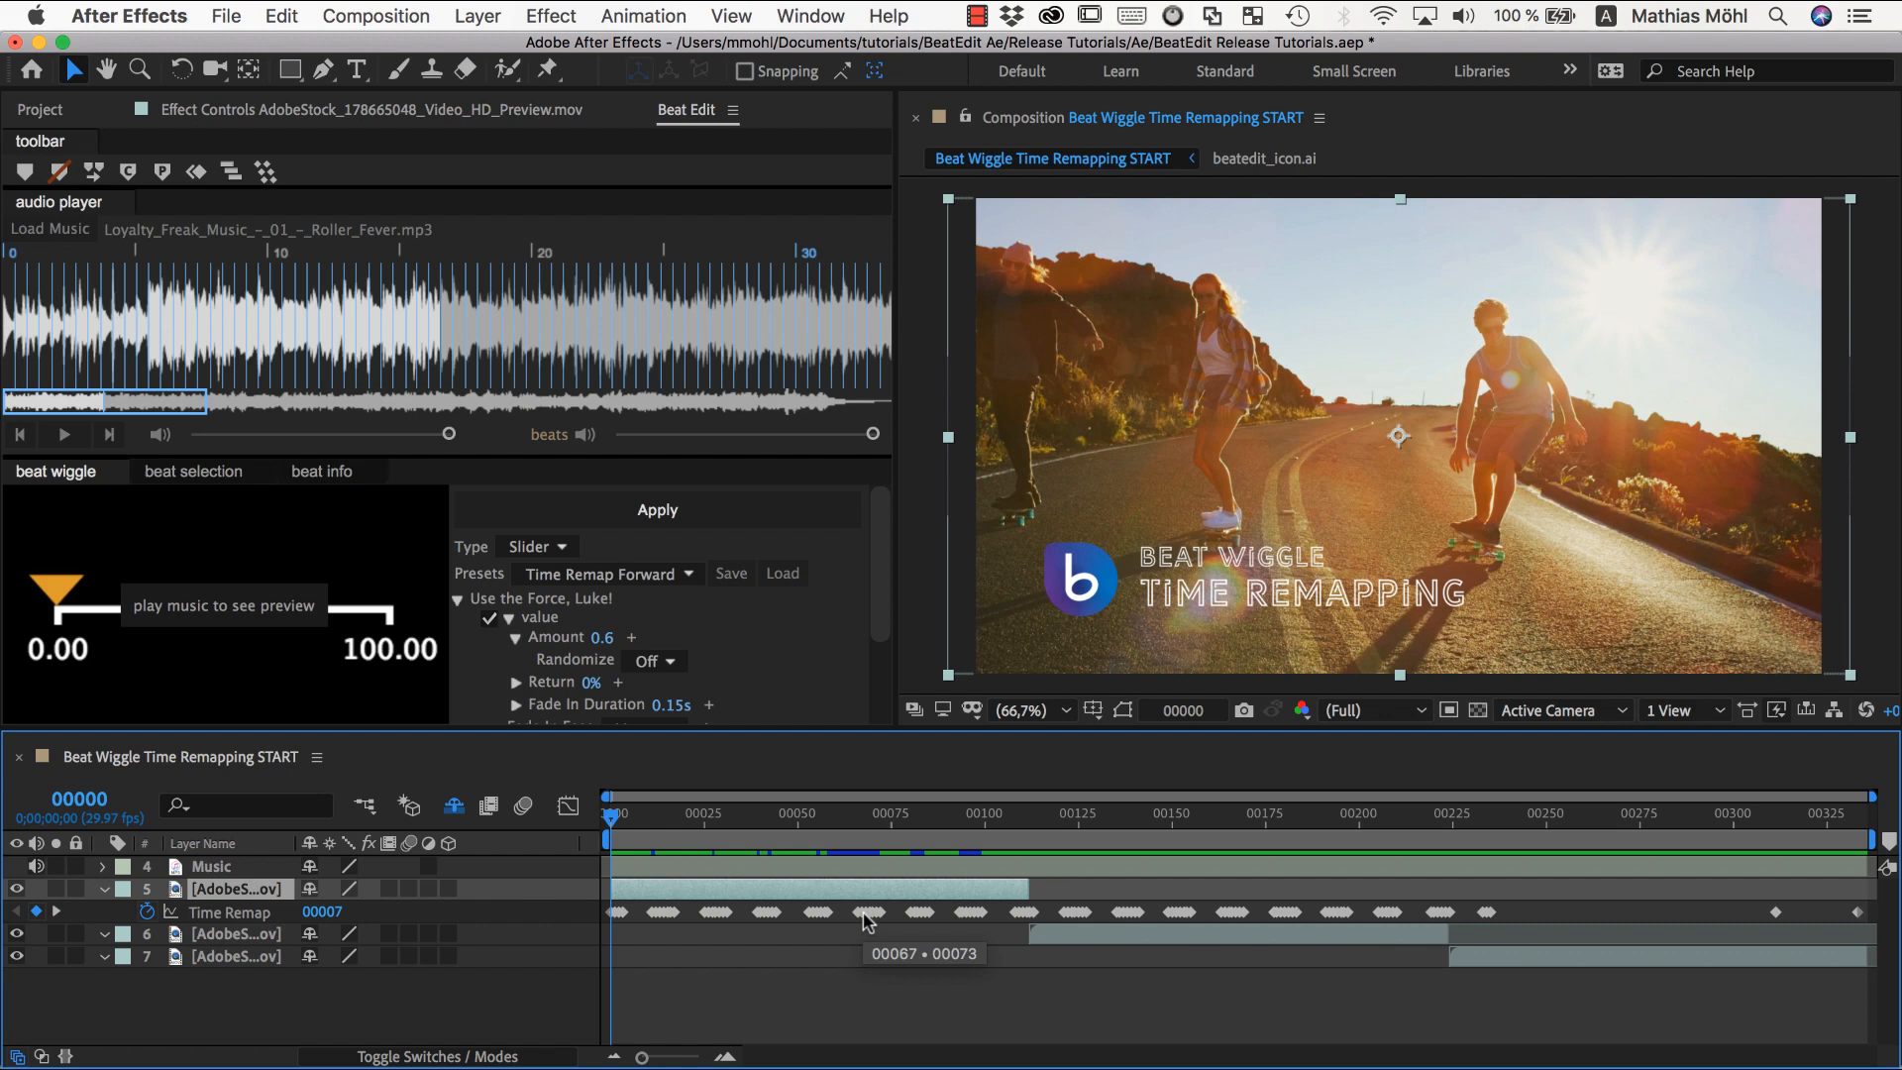
mouse_move(758, 919)
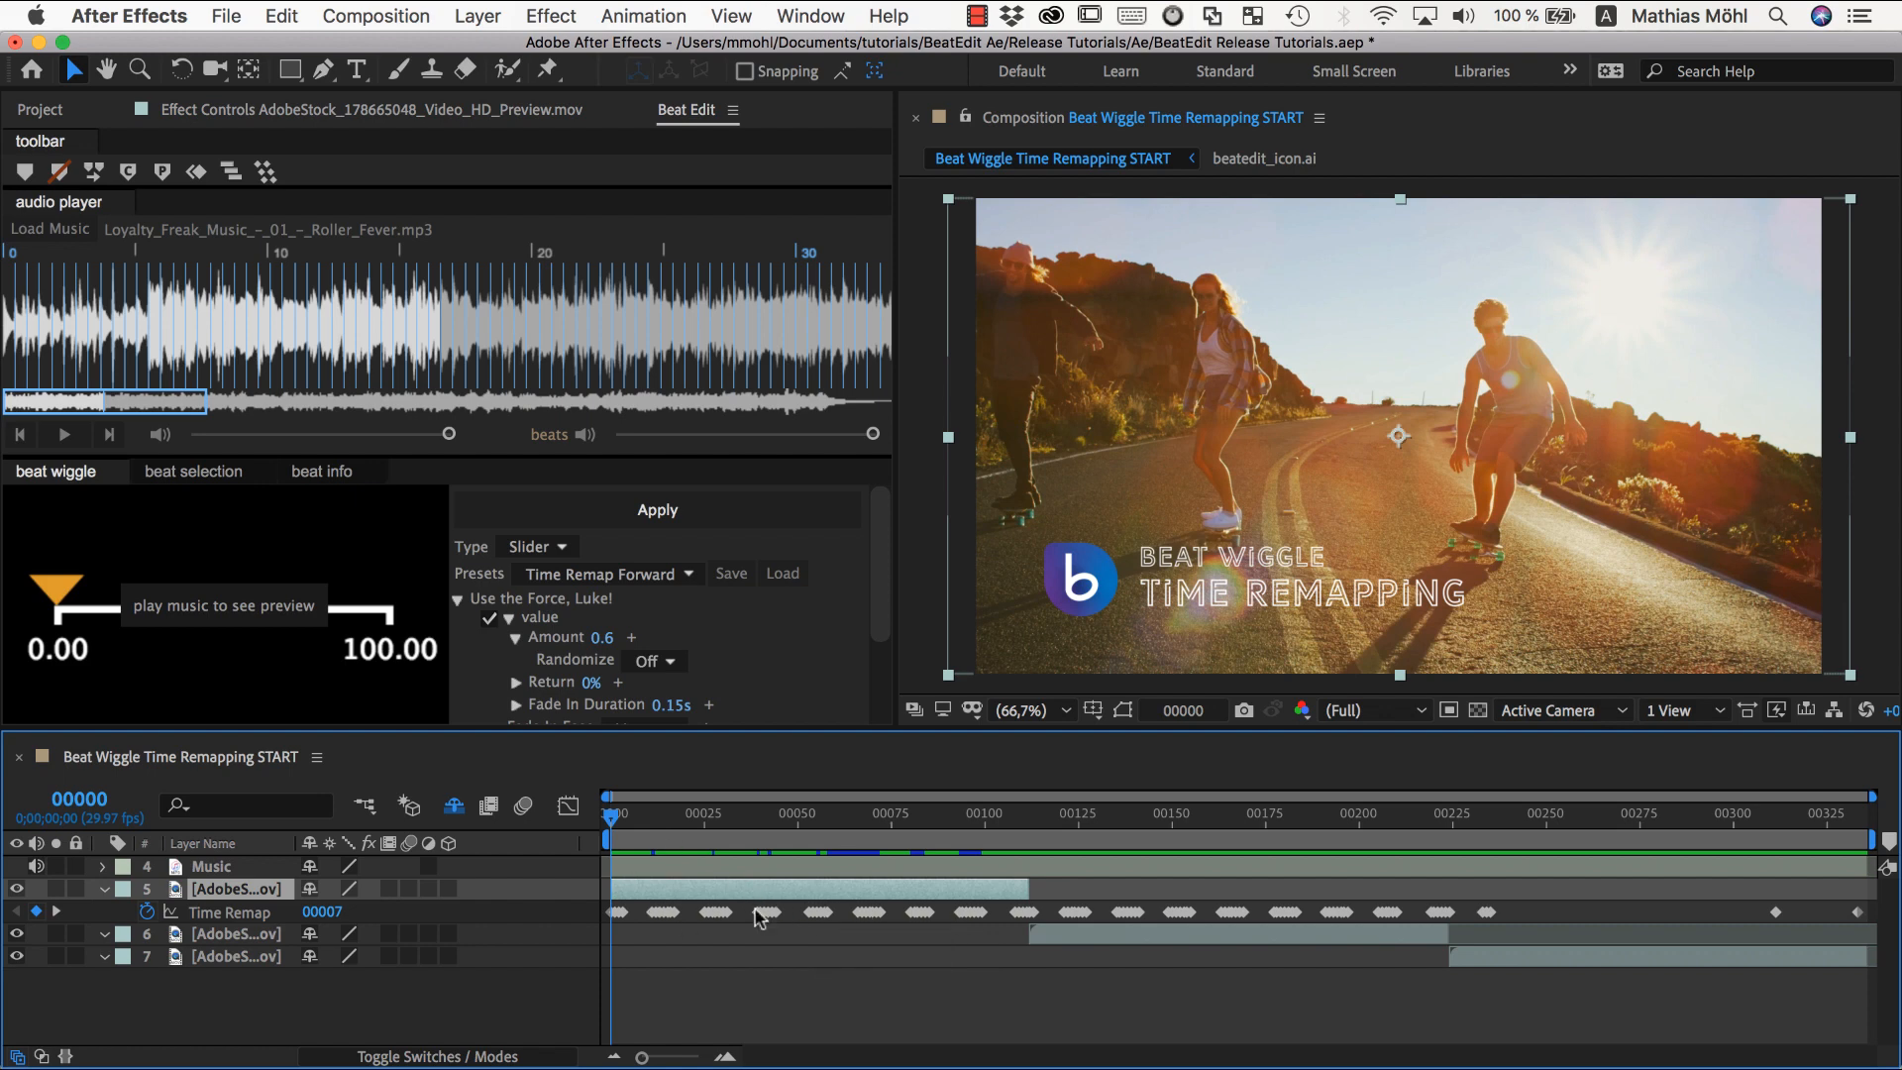
mouse_move(780, 925)
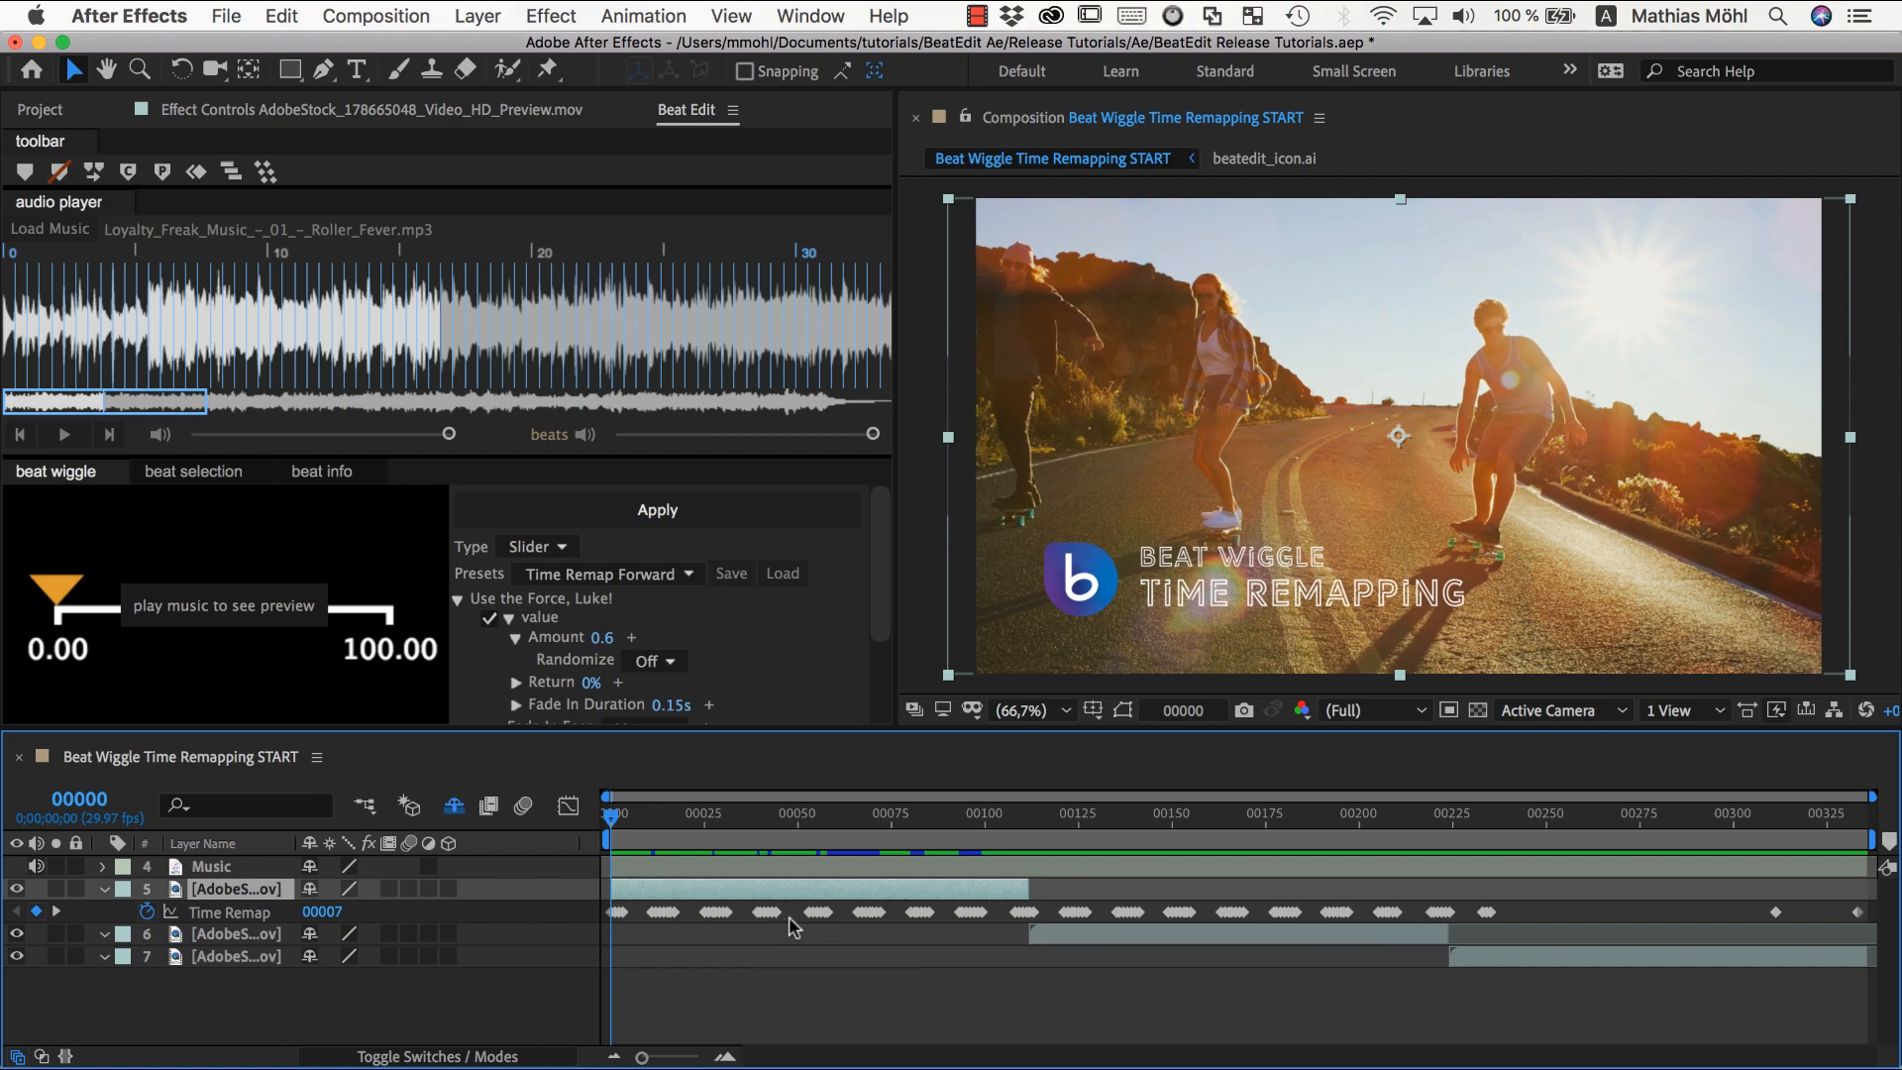
left_click(1077, 812)
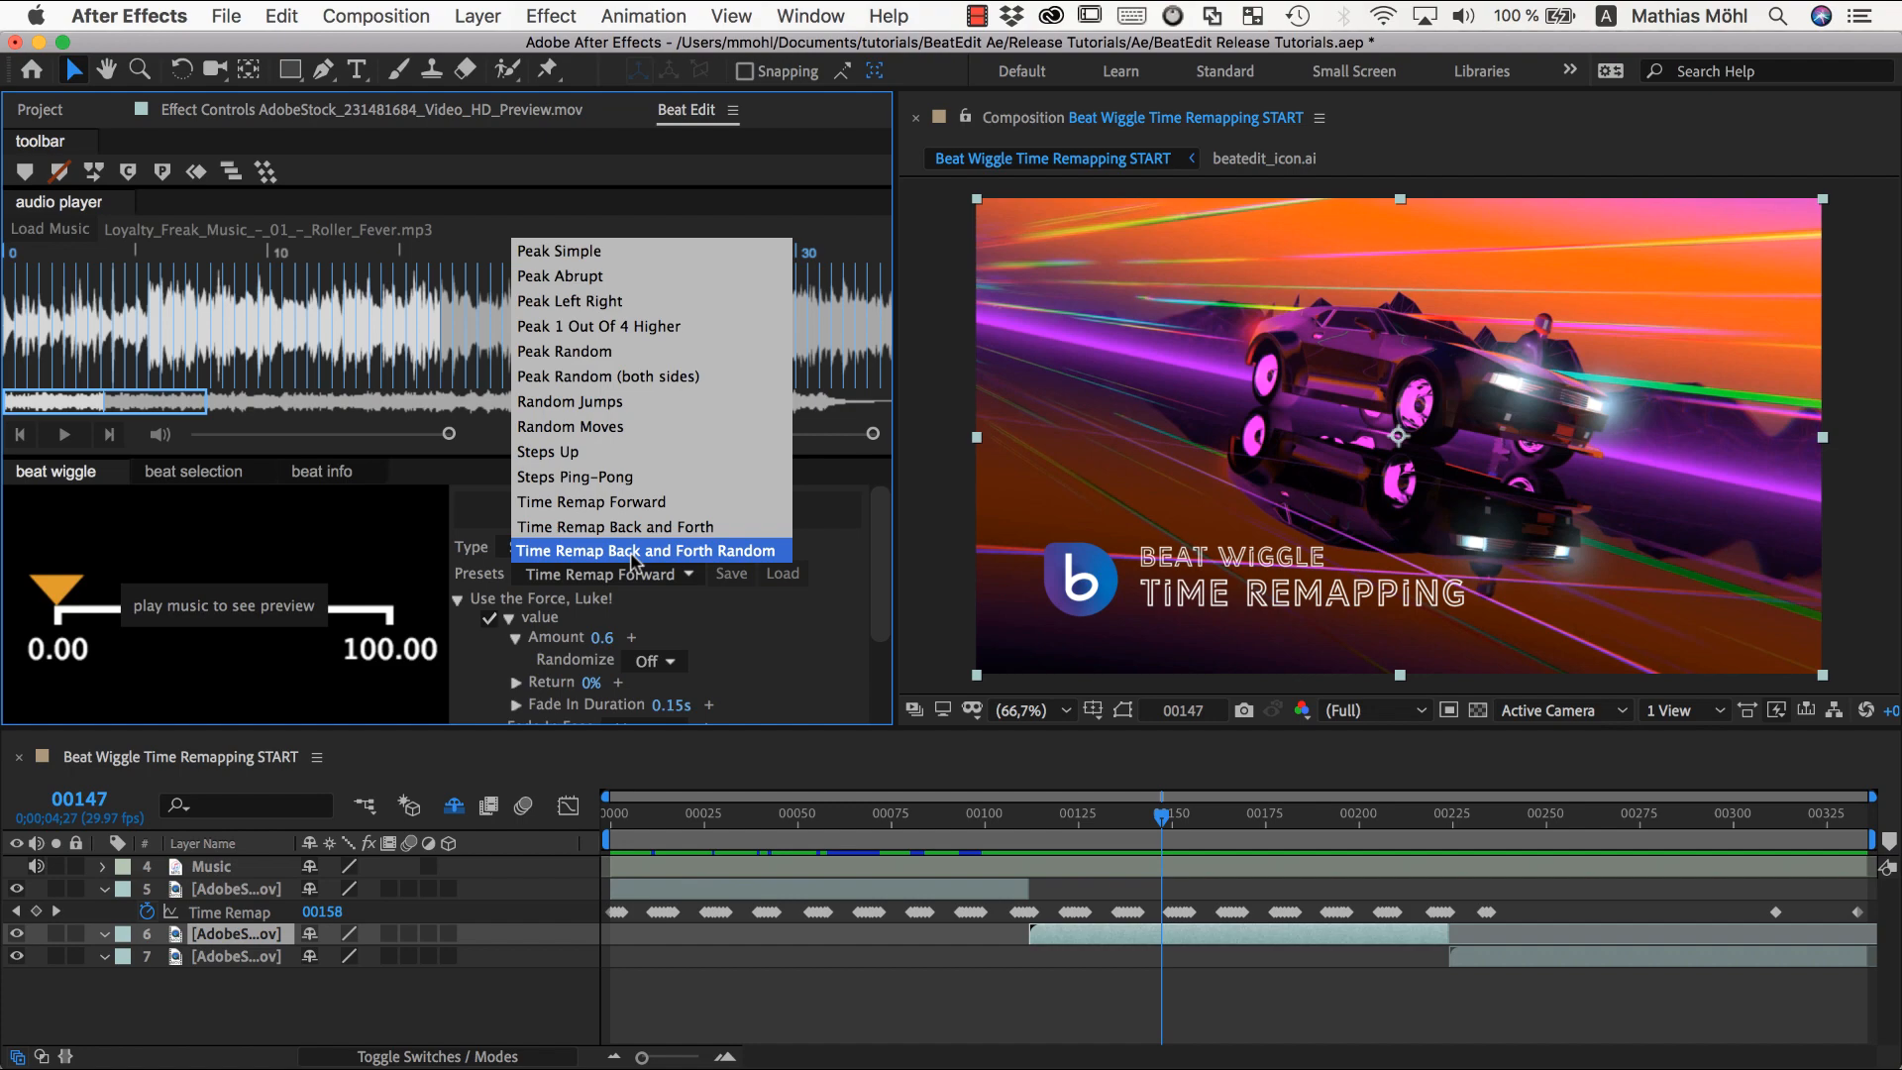
Choose the Time Remap Back and Forth Random preset and move the time indicator to layer 6's start.
left_click(644, 549)
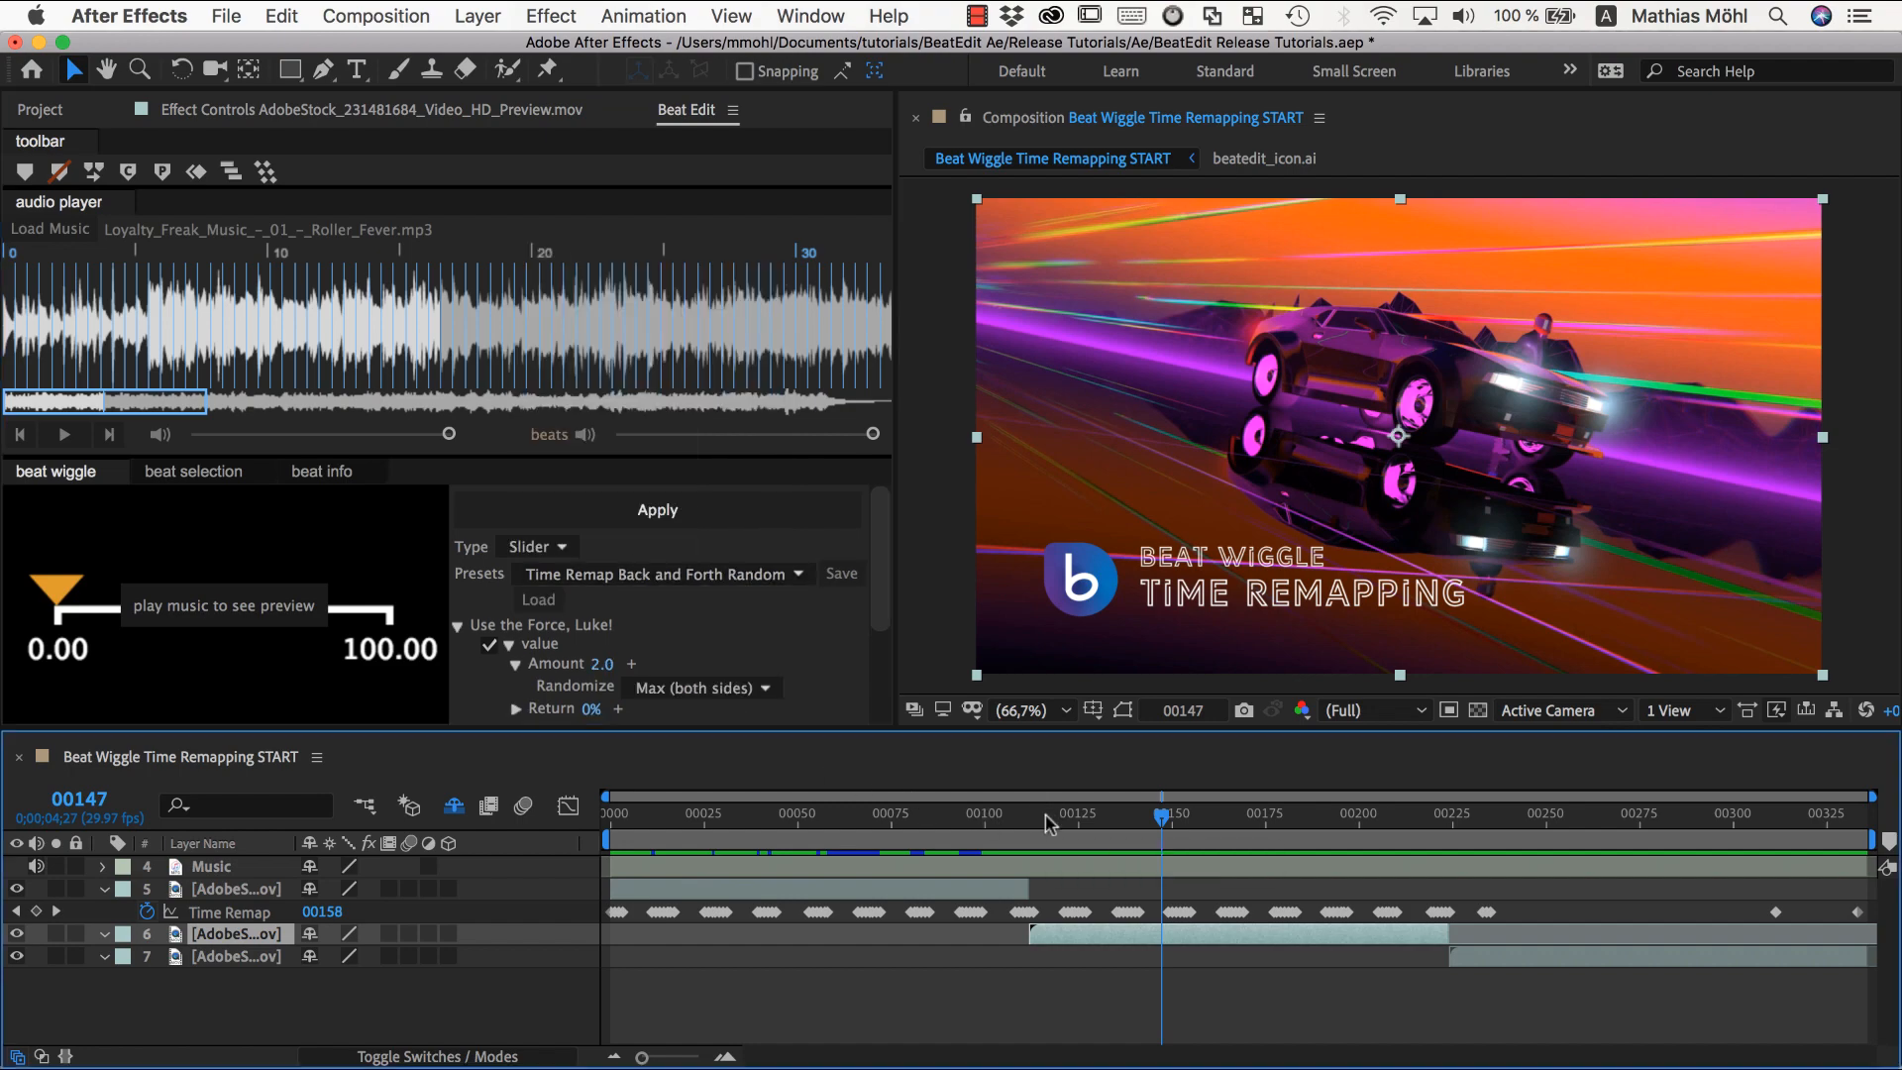
left_click(1028, 813)
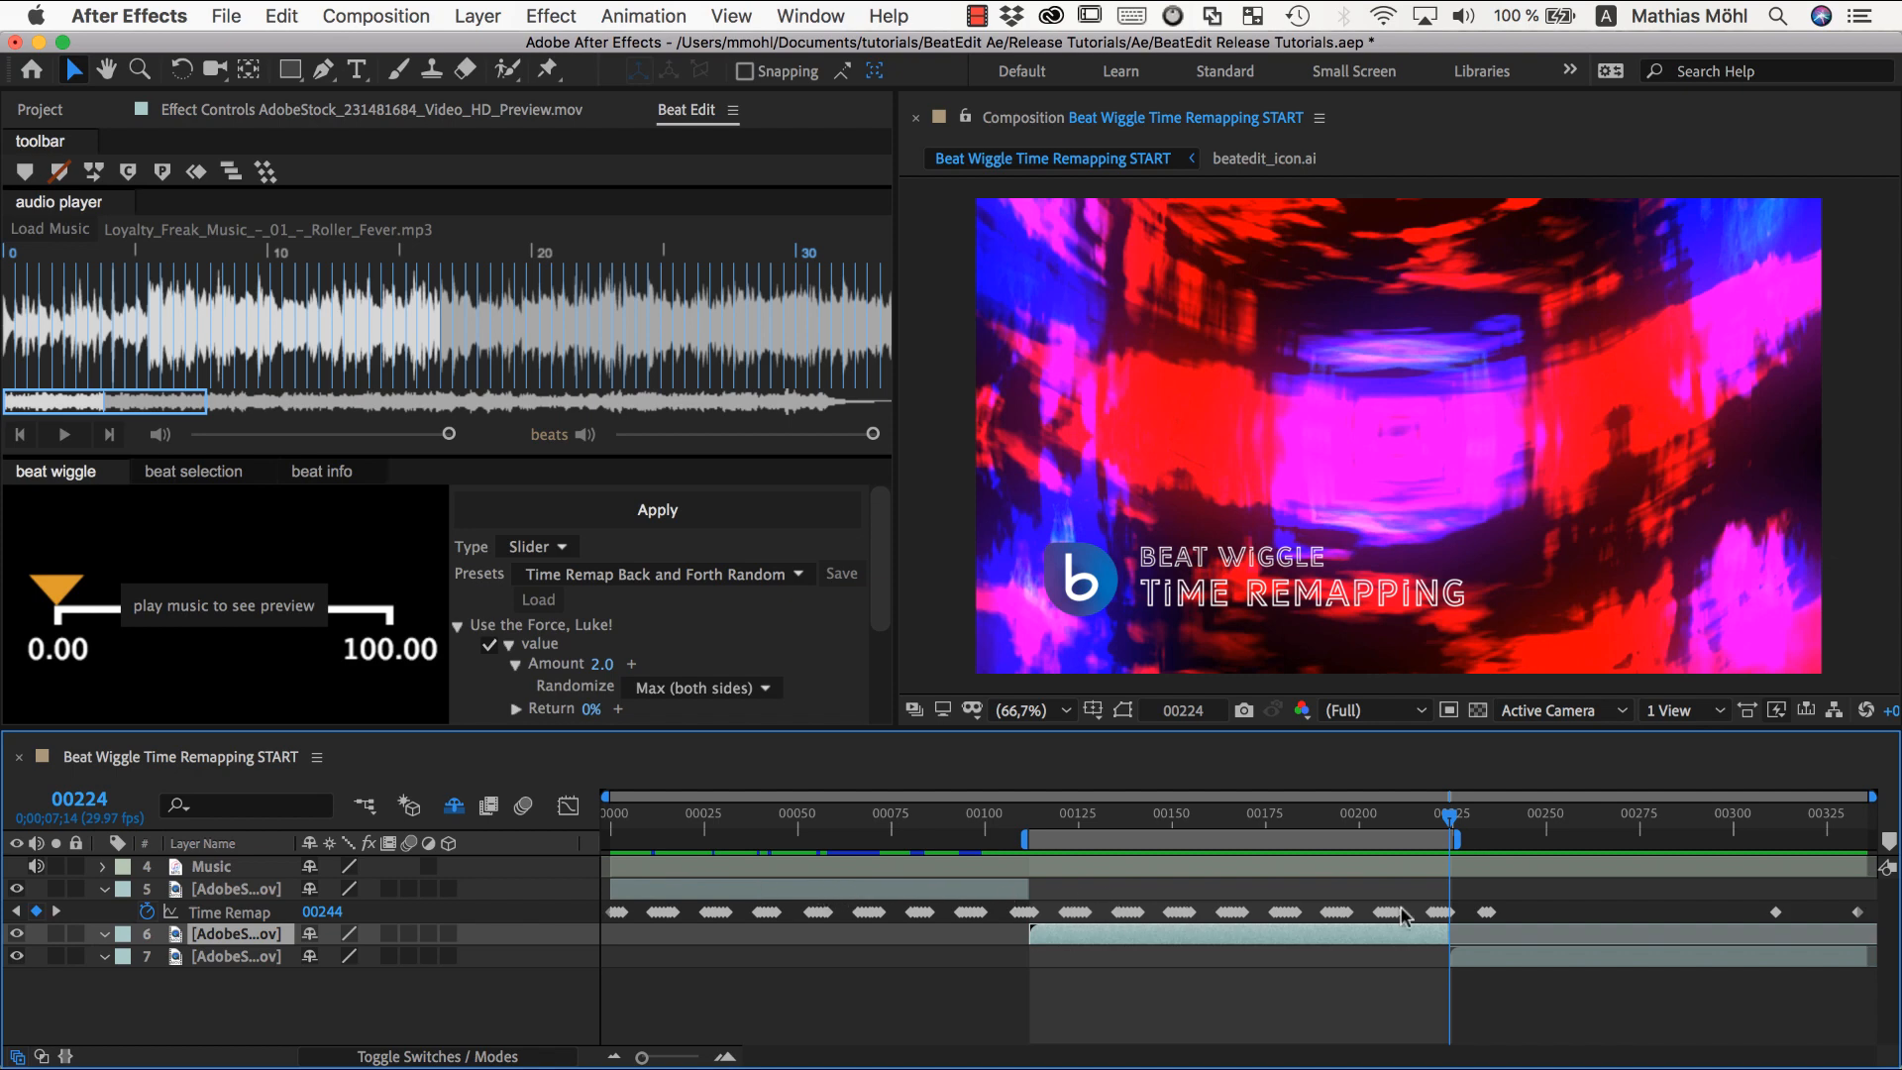
mouse_move(980, 897)
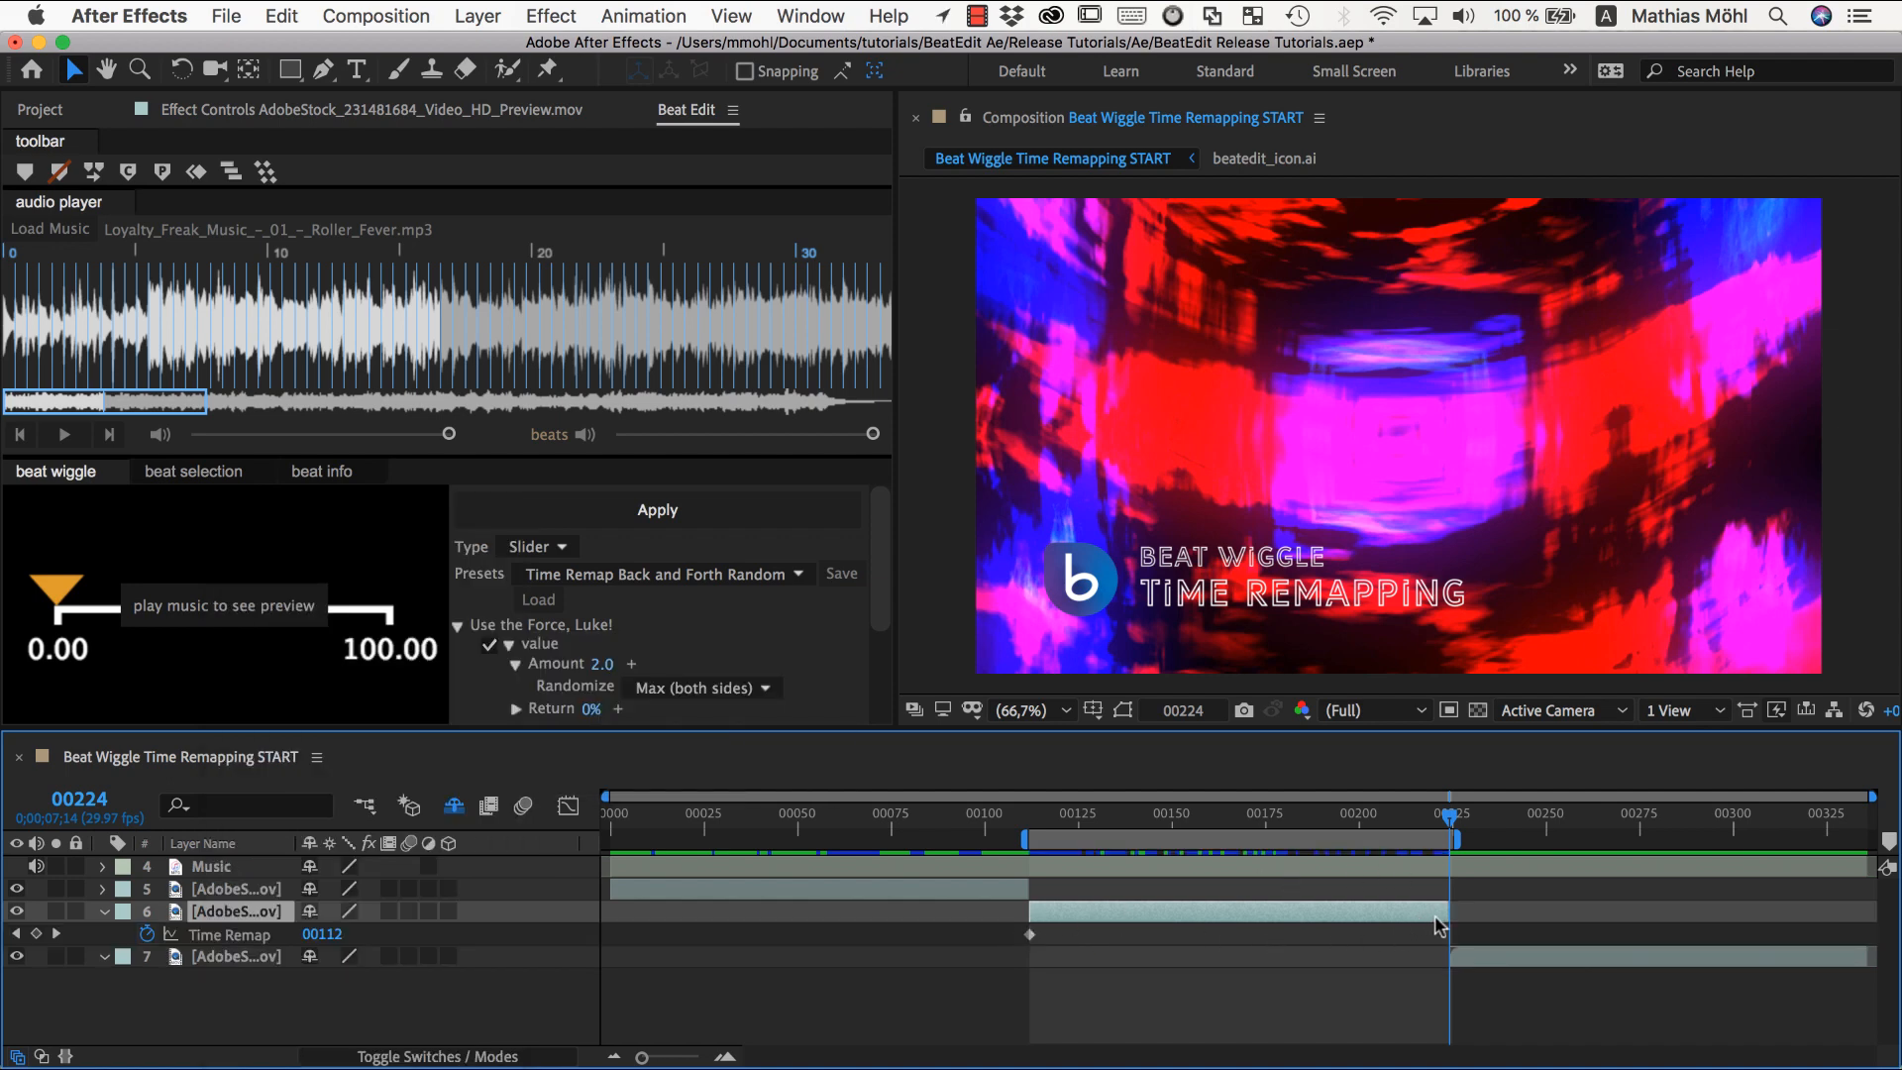
mouse_move(766, 754)
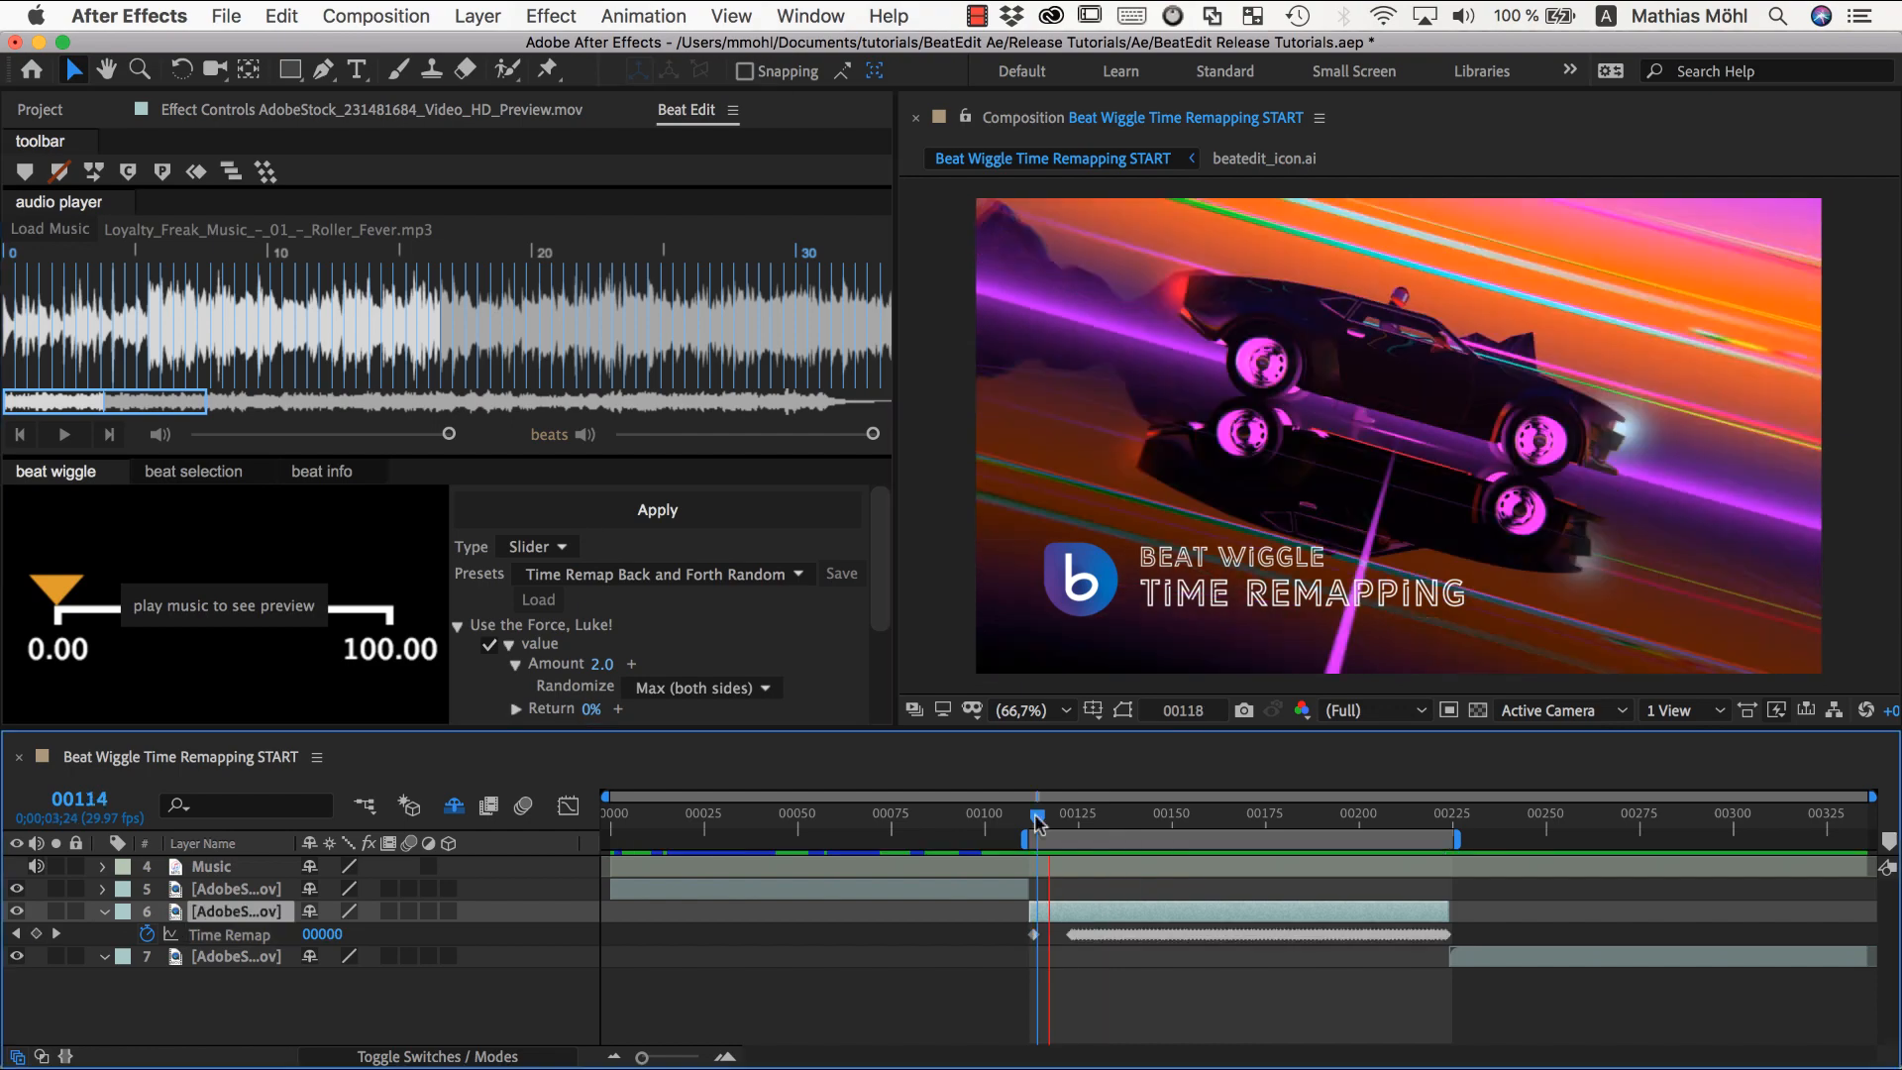
left_click(1274, 812)
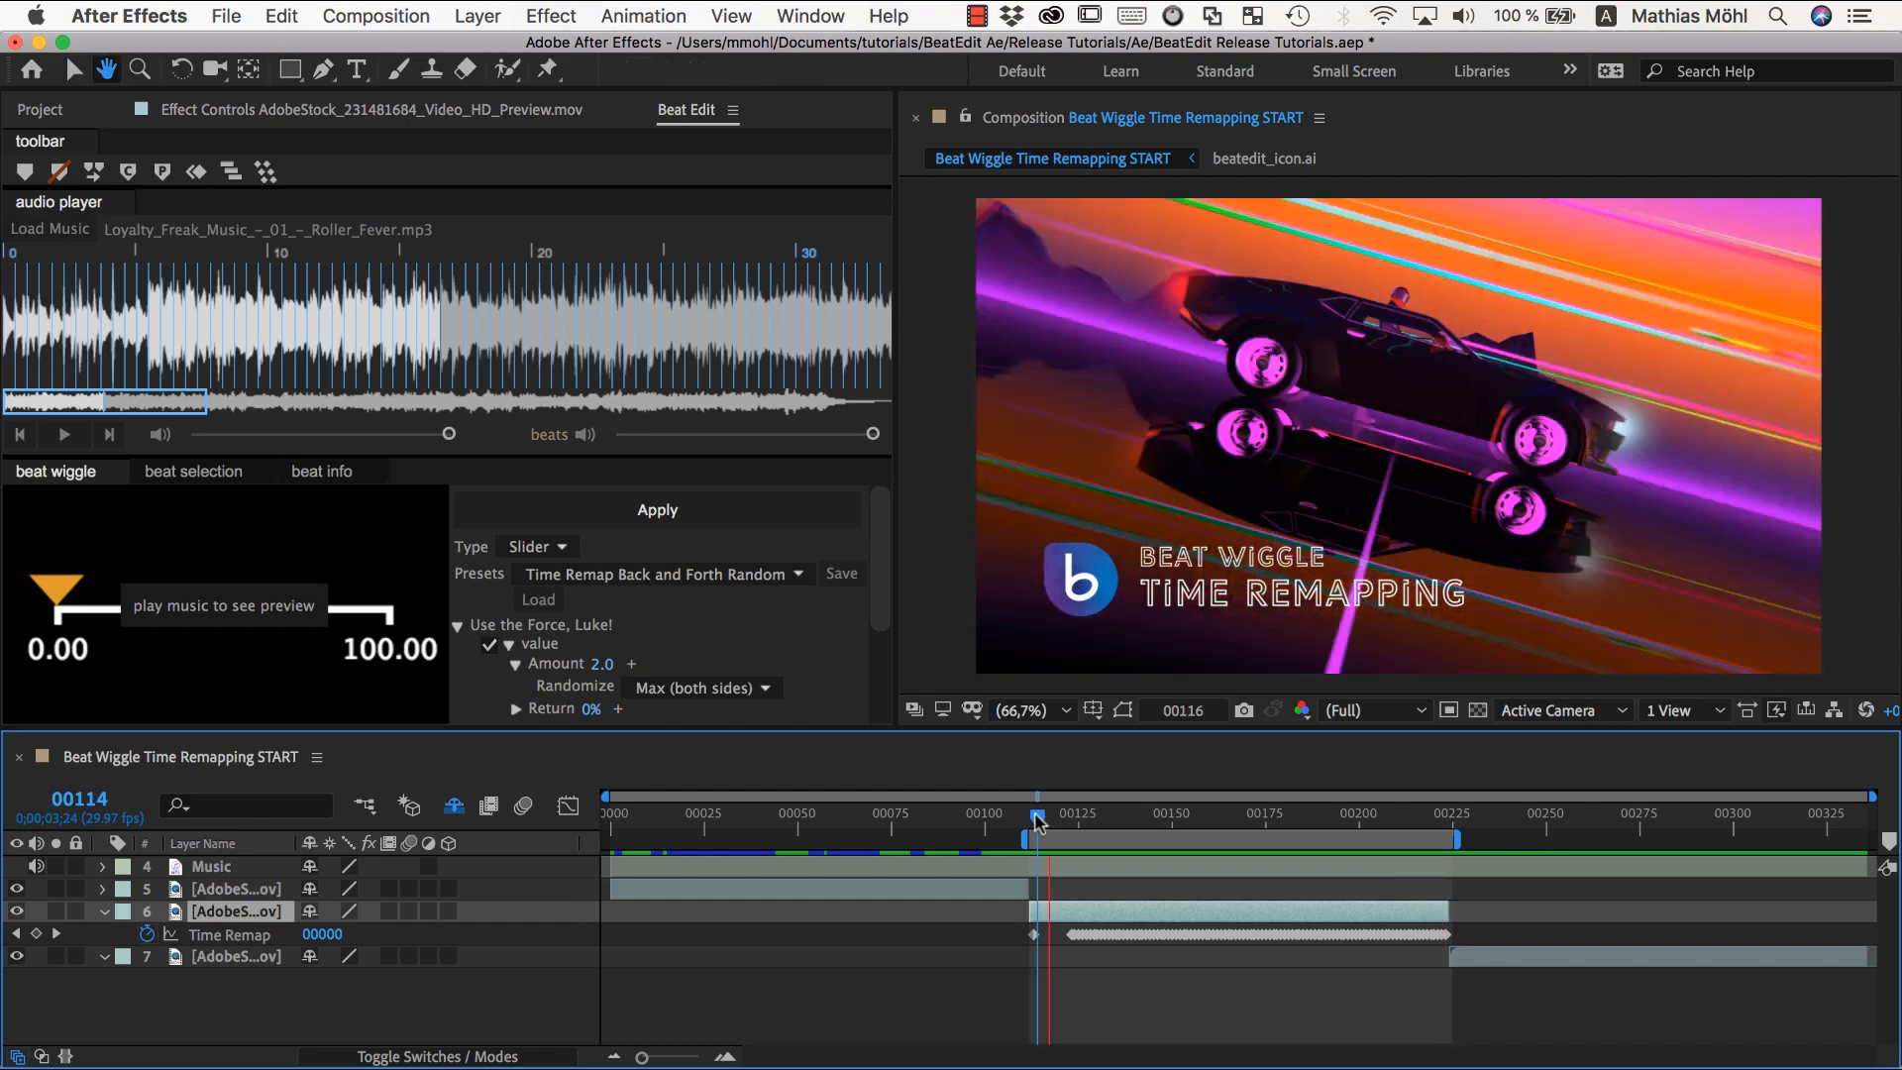
Scrub through the neon car clip to review its back-and-forth remapped playback.
left_click_drag(1036, 818, 1147, 818)
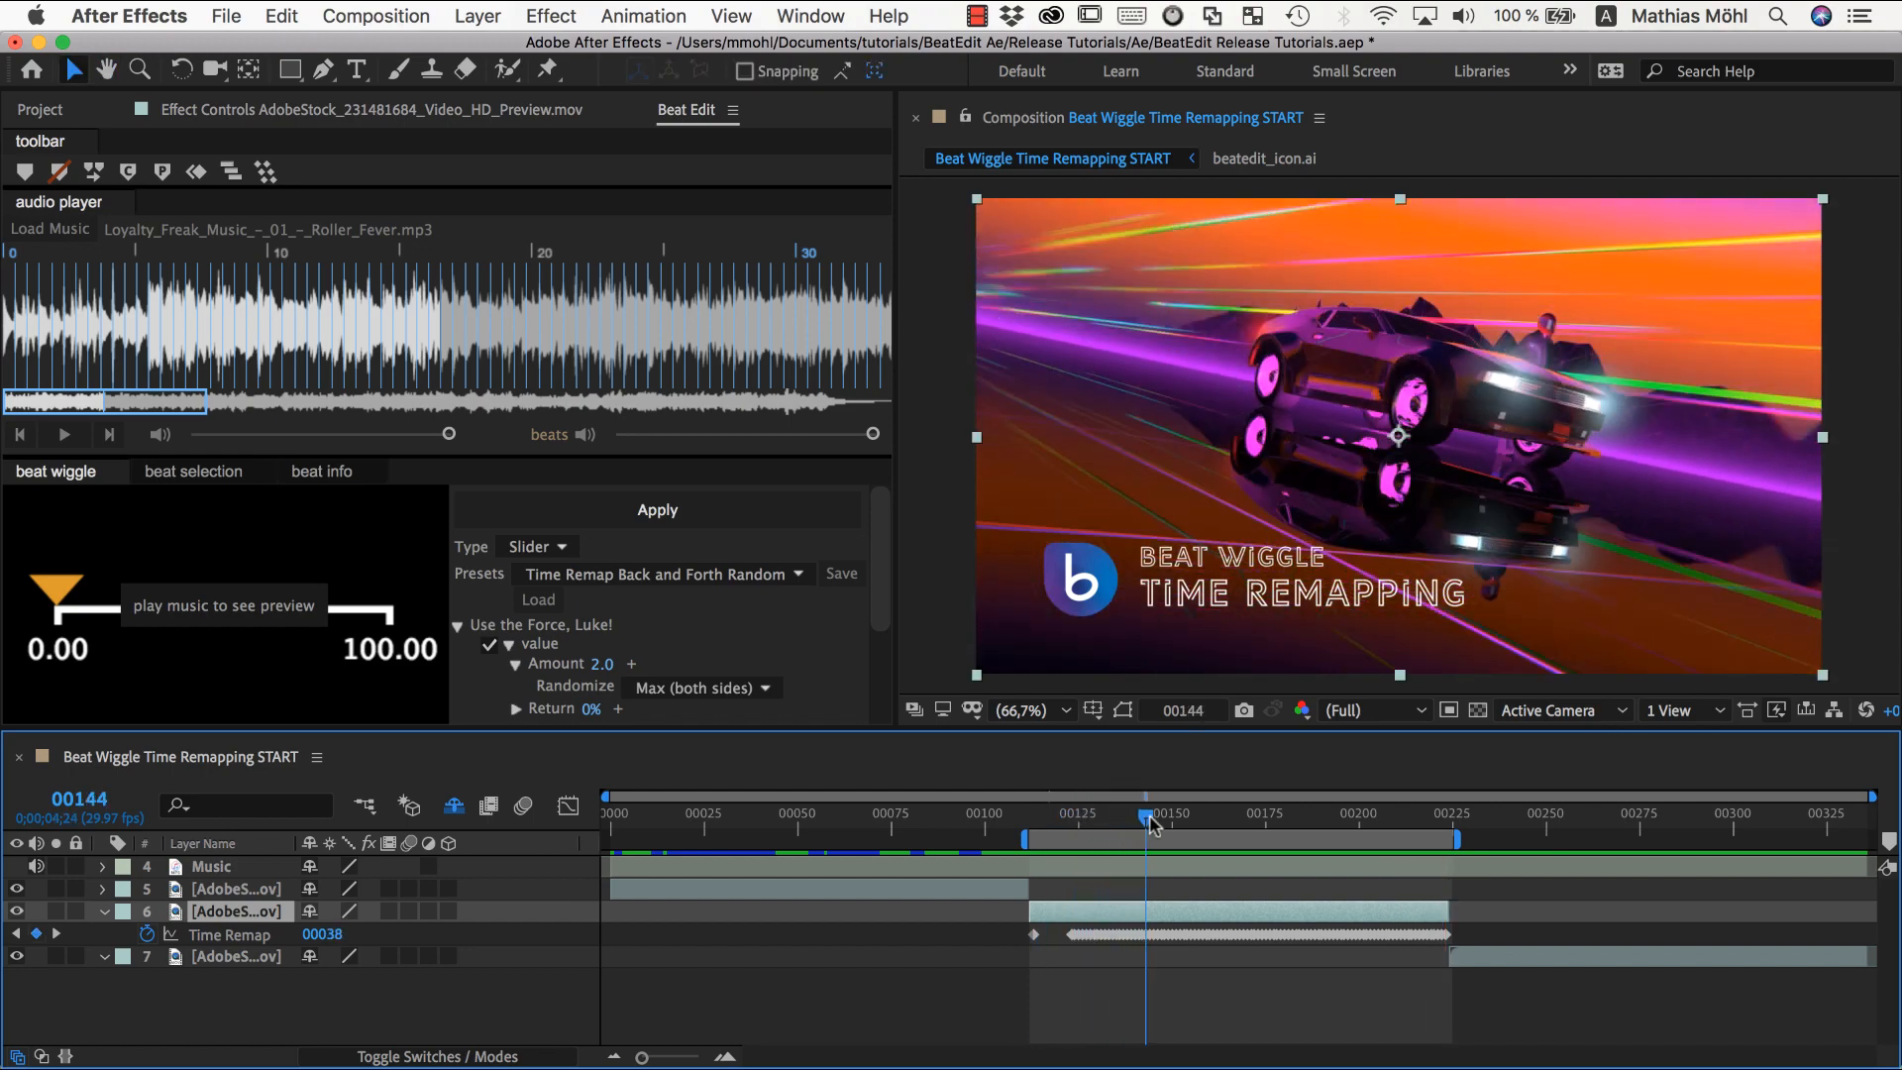
left_click_drag(1149, 824, 1349, 835)
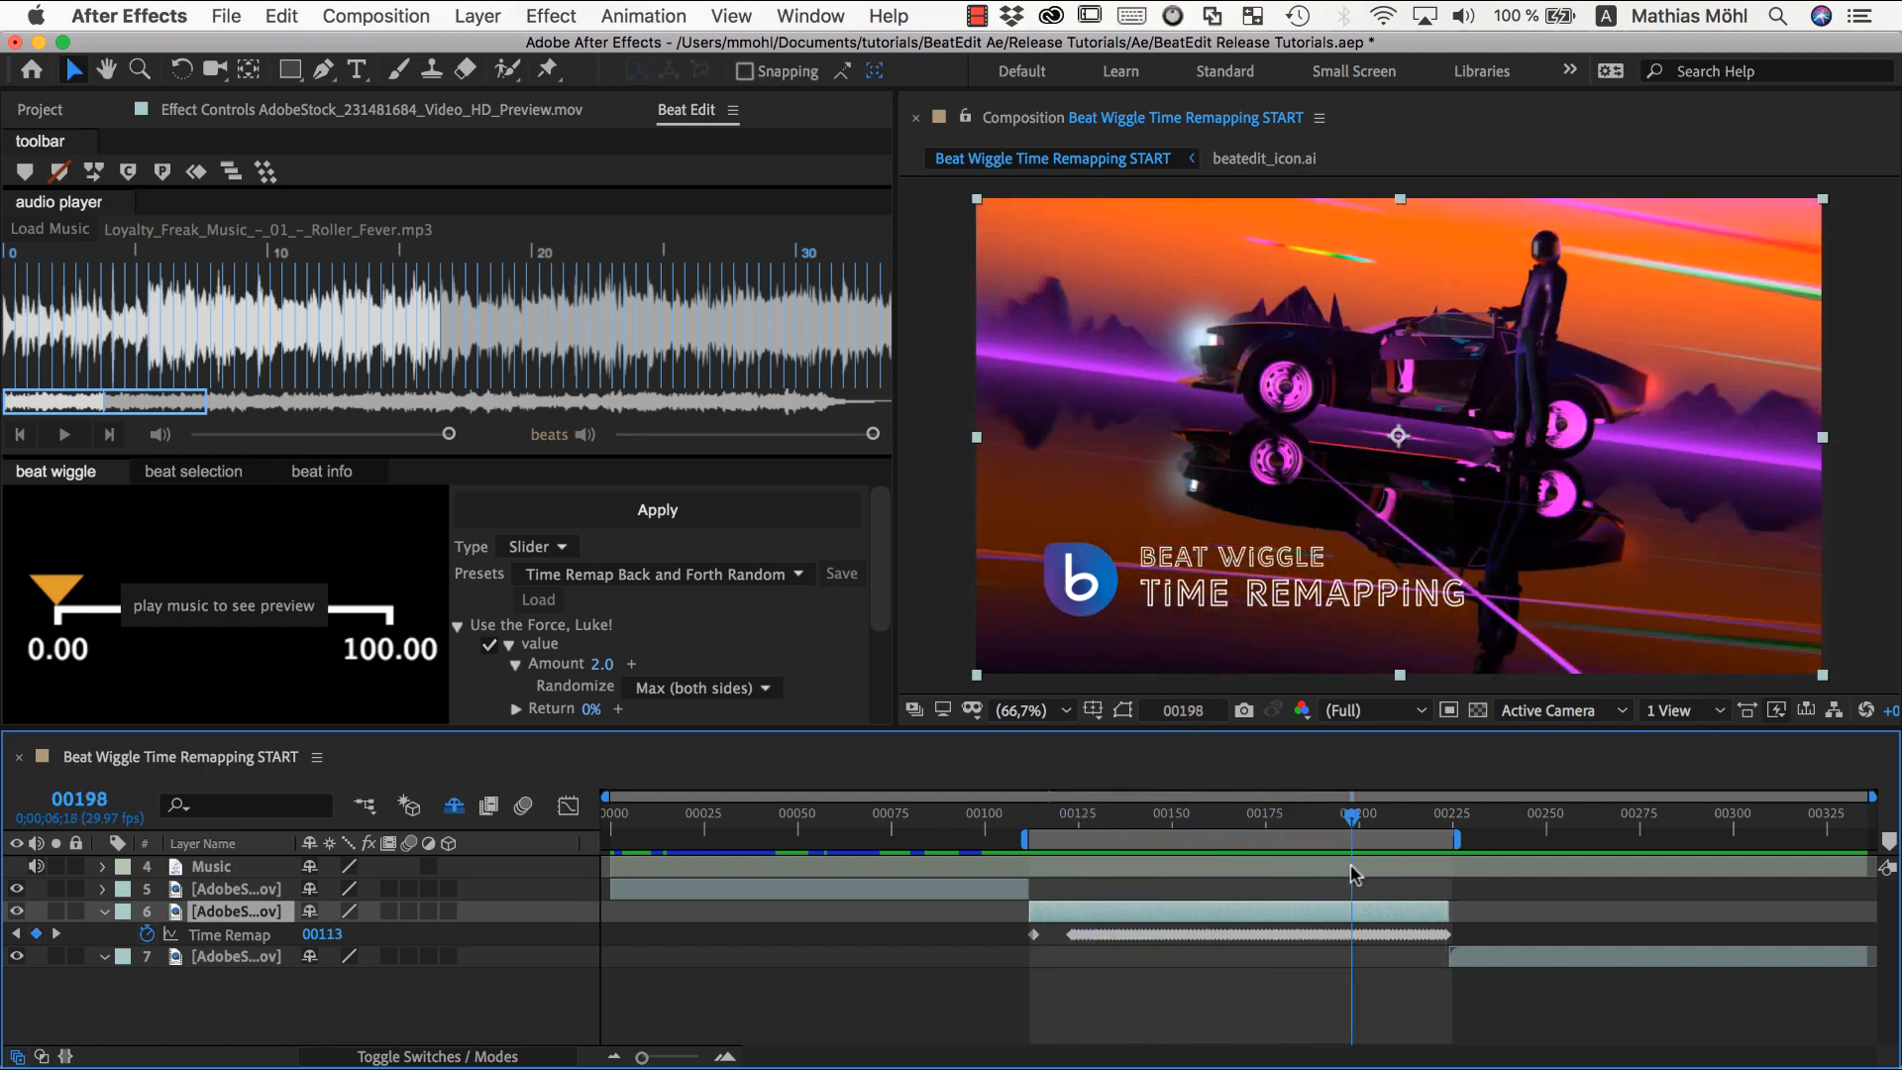
left_click(1046, 812)
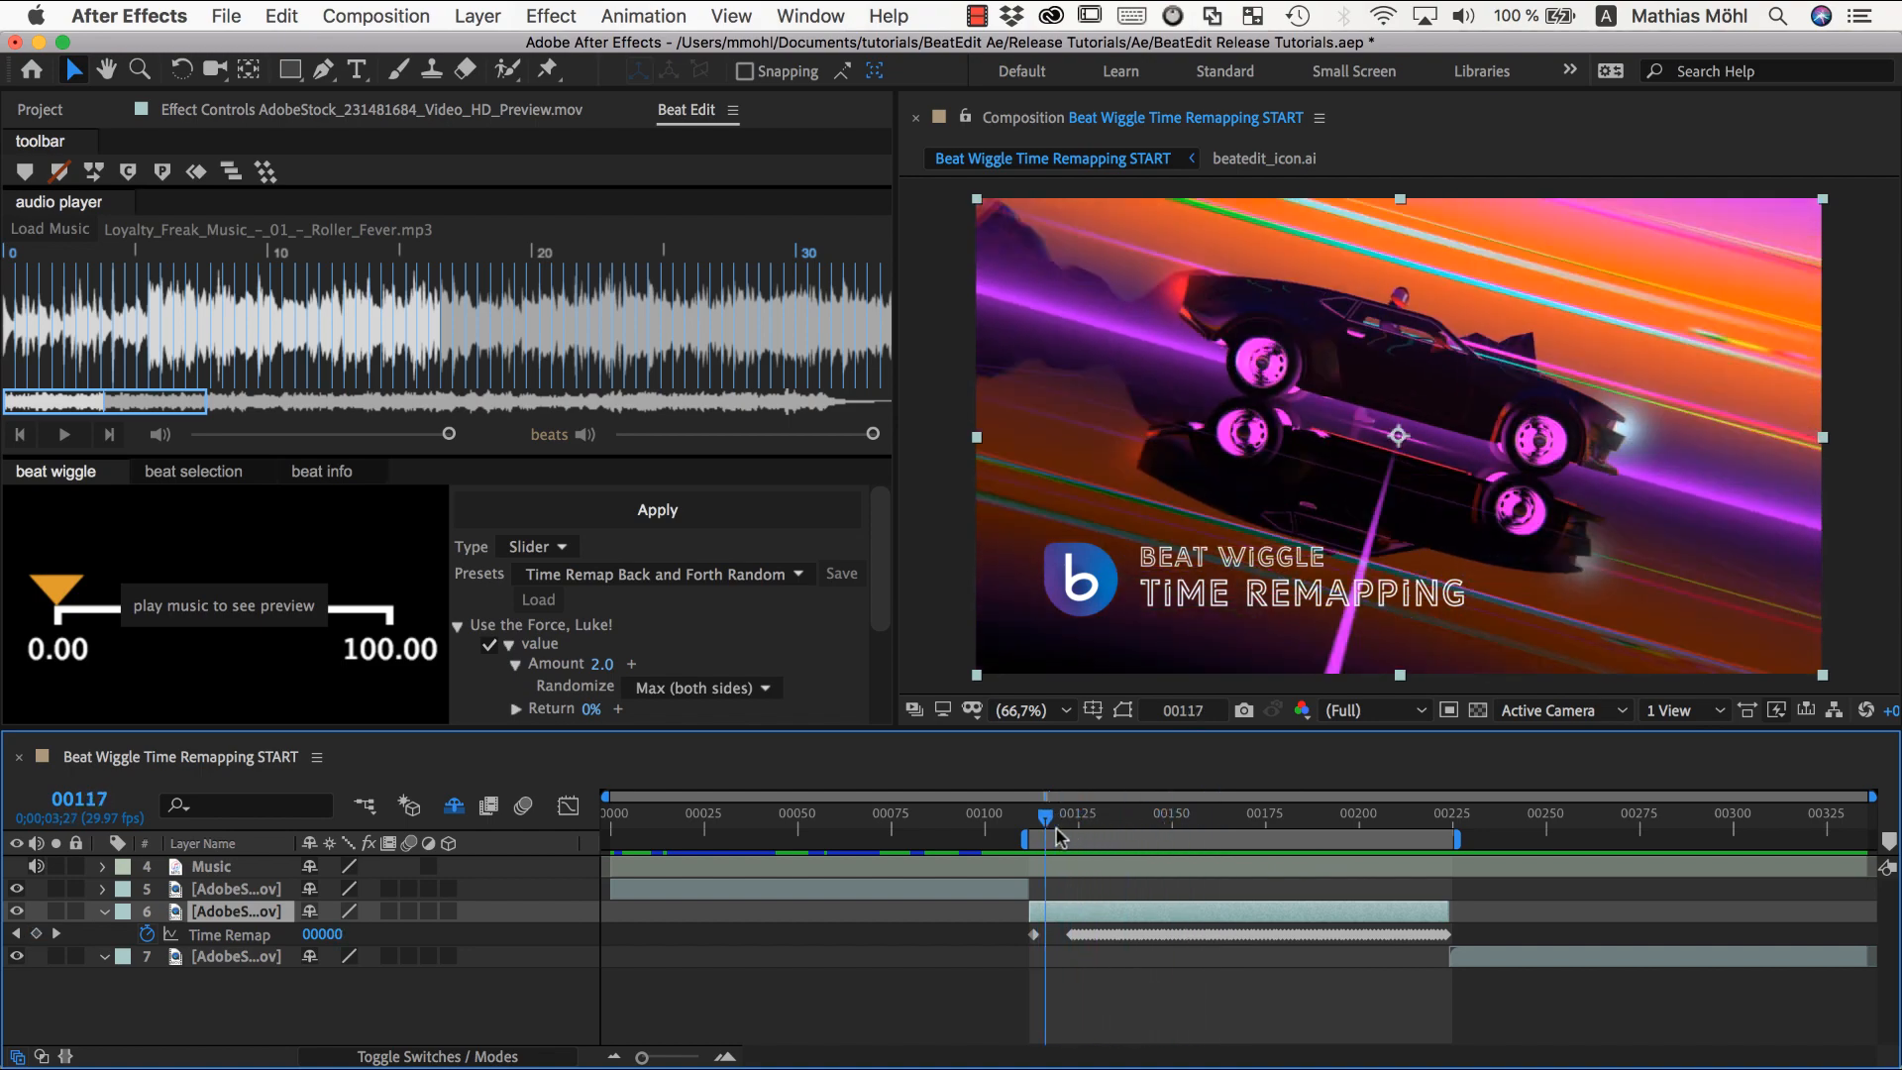
left_click_drag(1044, 836, 1056, 835)
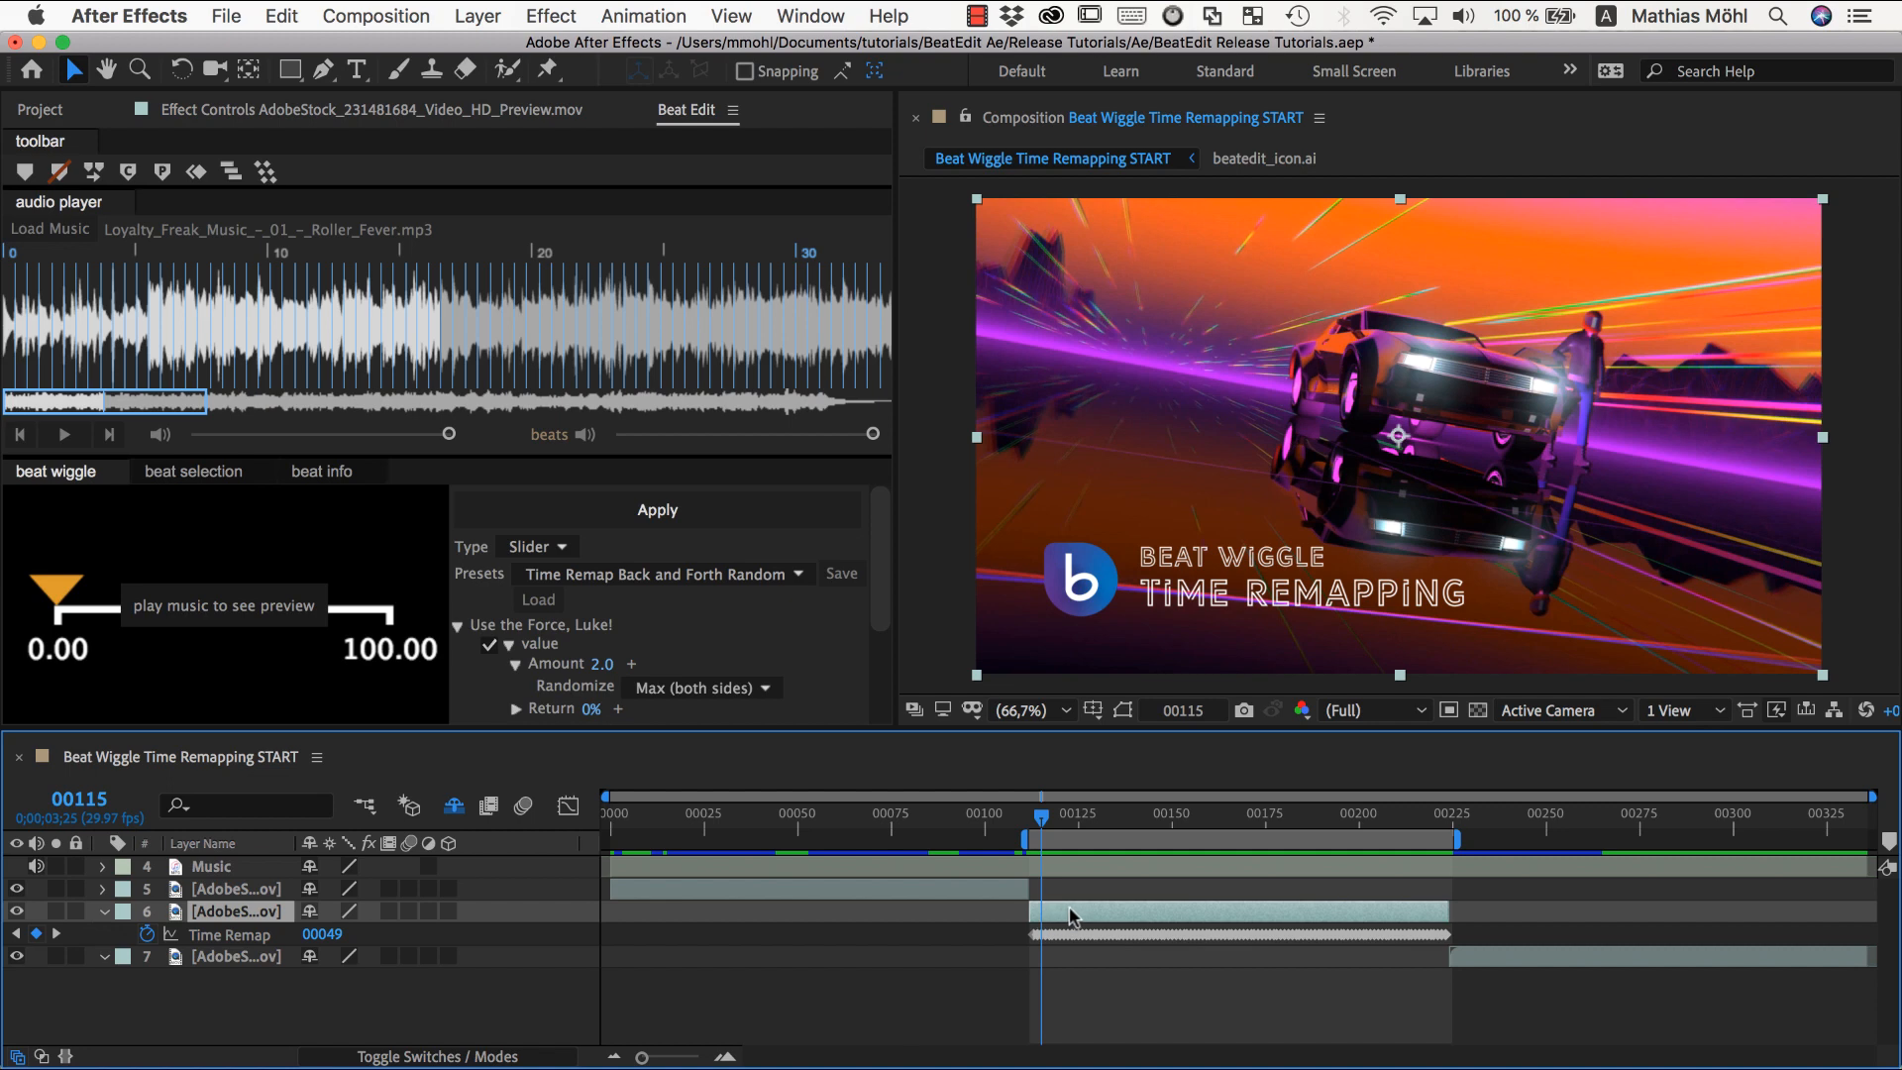
mouse_move(1089, 939)
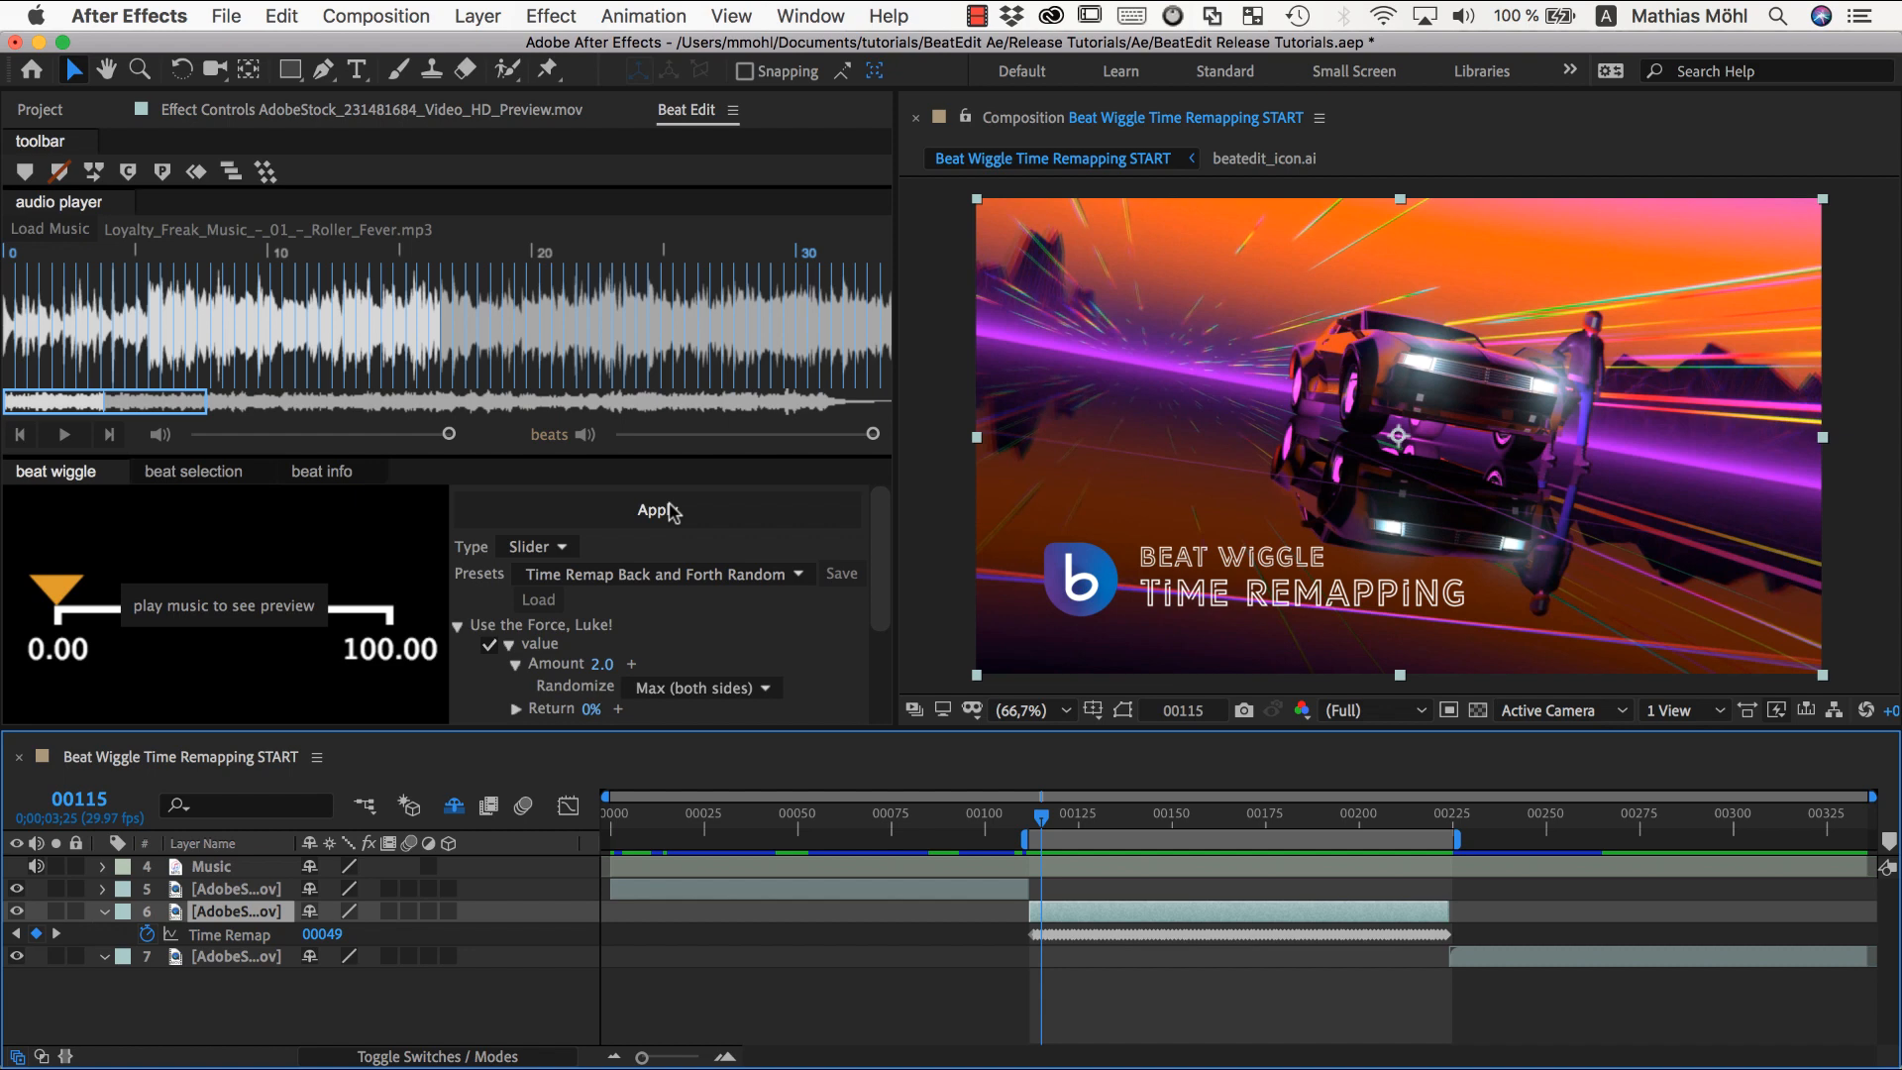
mouse_move(1040, 949)
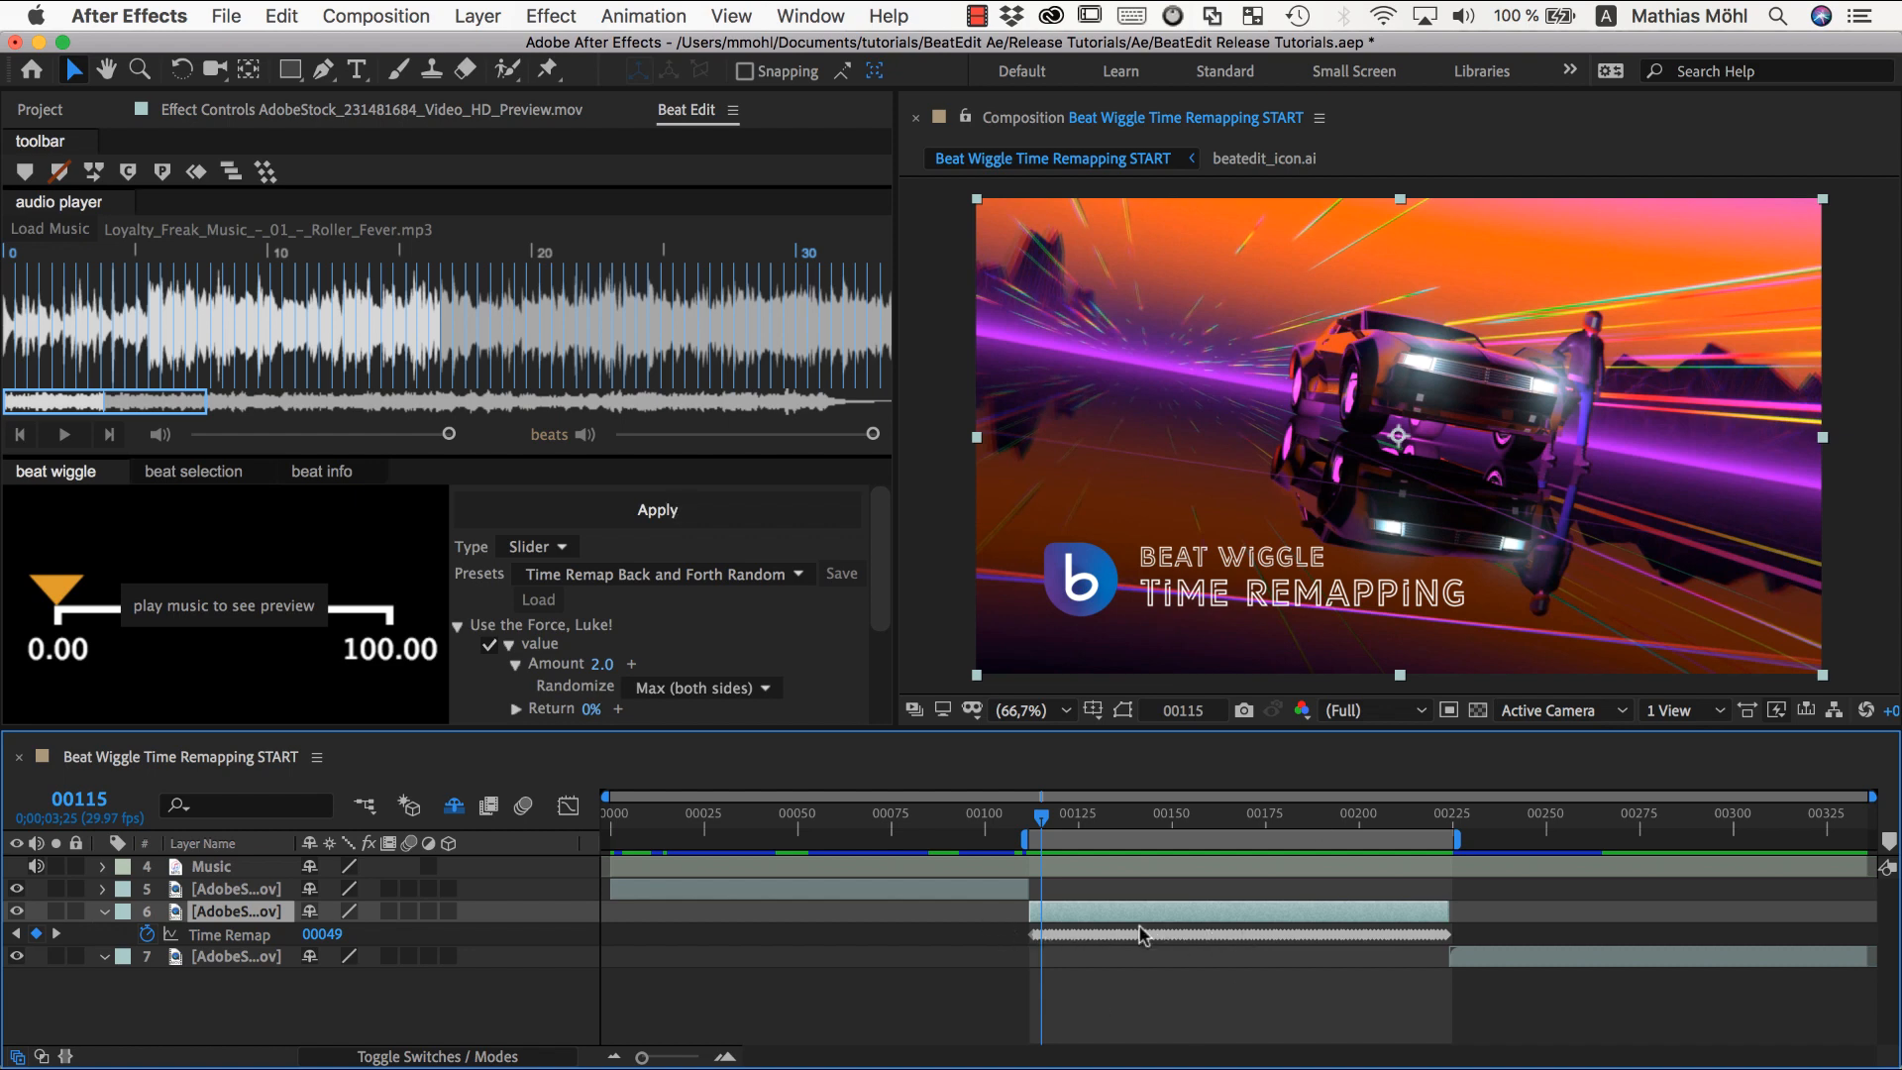
mouse_move(1216, 941)
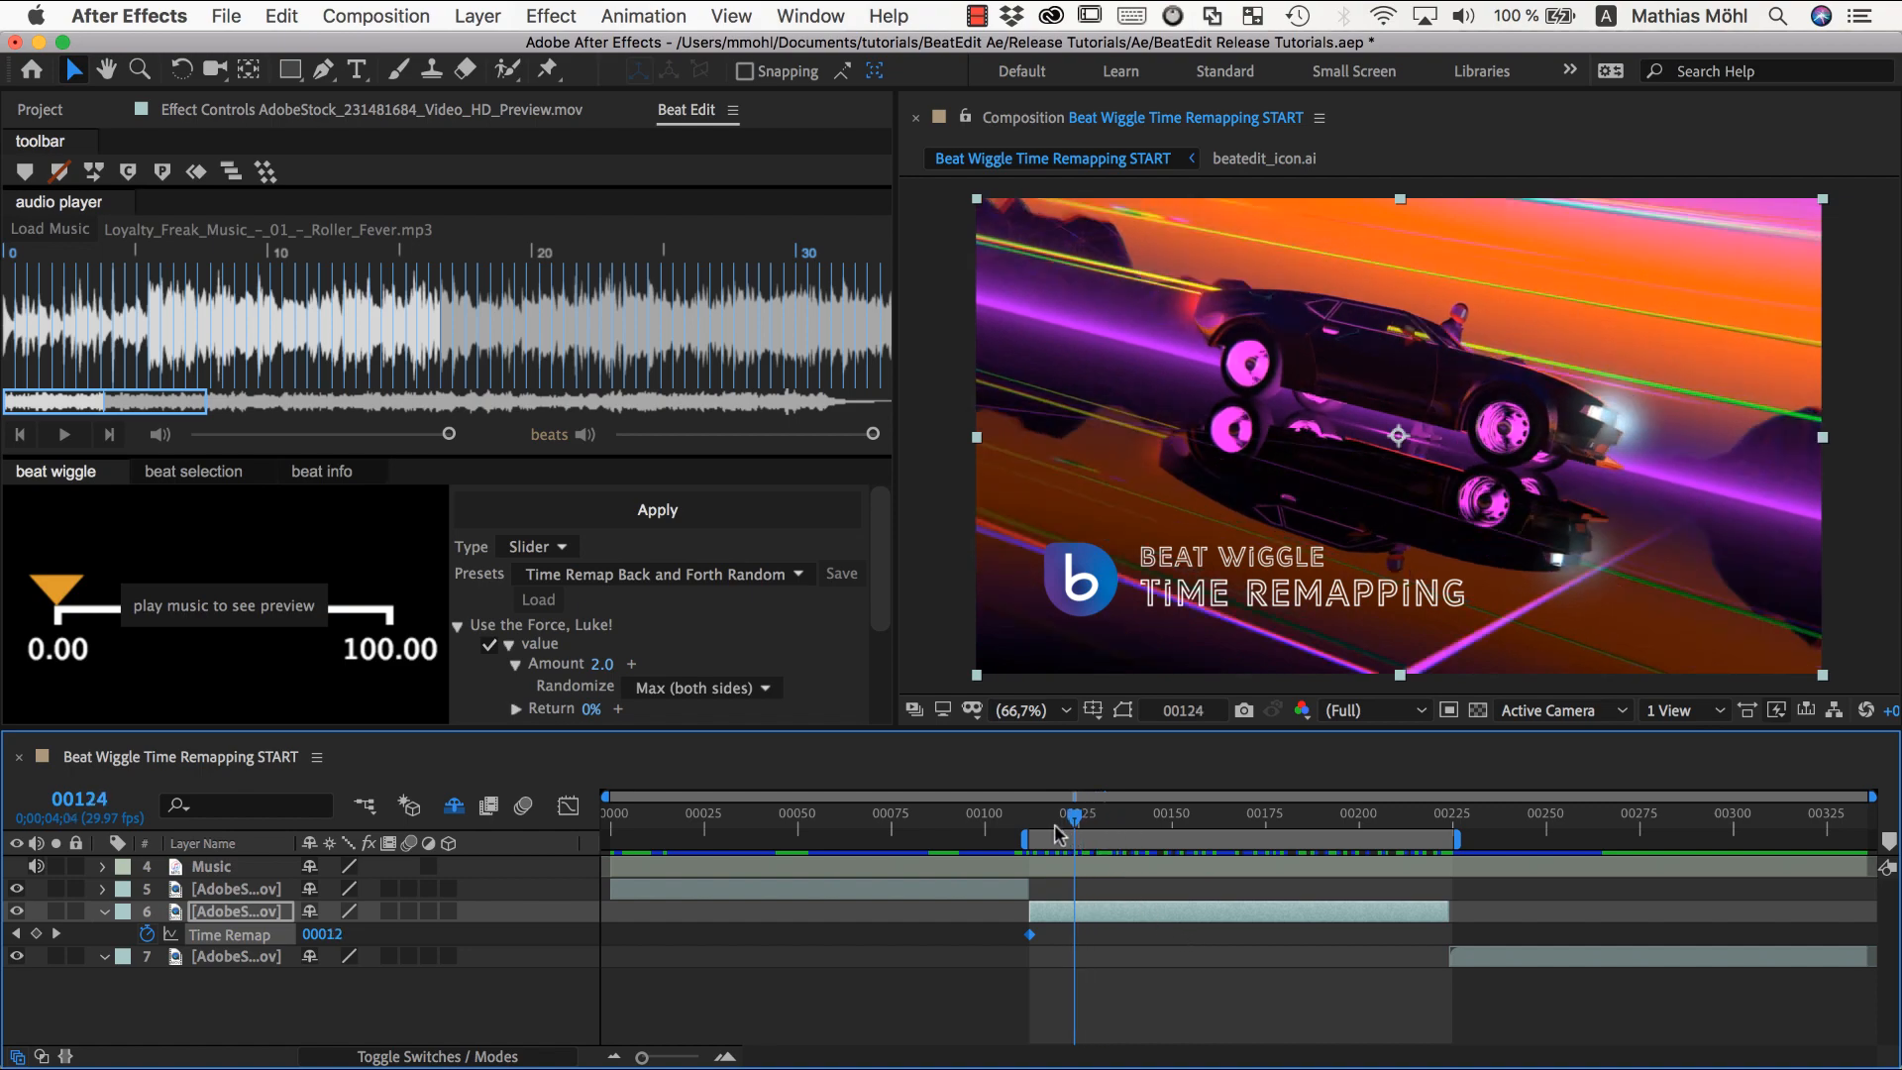
Scrub the third clip between its start and around frames 150–173 to check the beat markers.
left_click_drag(1073, 836, 1028, 835)
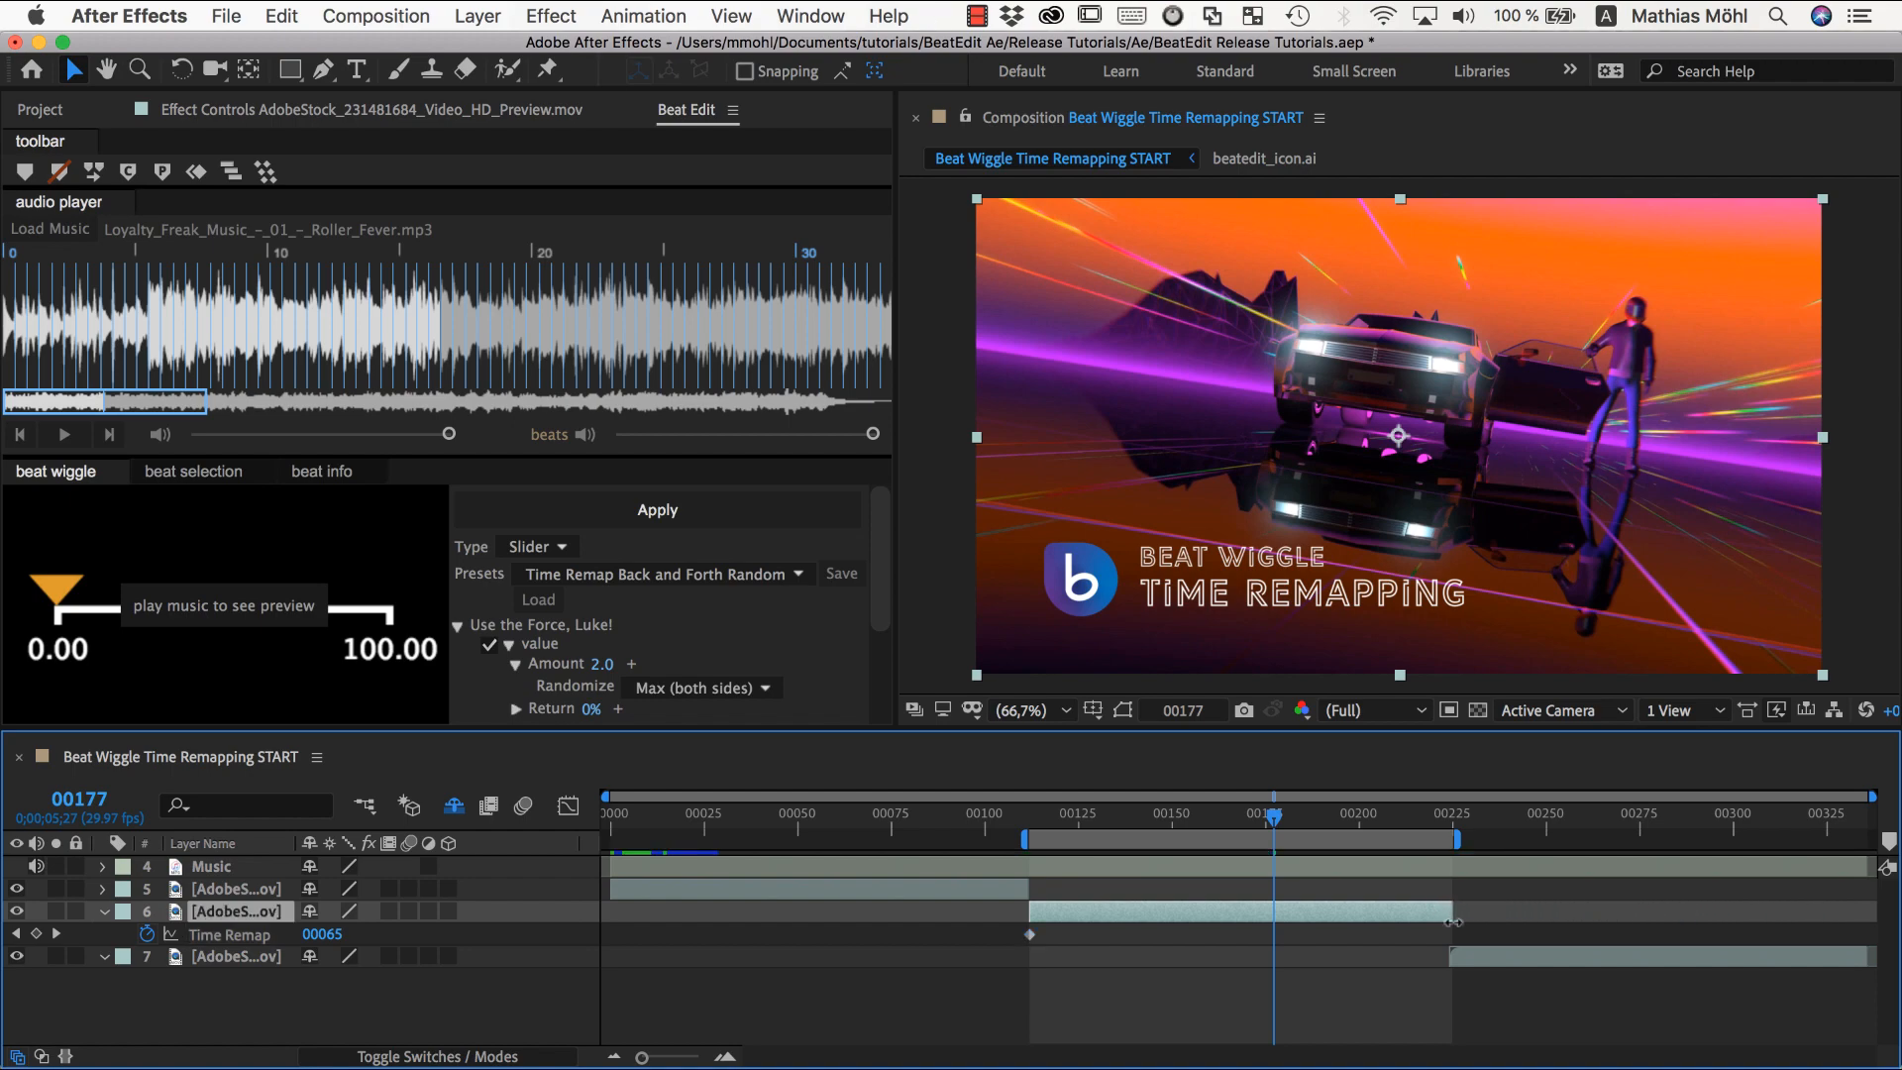
left_click_drag(1273, 818, 1131, 818)
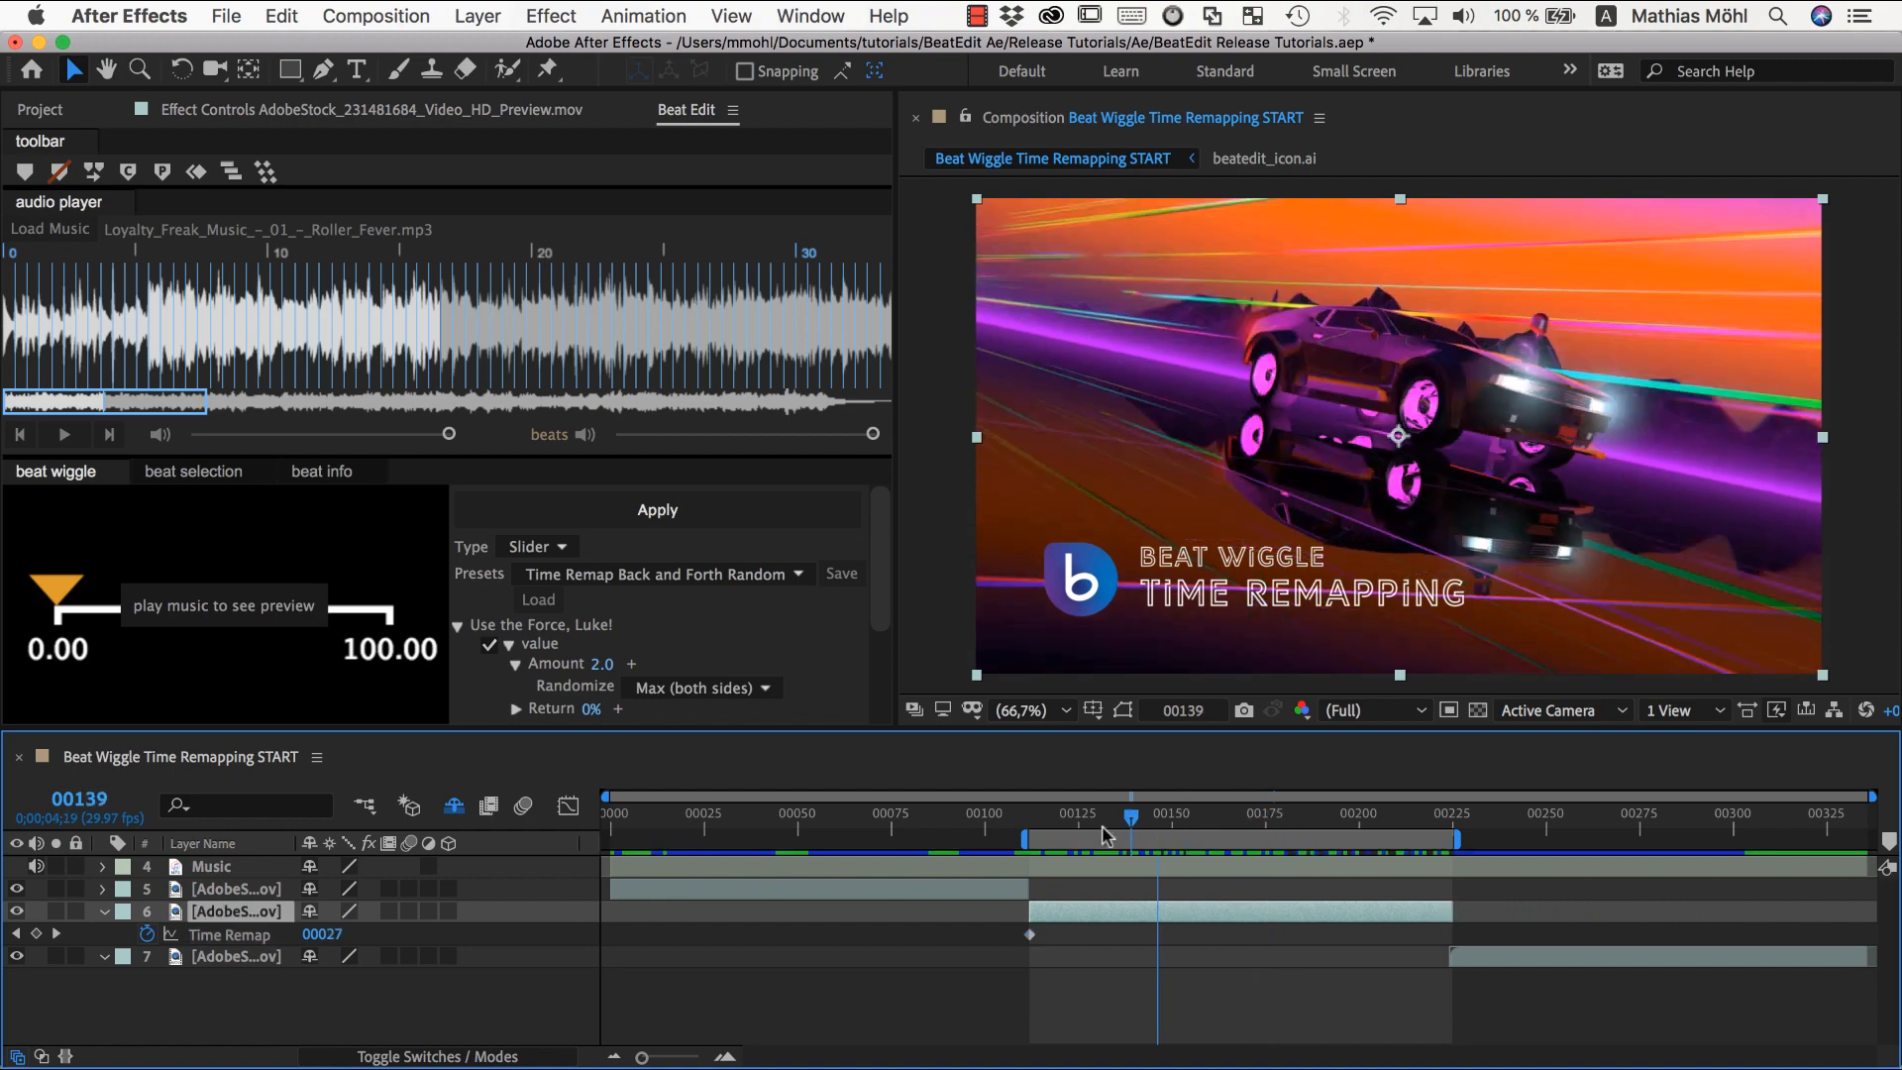
left_click_drag(1131, 814, 1189, 815)
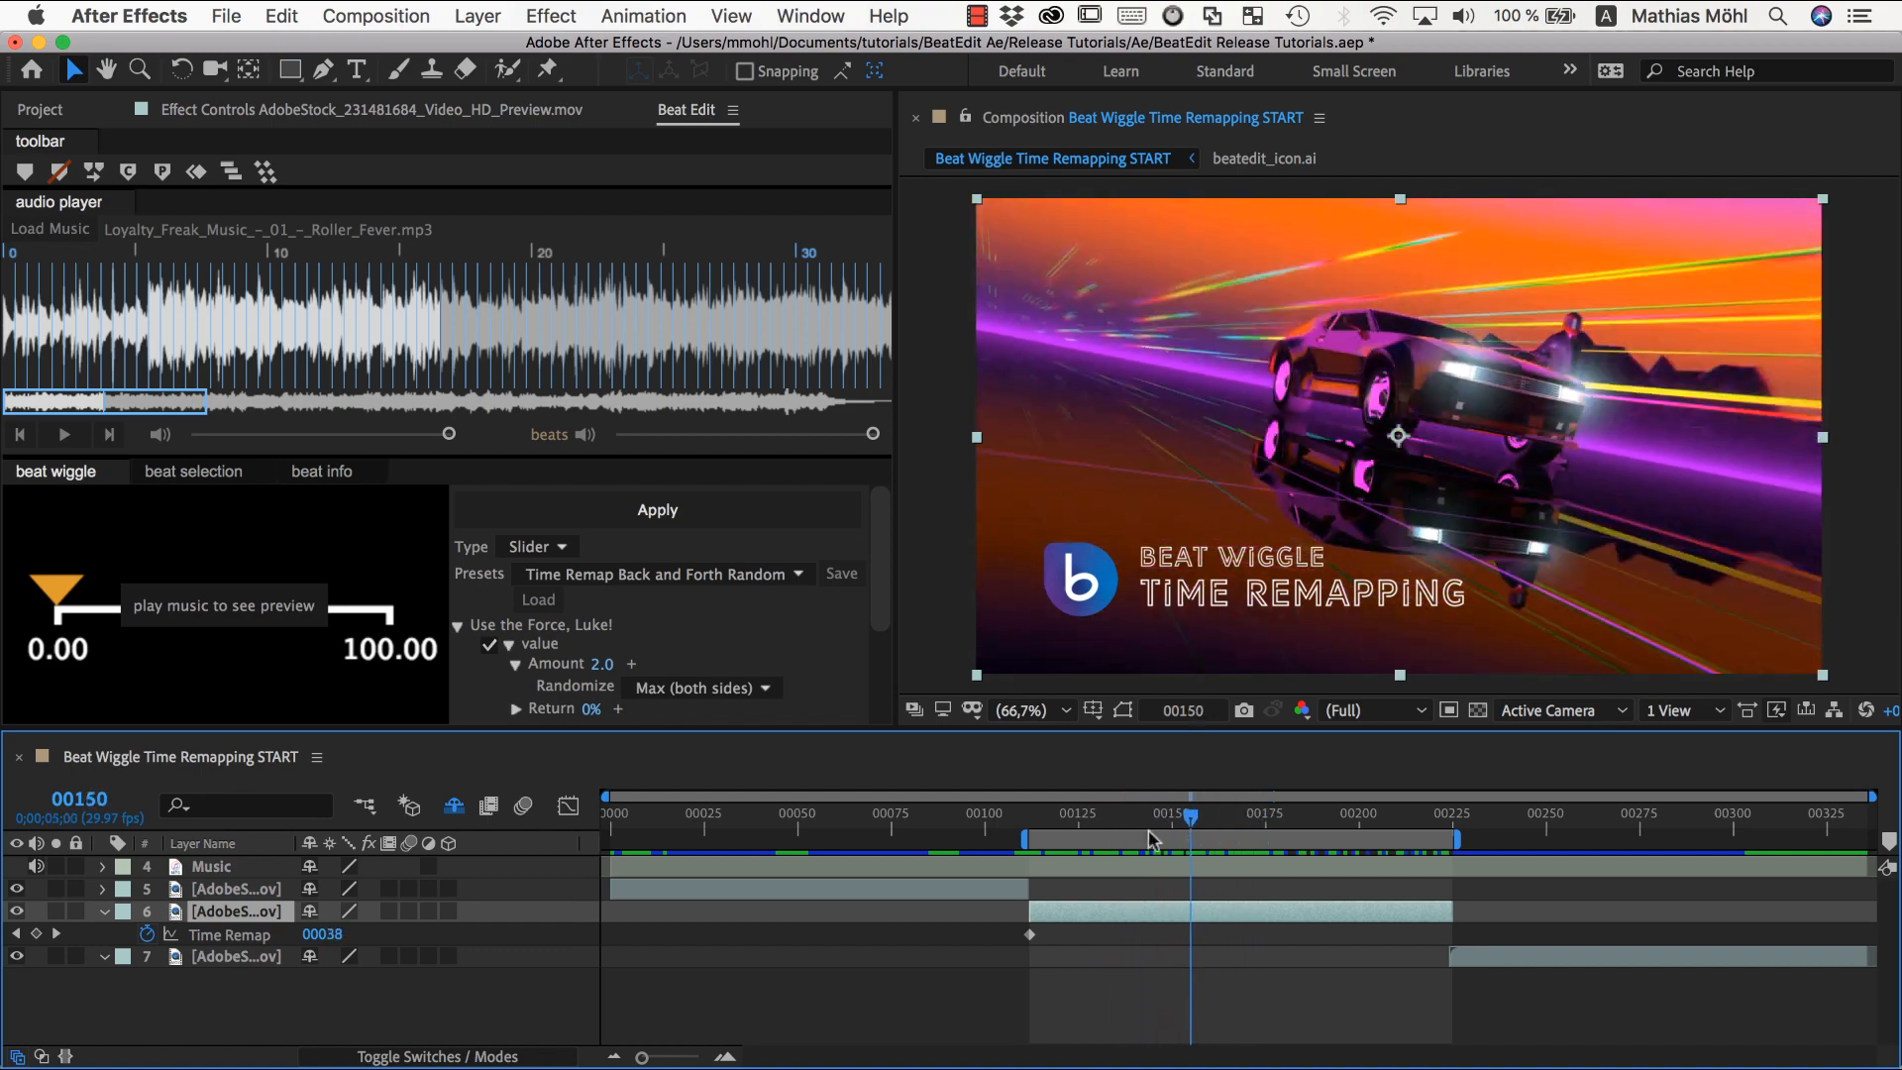
left_click_drag(1188, 840, 1256, 840)
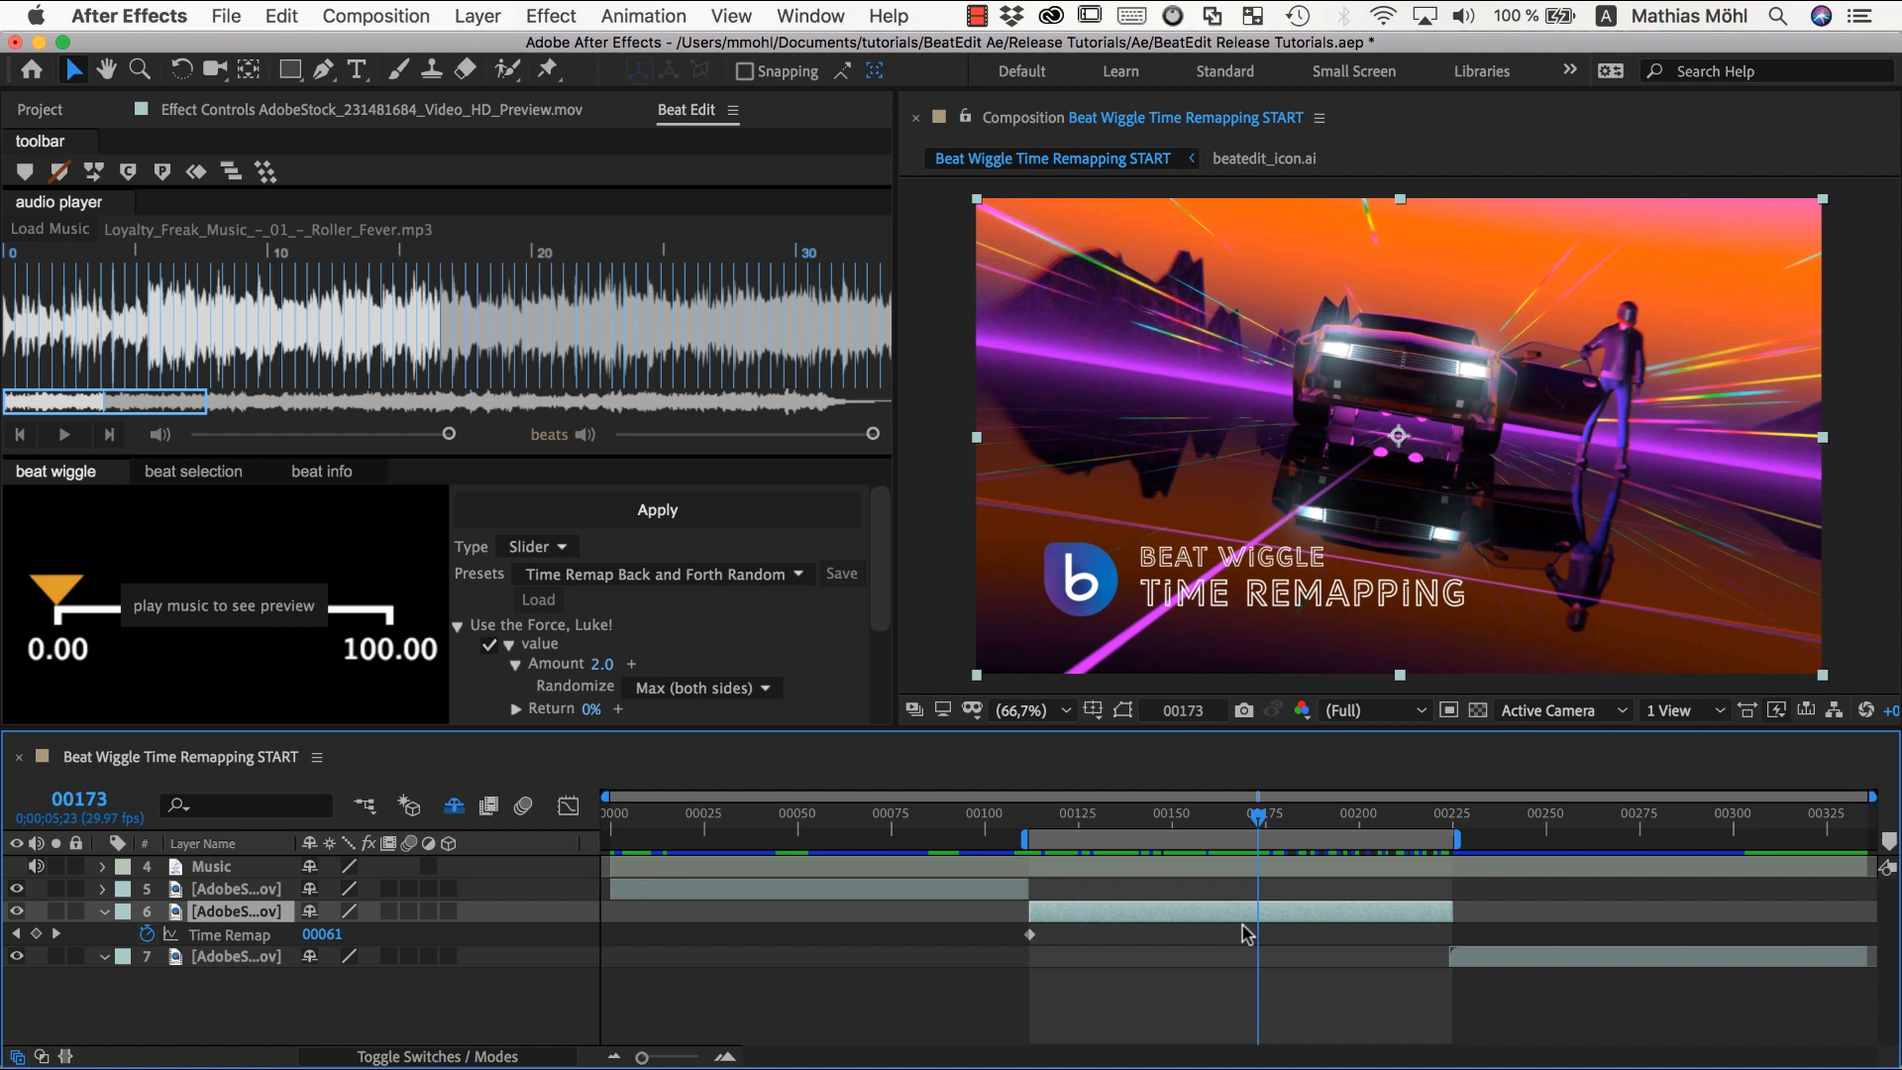
mouse_move(1218, 945)
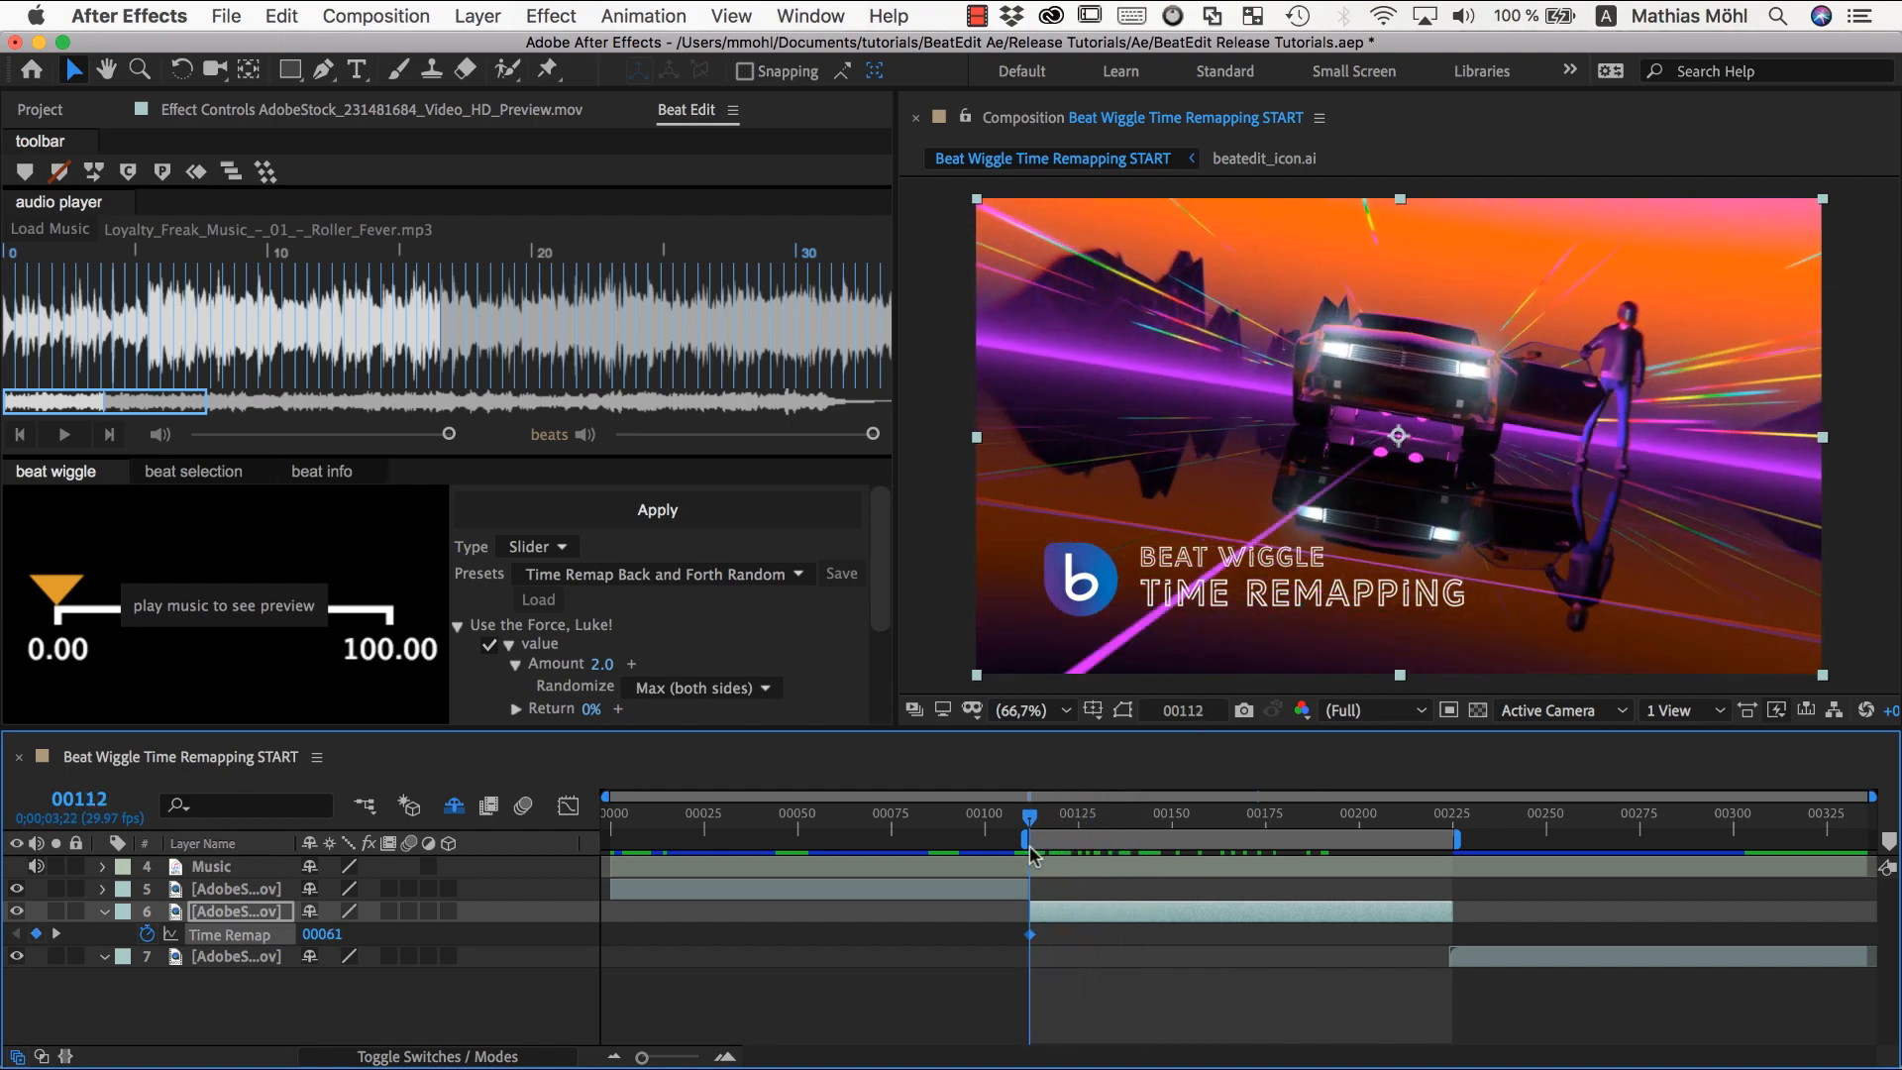
mouse_move(1080, 895)
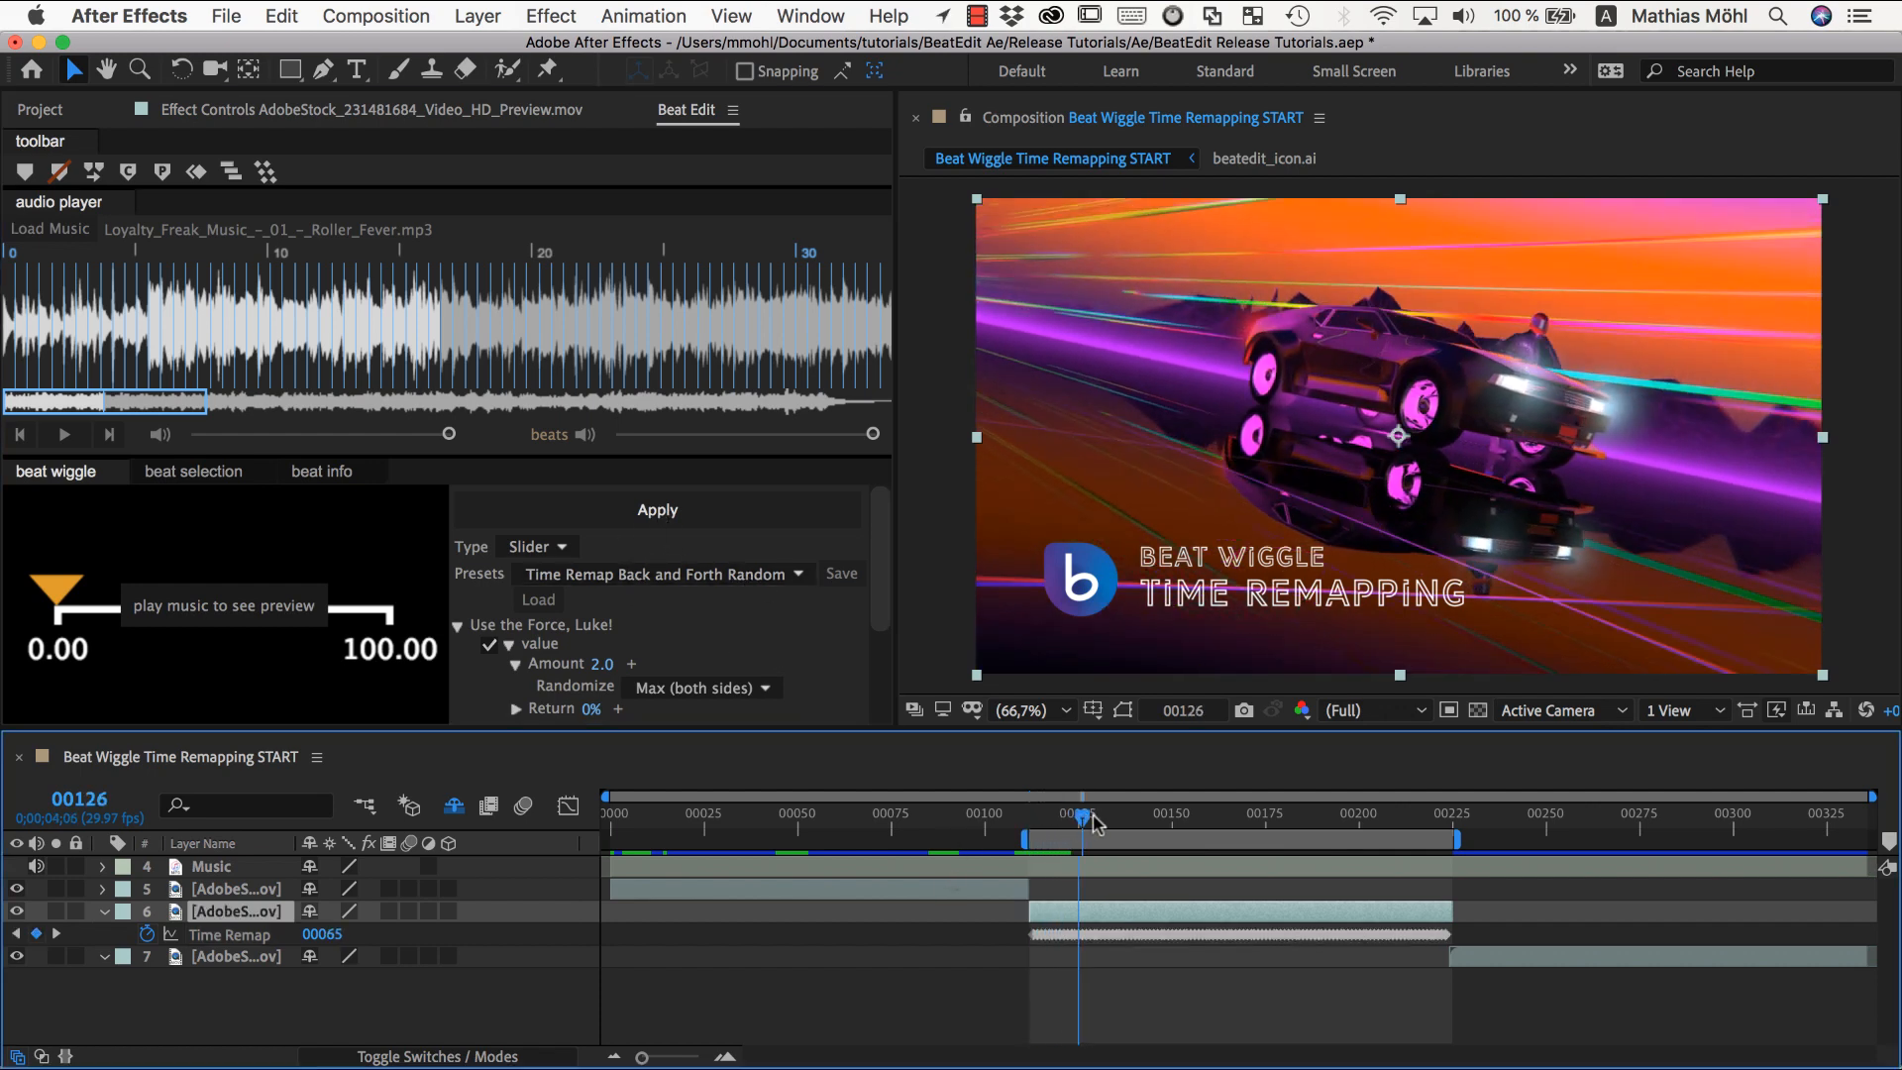
left_click_drag(1079, 814, 1034, 814)
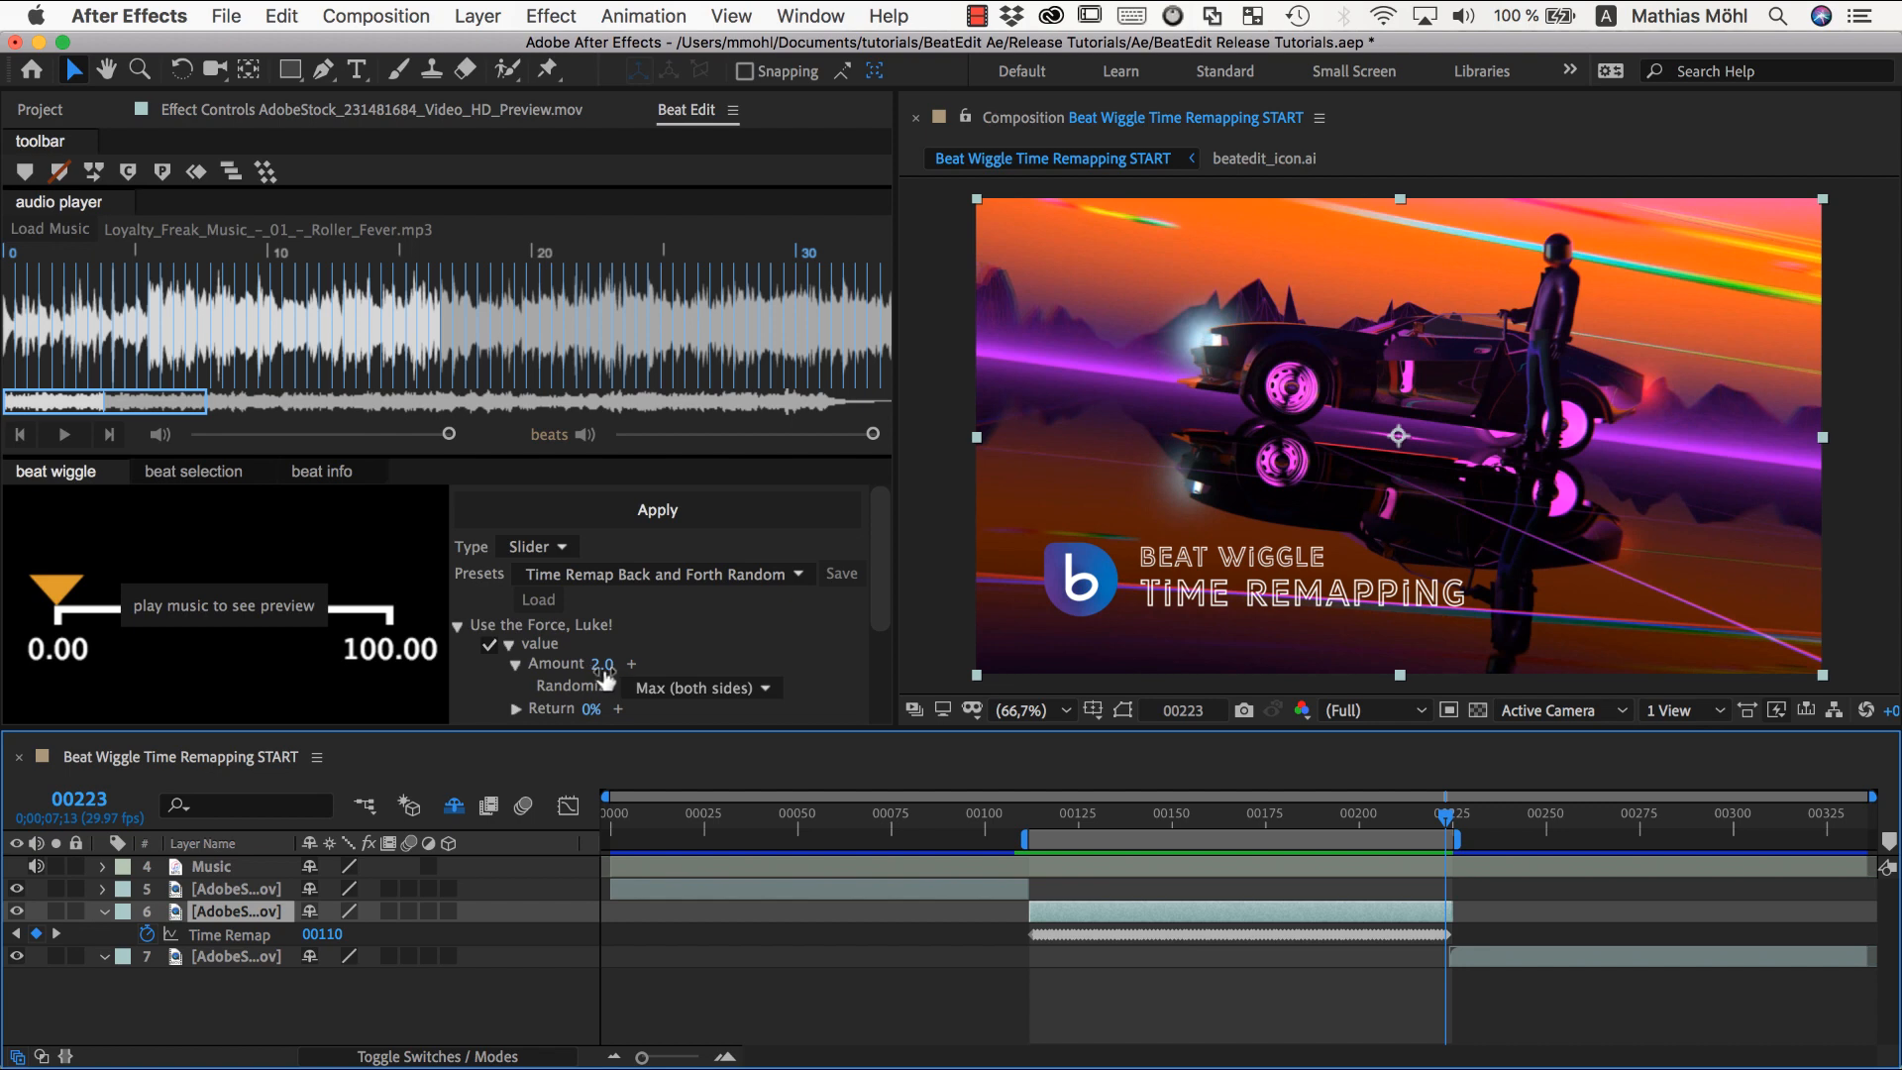
mouse_move(521, 679)
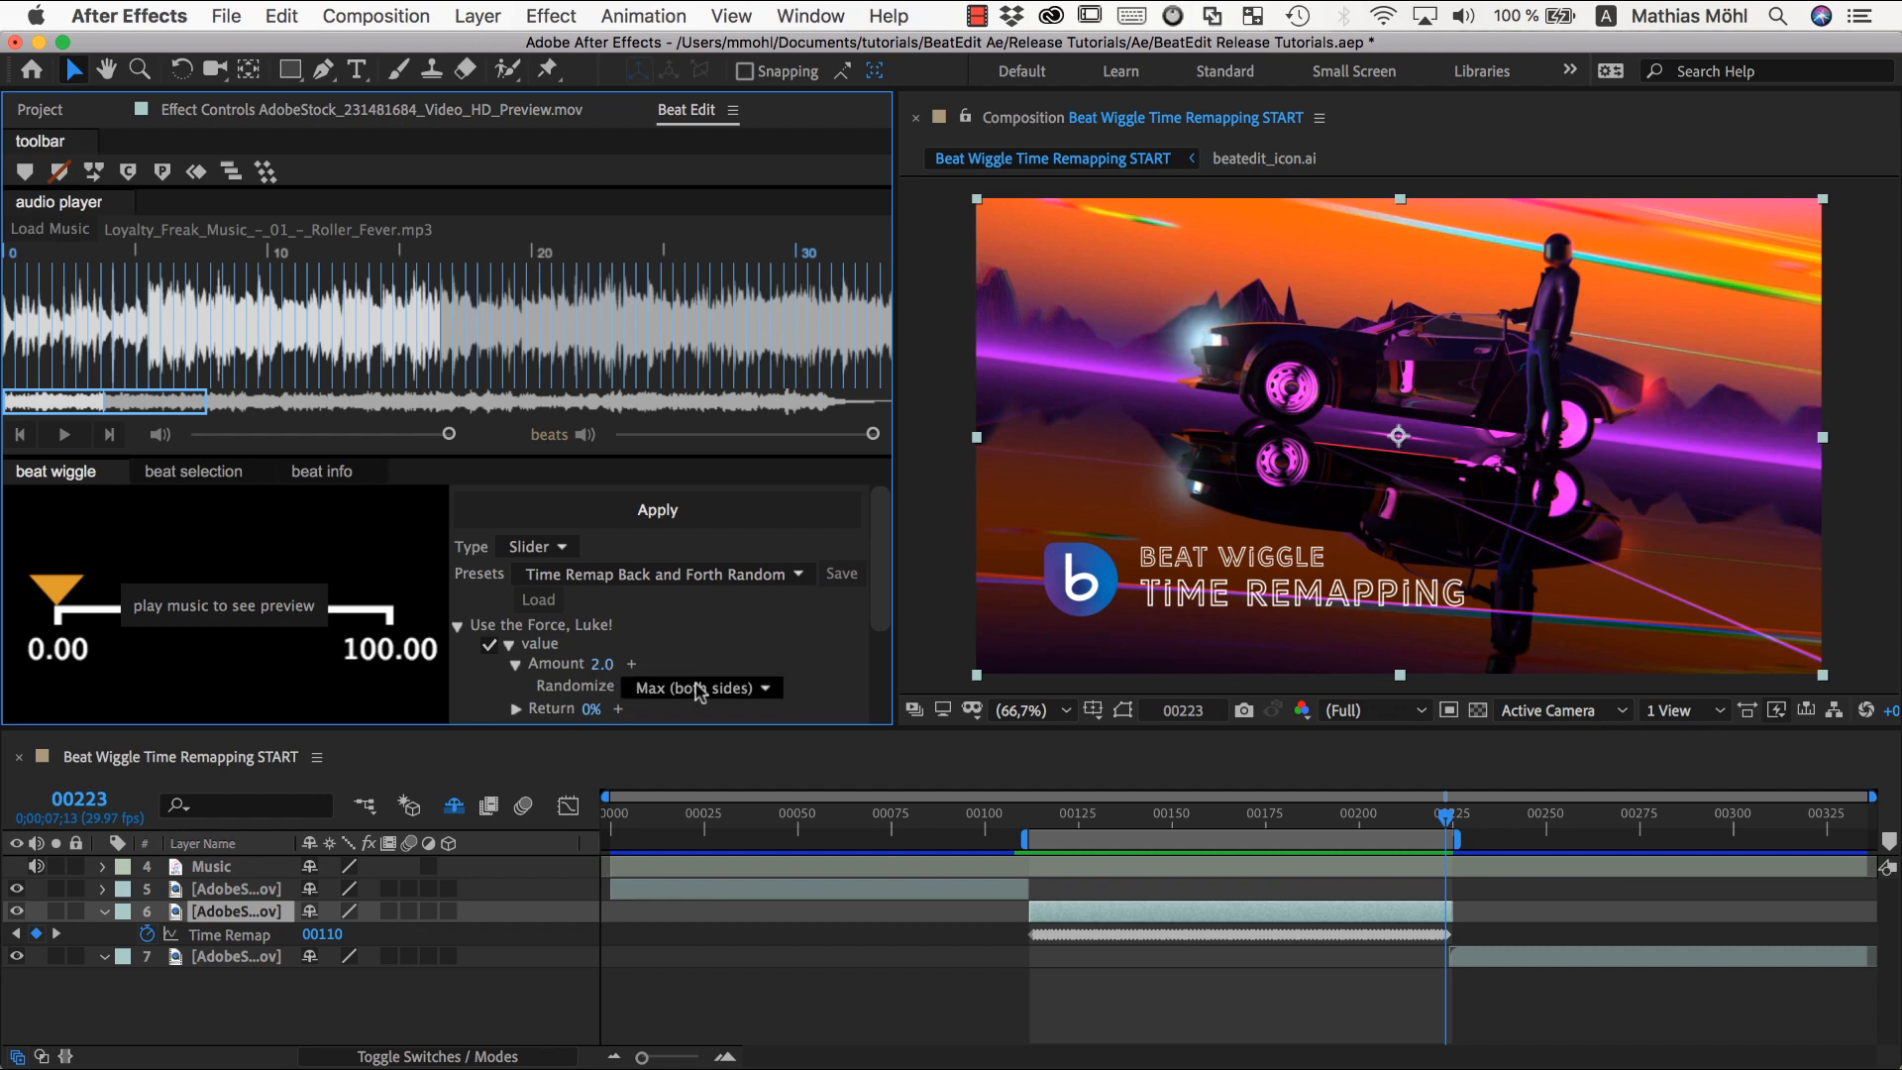
left_click(697, 687)
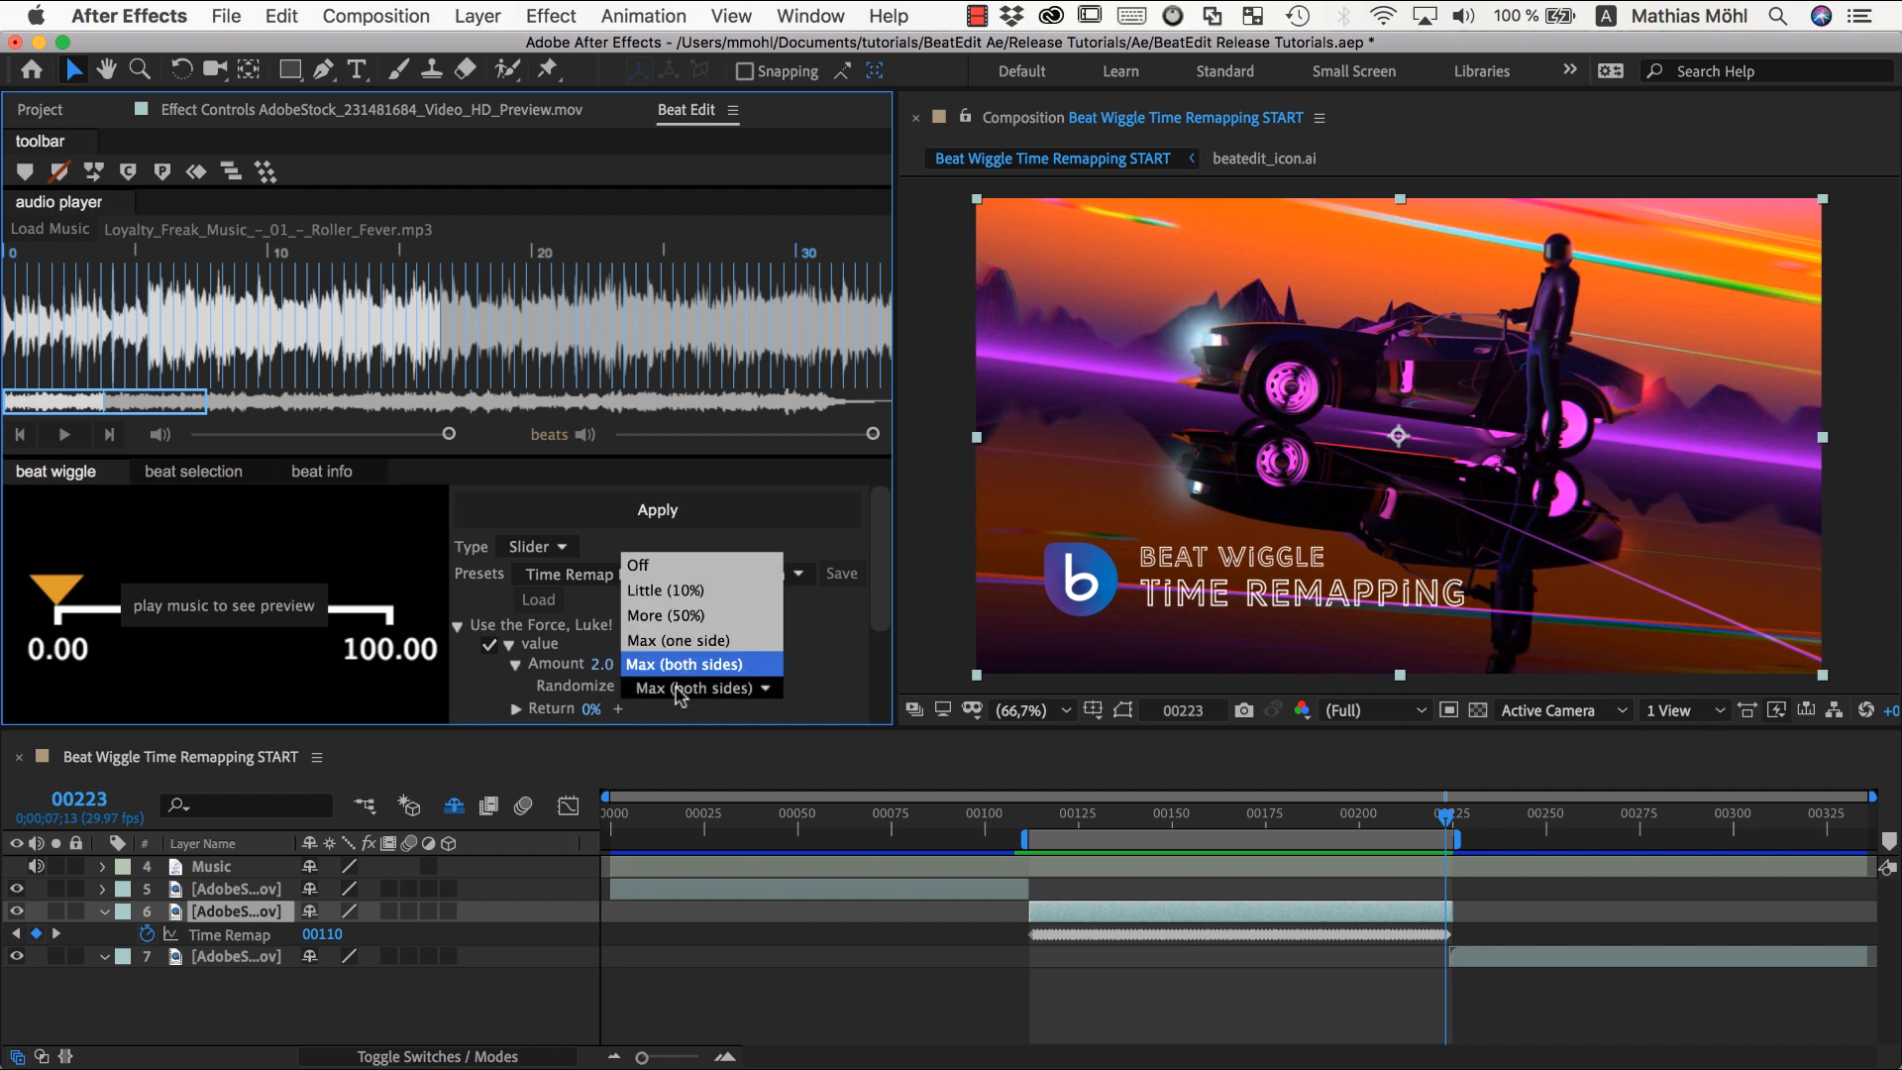
left_click(683, 664)
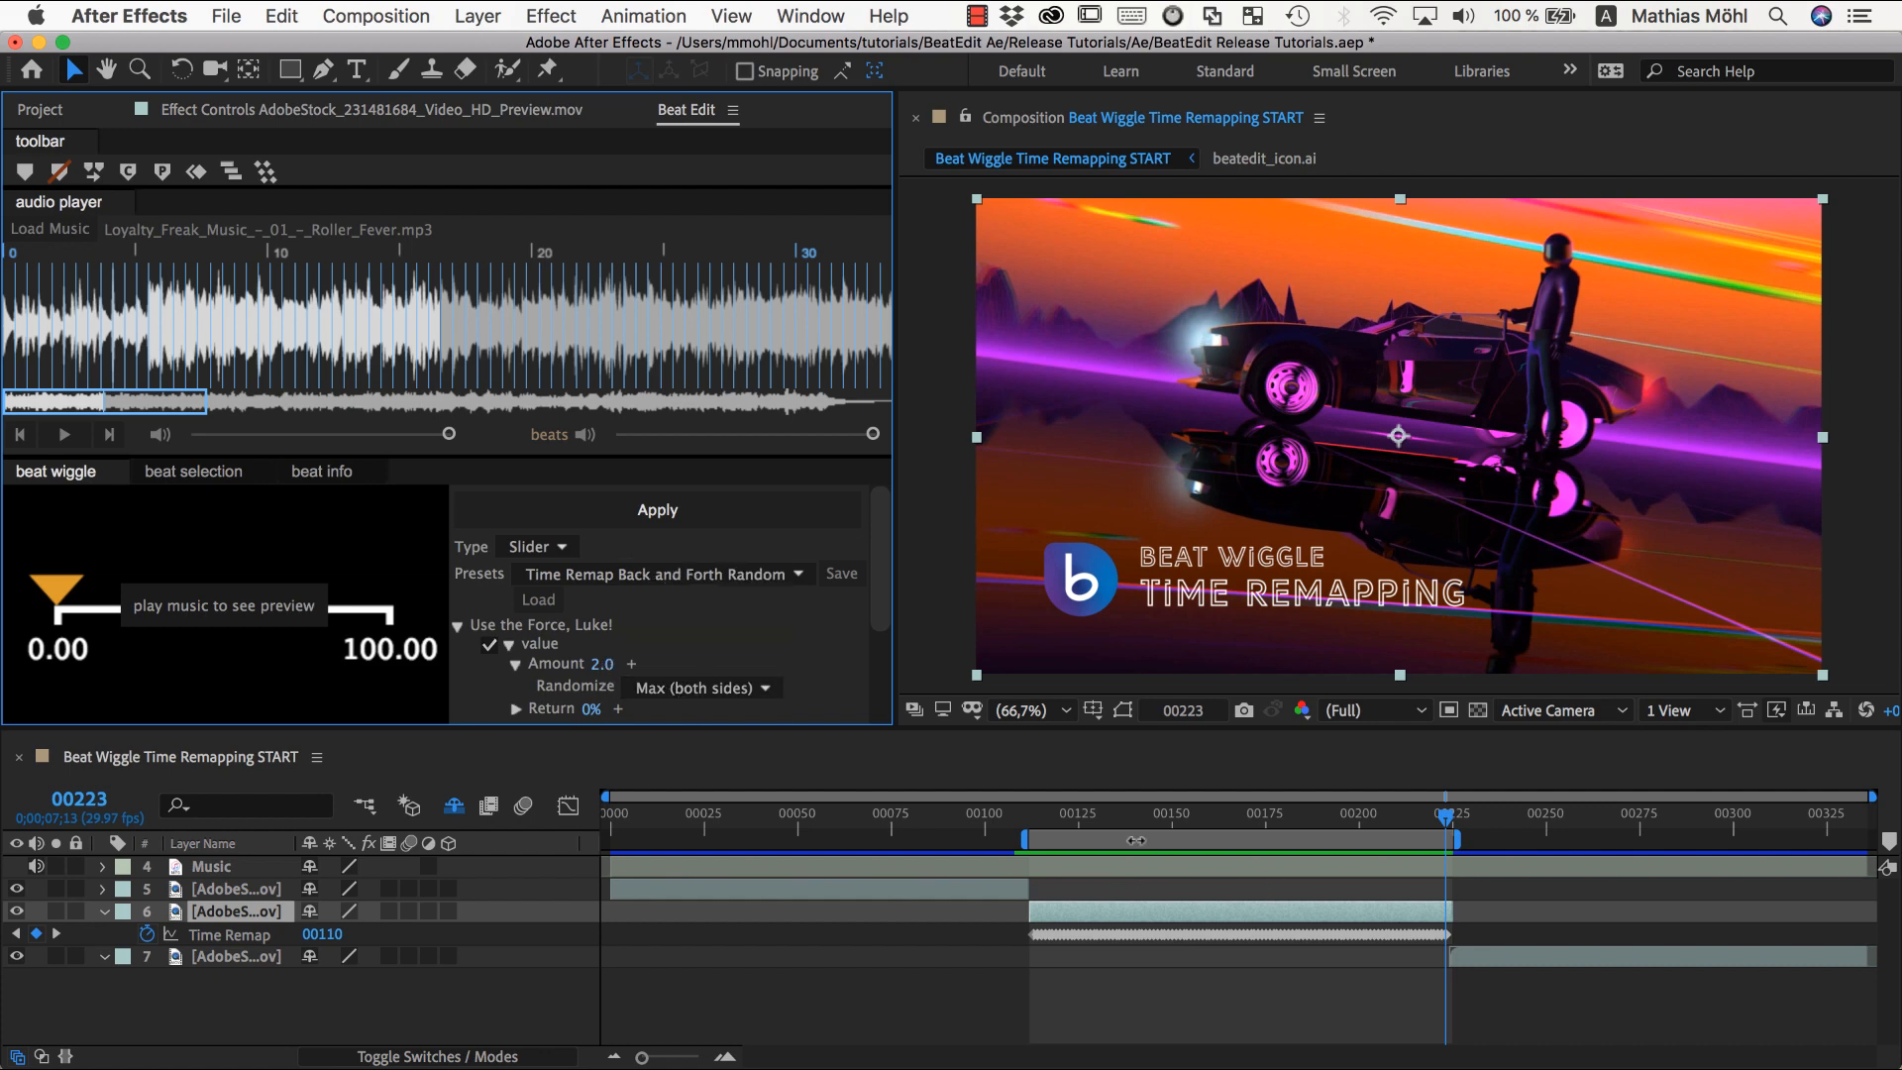
mouse_move(1262, 834)
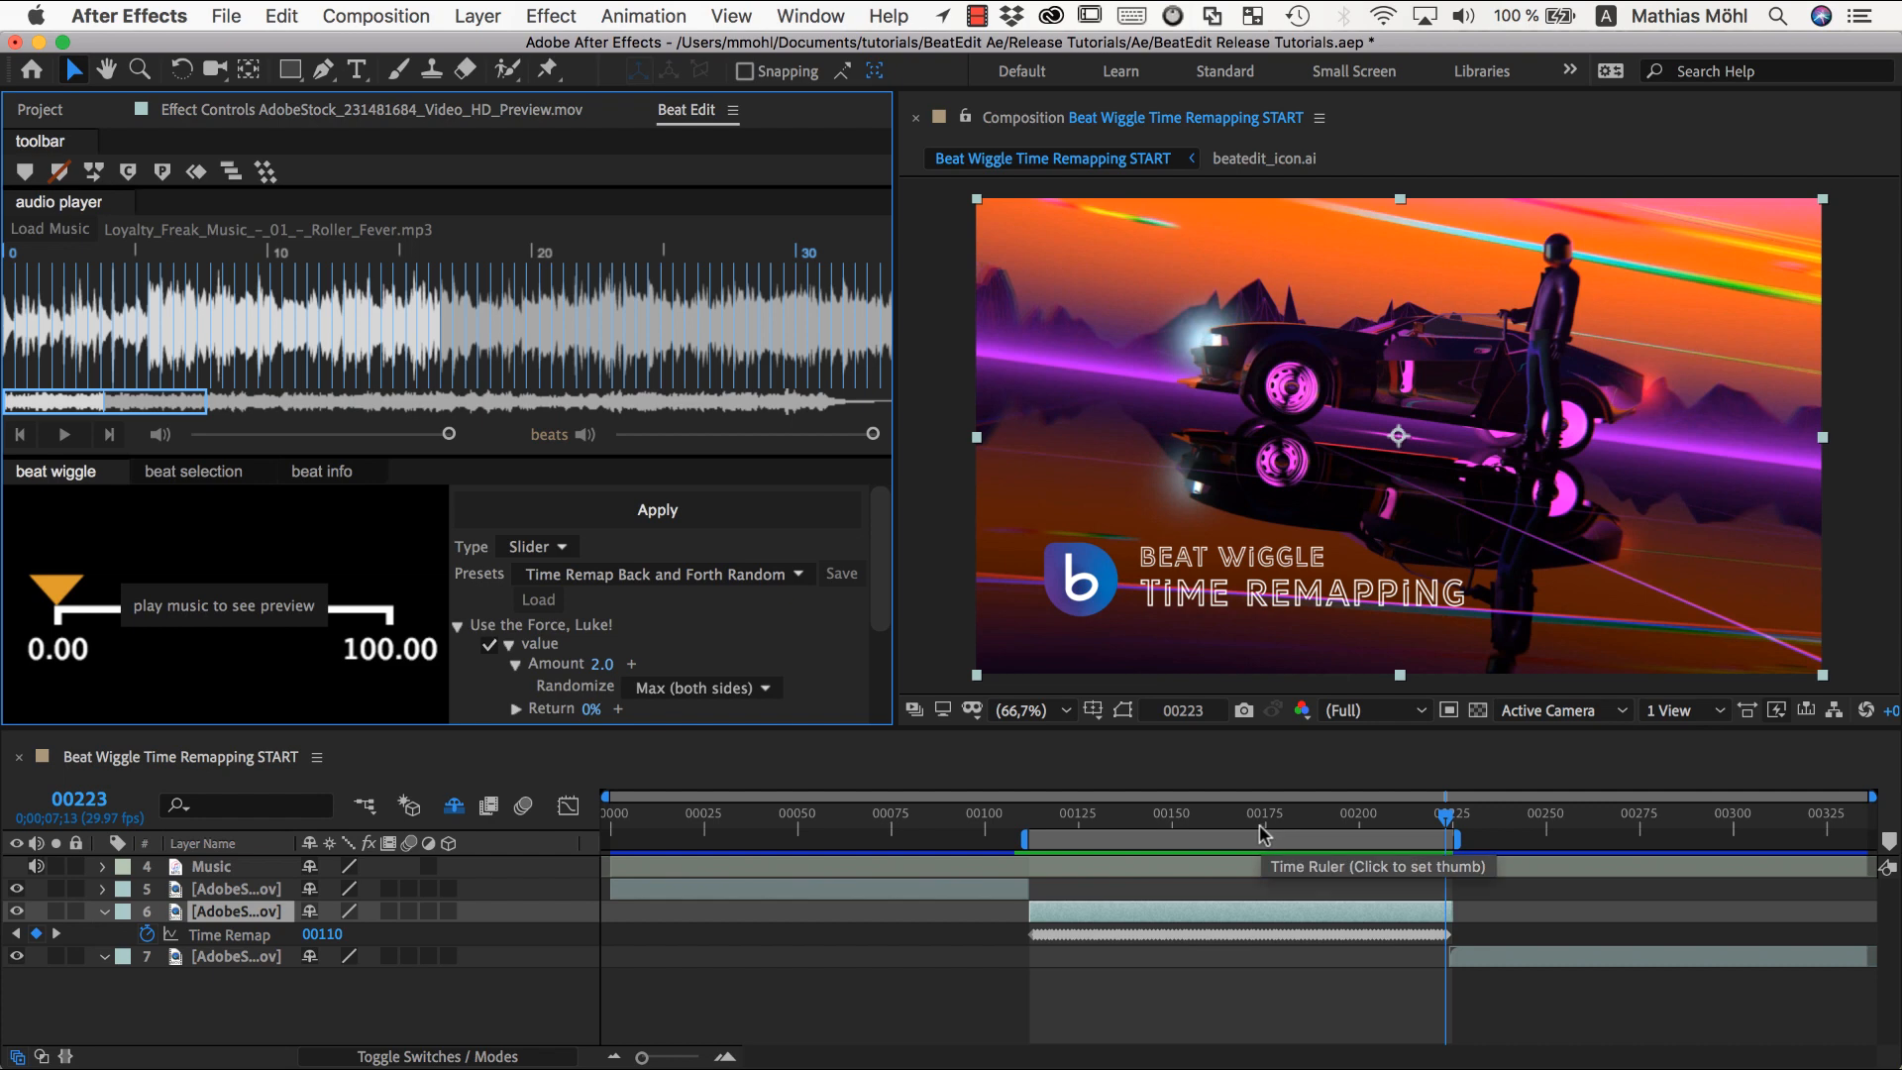
mouse_move(806, 701)
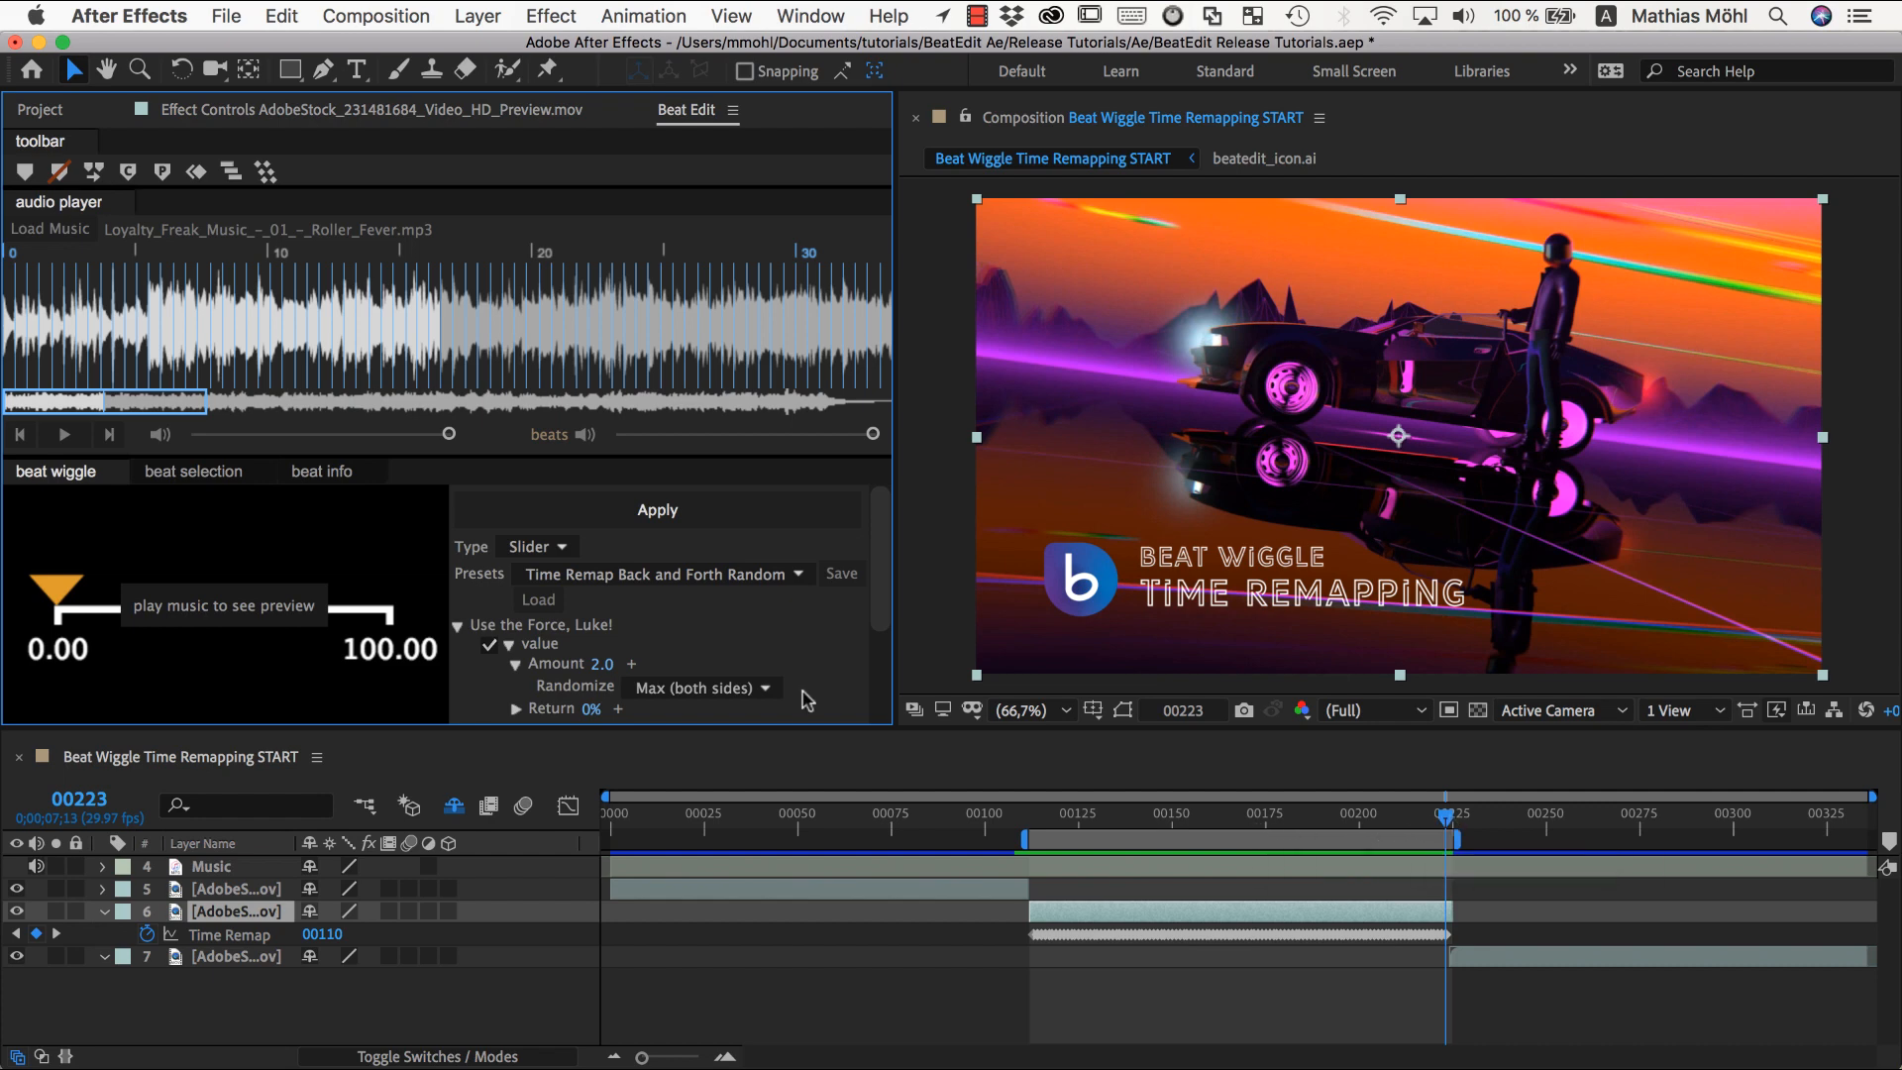
Choose the Time Remap Back and Forth preset with Amount 1.0/−1.0 and randomize off.
left_click(662, 573)
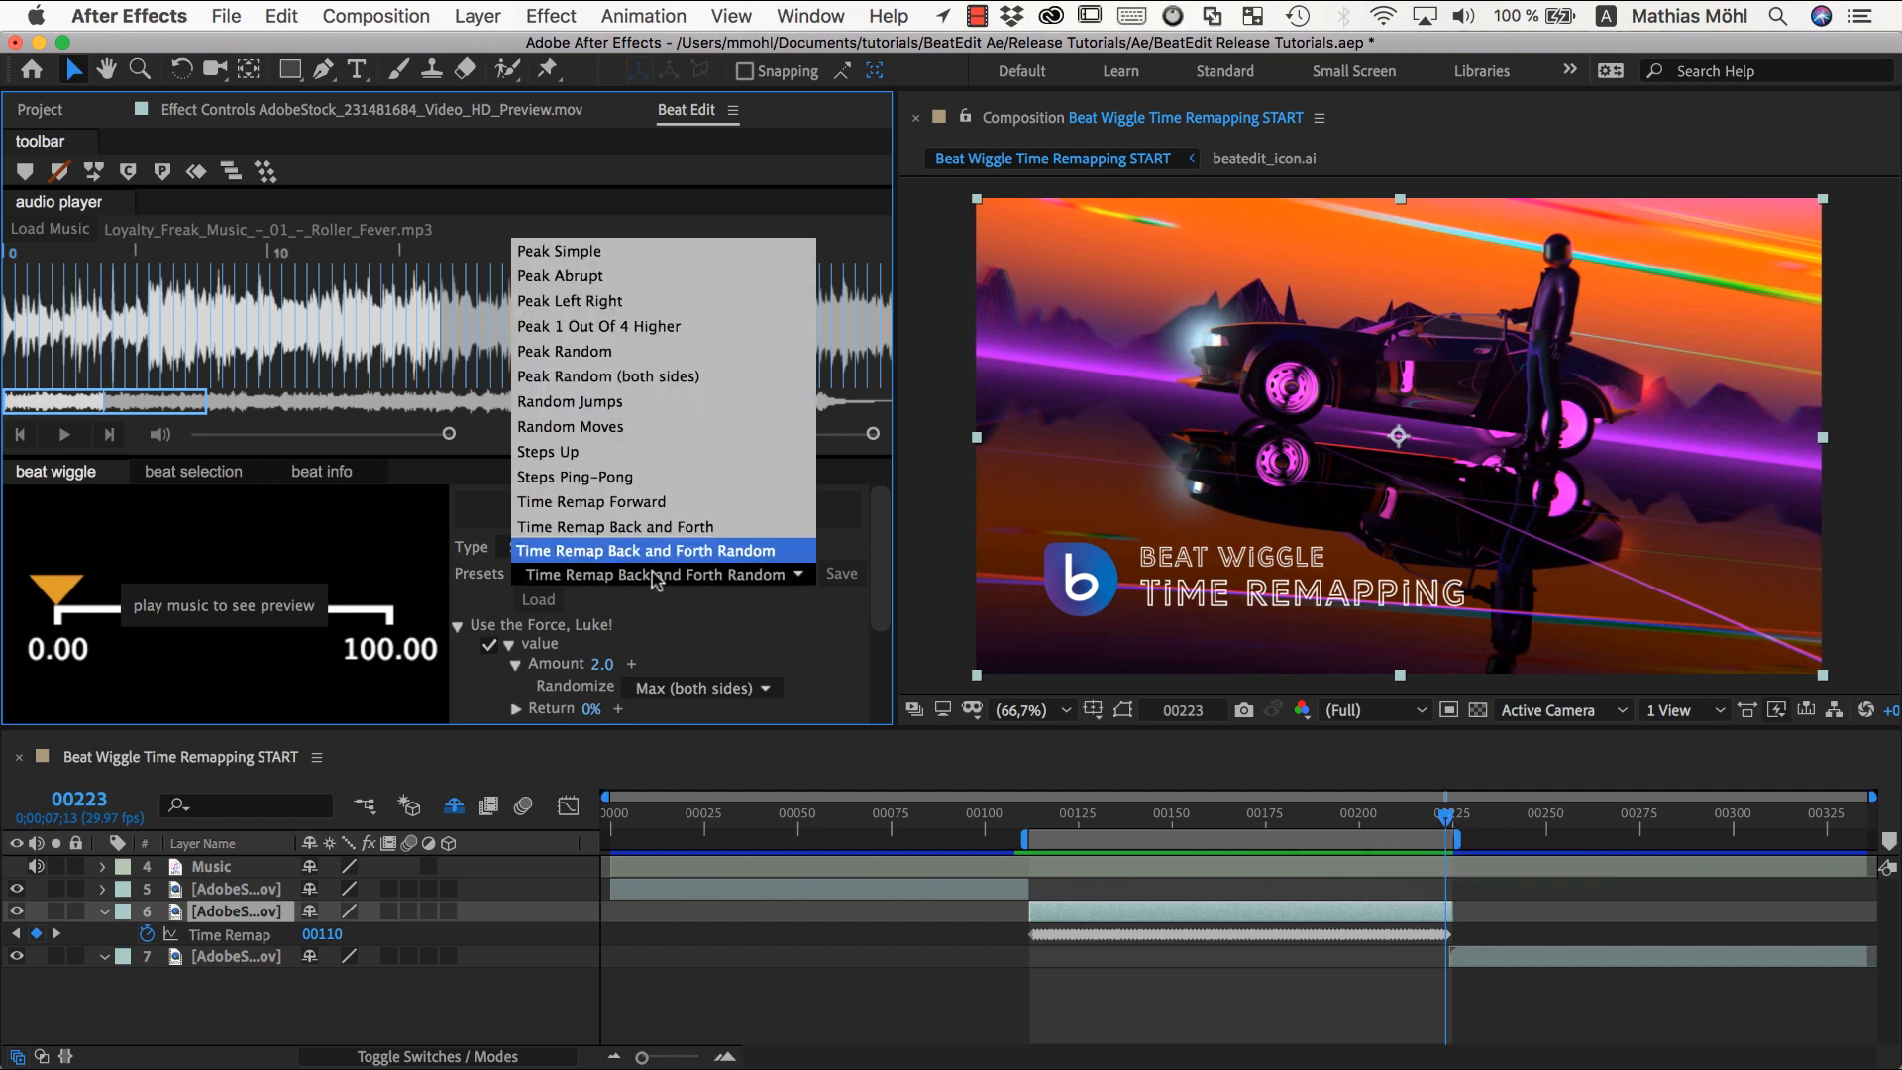
mouse_move(614, 525)
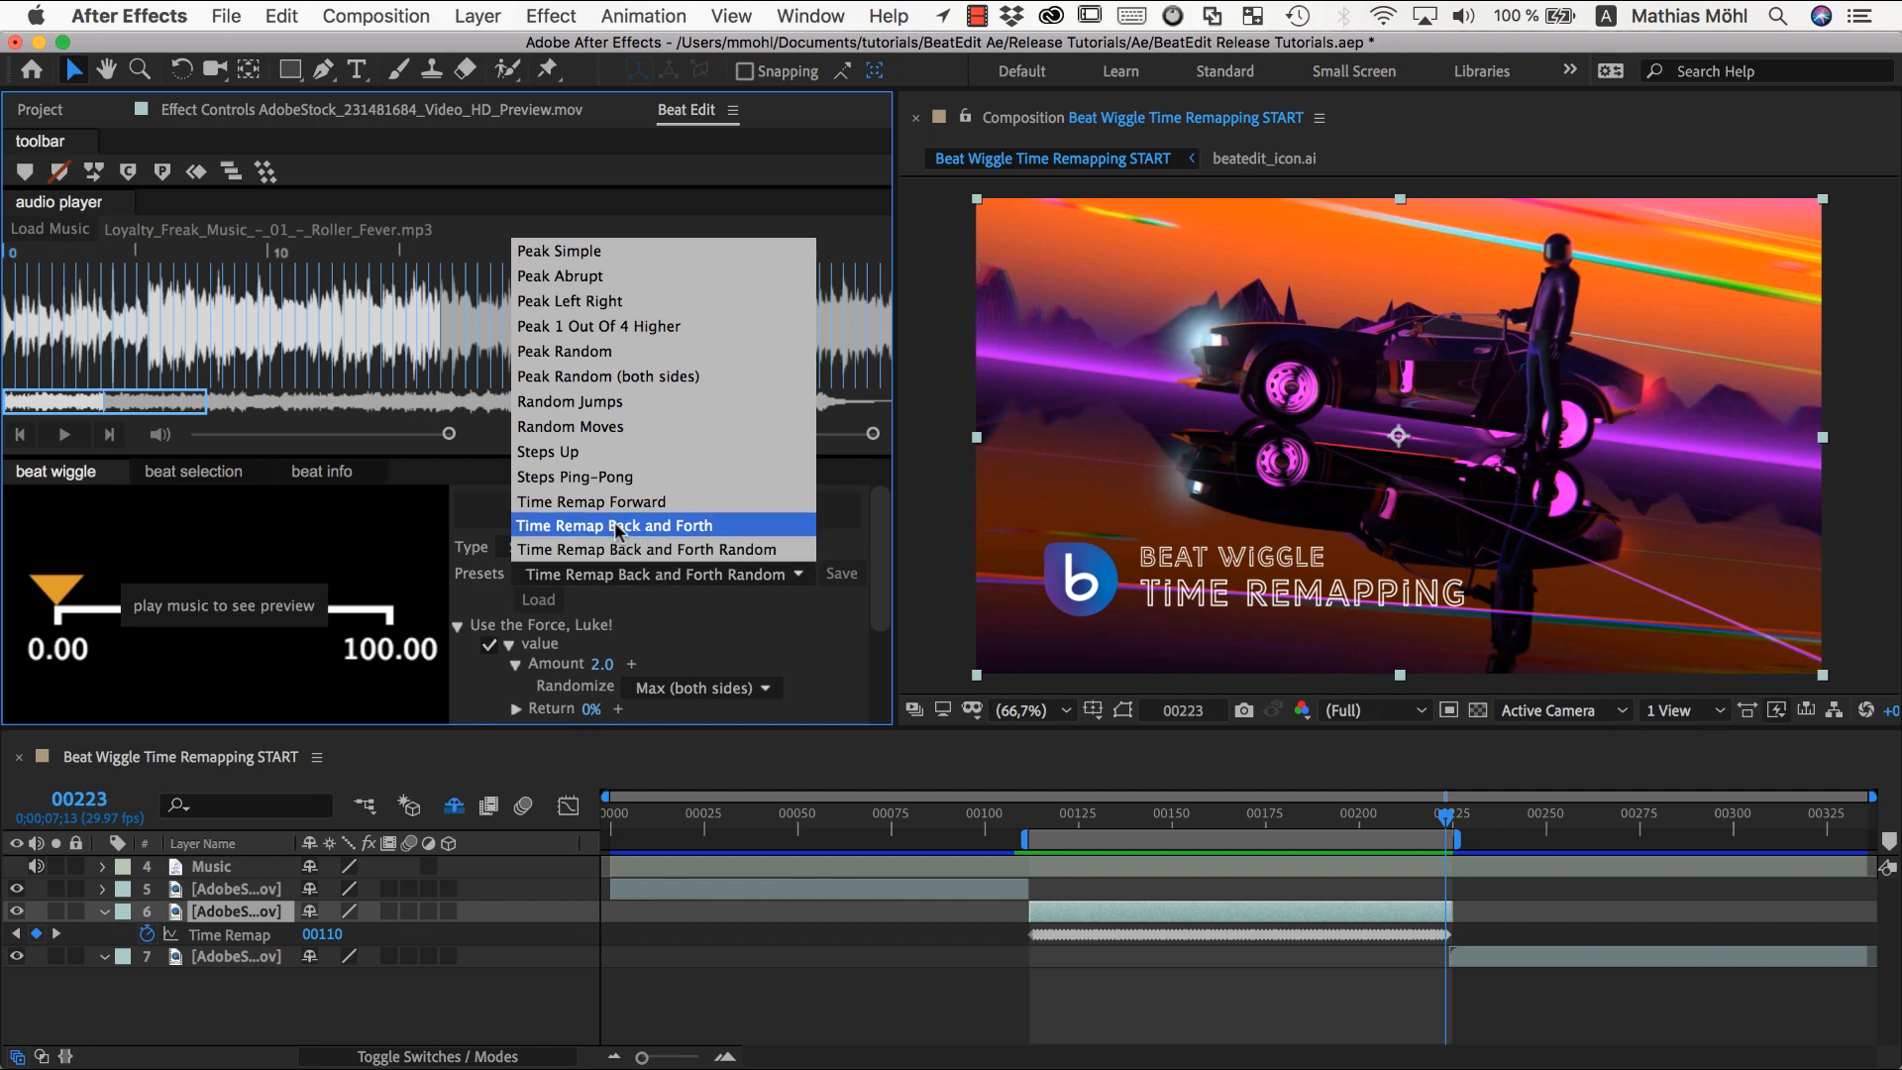
left_click(614, 525)
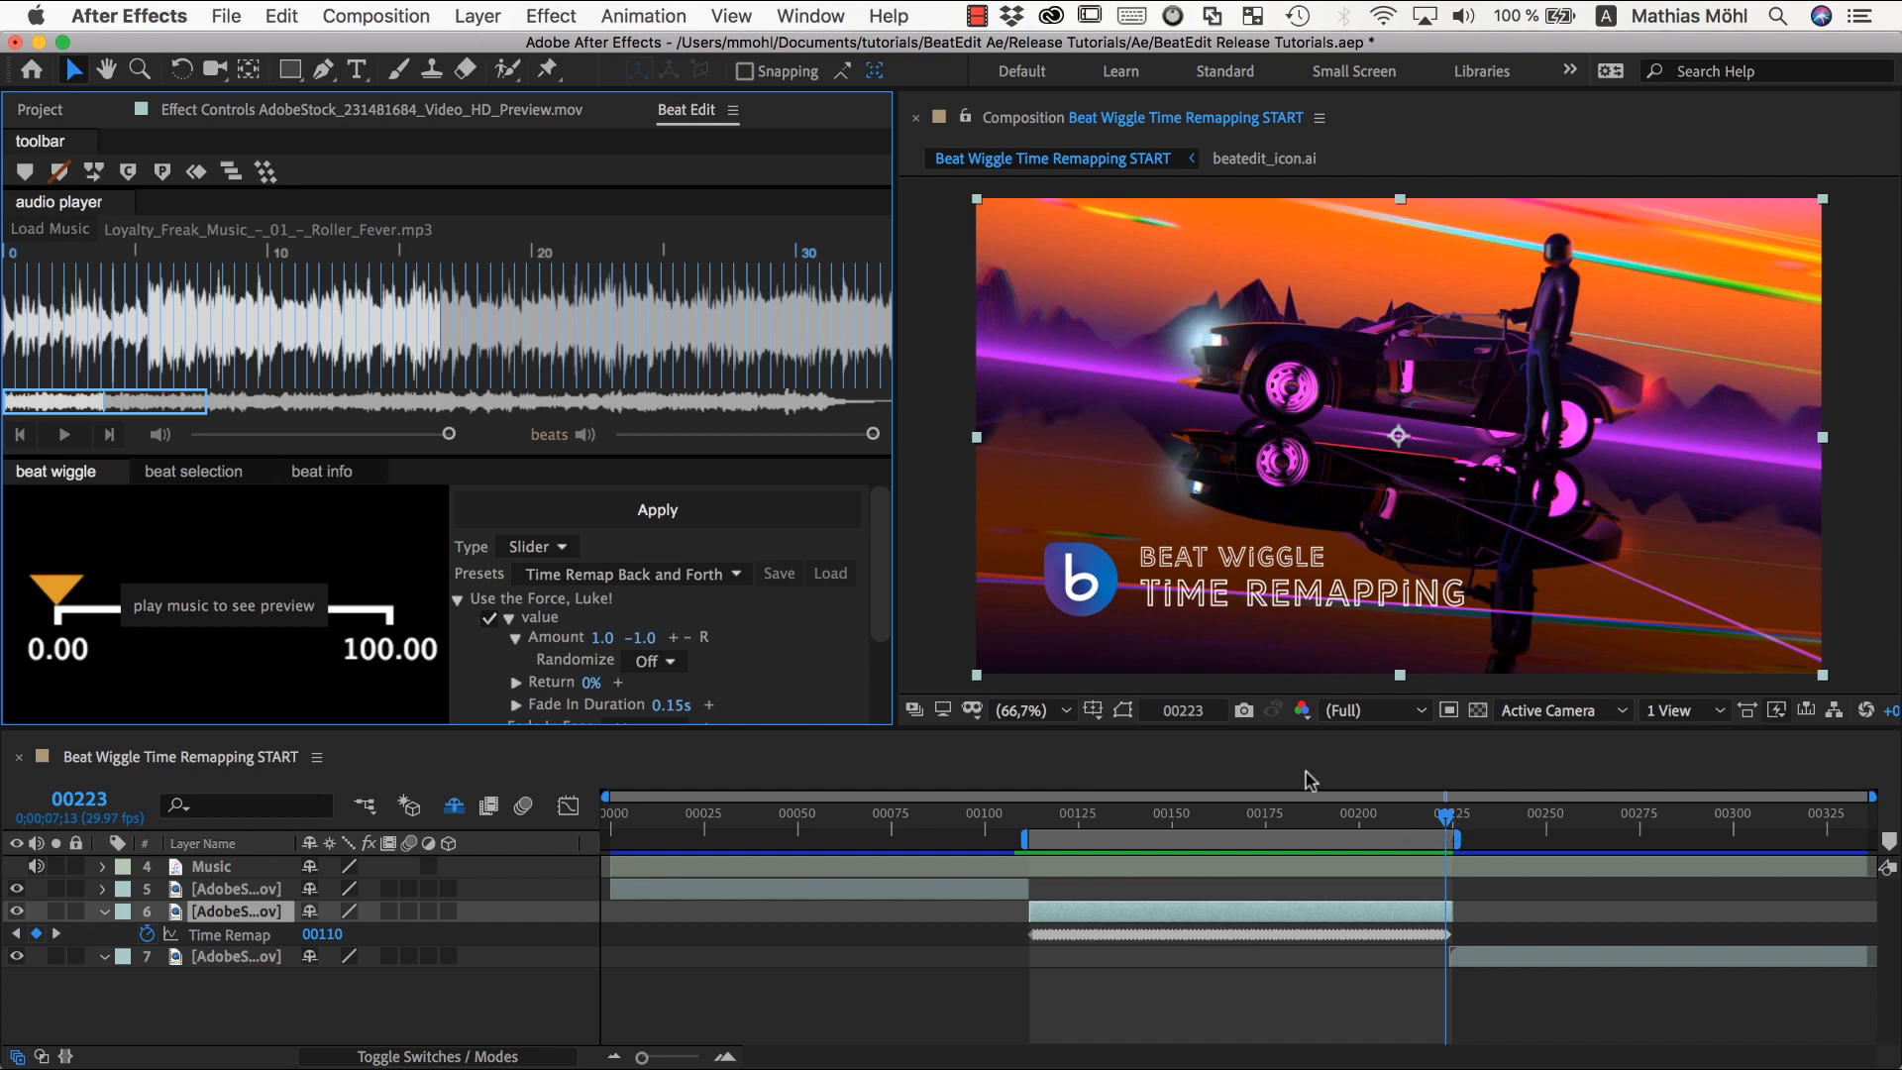
mouse_move(138, 565)
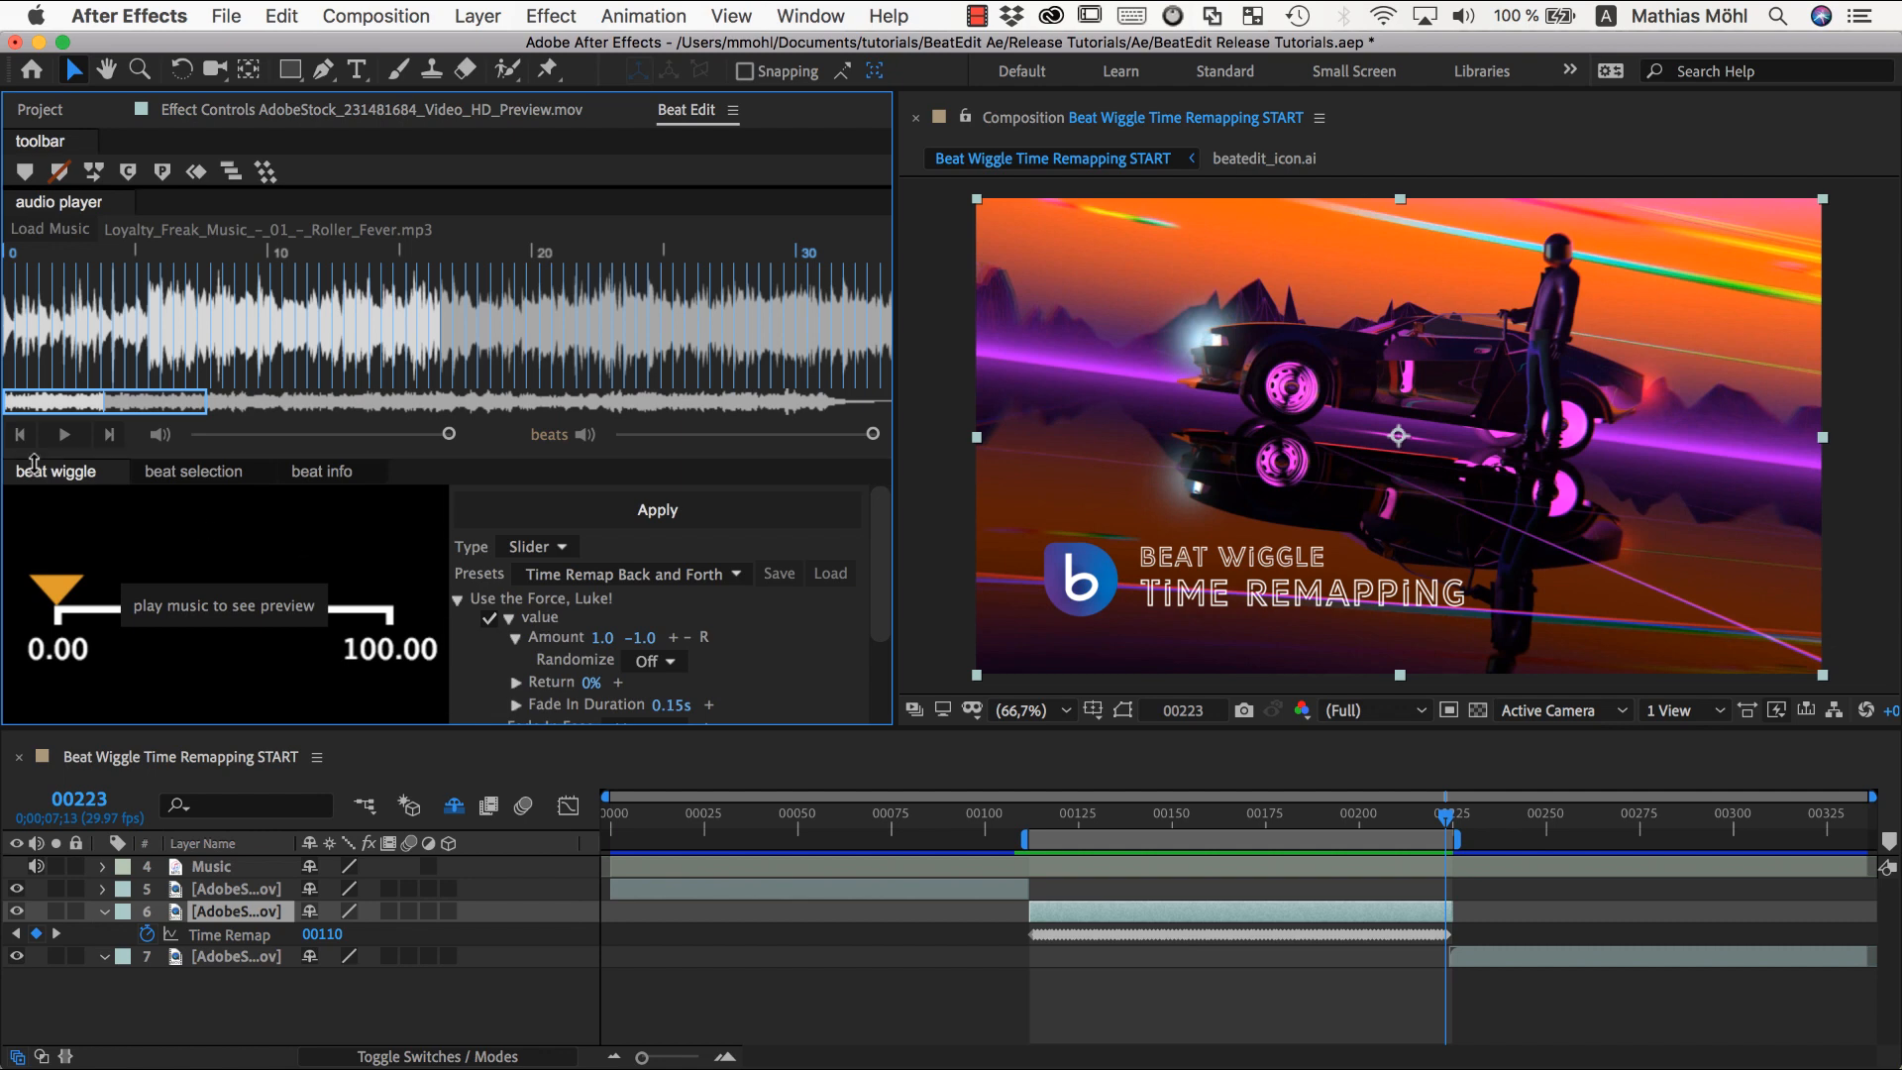
Start the music and set the upper Beat Wiggle clipping limit to 10.0.
left_click(63, 434)
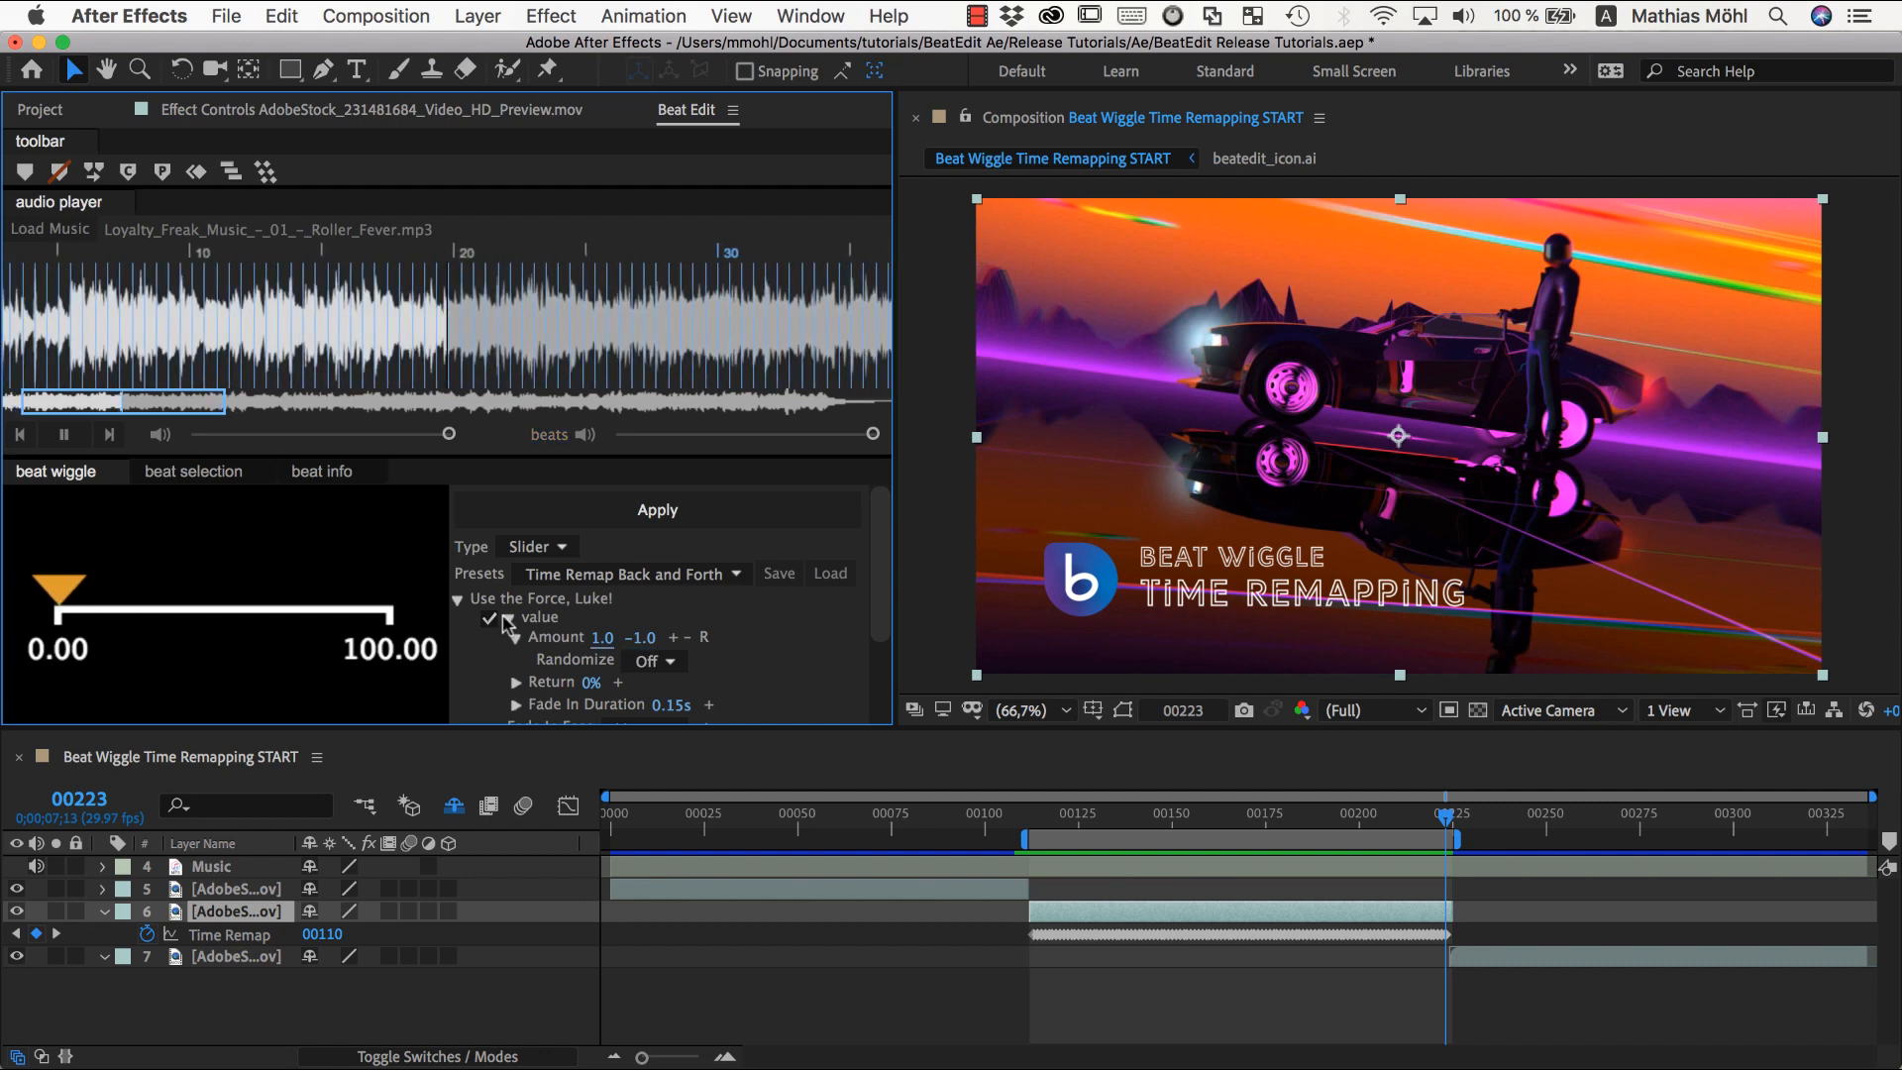
scroll("down", 3)
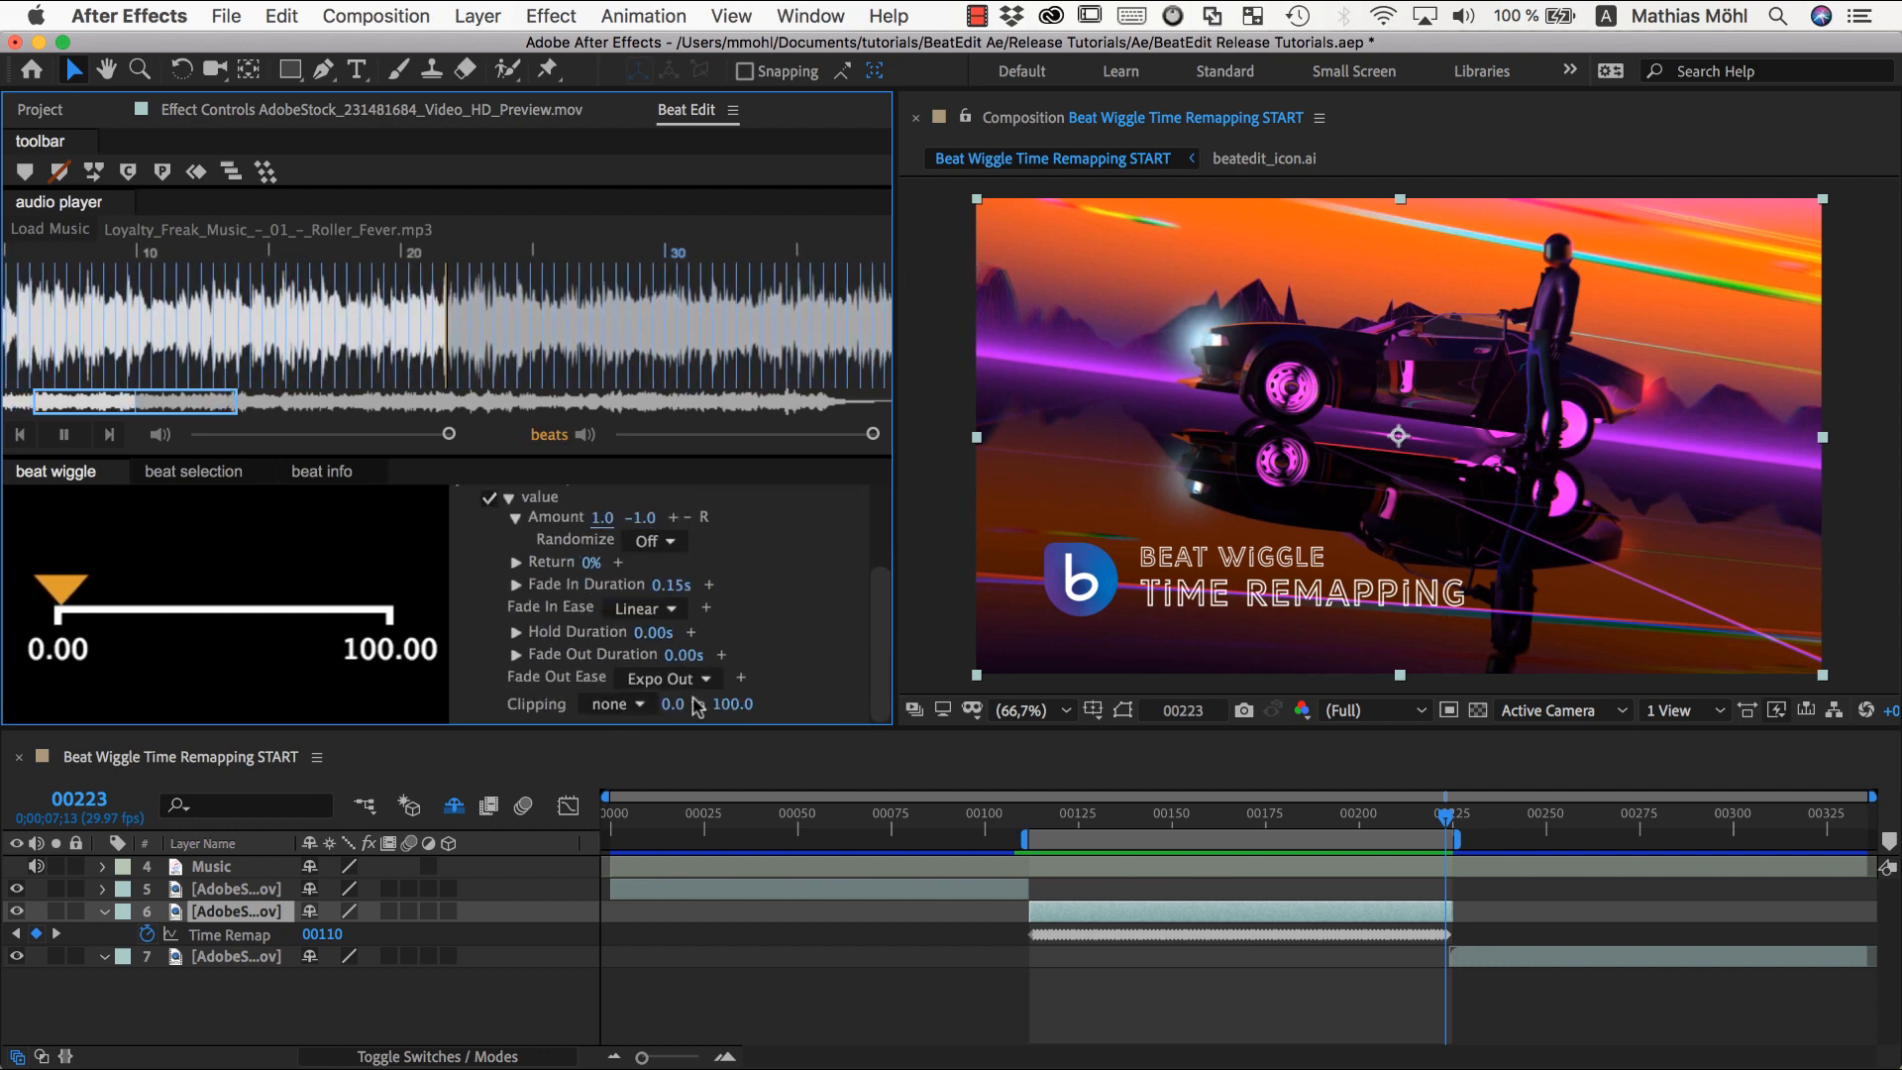
left_click(731, 703)
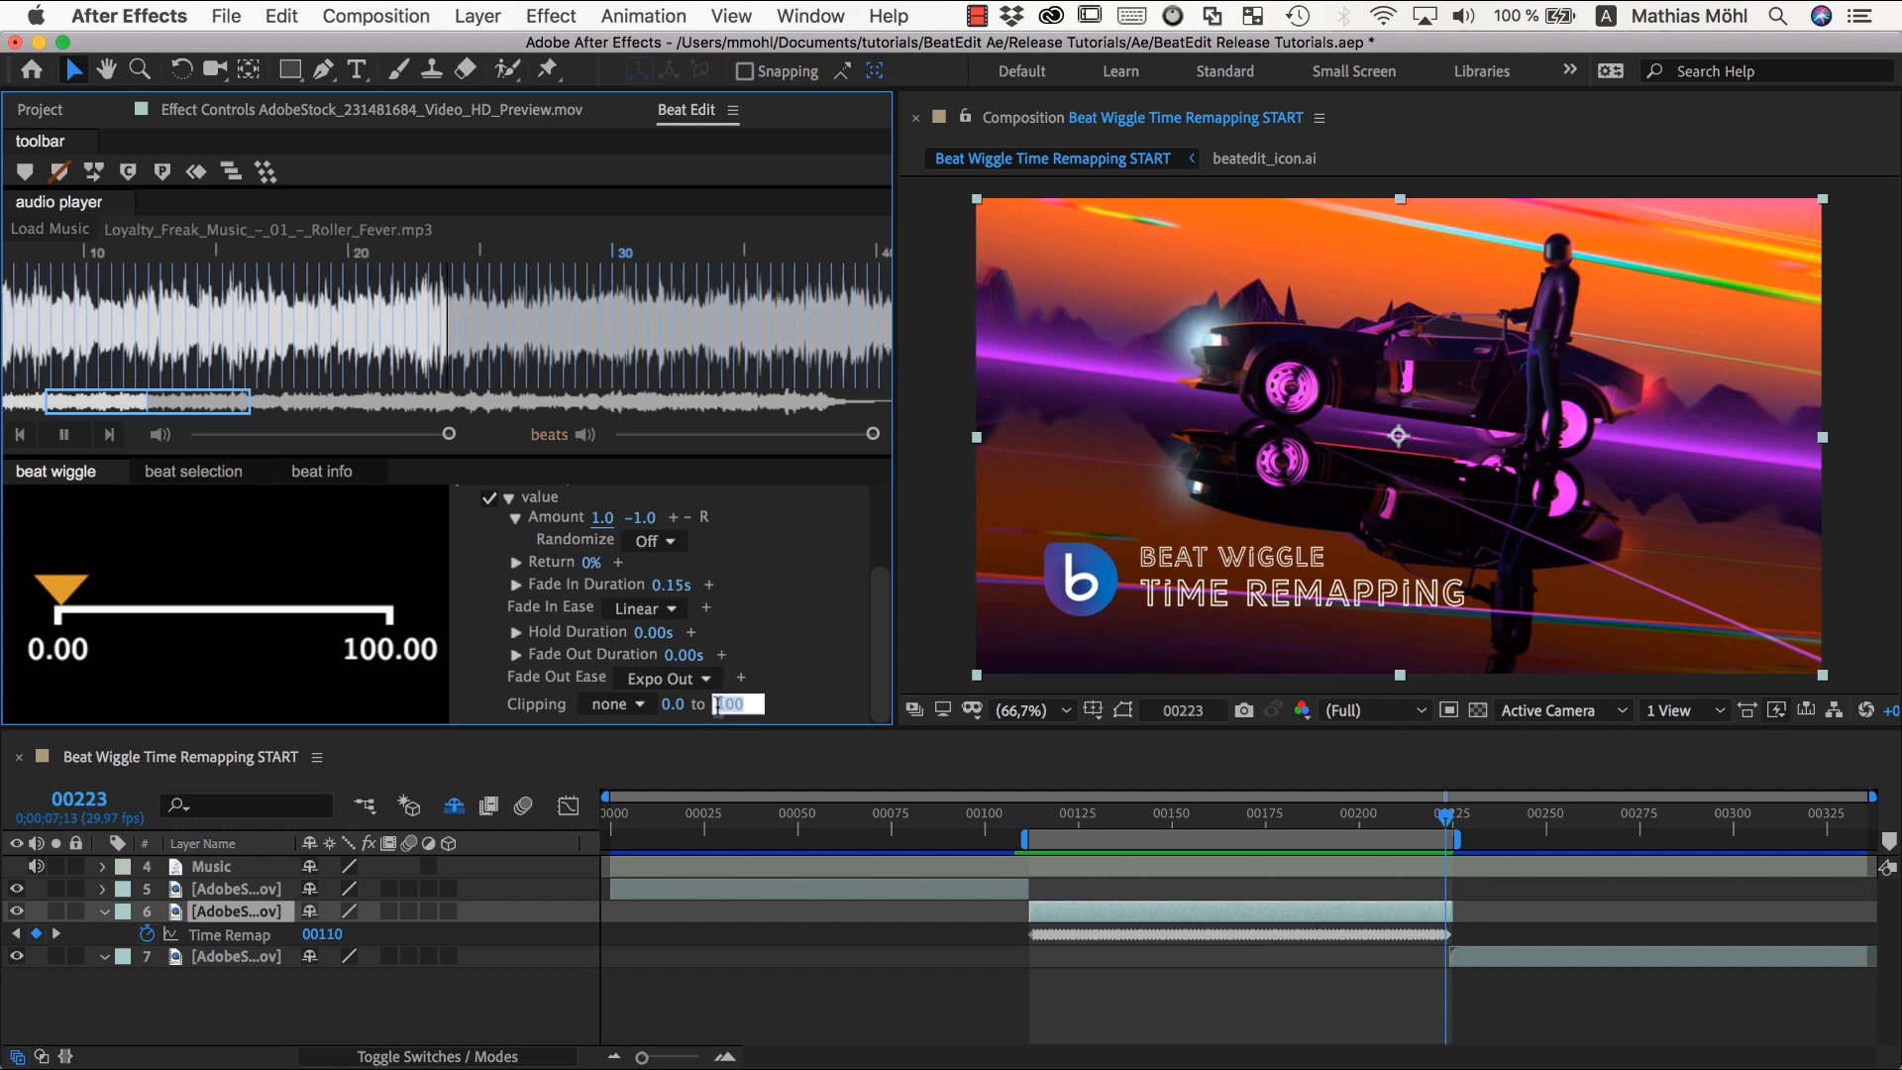
type("10.0")
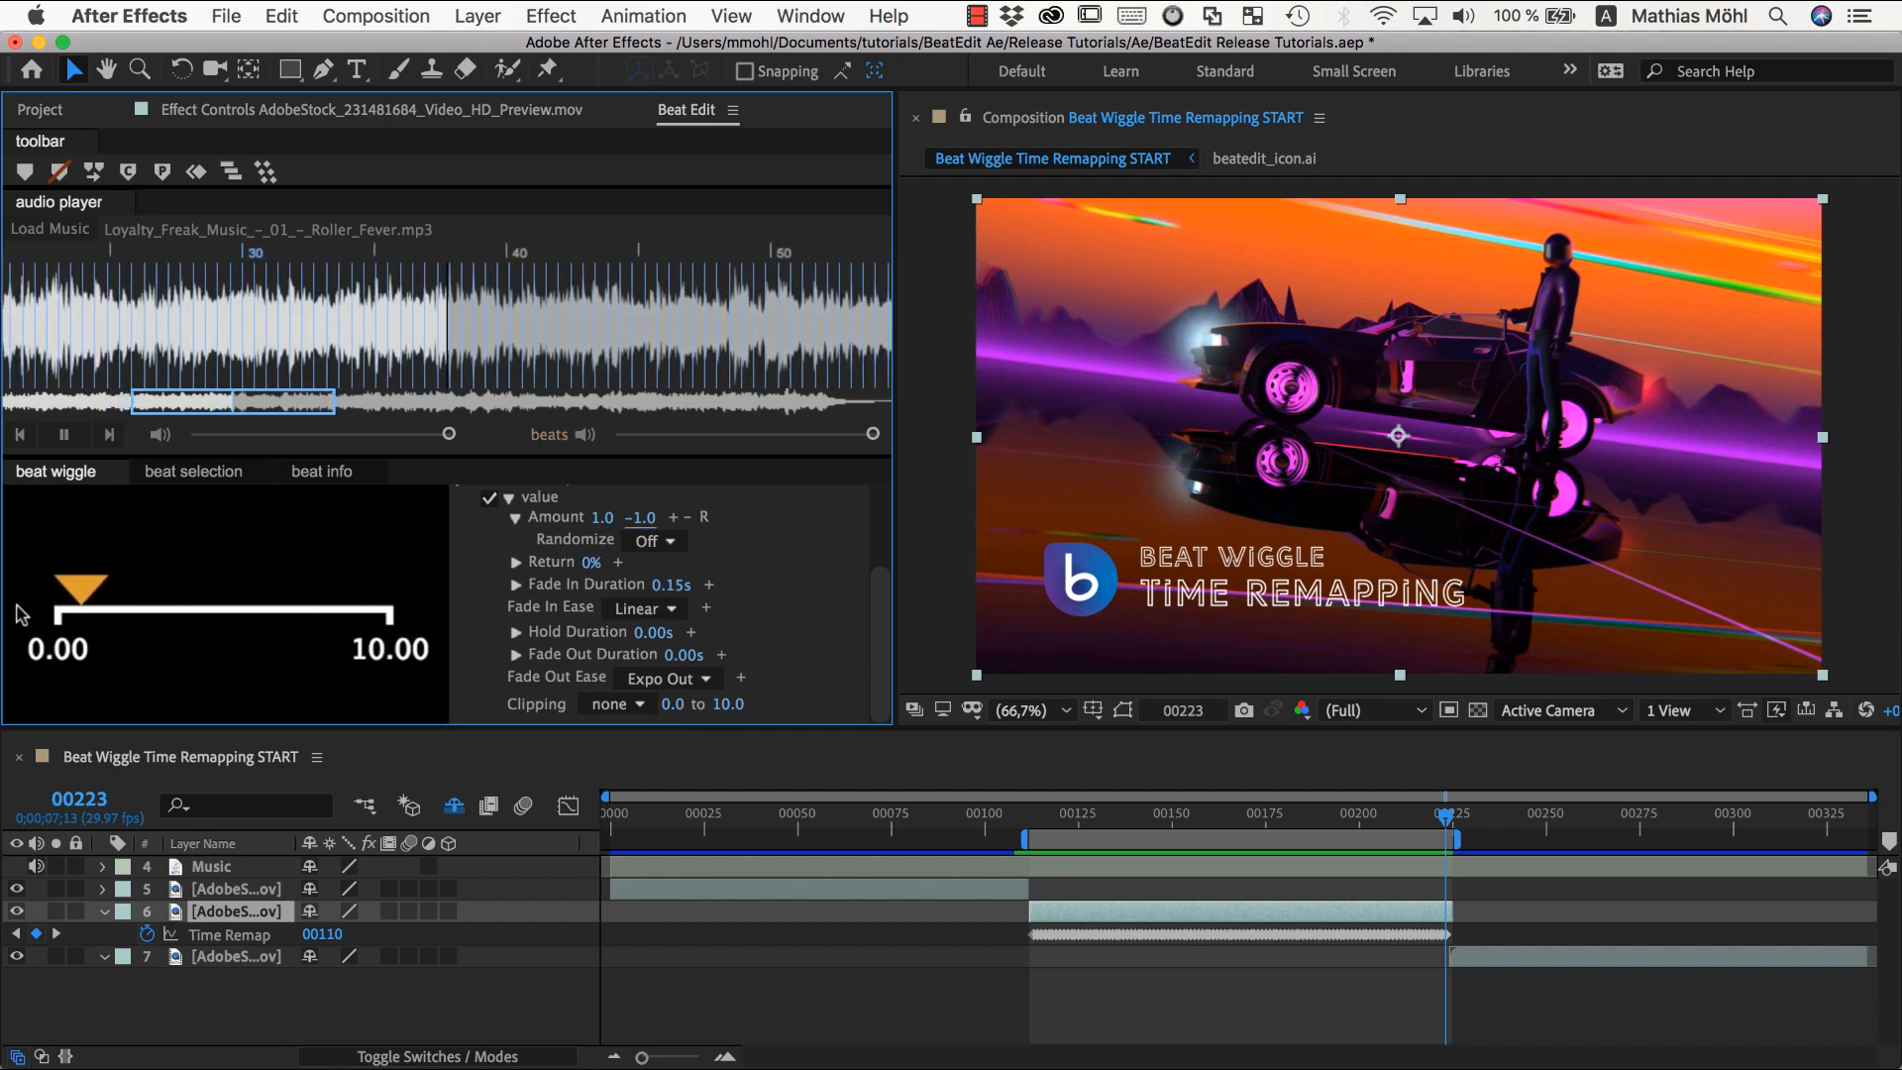
left_click_drag(83, 592, 58, 592)
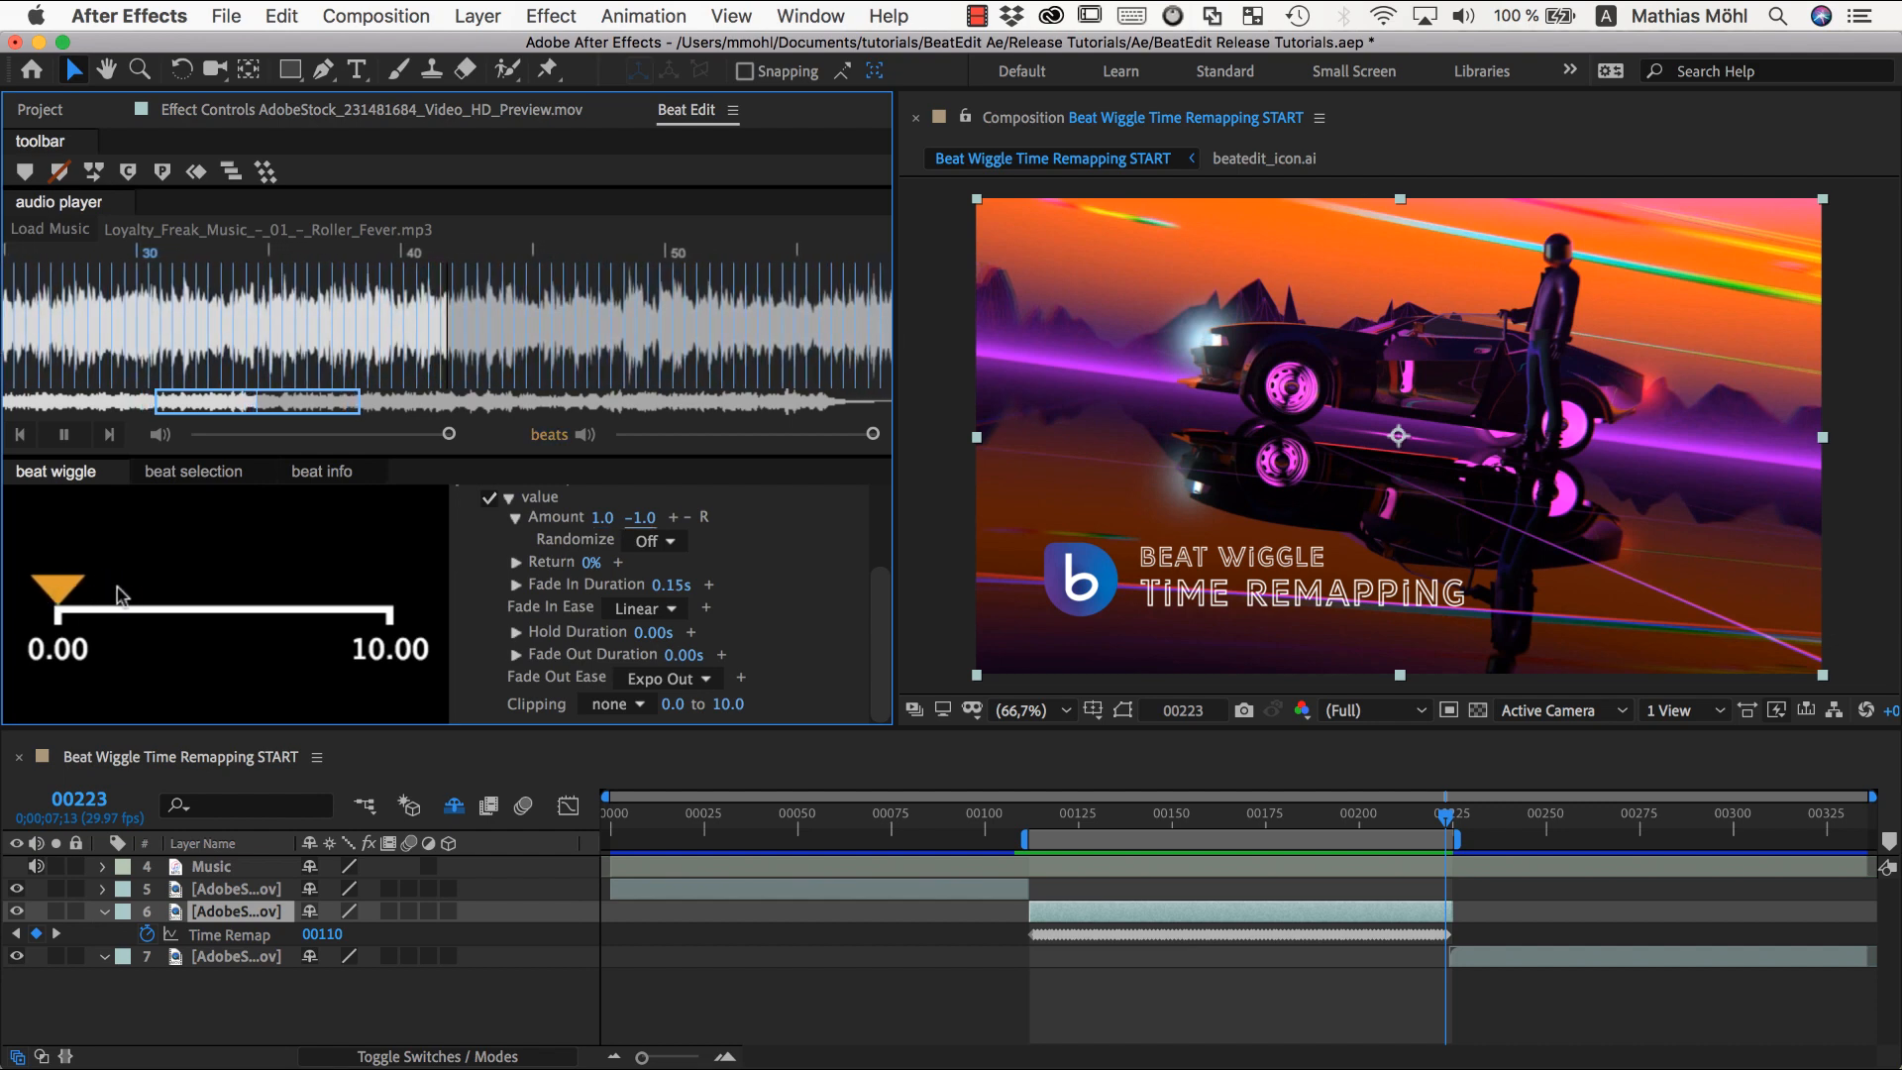
left_click(64, 434)
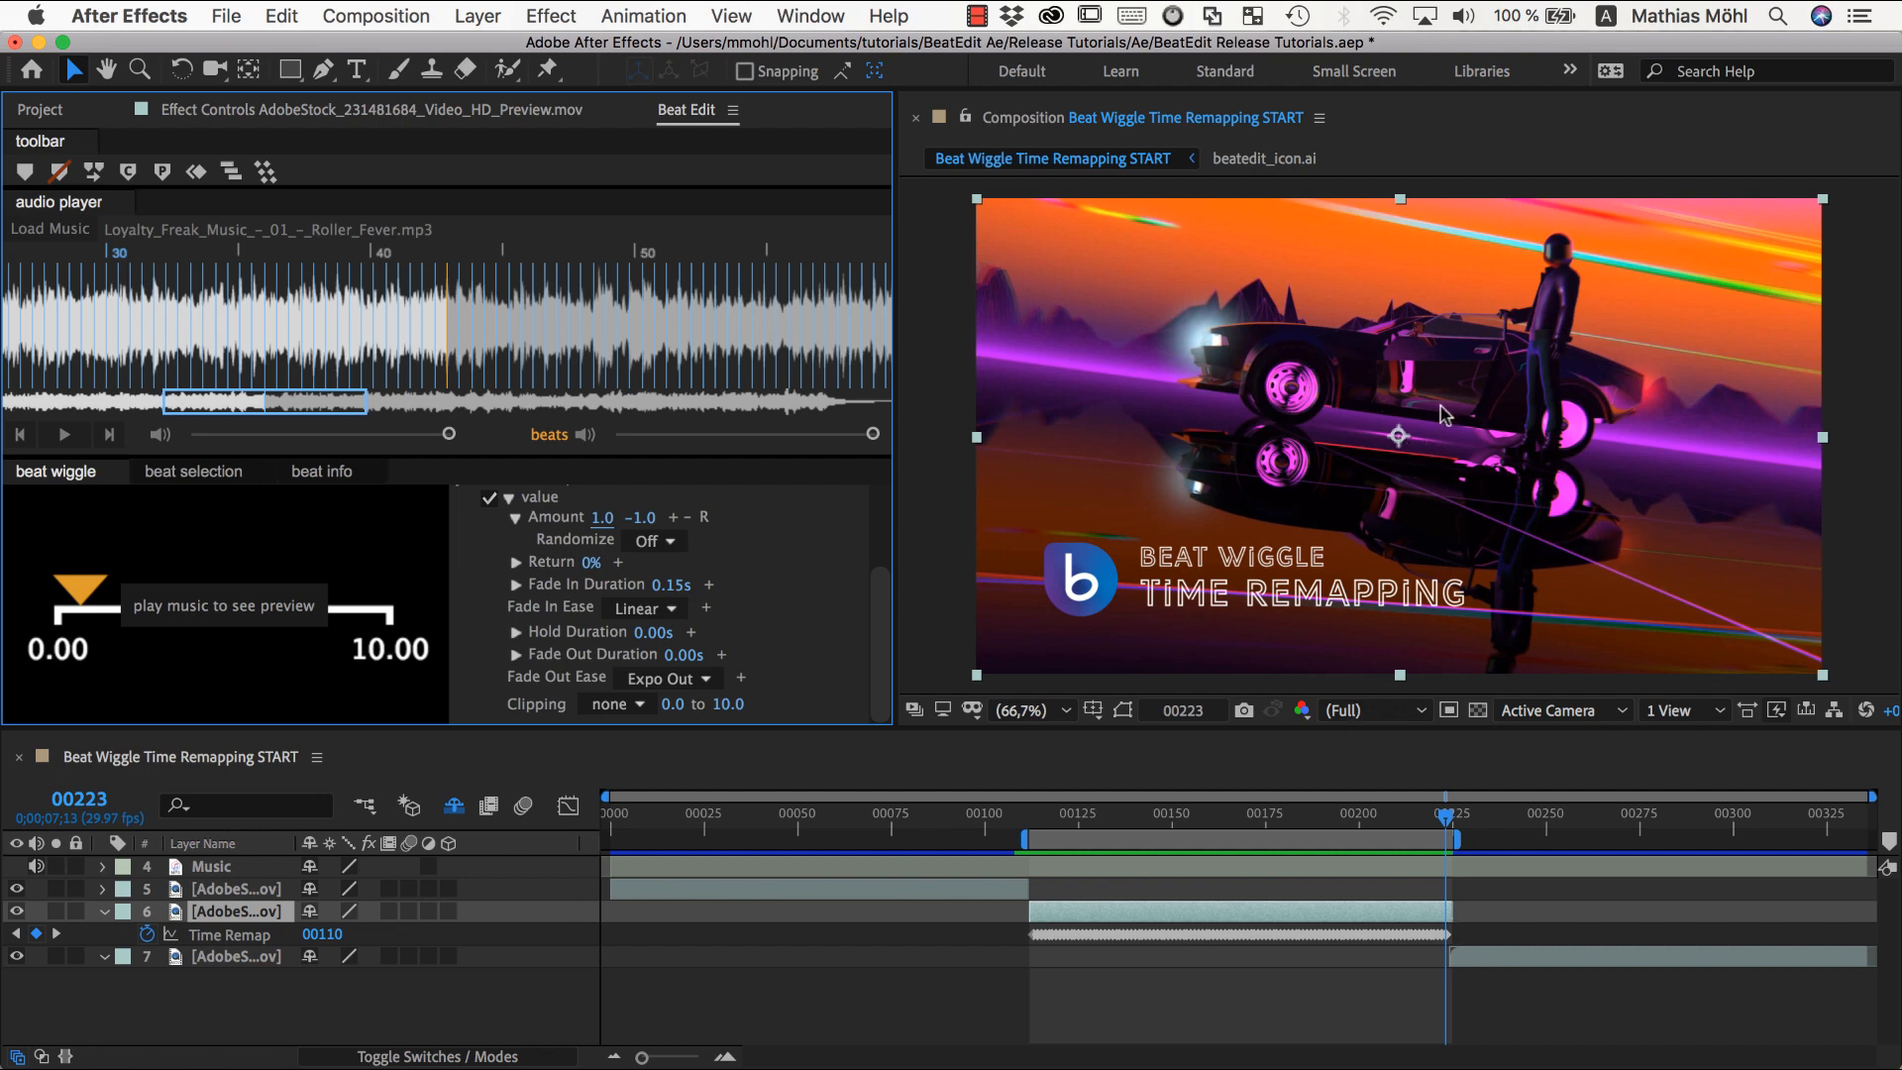
mouse_move(1256, 419)
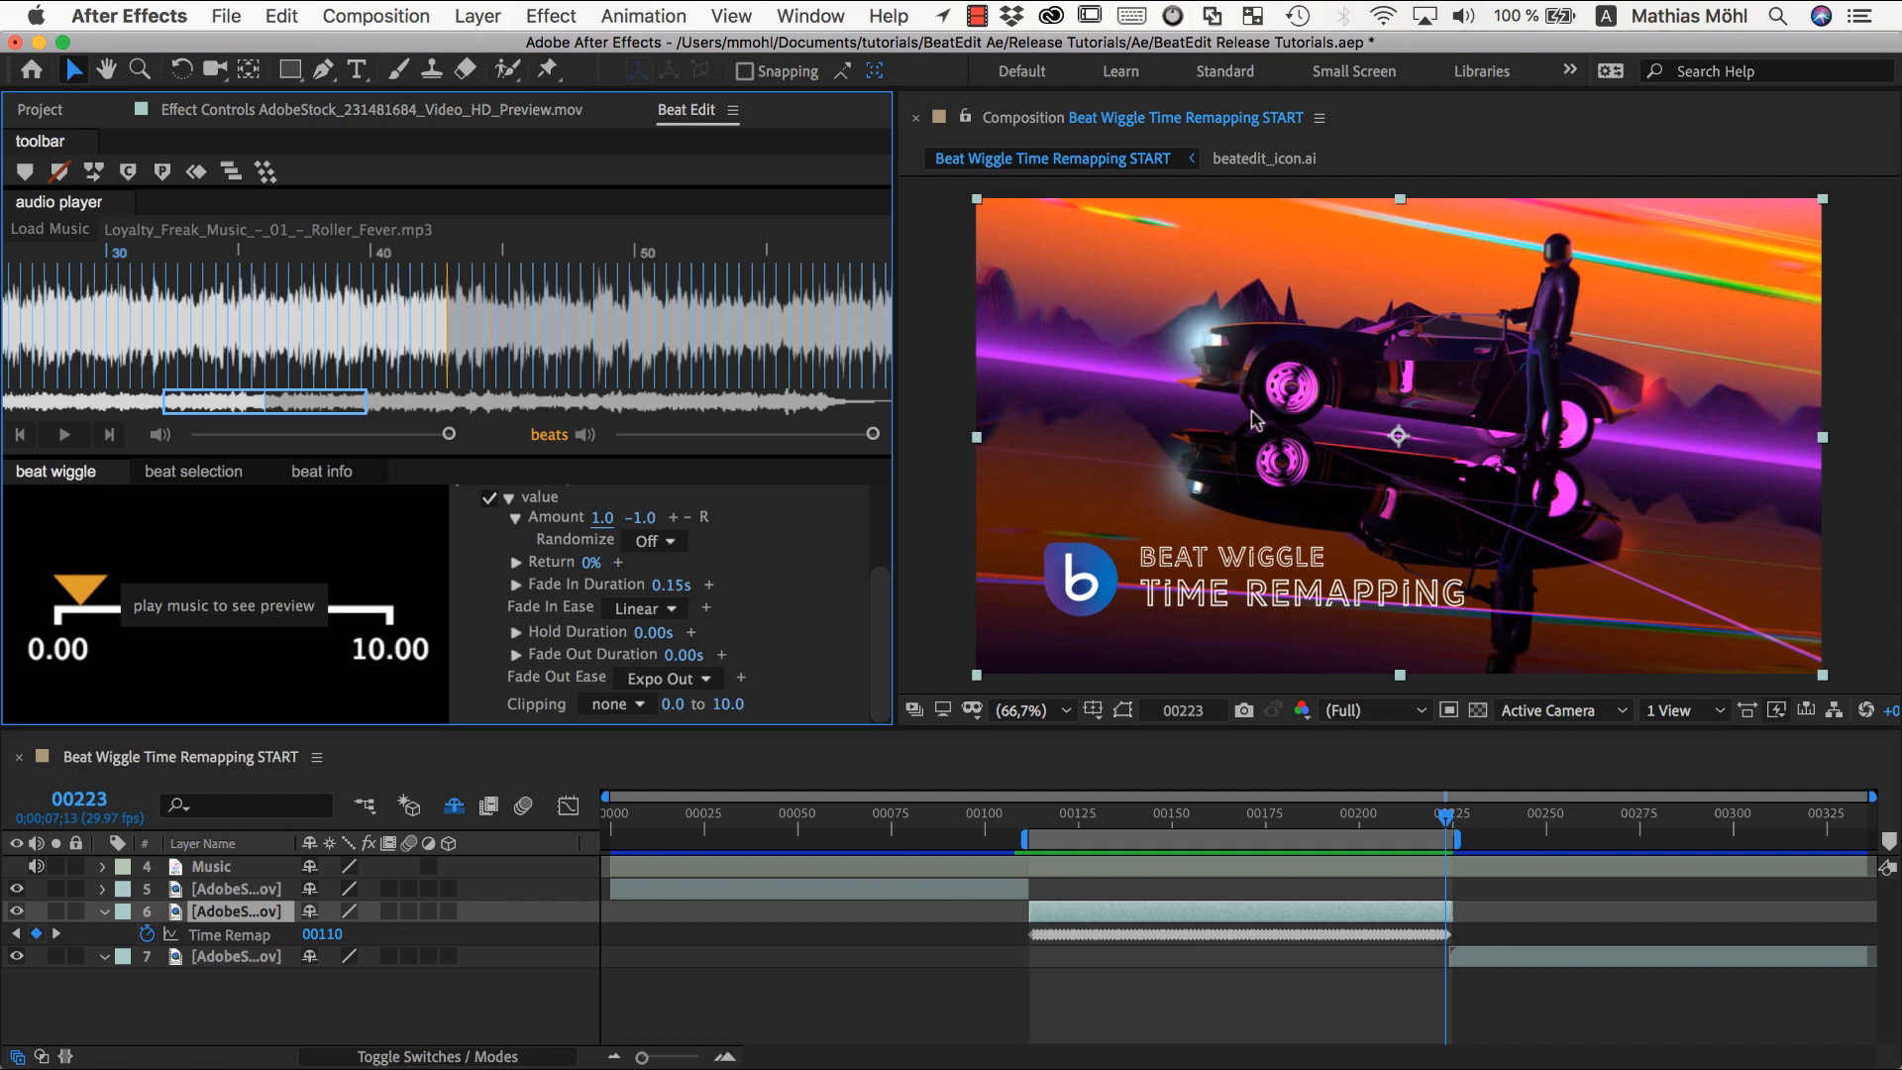
mouse_move(1279, 410)
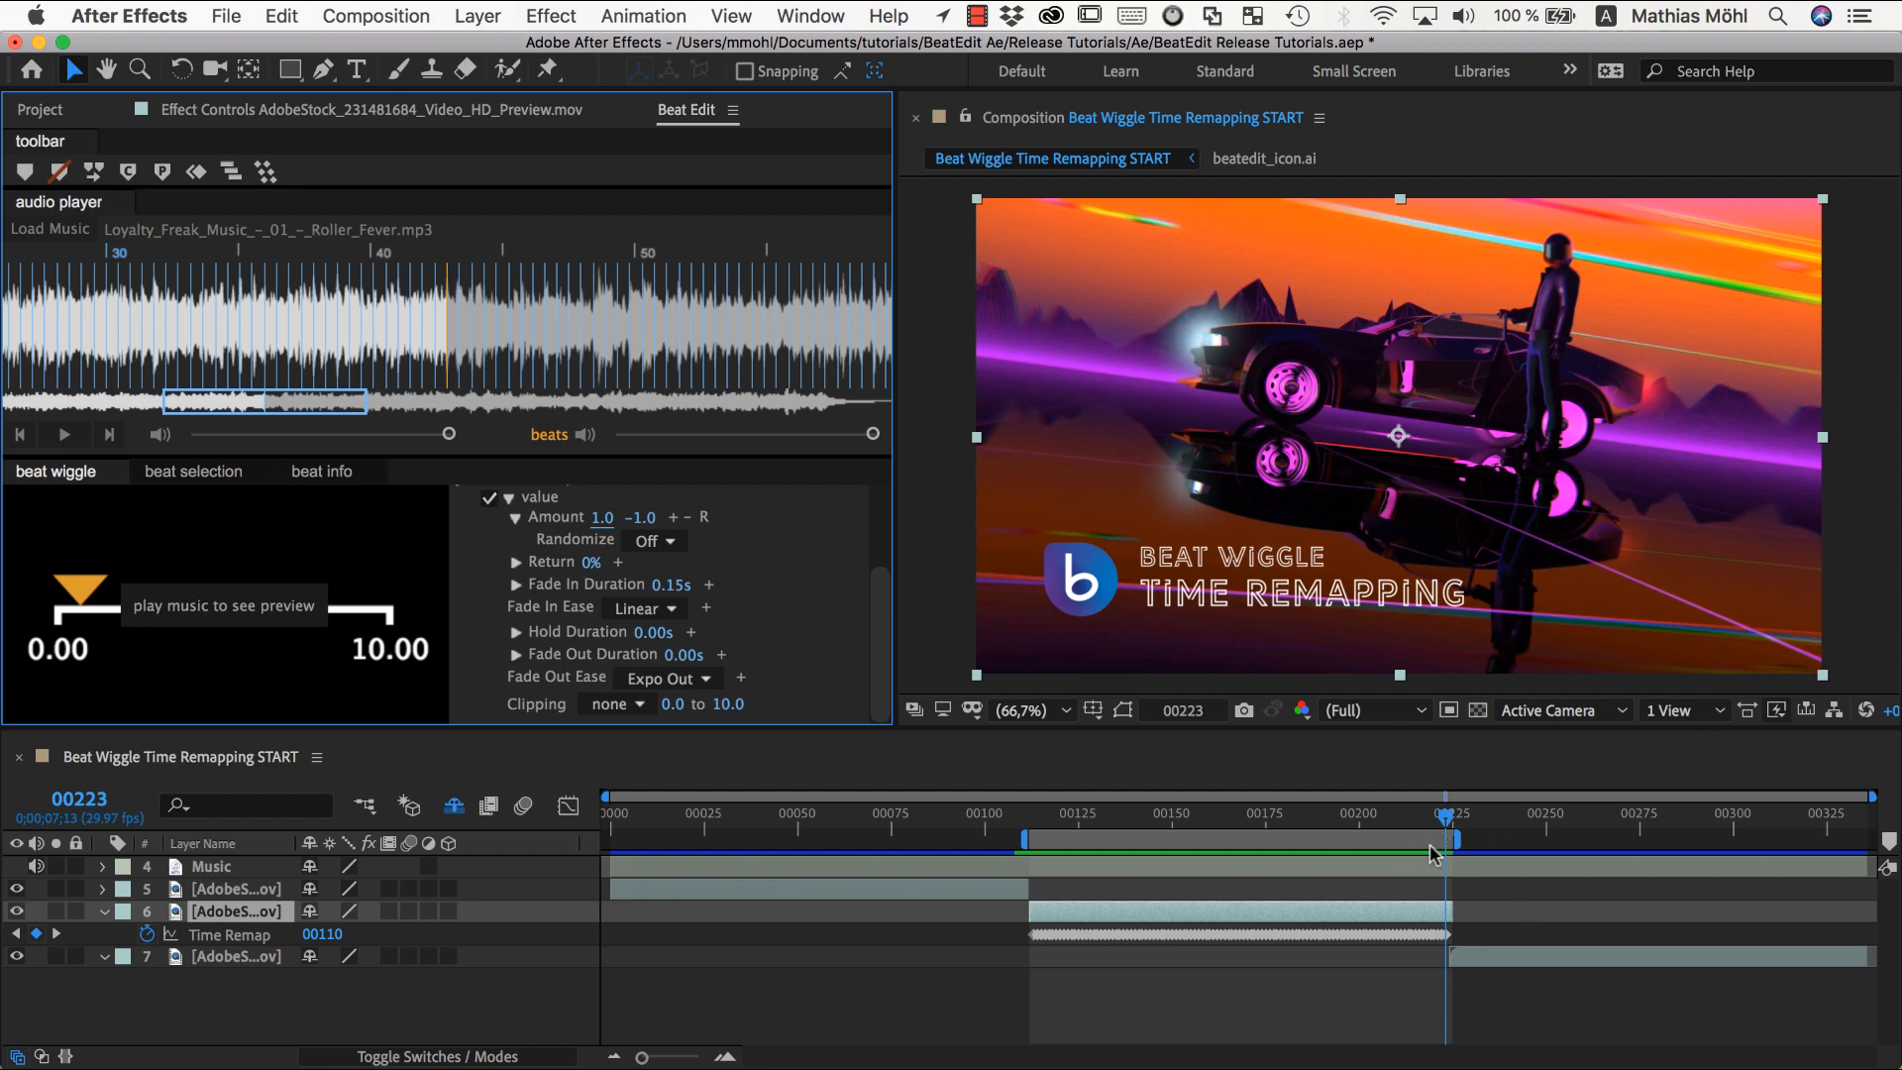
Enable time remapping on layer 7 via its Time context menu.
right_click(230, 955)
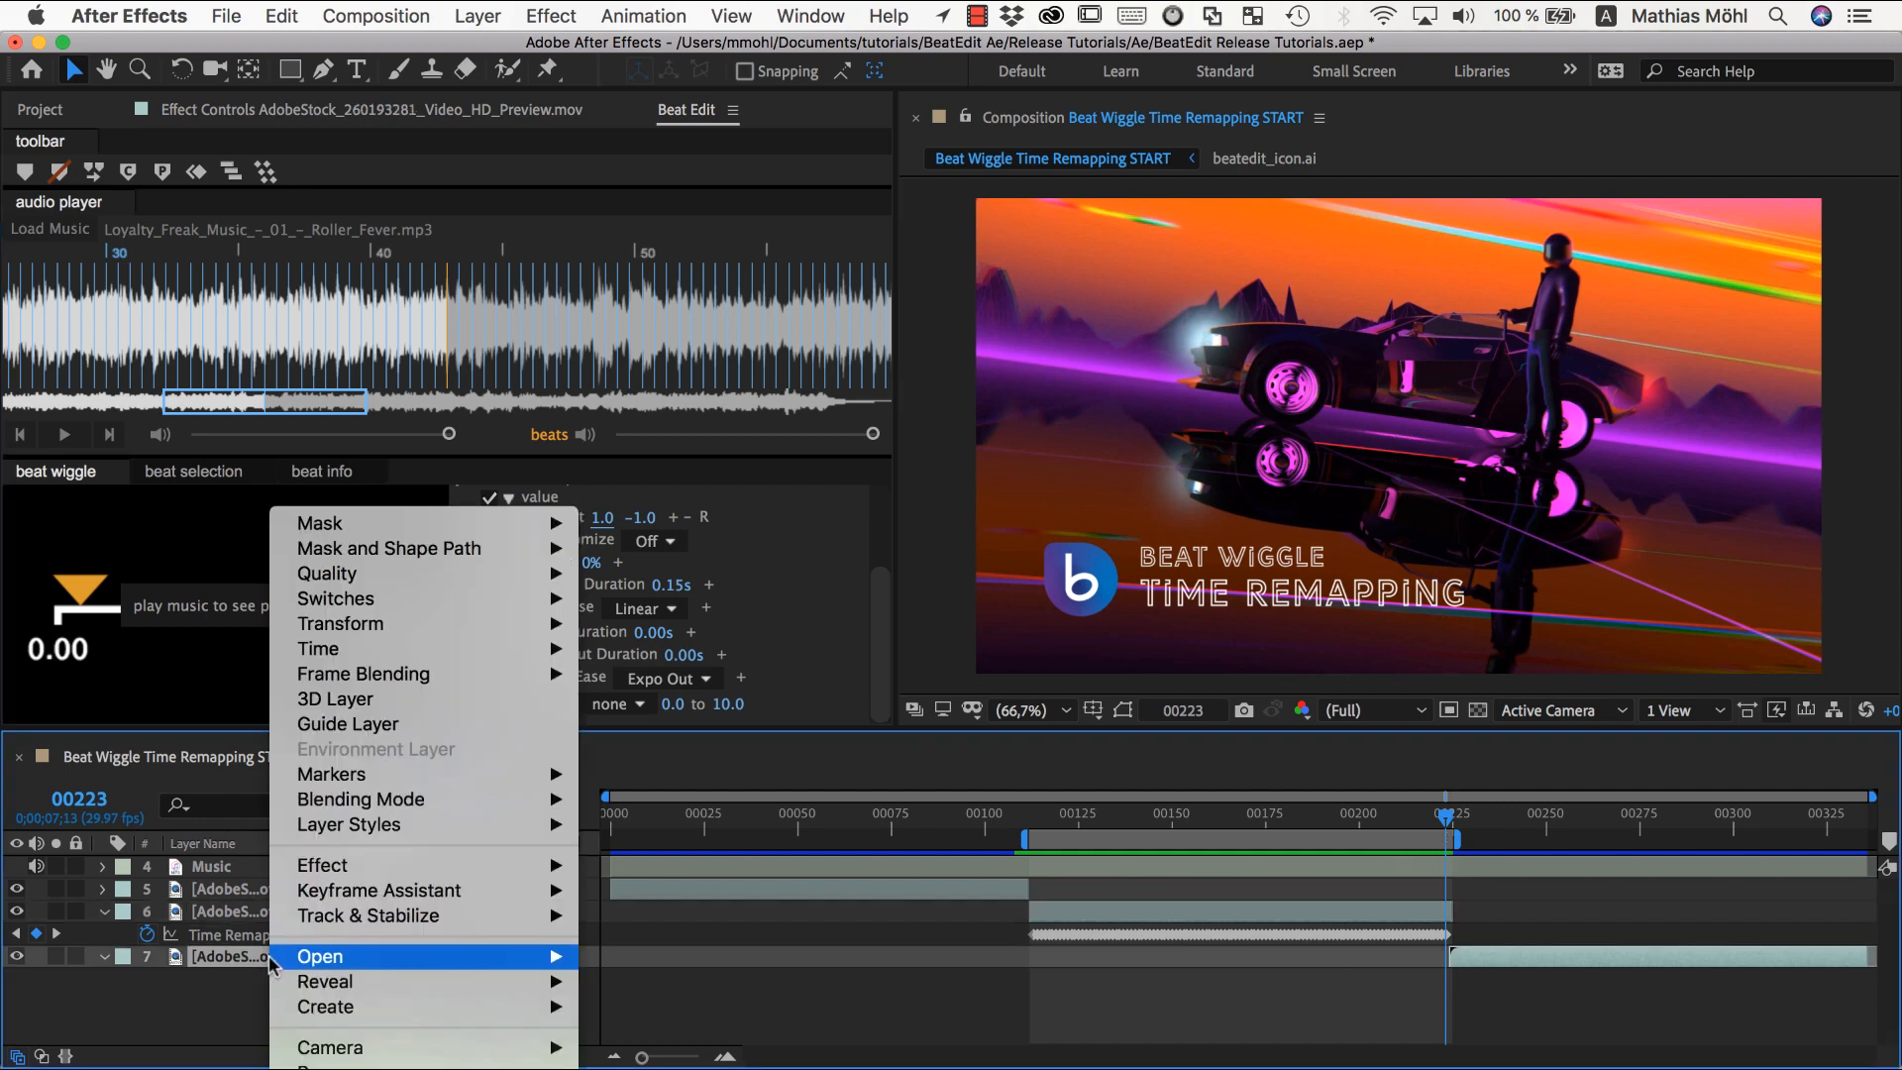
mouse_move(317, 648)
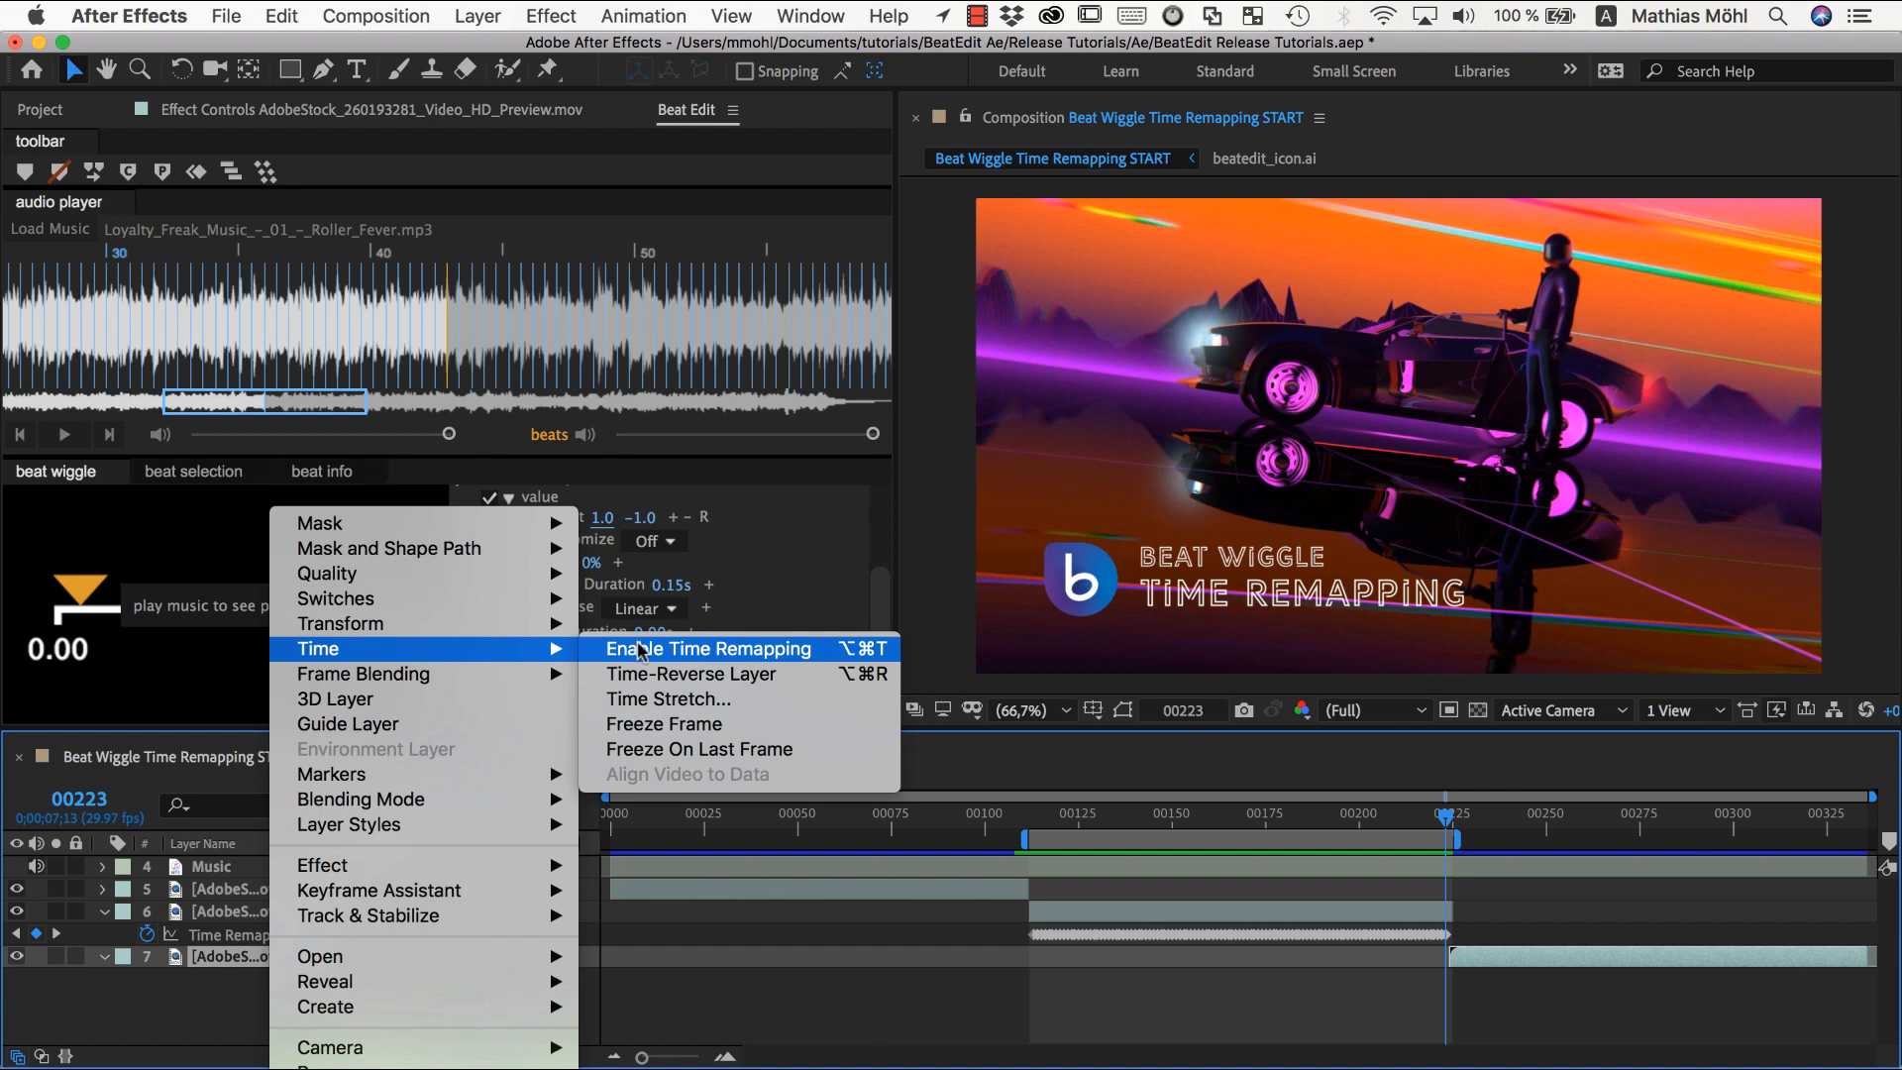
left_click(709, 650)
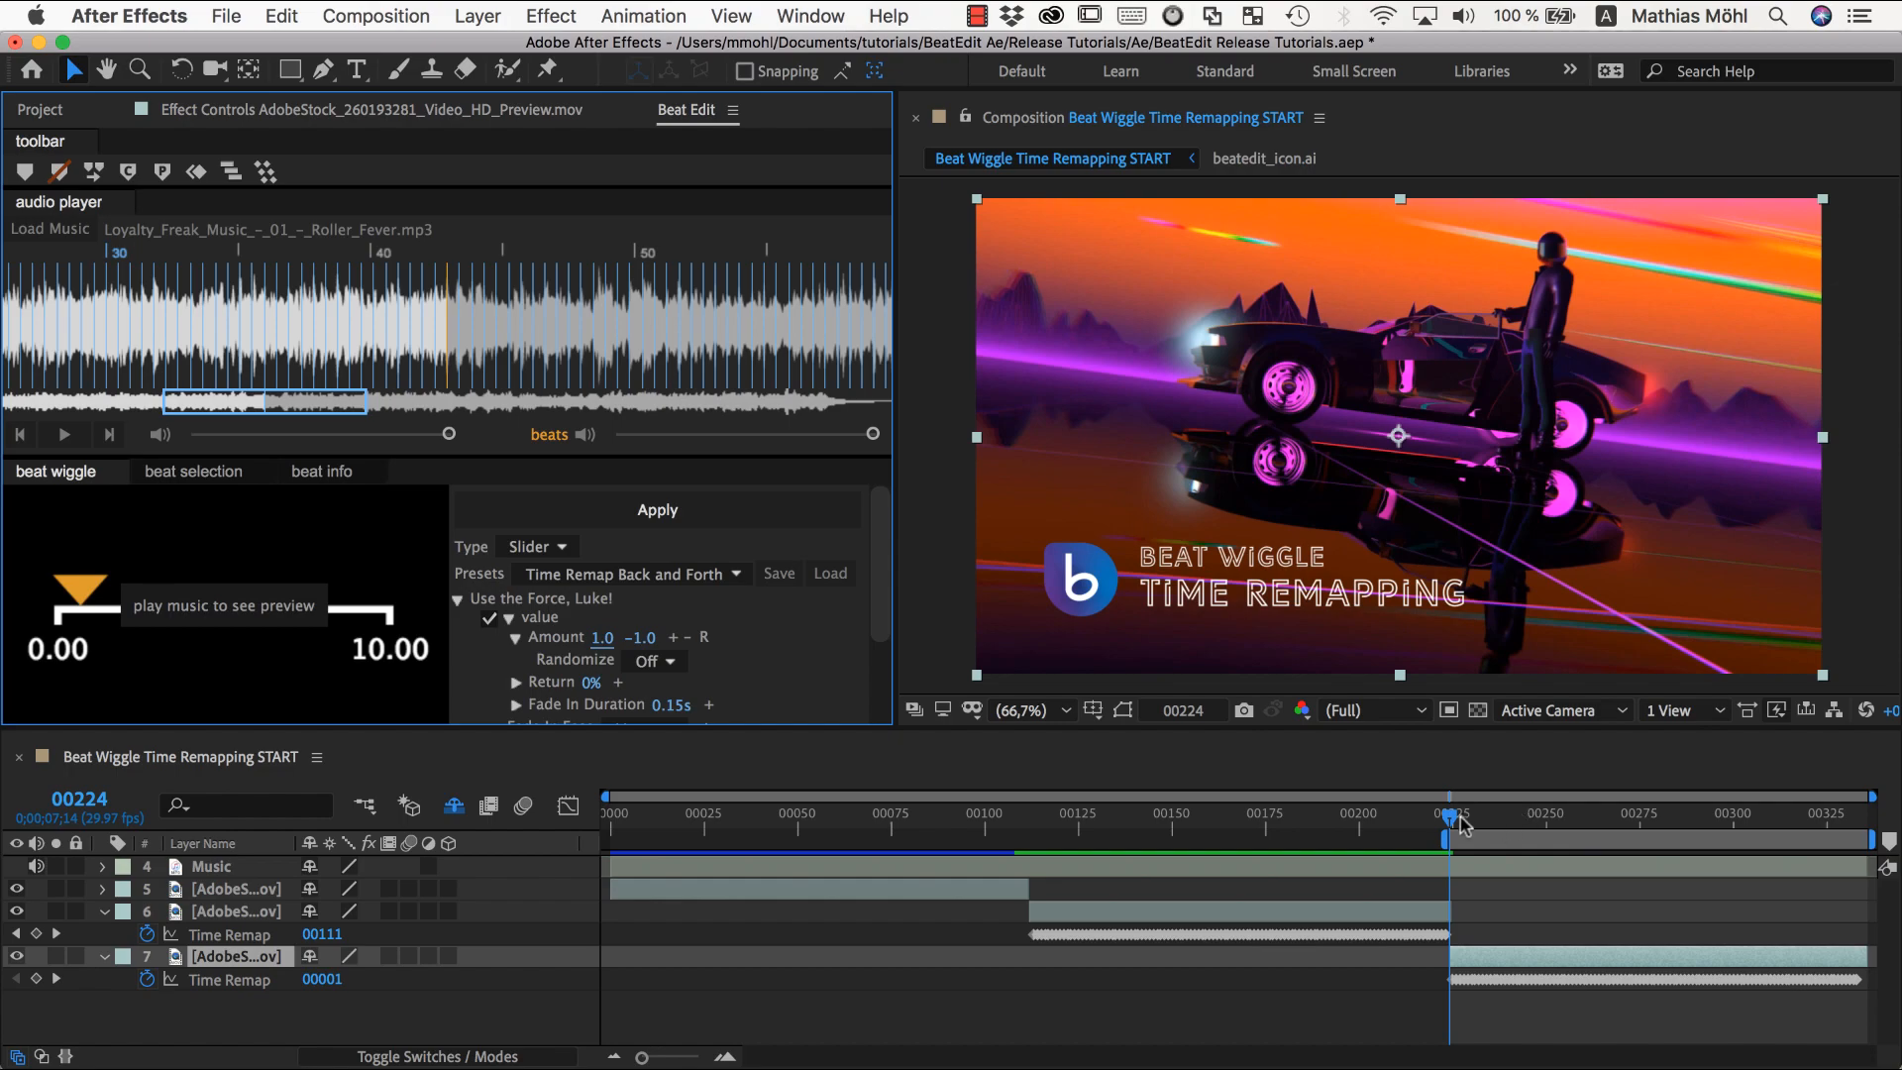
Scrub the time indicator into layer 7 to preview its abstract tunnel footage.
left_click_drag(1446, 824, 1456, 824)
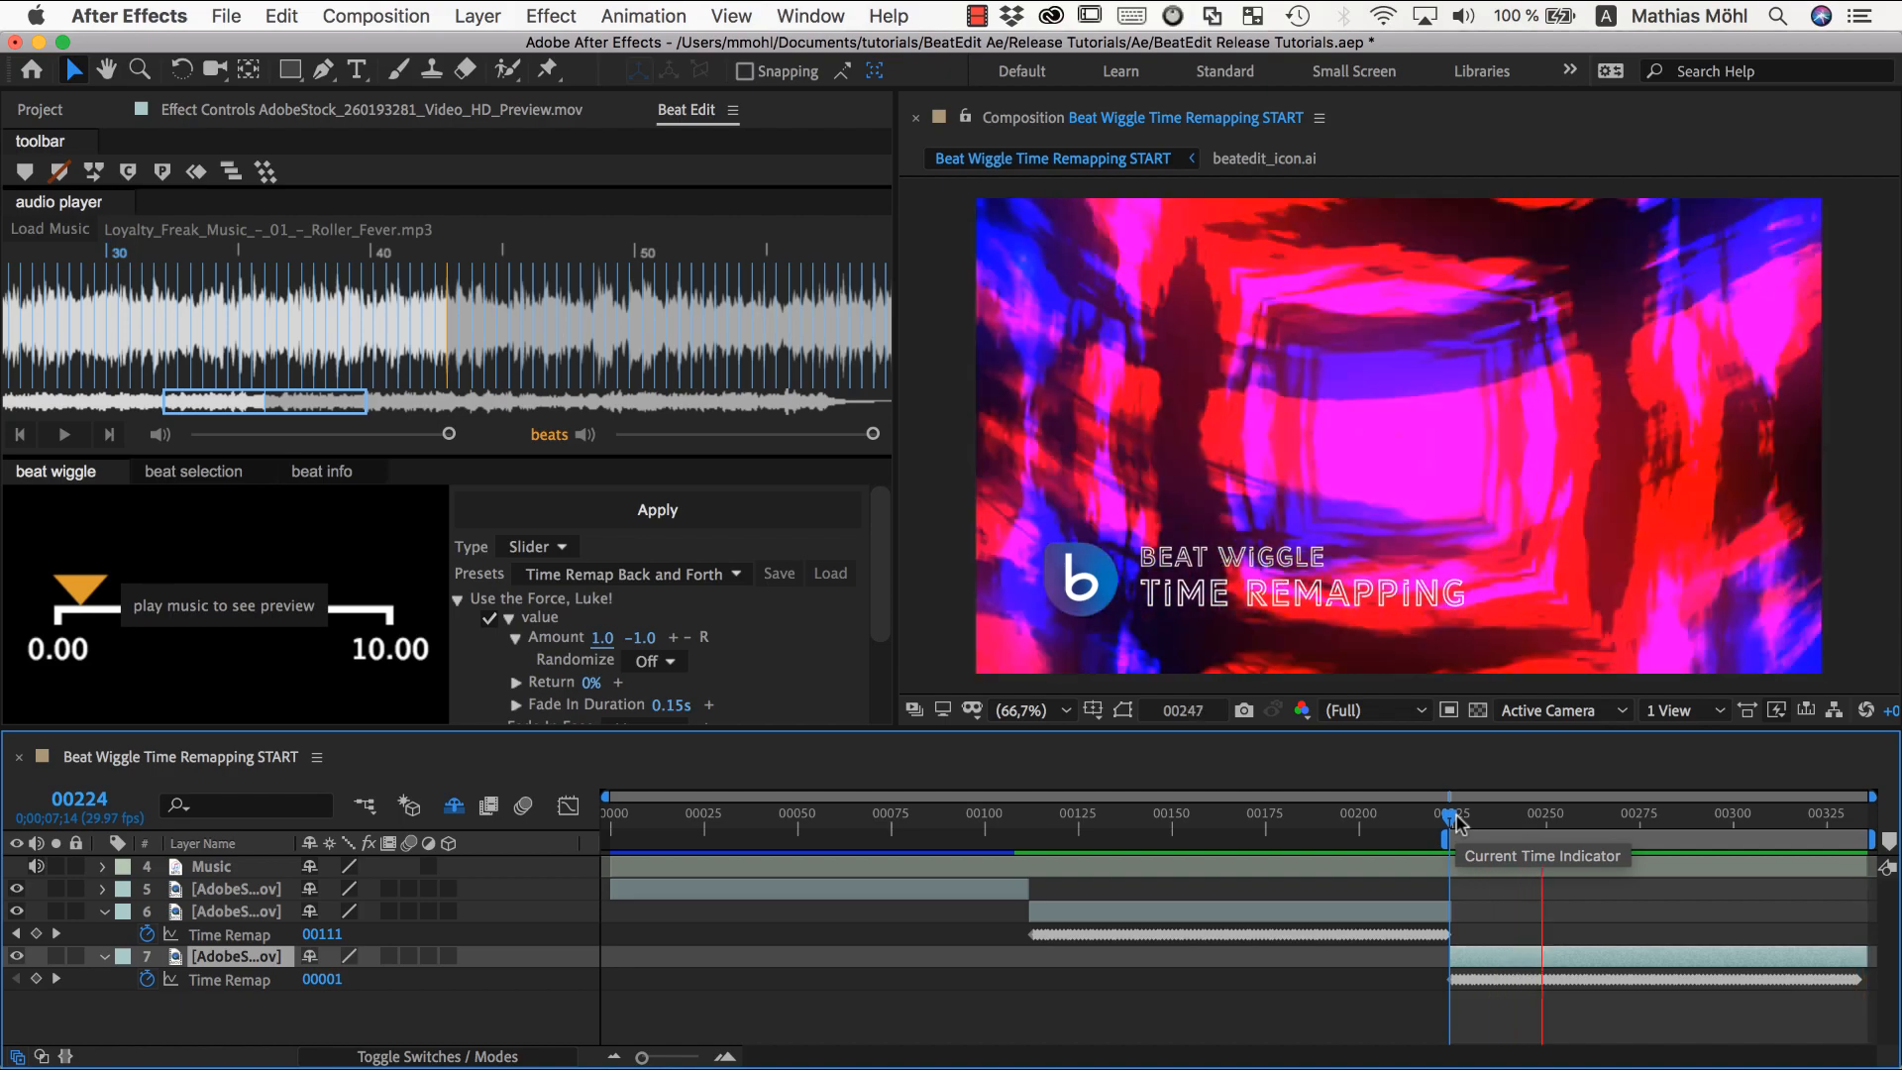
left_click_drag(1450, 812, 1450, 812)
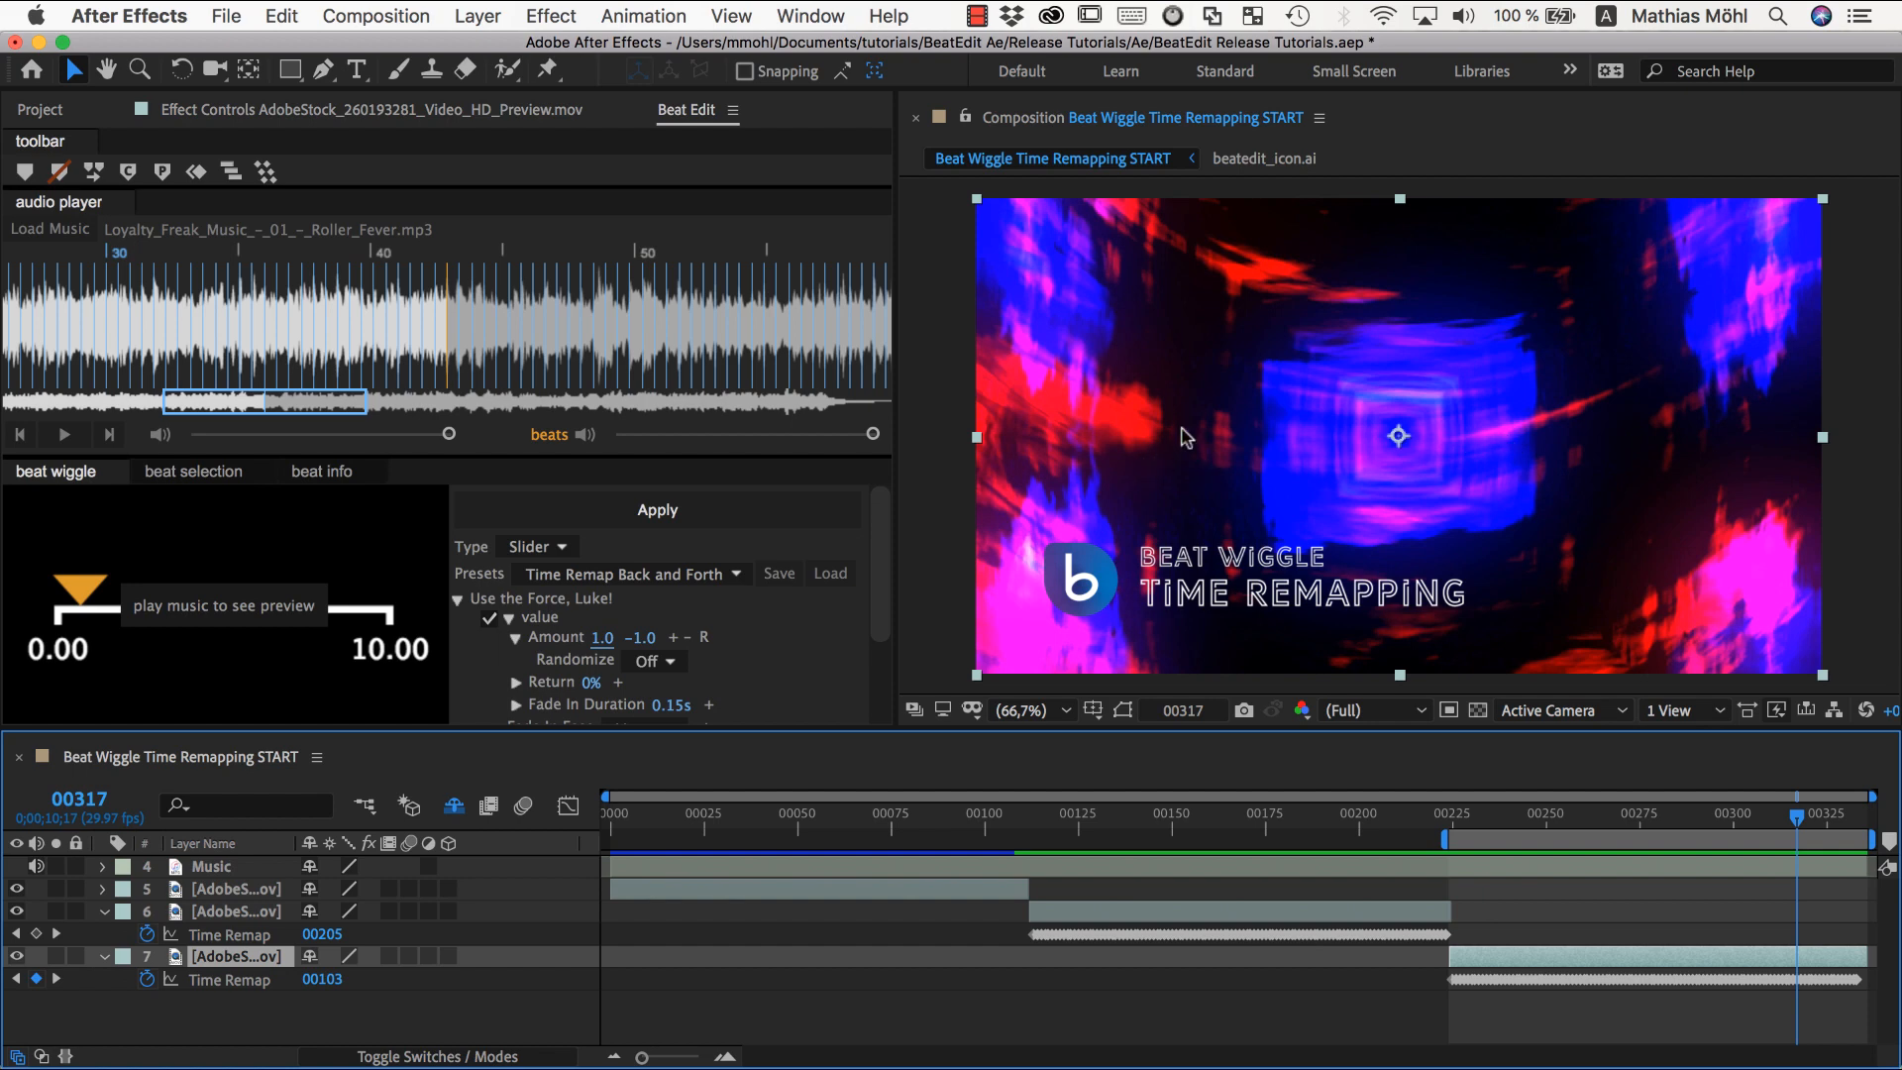
mouse_move(1129, 438)
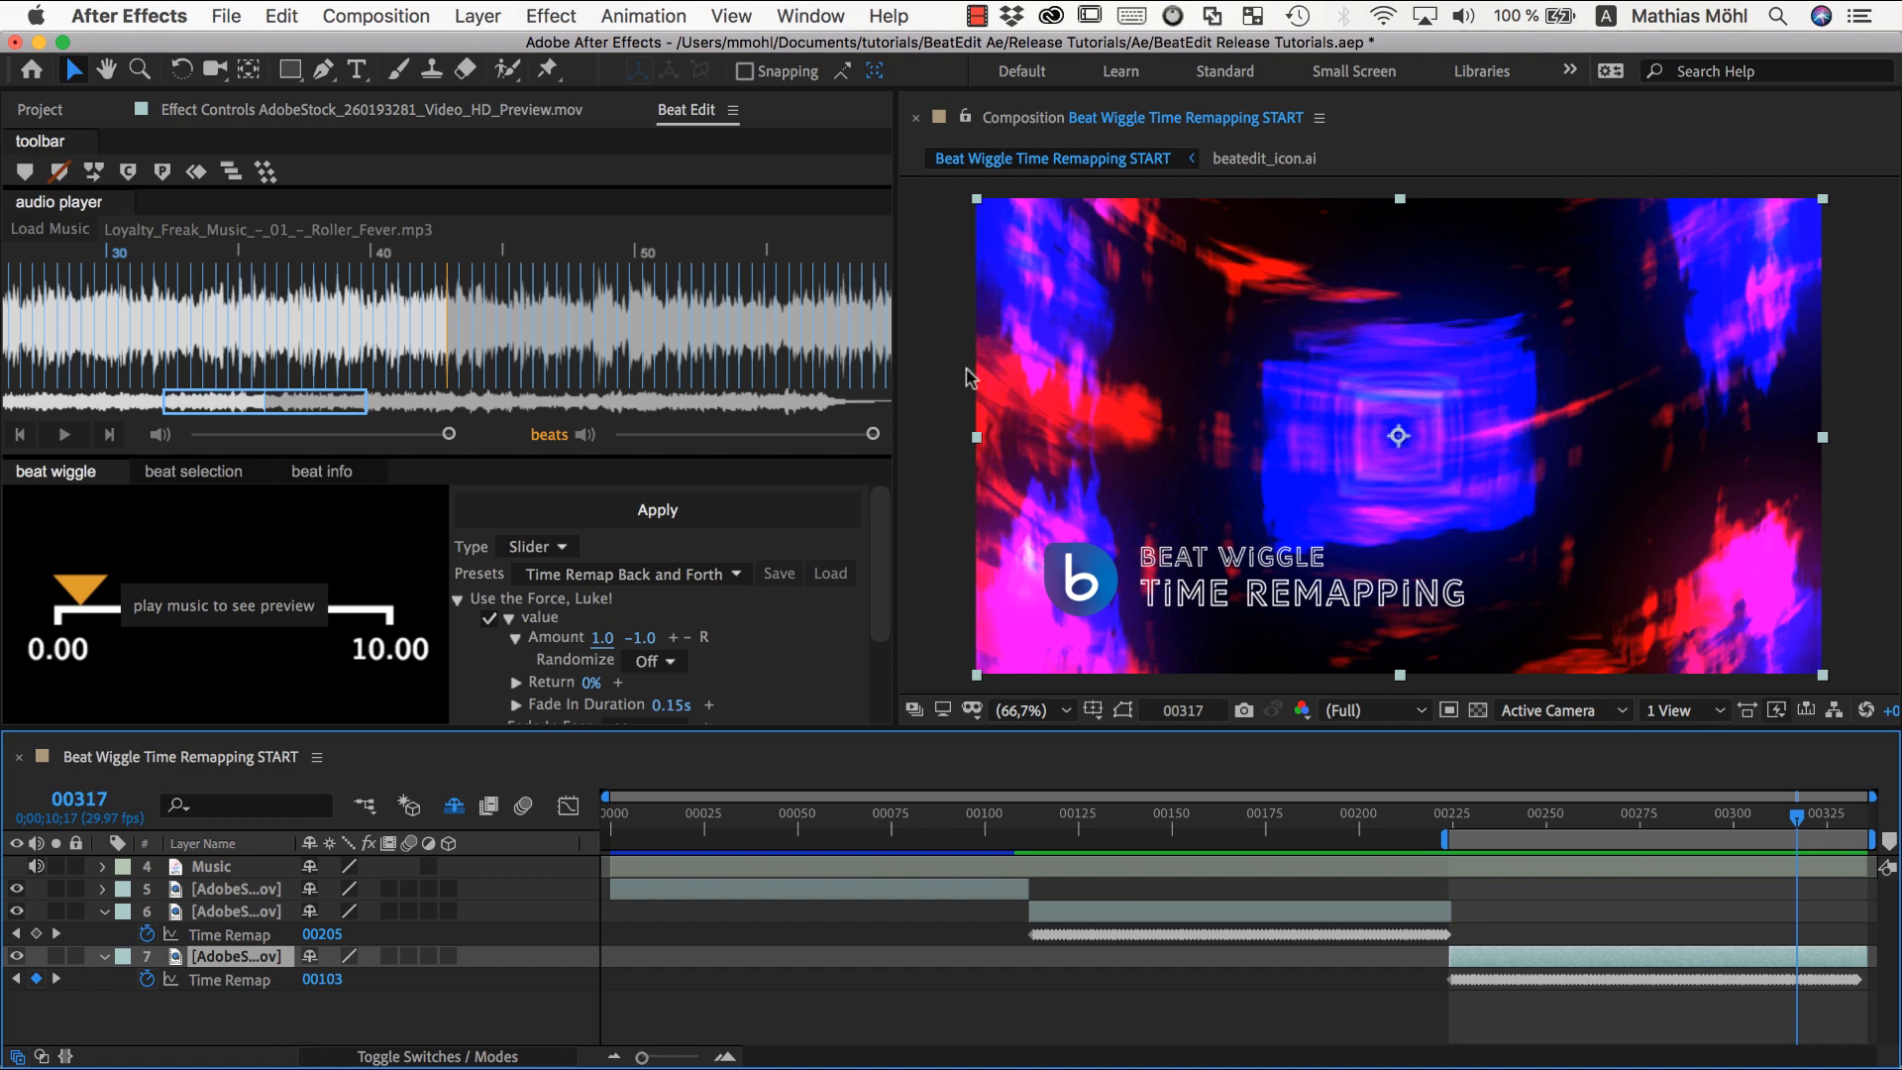
mouse_move(1456, 846)
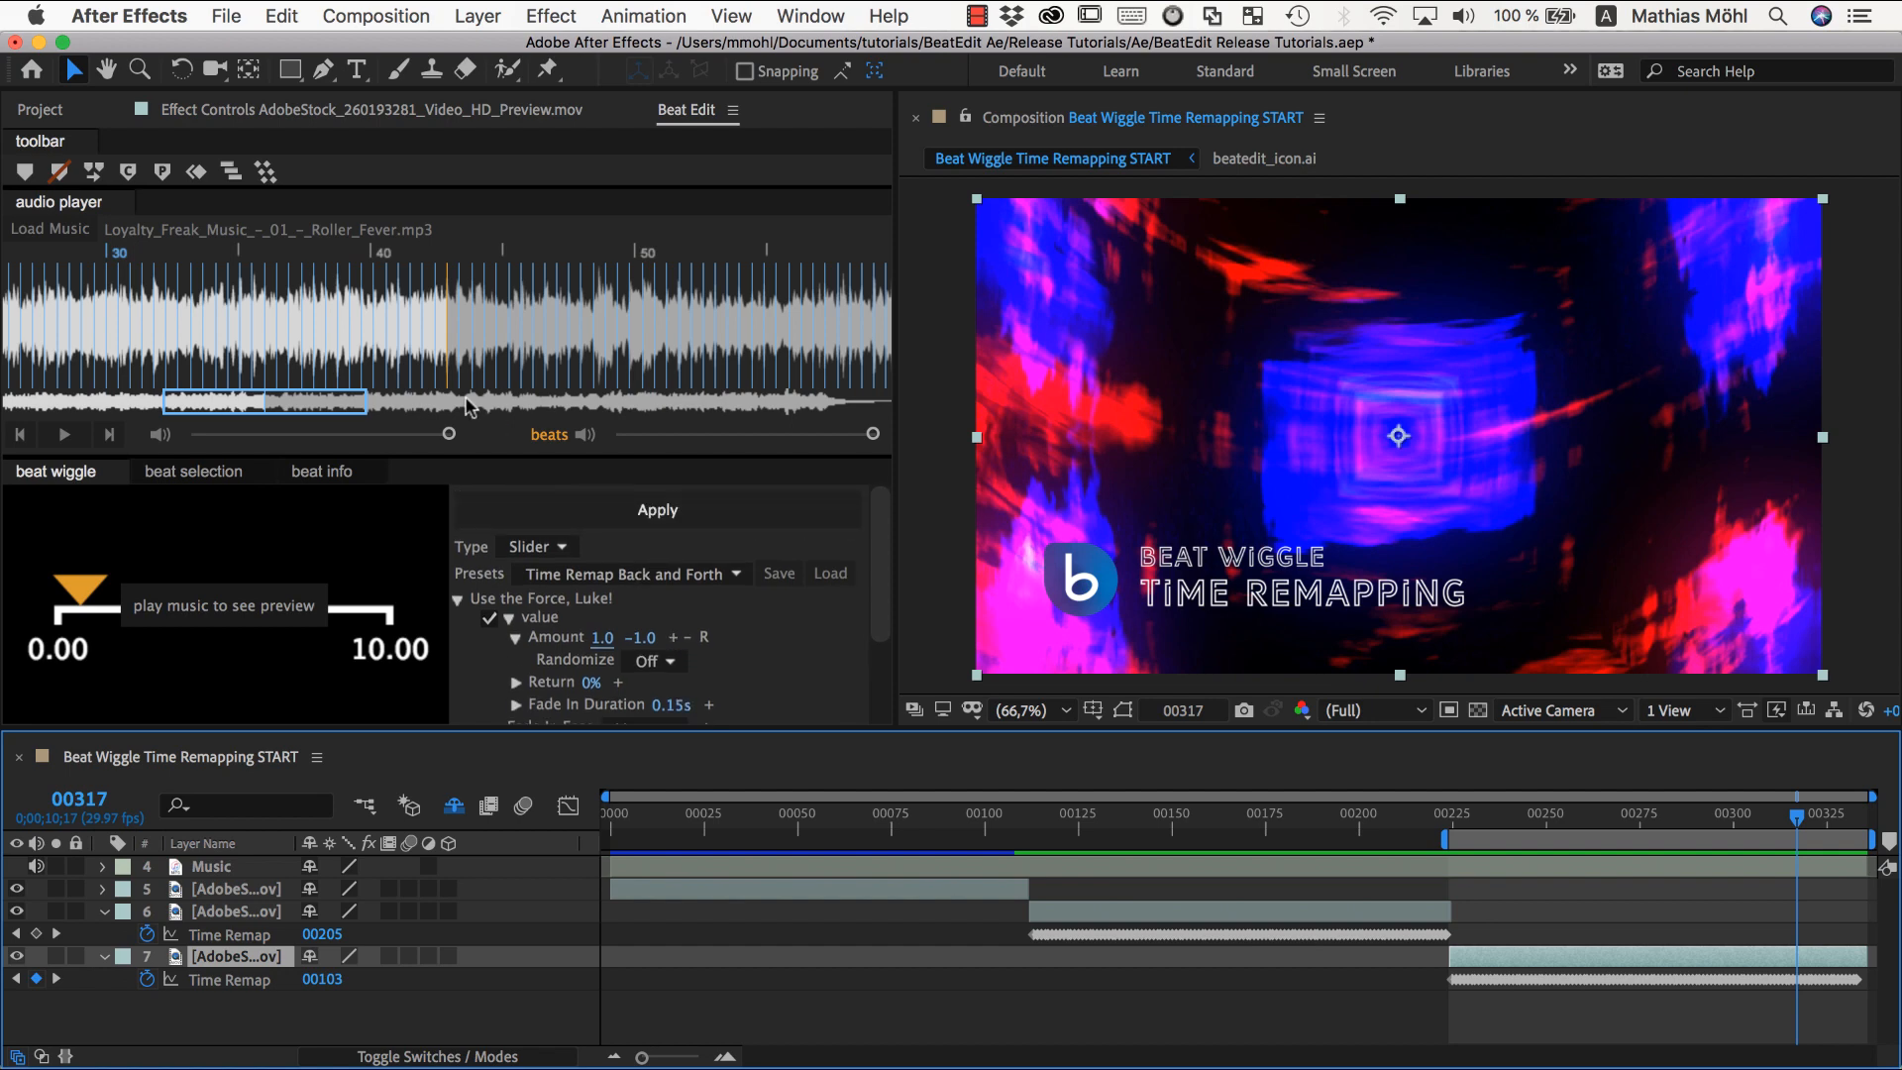
mouse_move(299, 340)
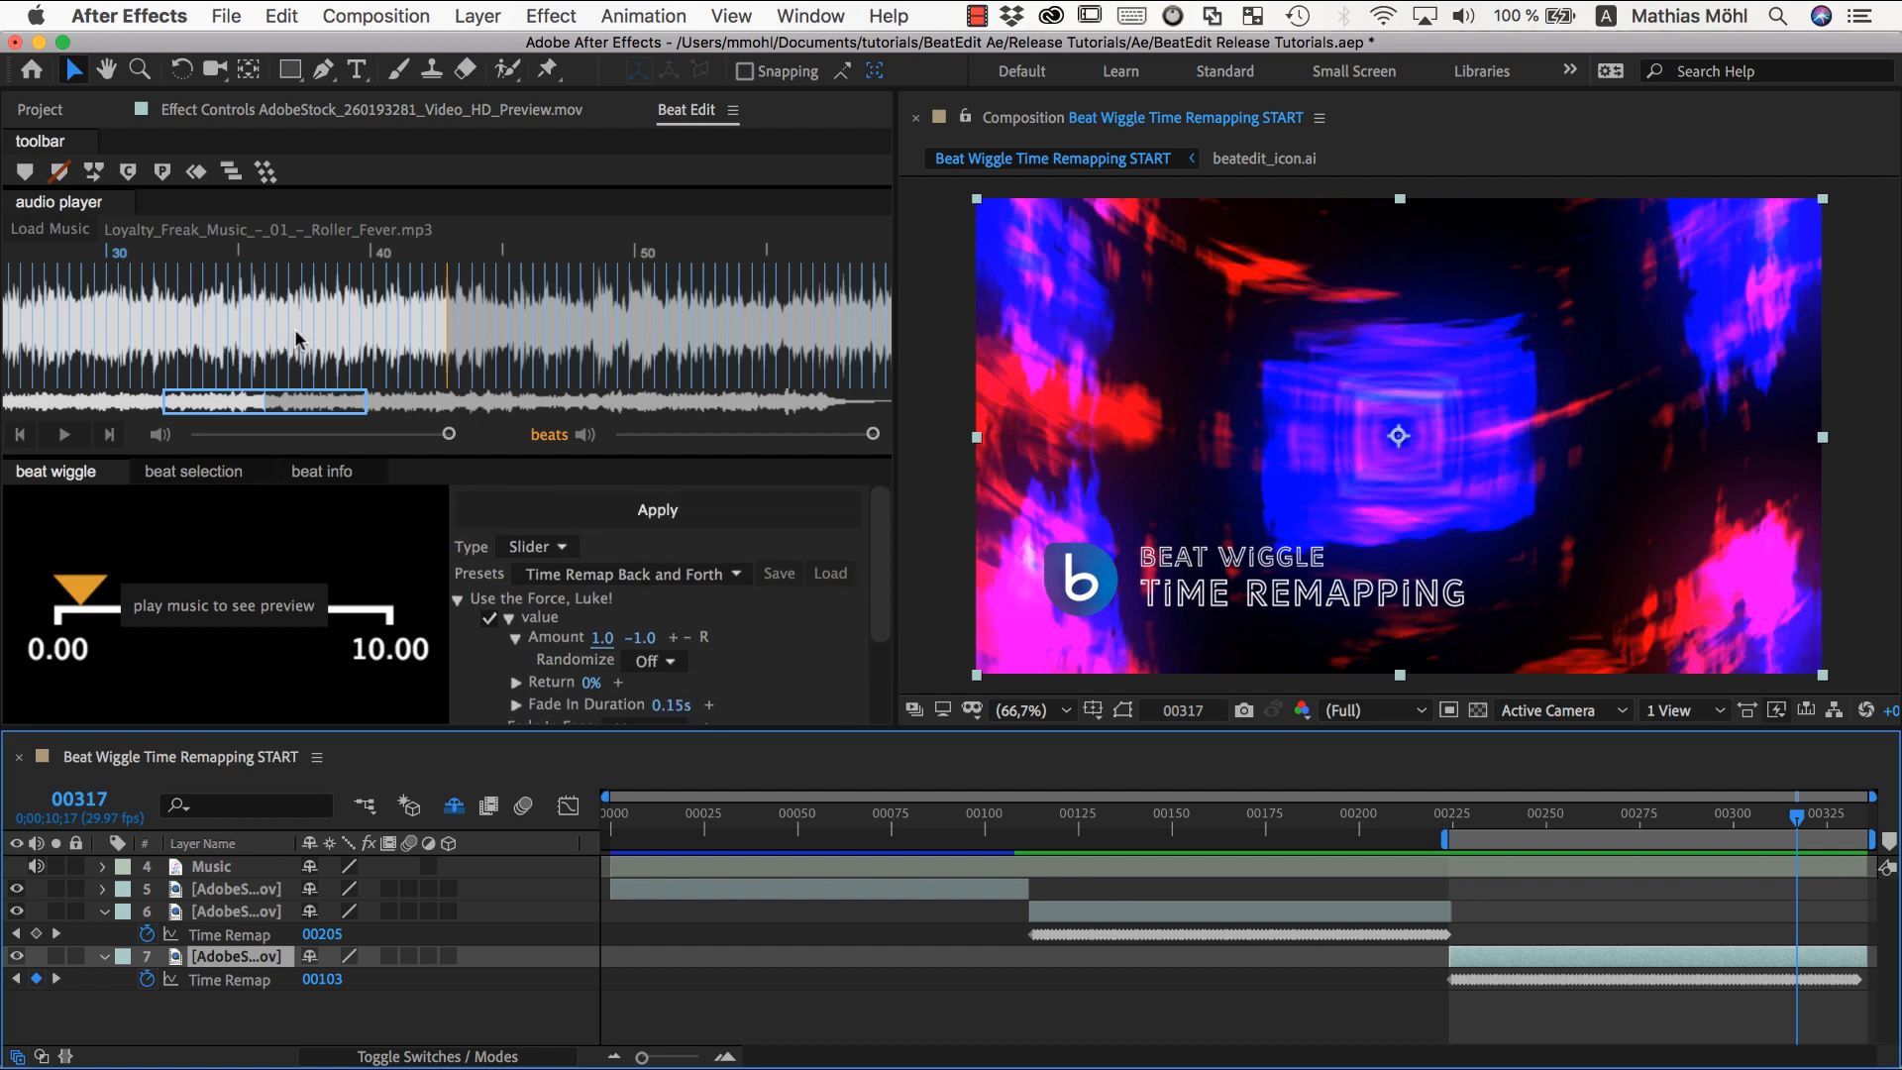
In Beat Selection, enable extra markers and raise their amount to about halfway, then play.
left_click(192, 471)
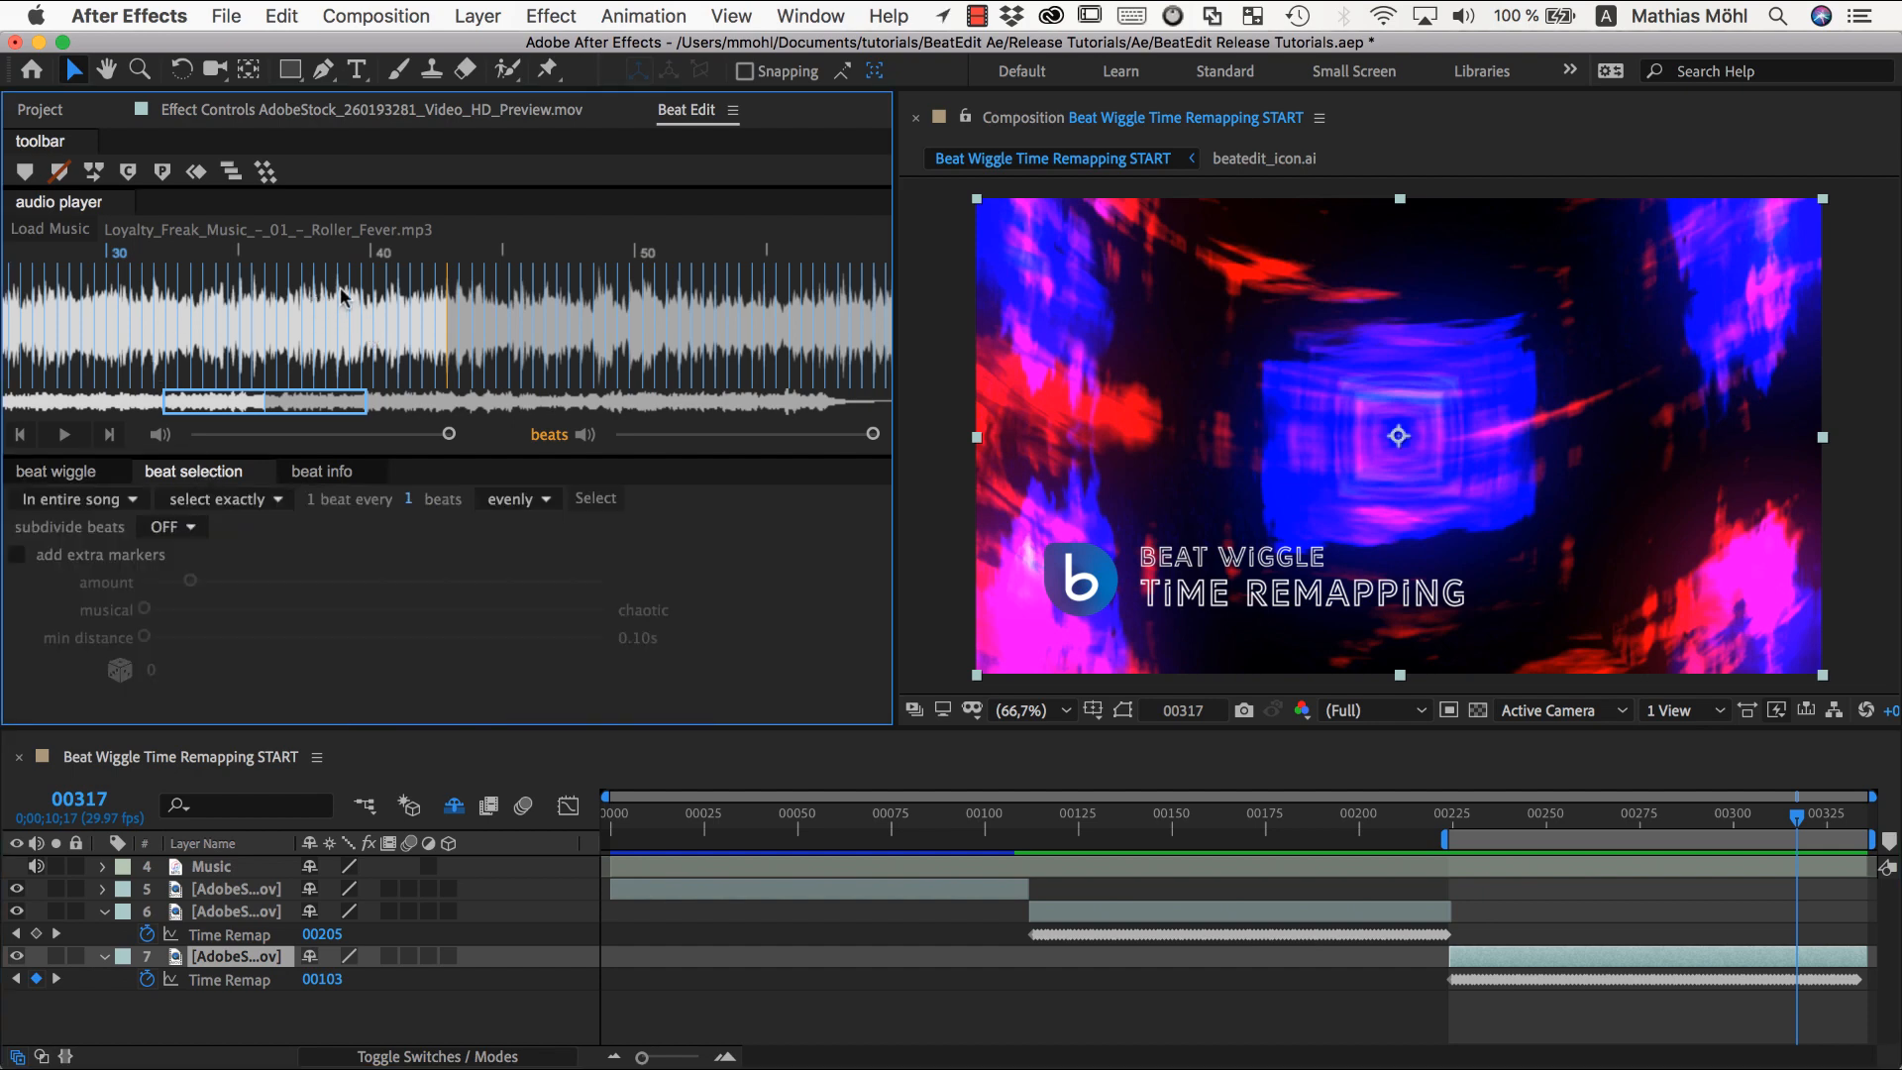
mouse_move(273, 376)
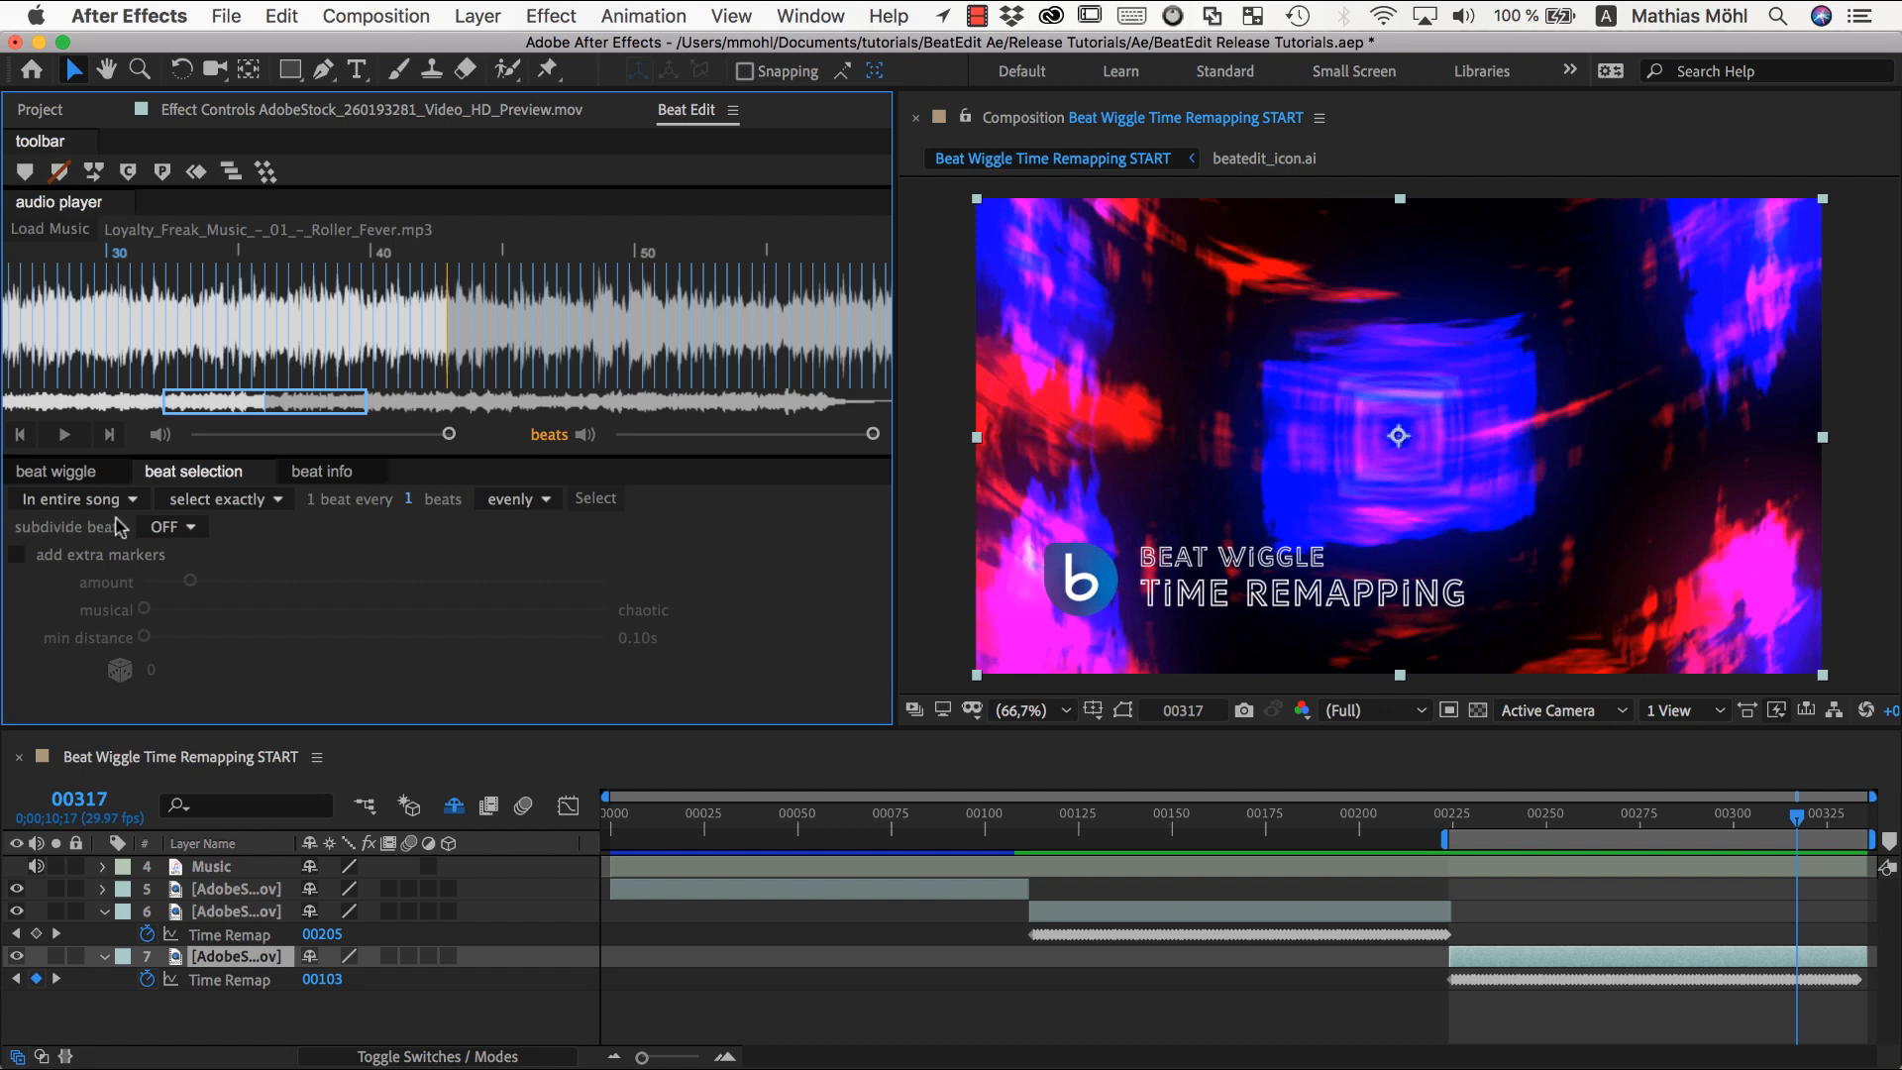
left_click(17, 555)
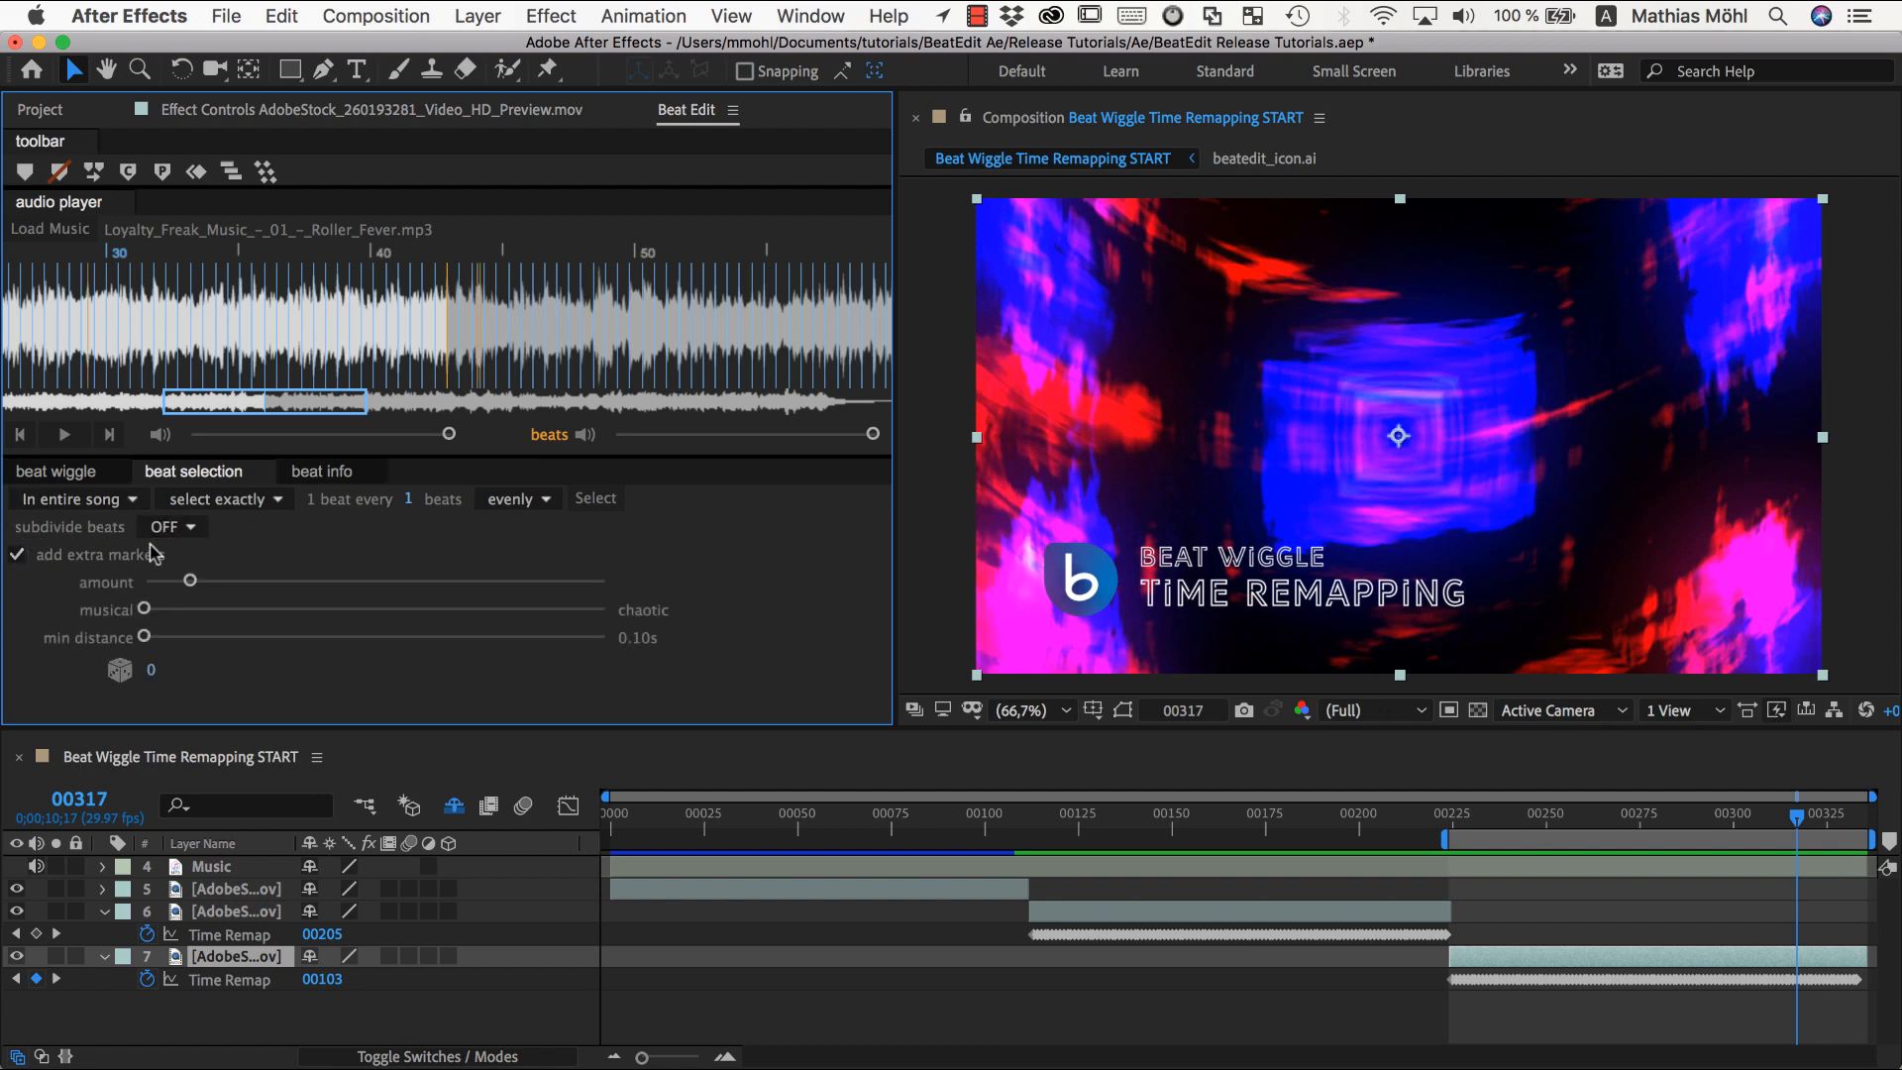
left_click_drag(188, 581, 307, 580)
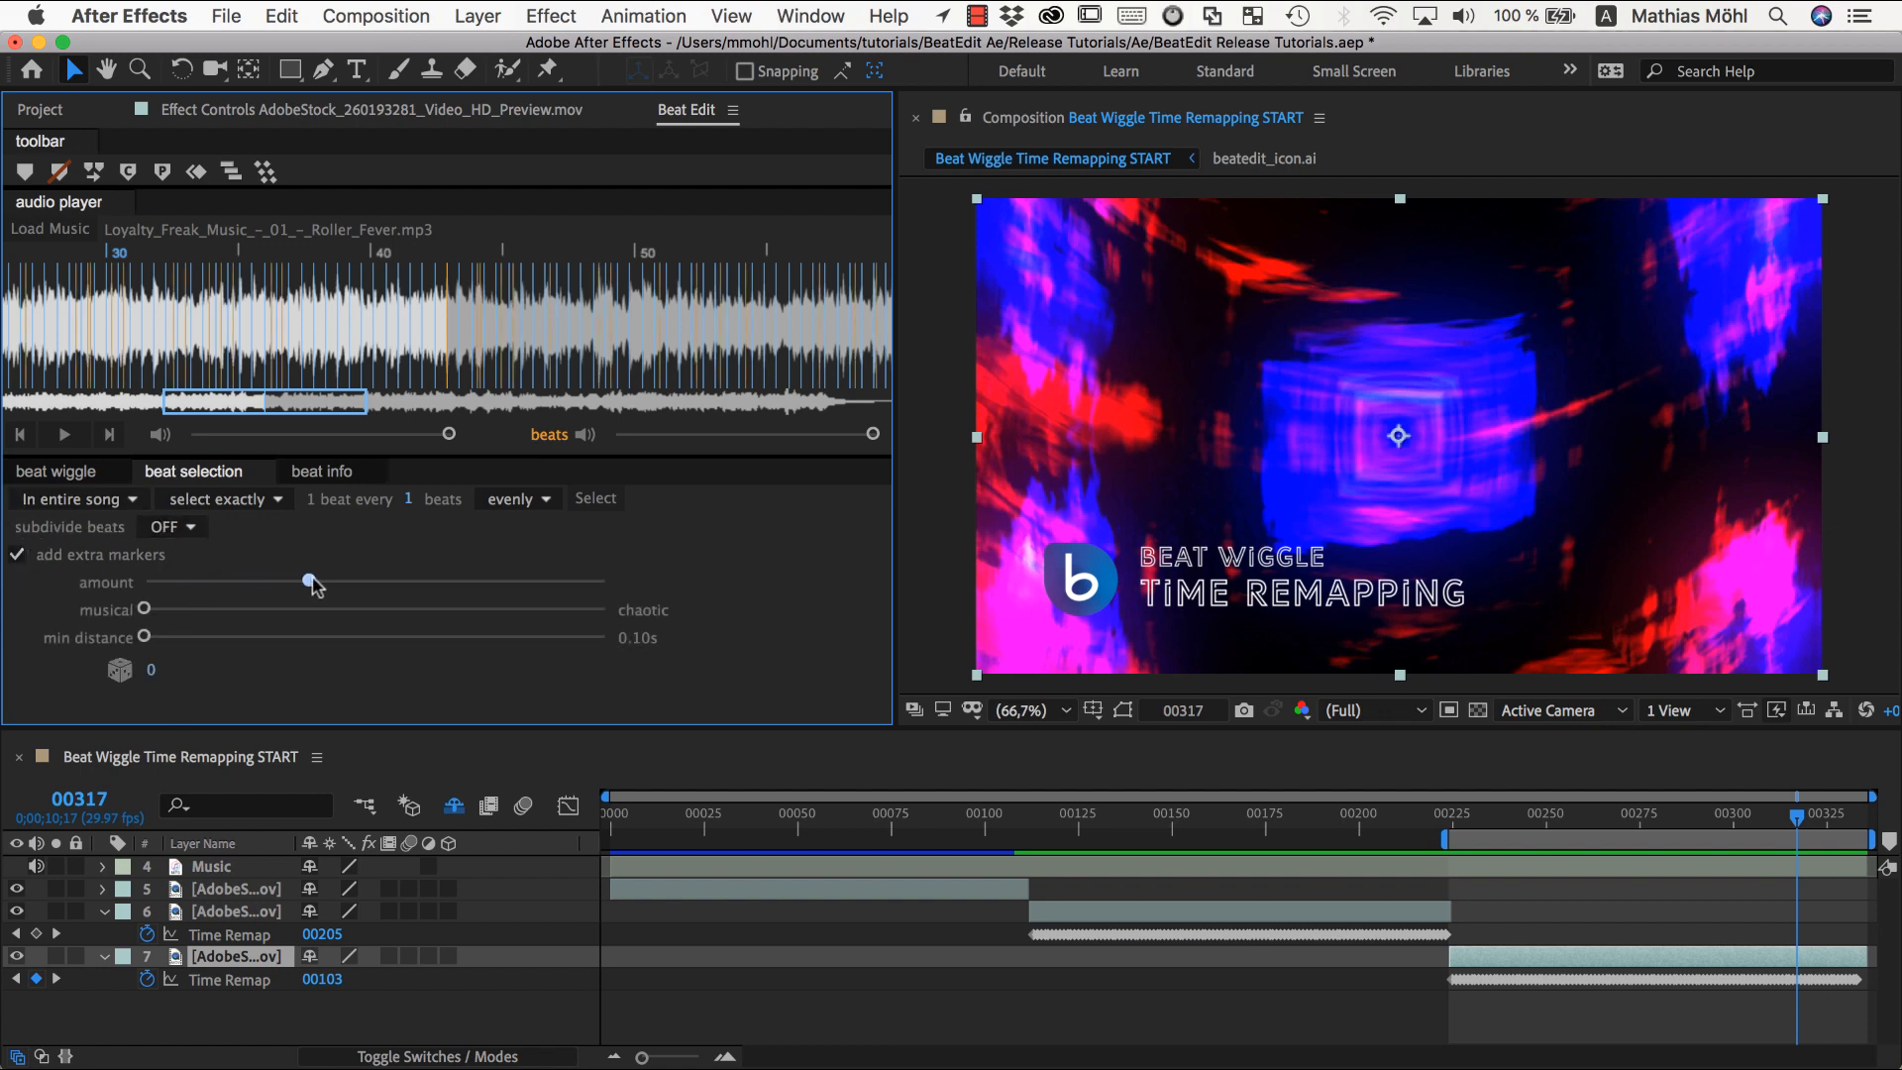
left_click_drag(307, 580, 383, 580)
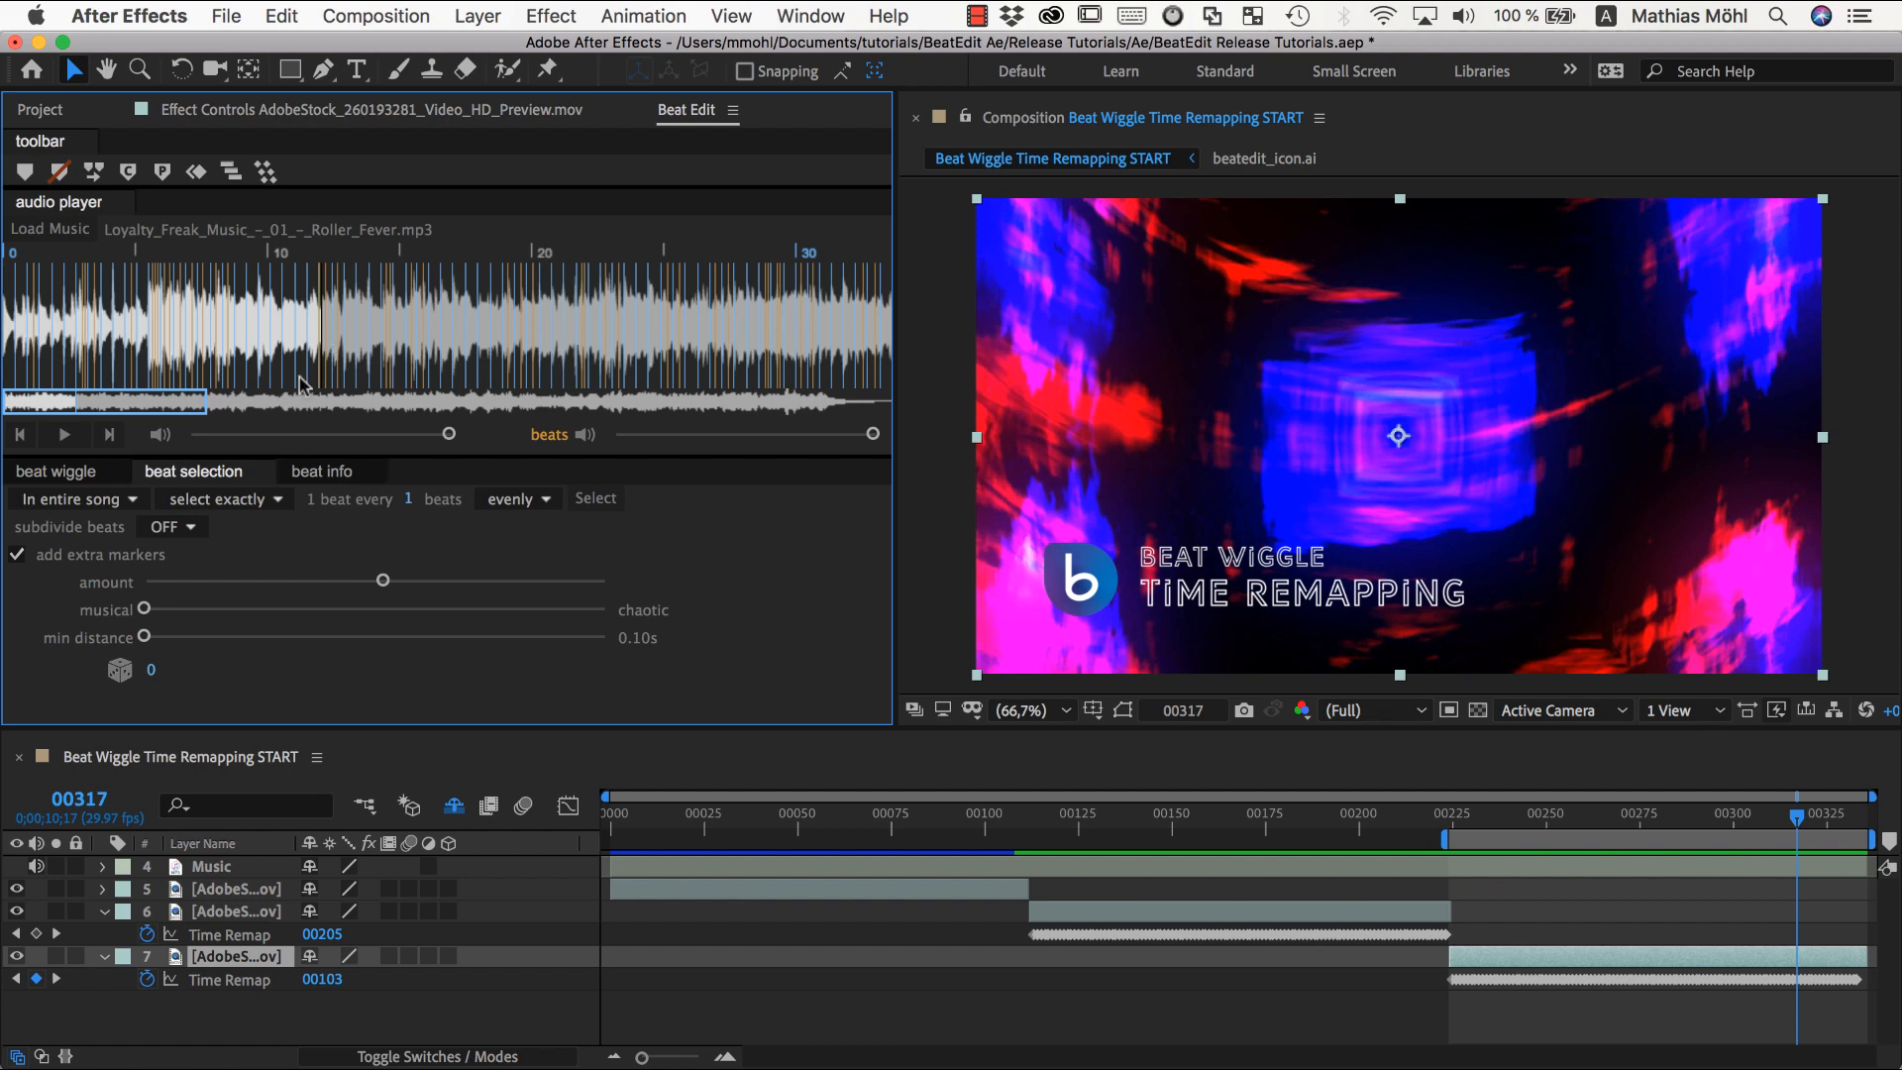
left_click(64, 434)
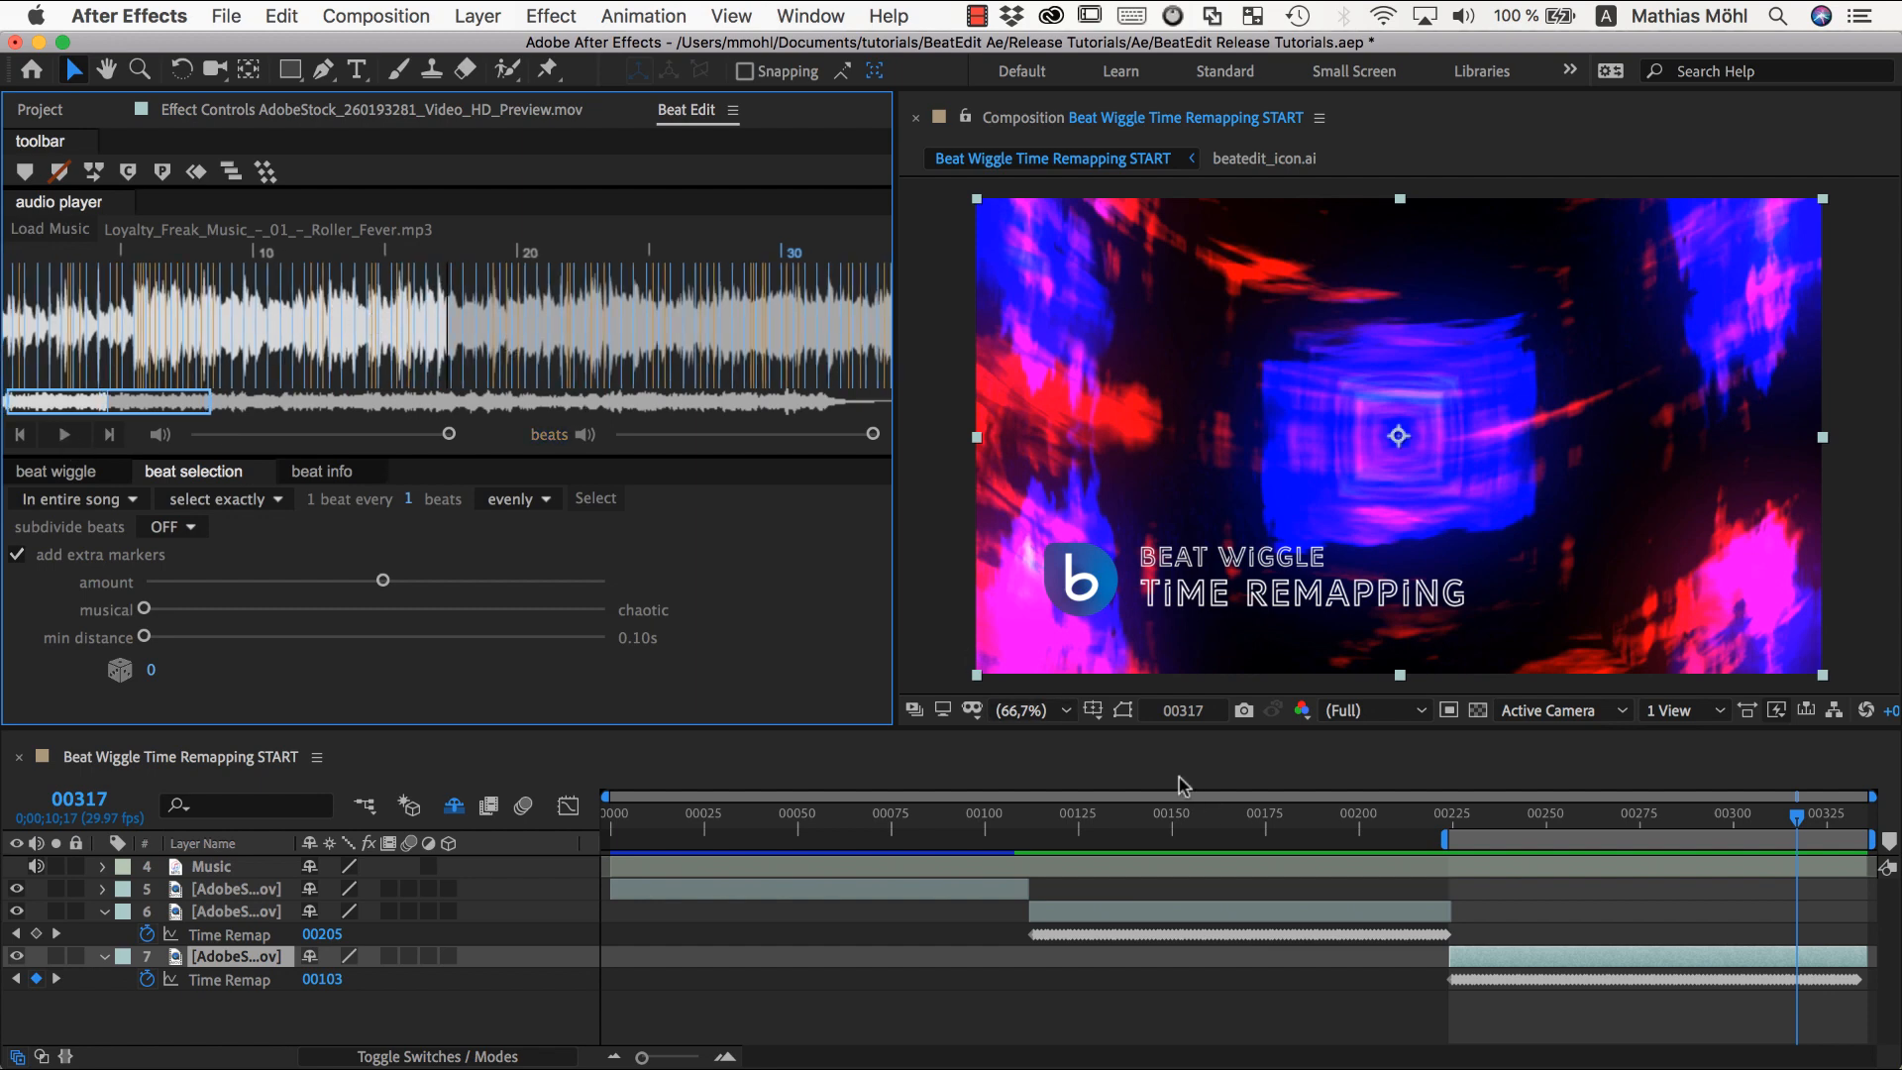
mouse_move(1509, 913)
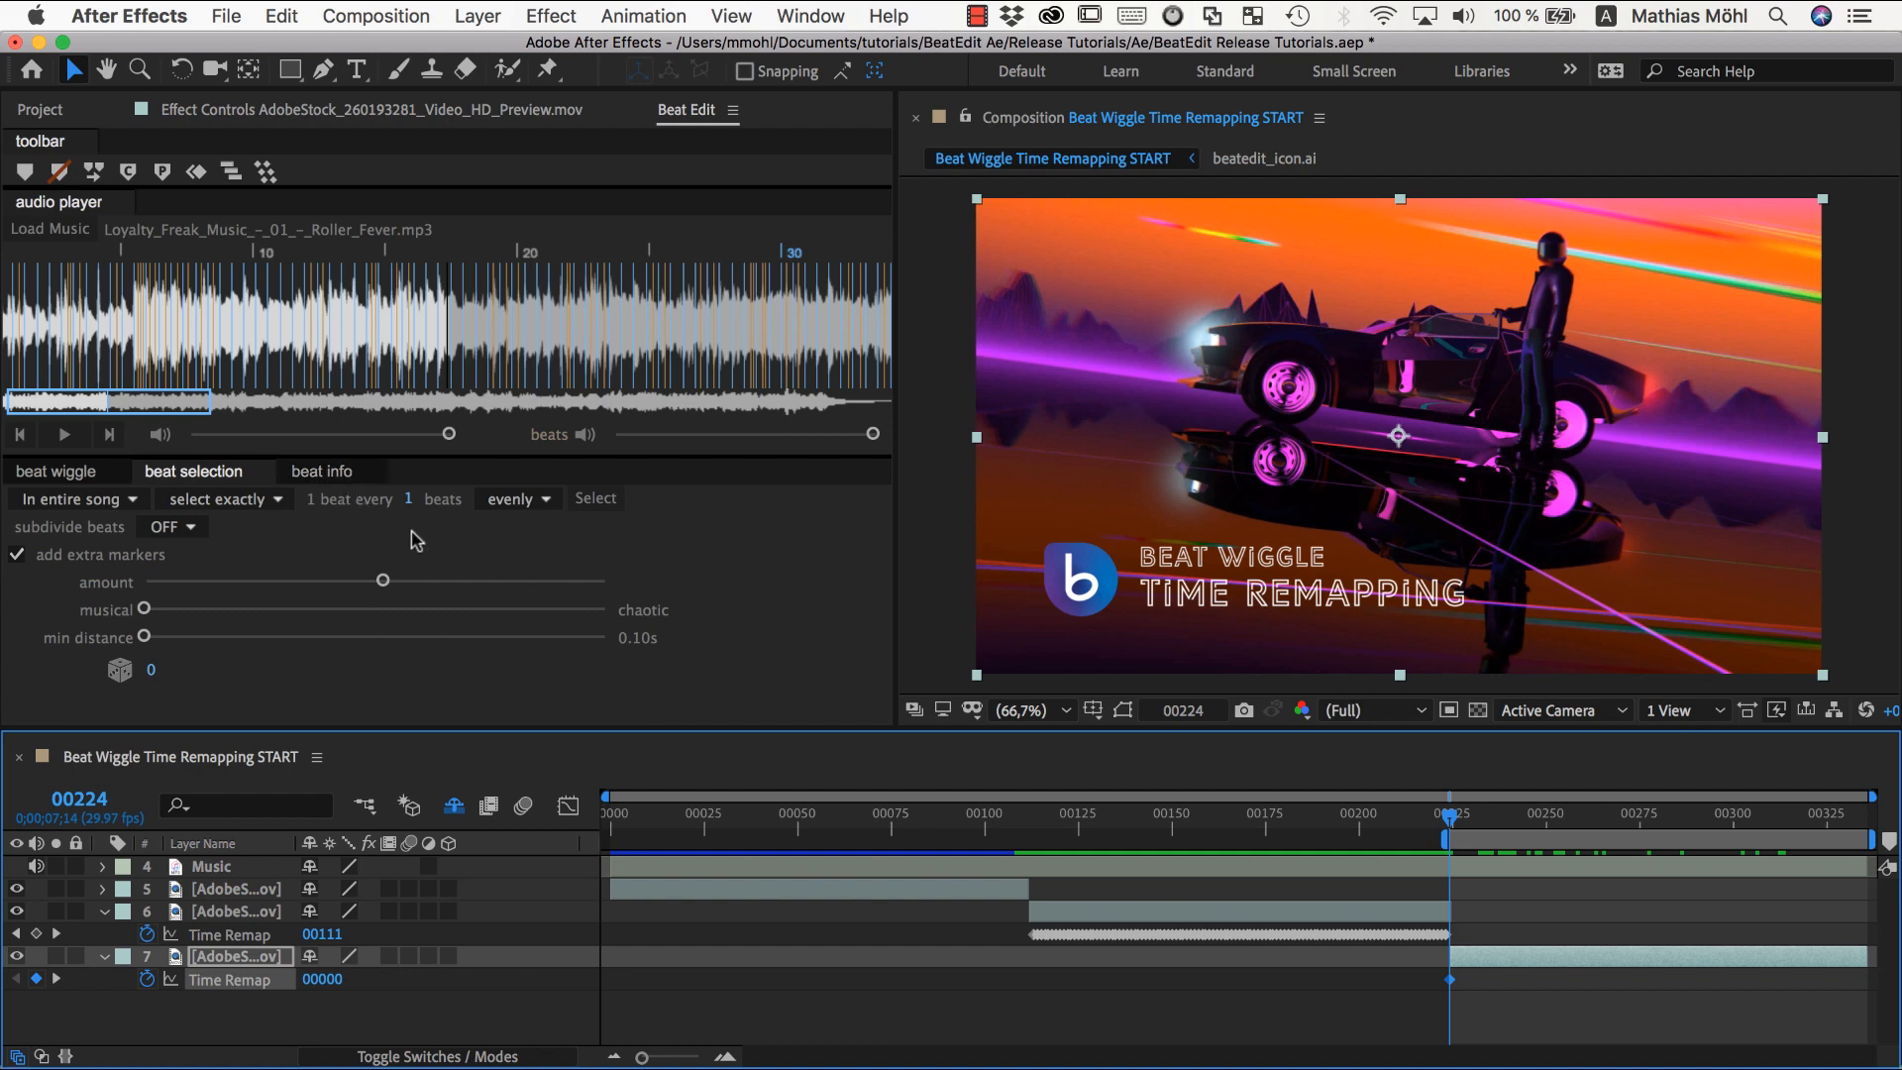
Switch to the Beat Wiggle tab for applying the Time Remap Back and Forth preset.
left_click(55, 471)
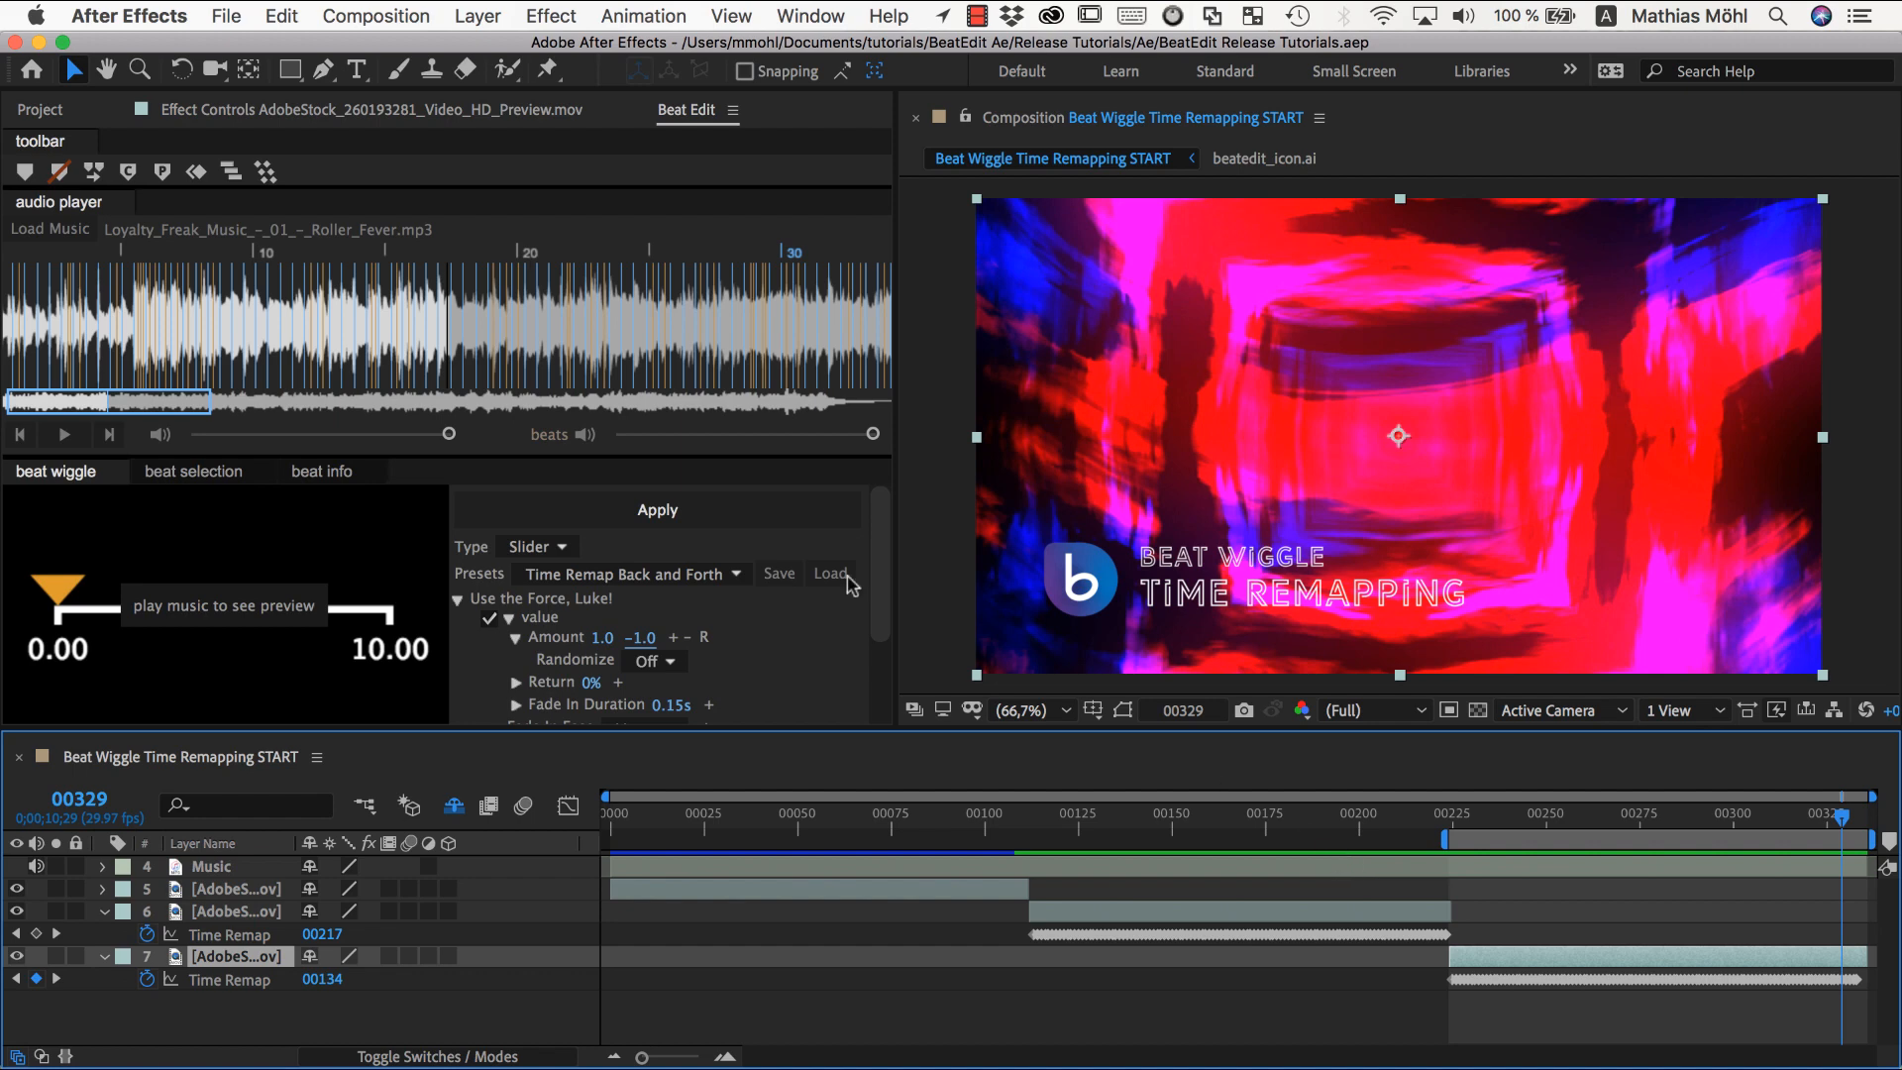
mouse_move(1501, 539)
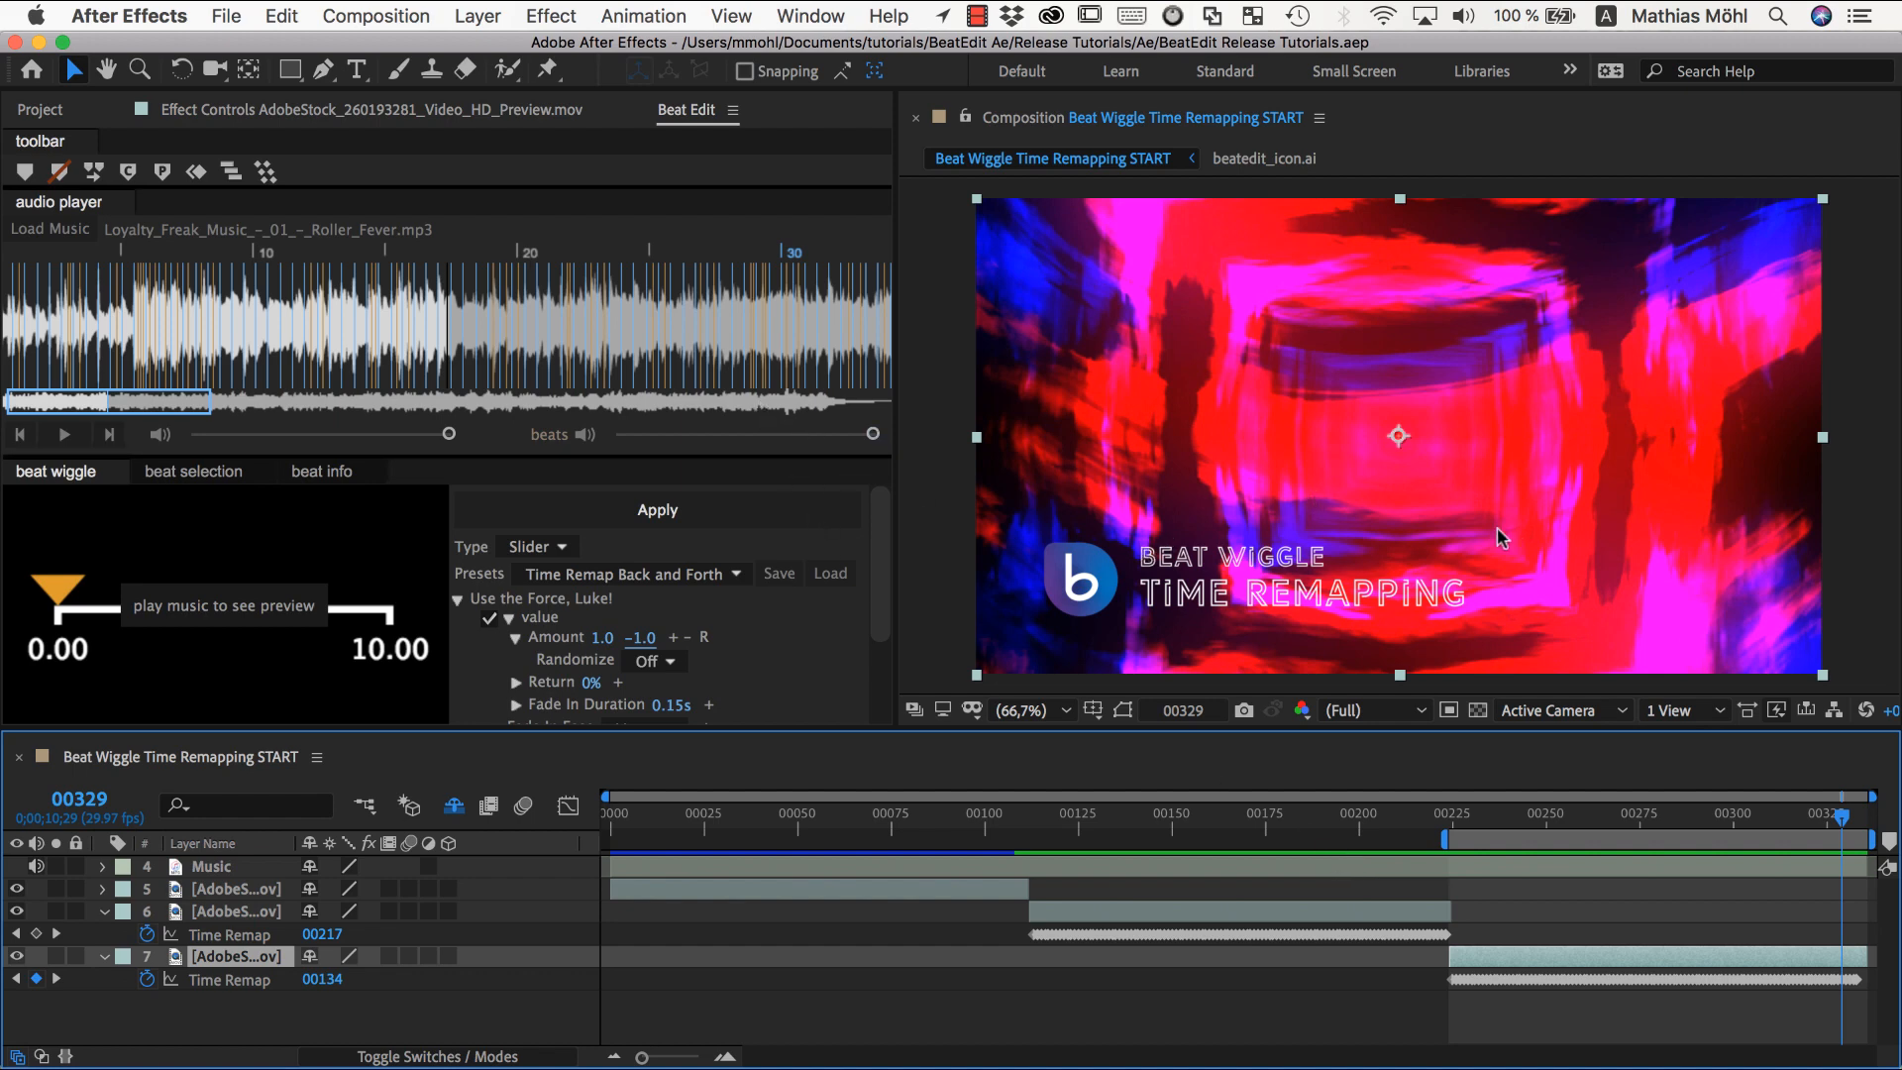
mouse_move(420, 446)
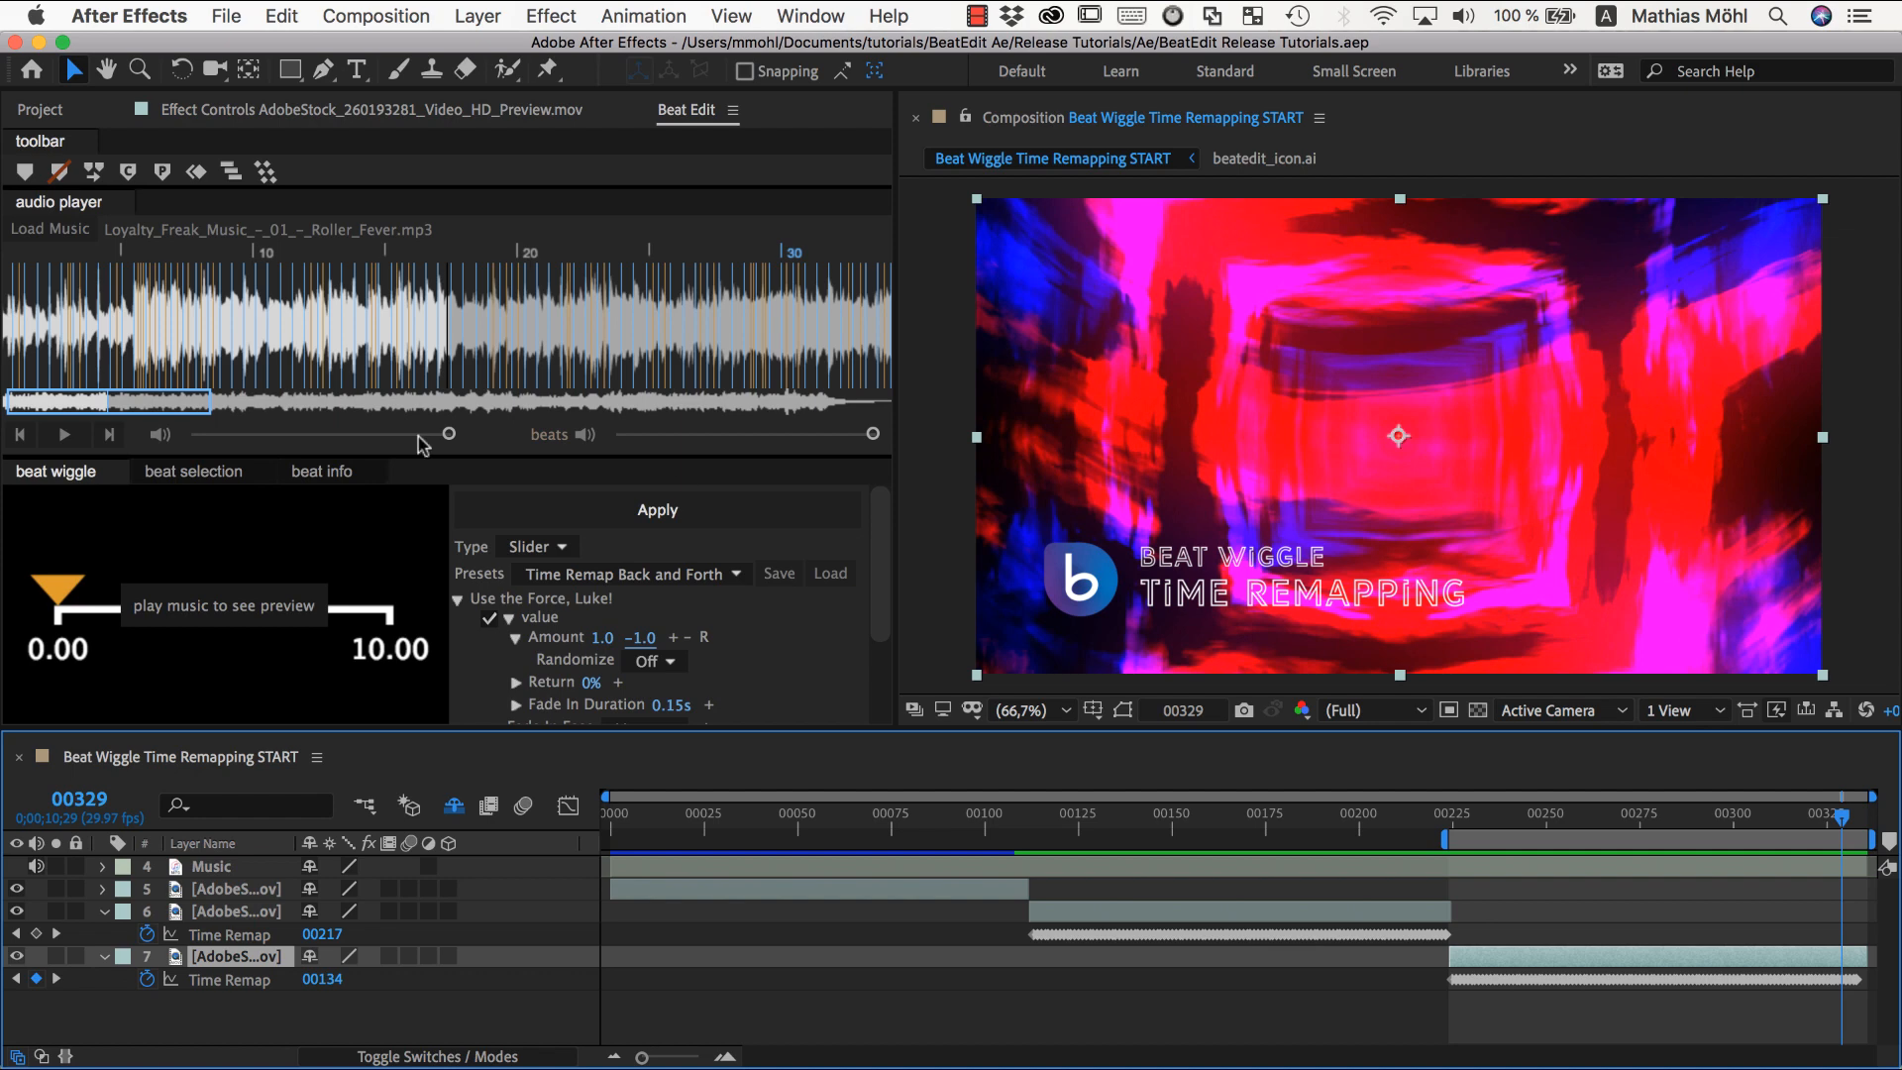
mouse_move(493, 560)
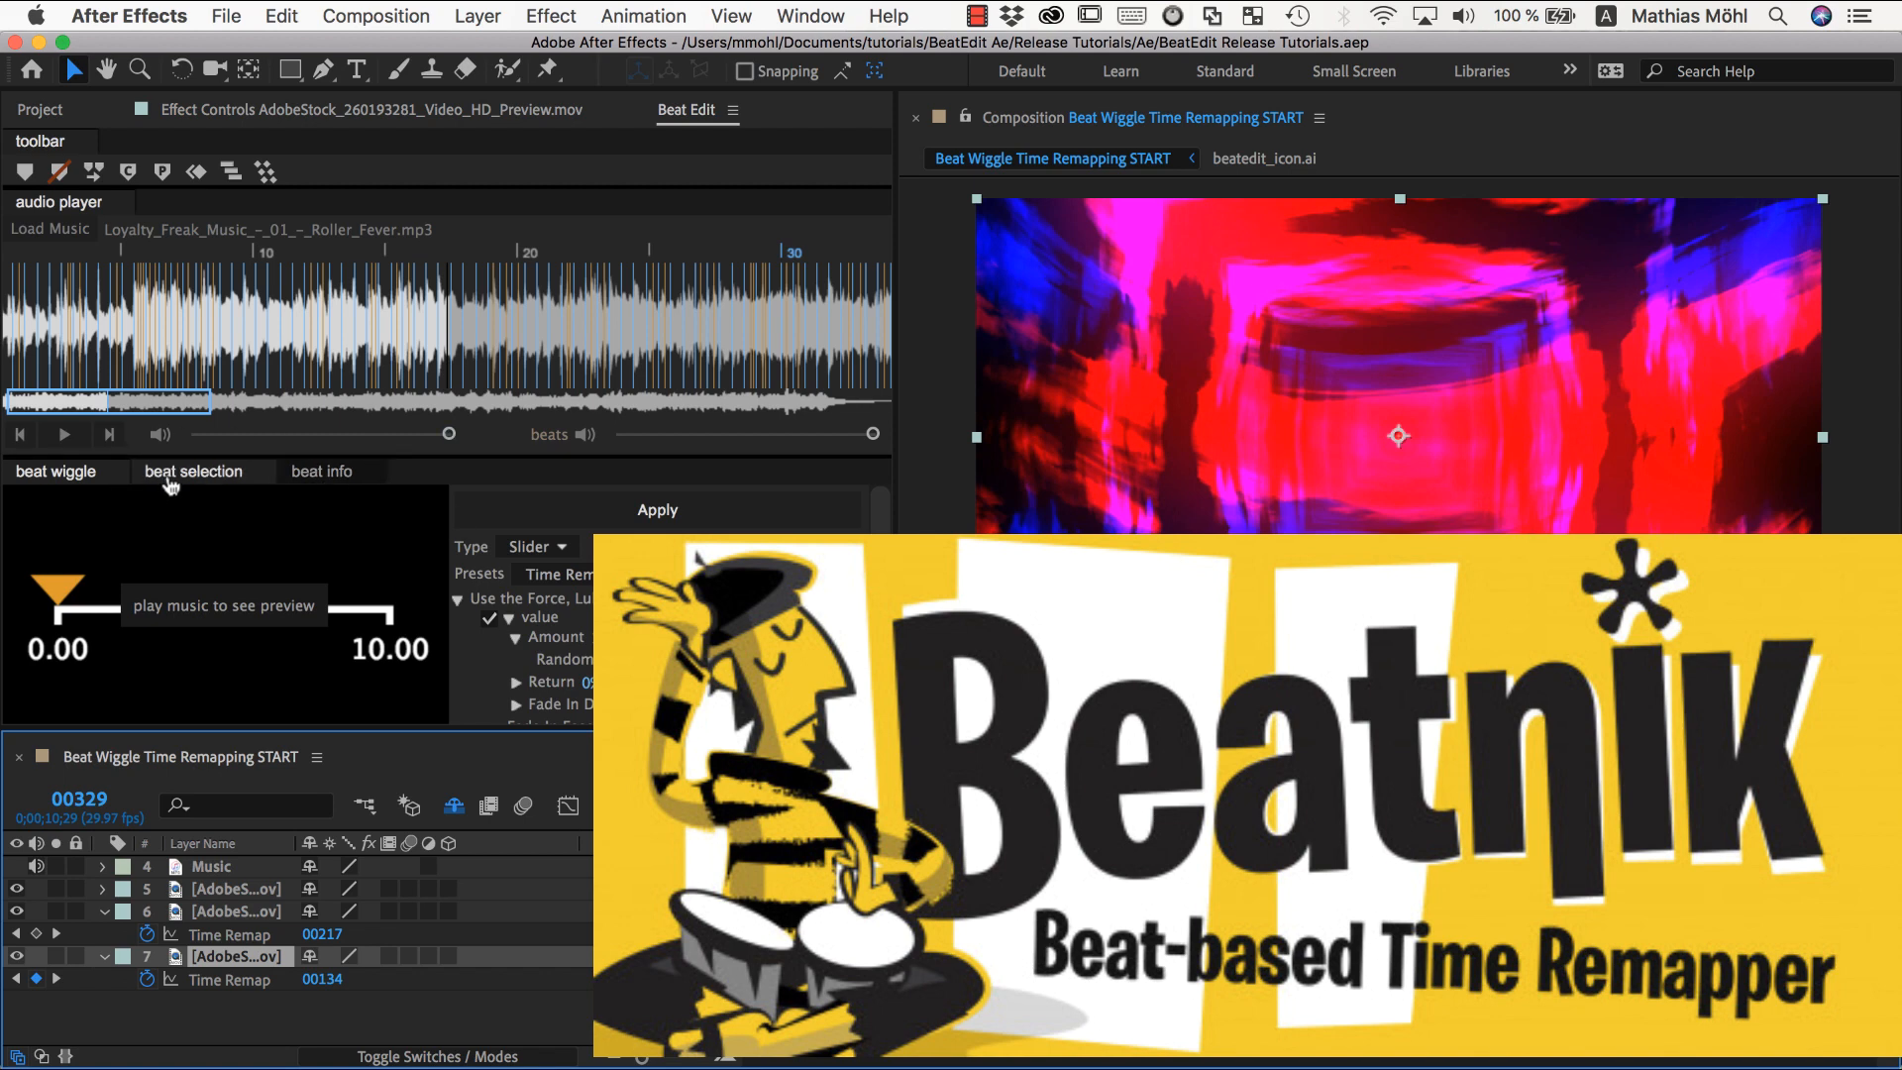
Return to the Beat Selection settings with extra markers still enabled.
left_click(194, 473)
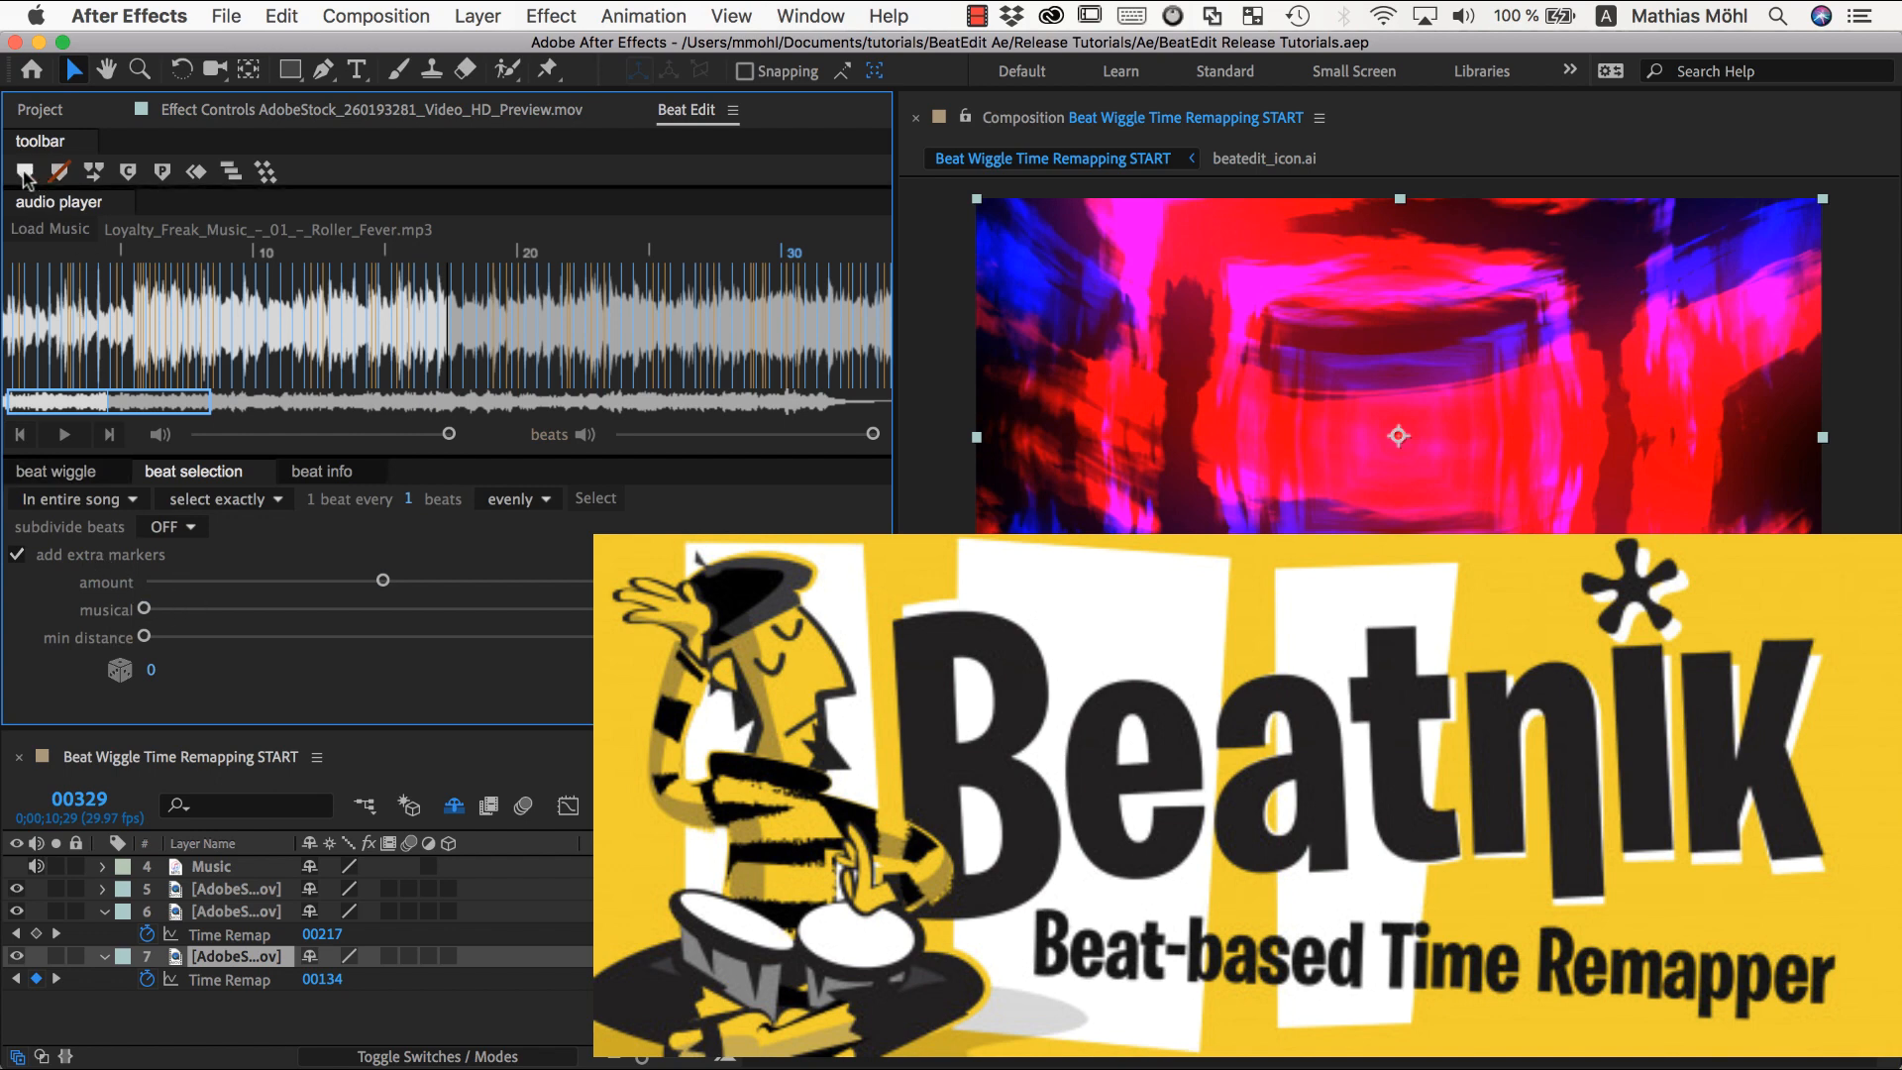
mouse_move(22, 170)
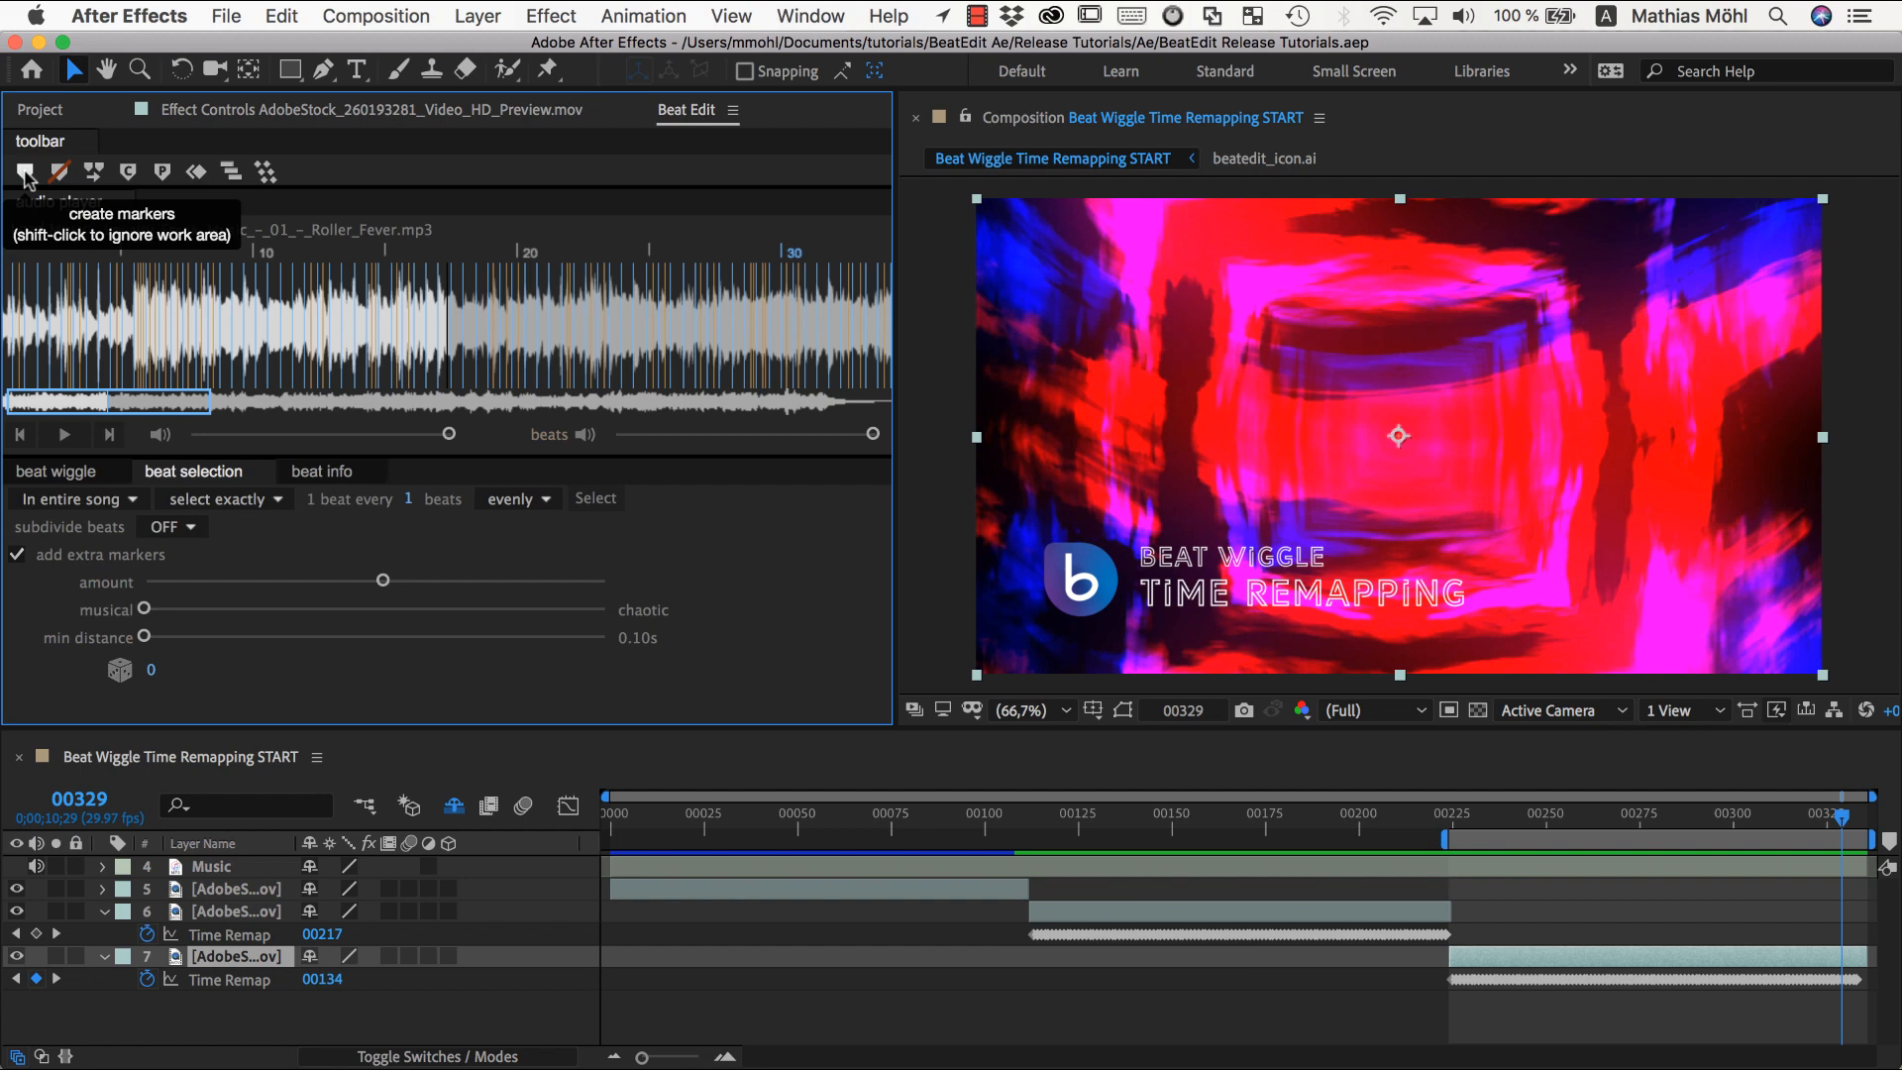
mouse_move(943, 16)
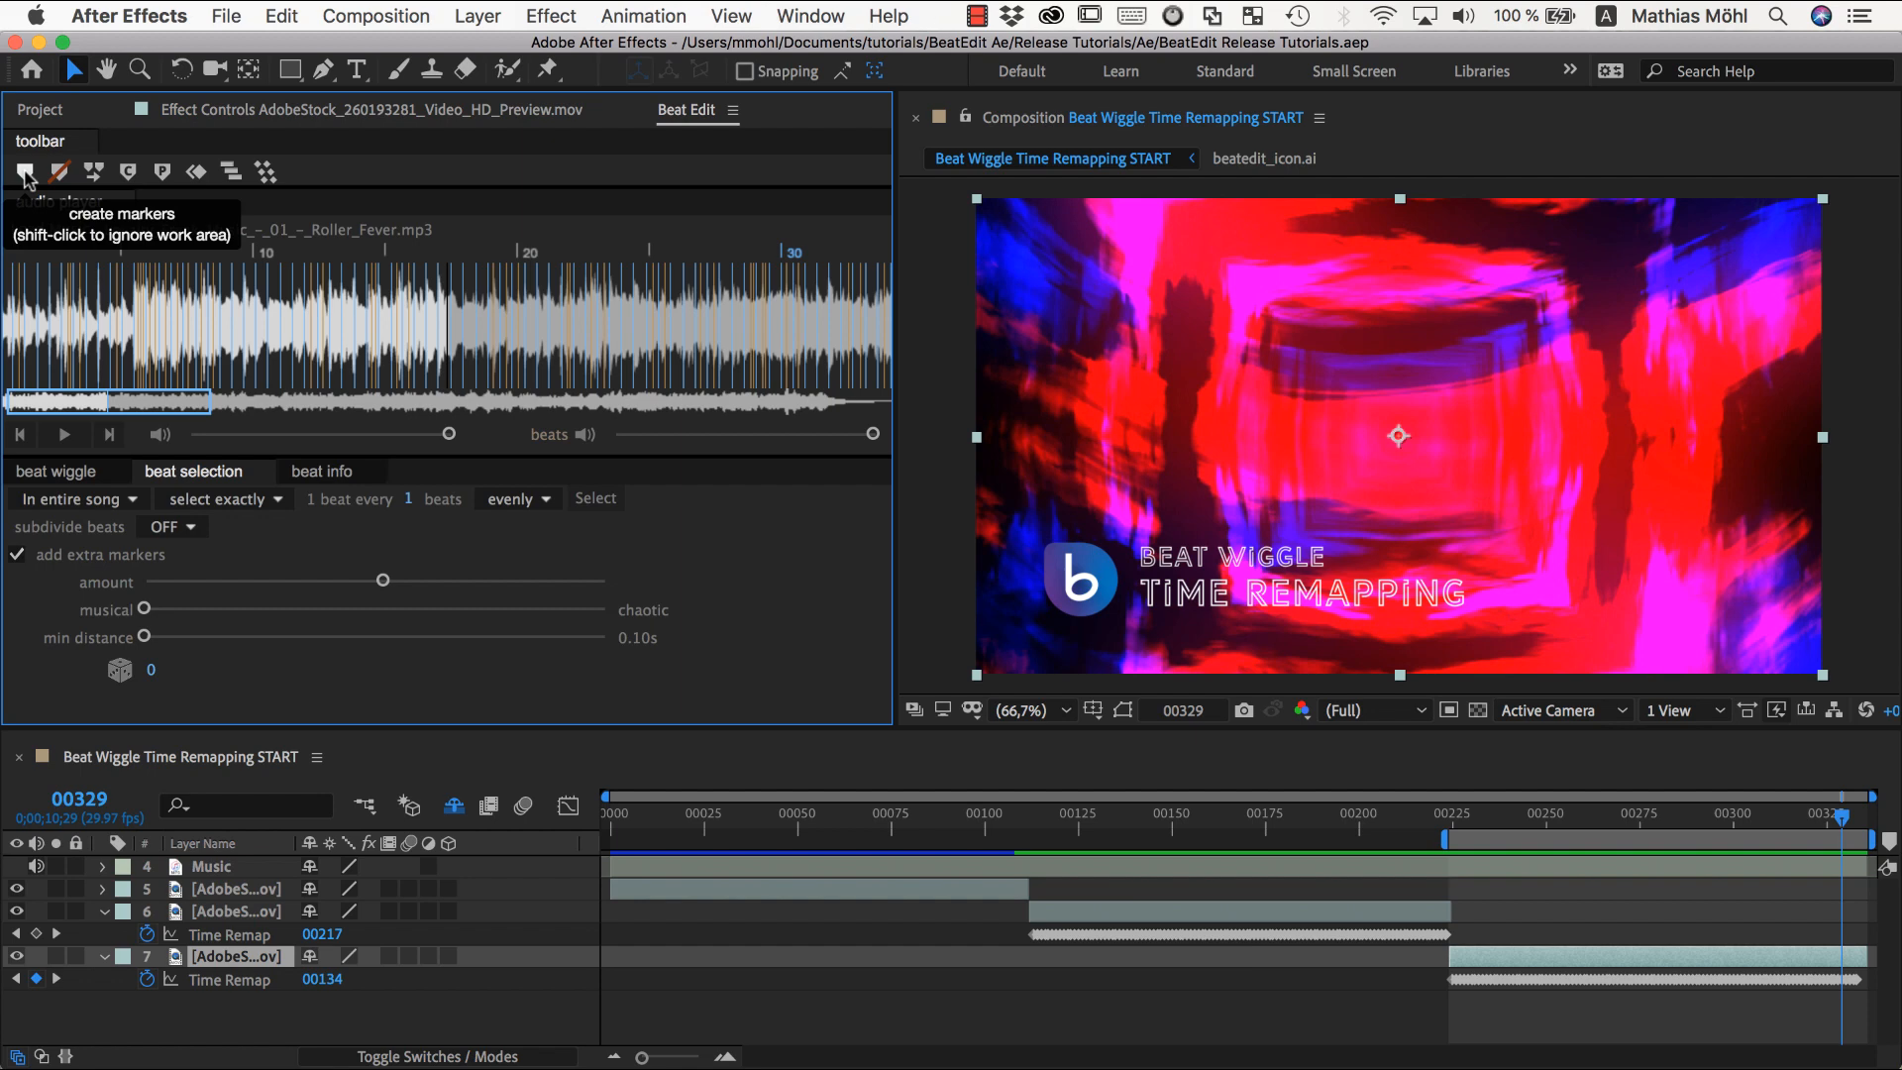